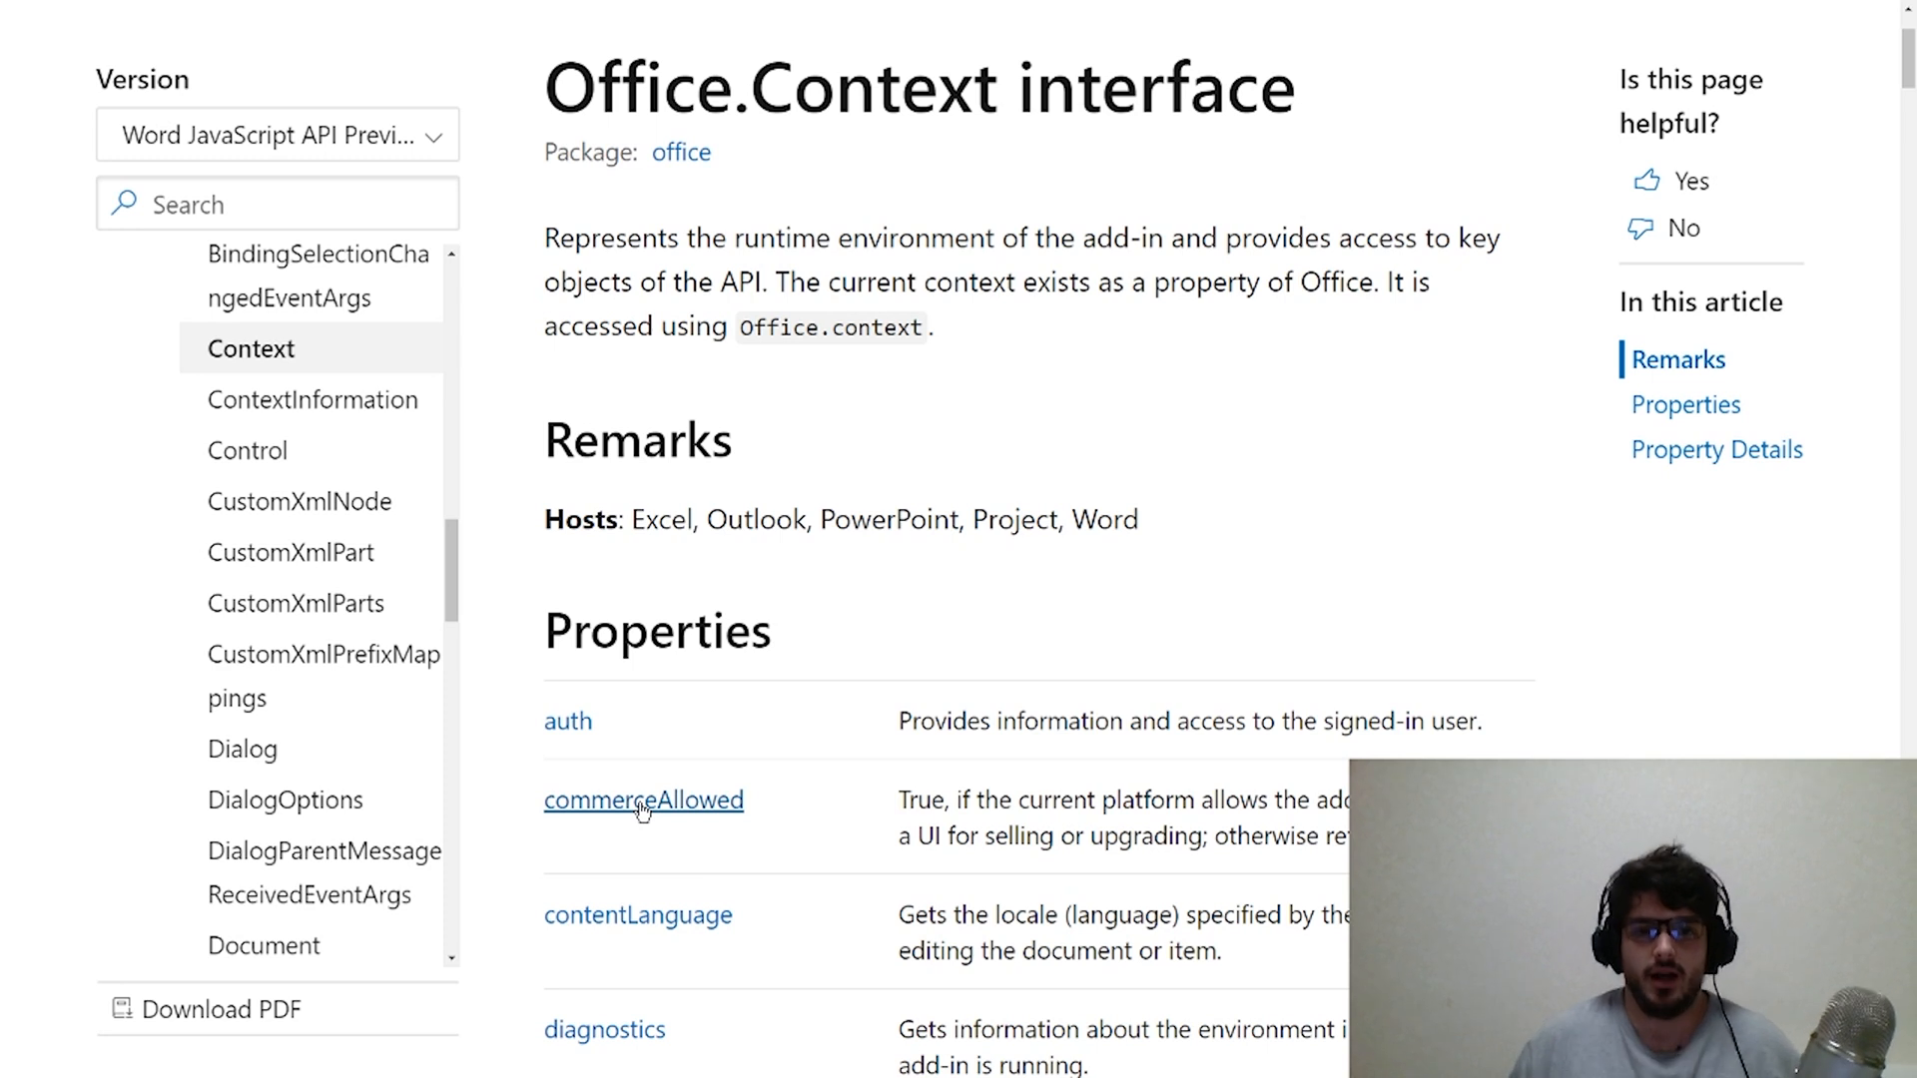
mouse_move(893, 362)
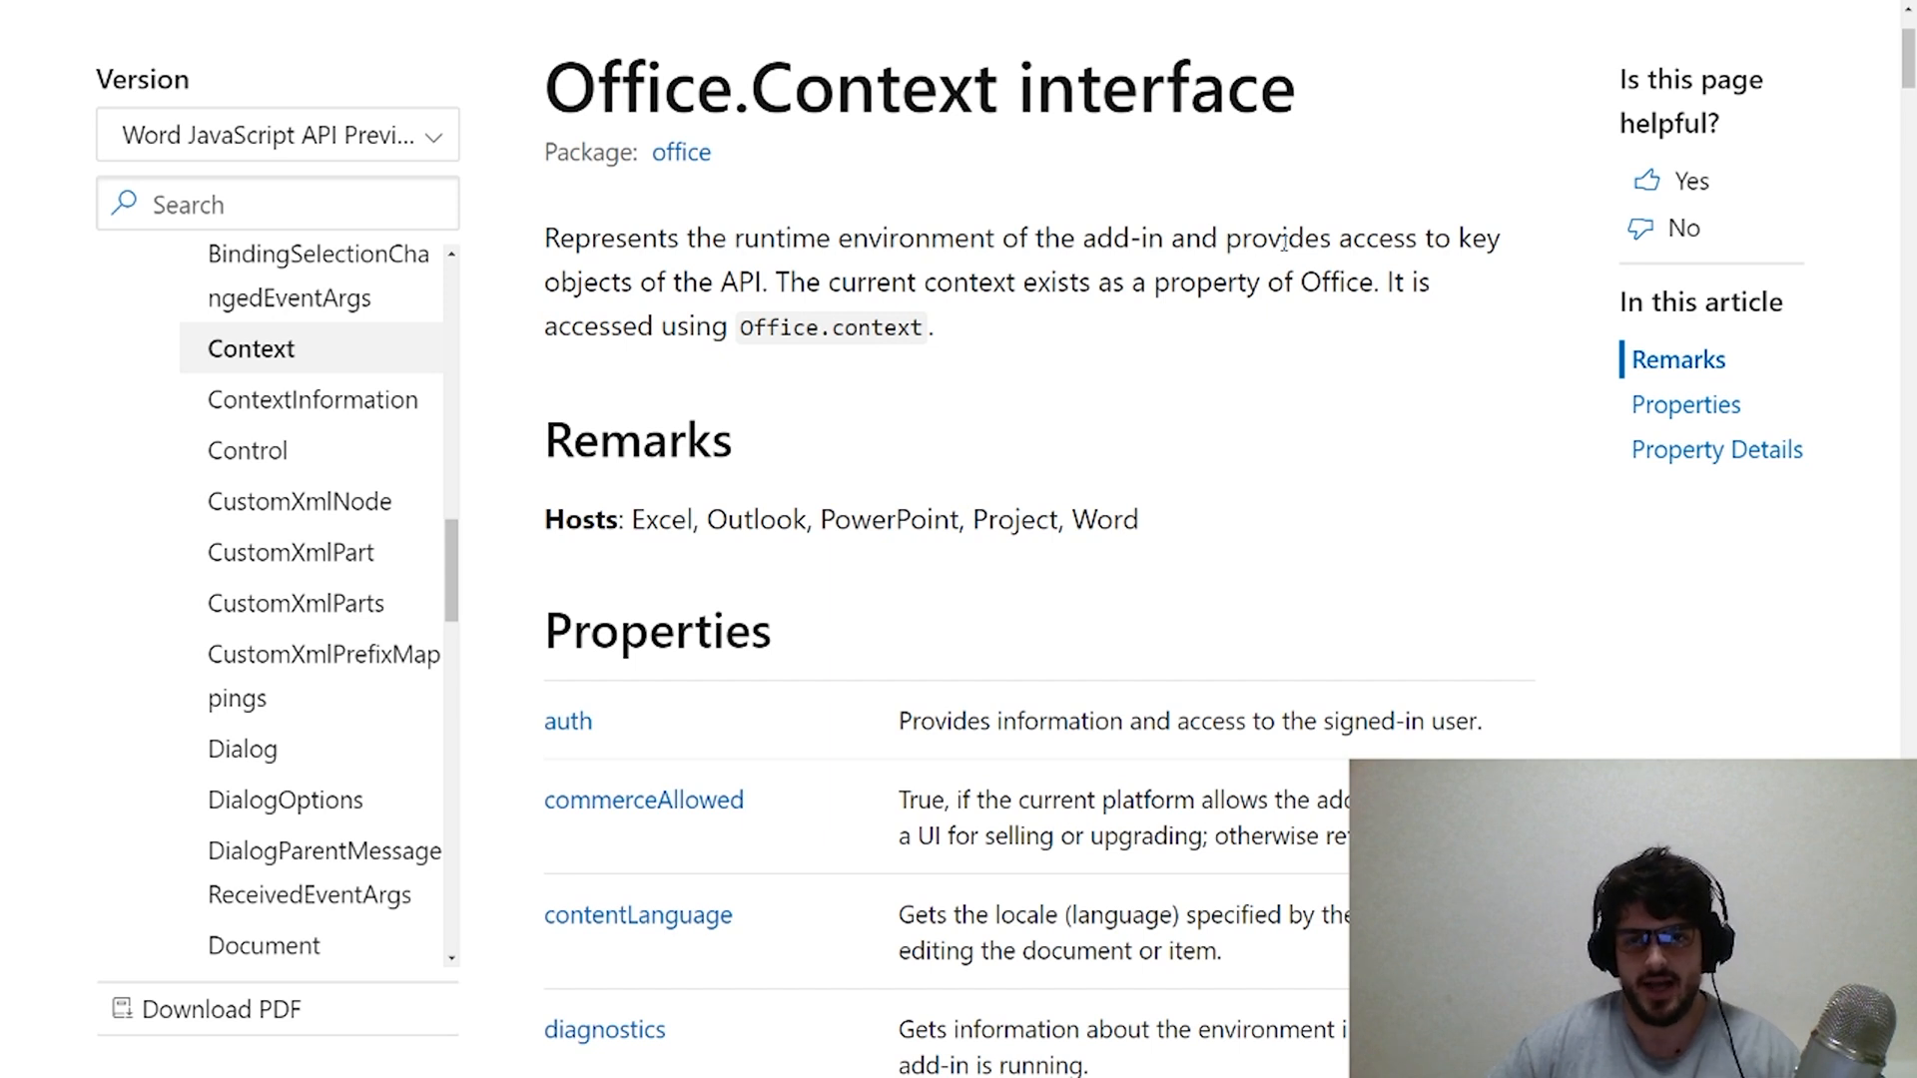
mouse_move(775, 295)
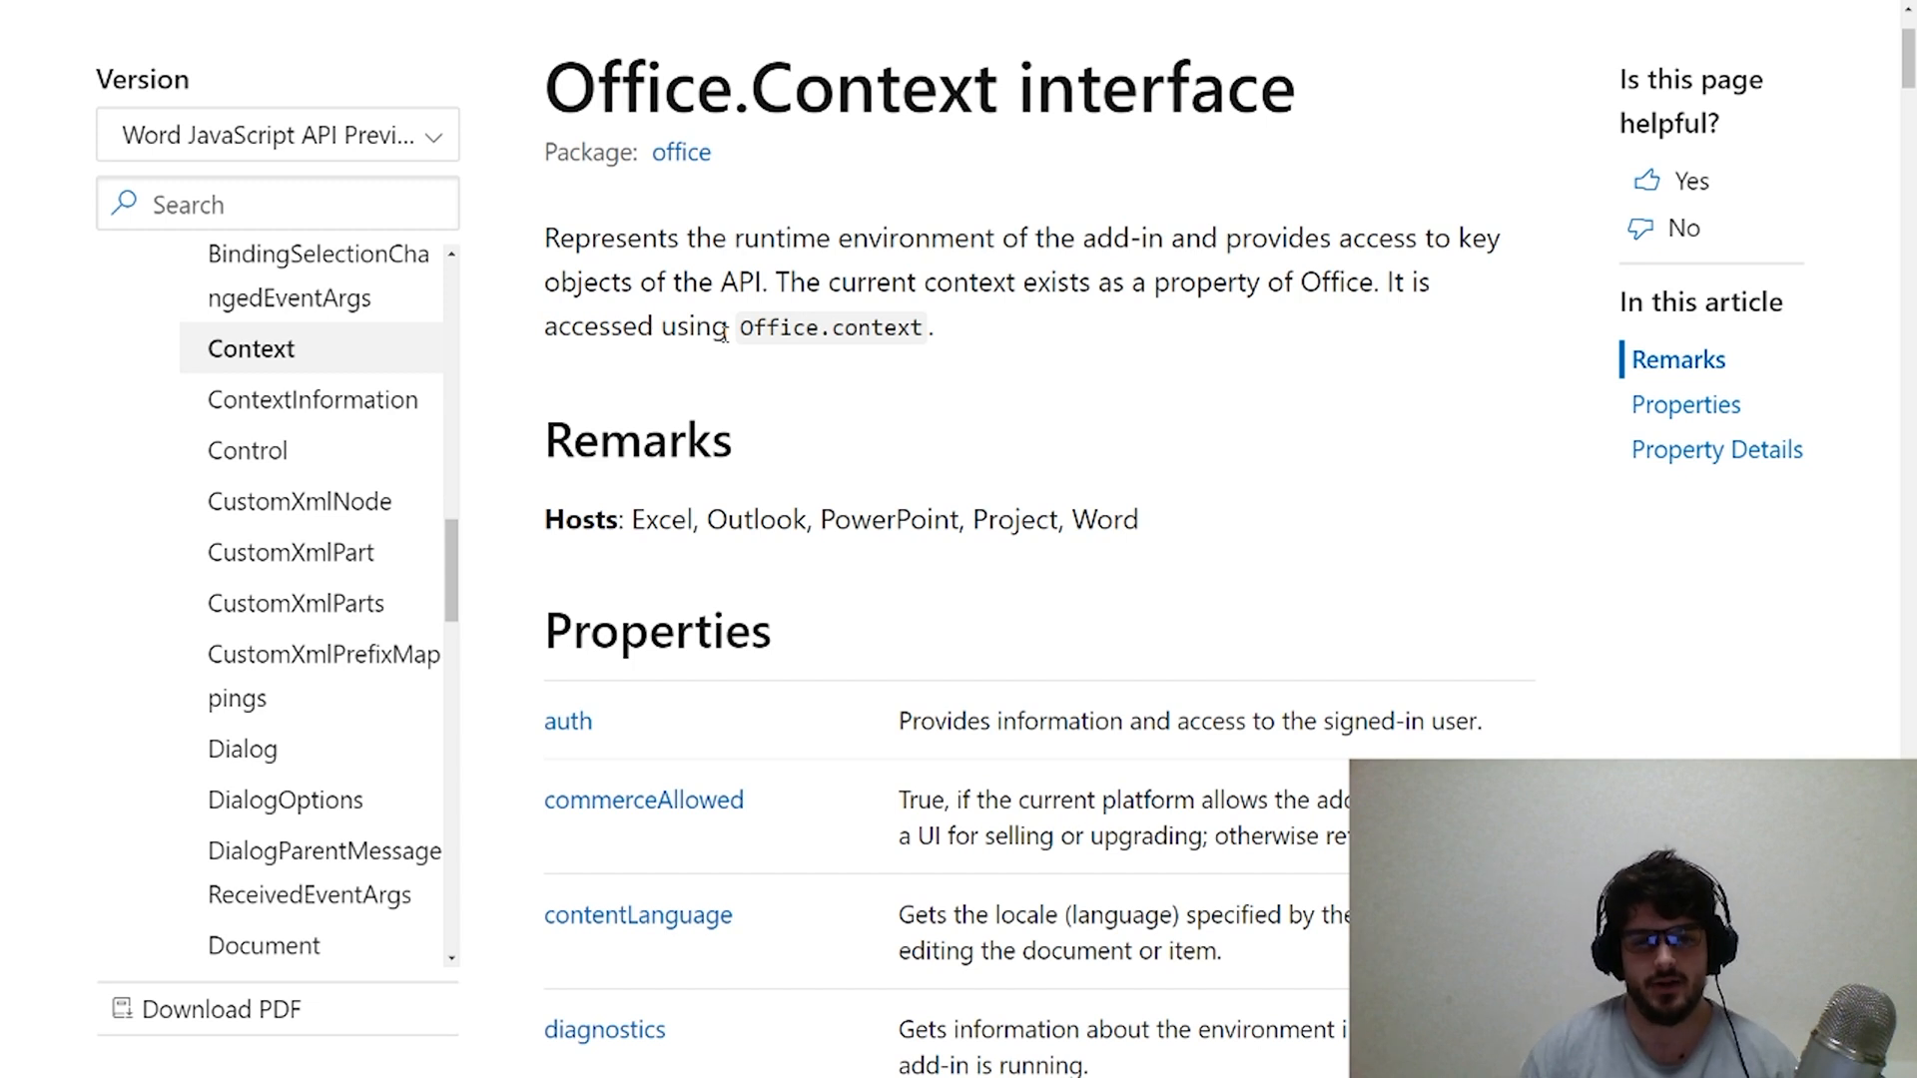
mouse_move(843, 655)
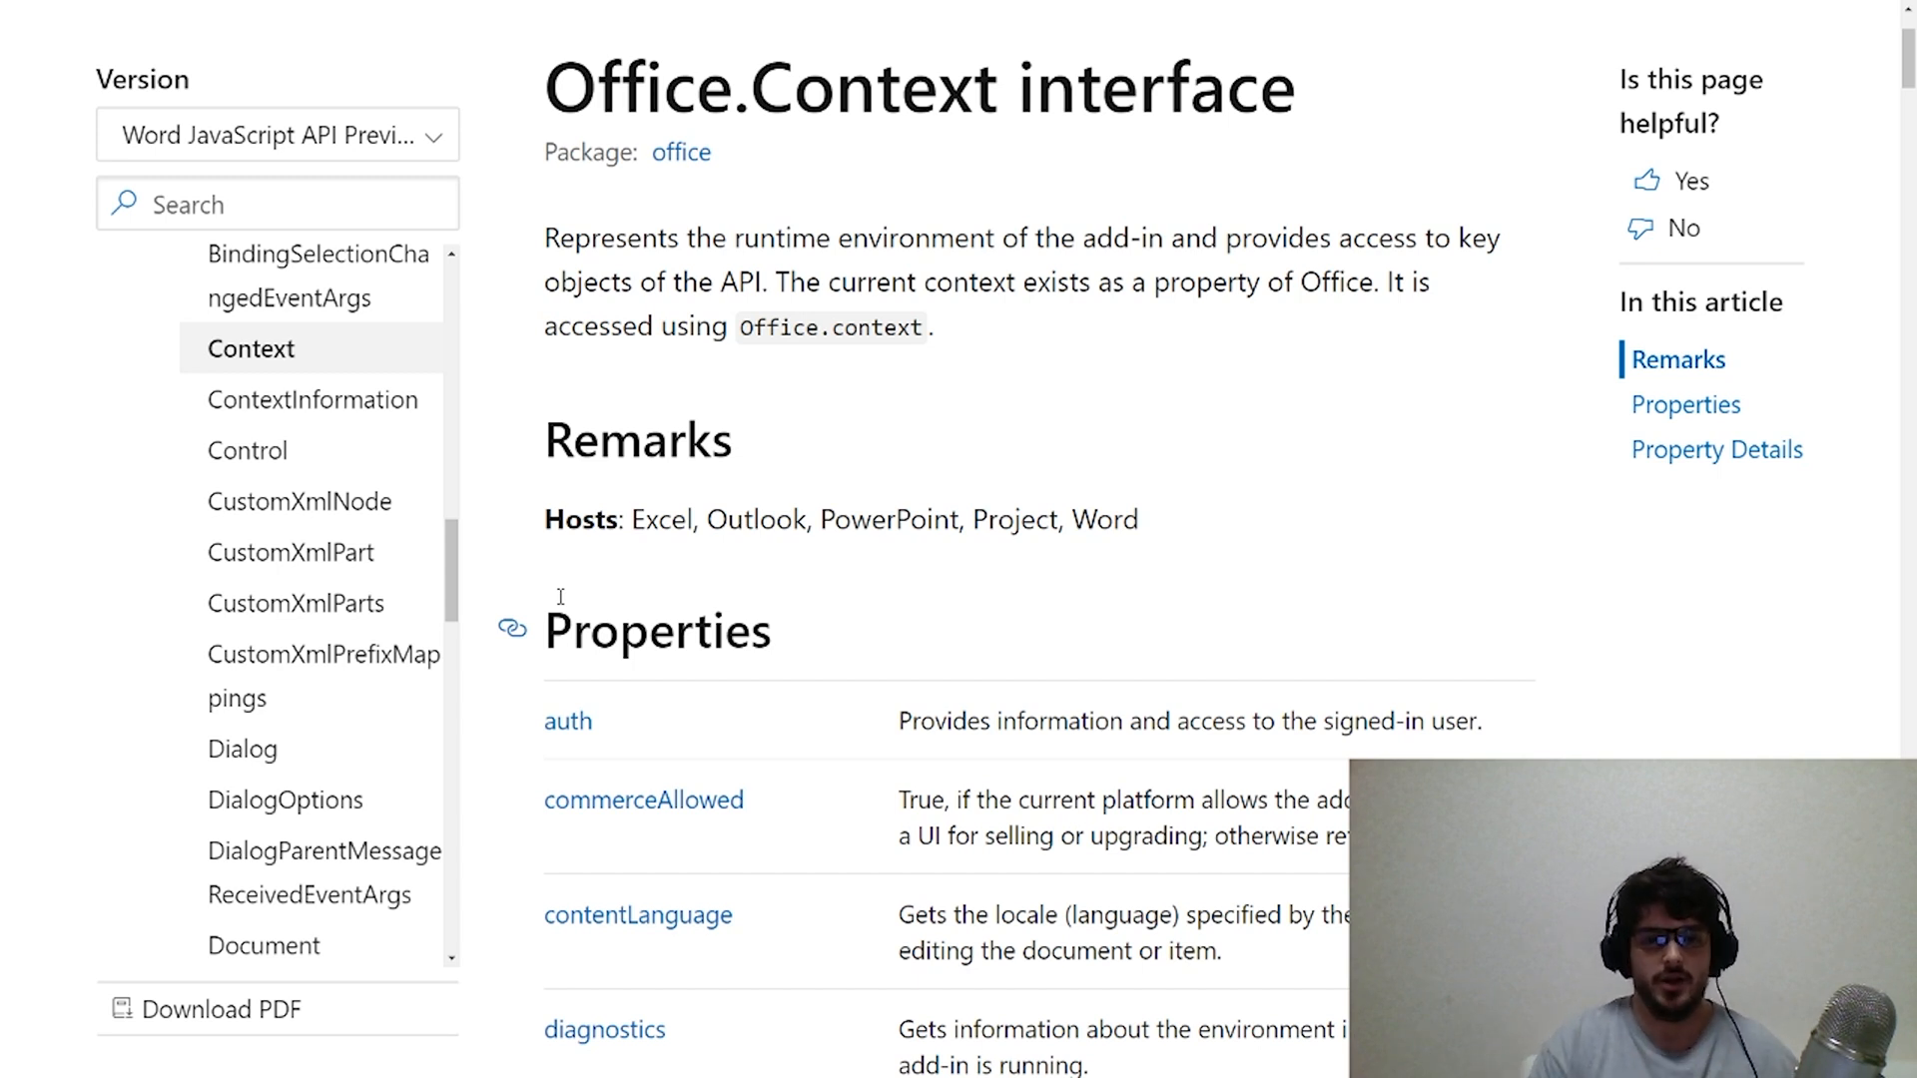
mouse_move(405, 355)
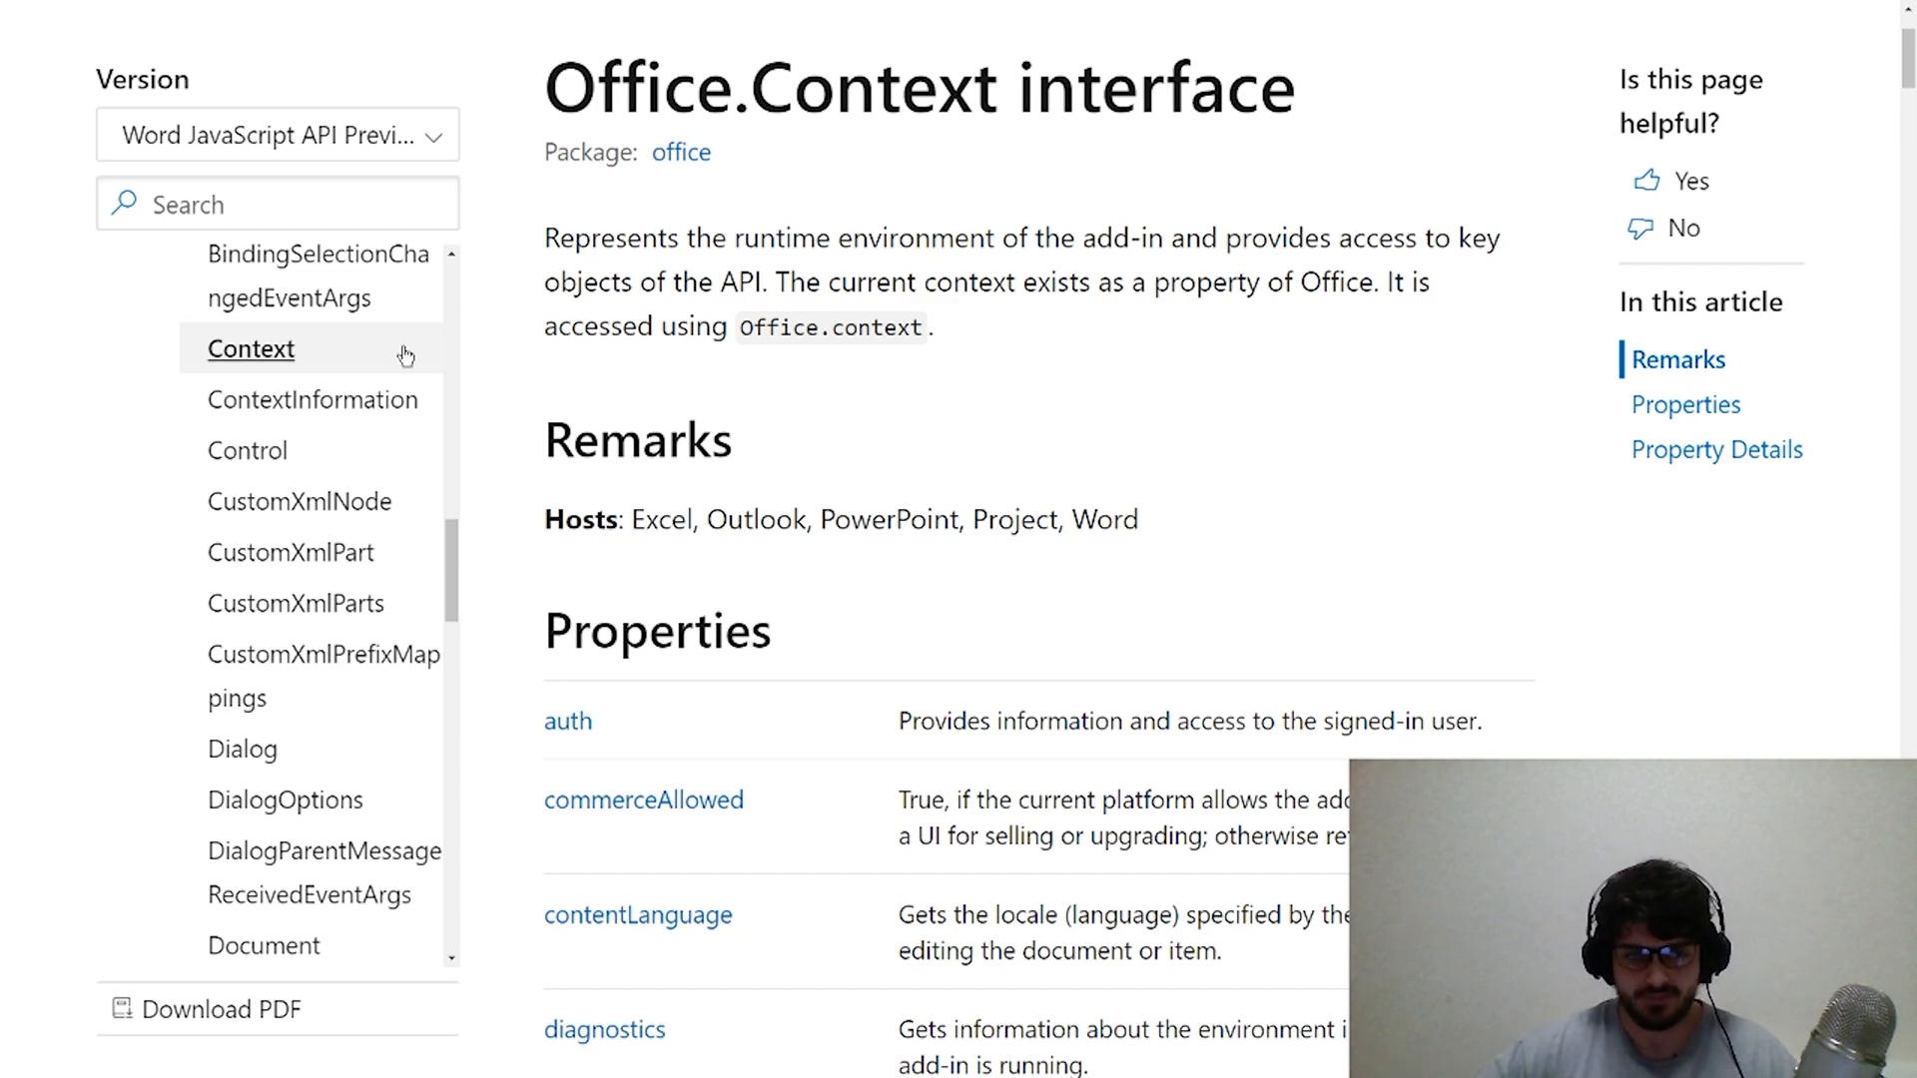
- Scroll the Office.Context Properties table down to mailbox, officeTheme, platform, requirements and roamingSettings
scroll("down", 3)
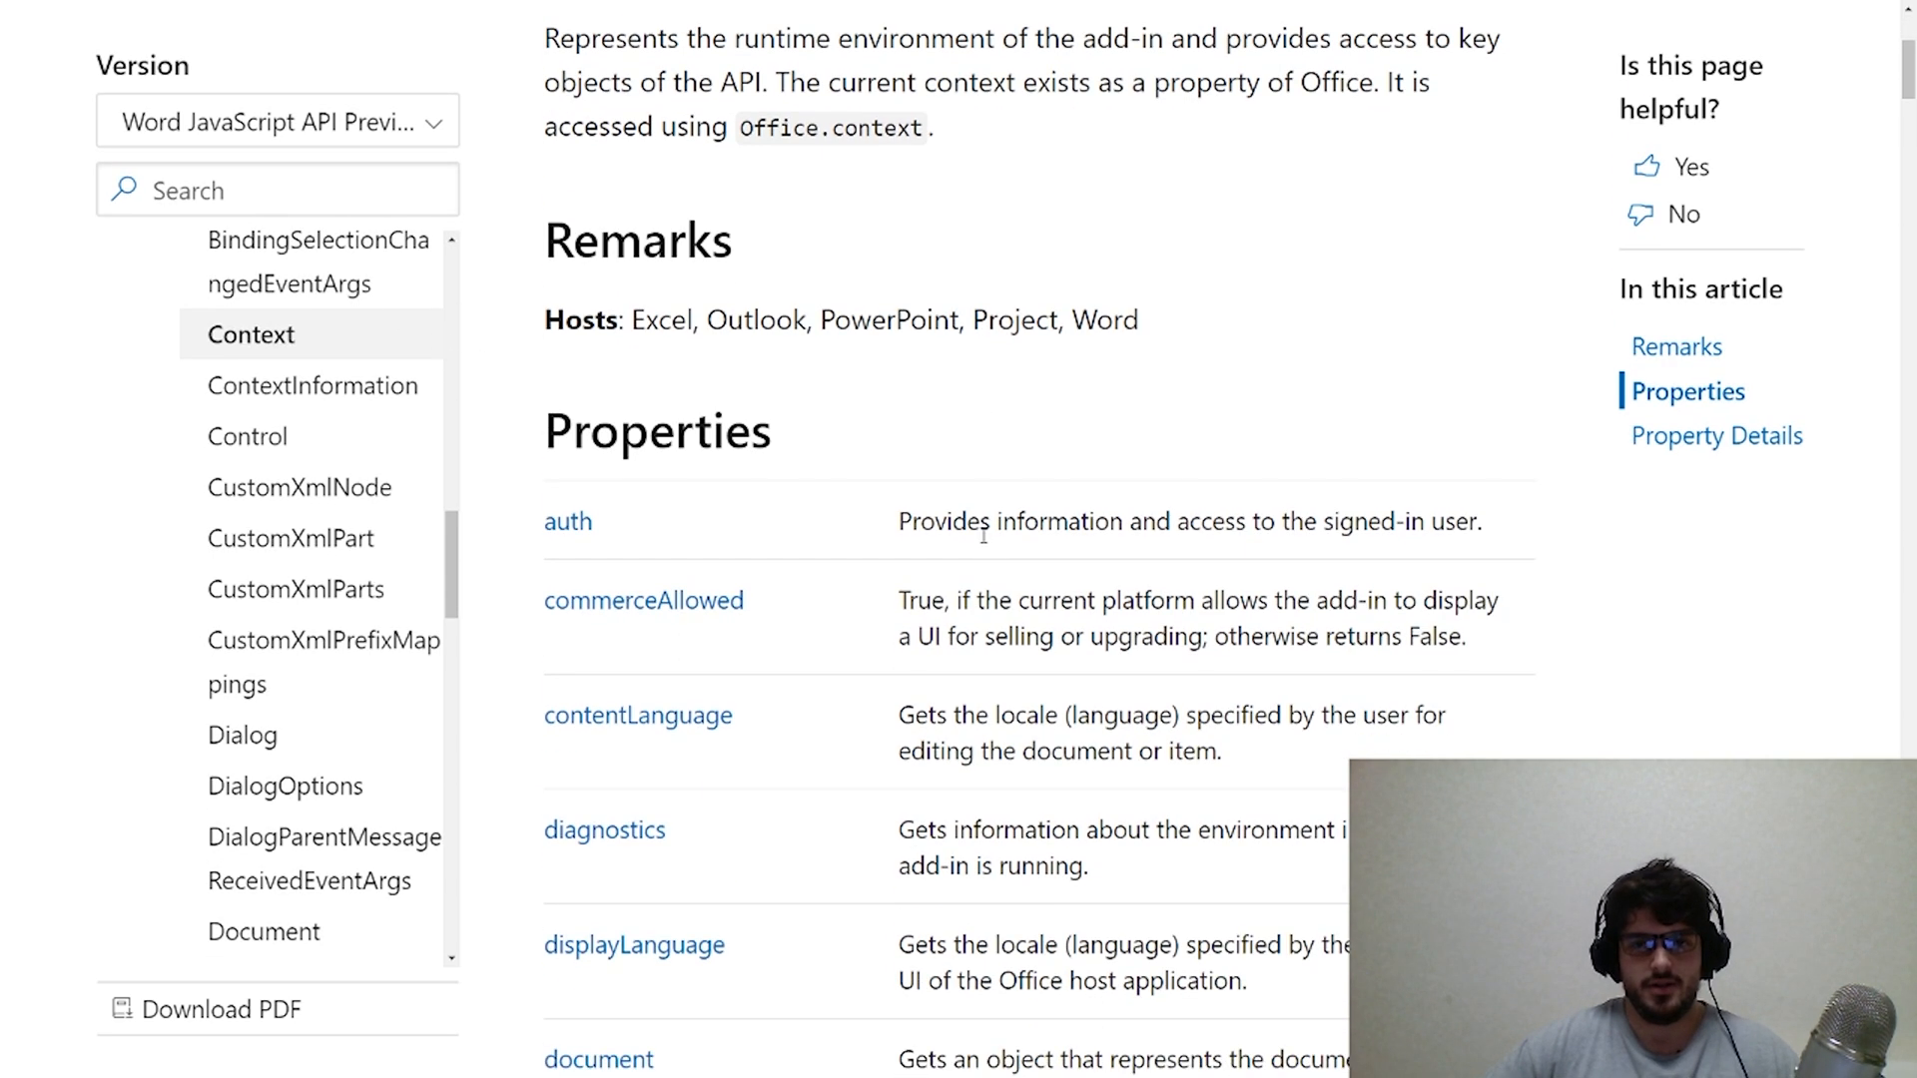
scroll("down", 3)
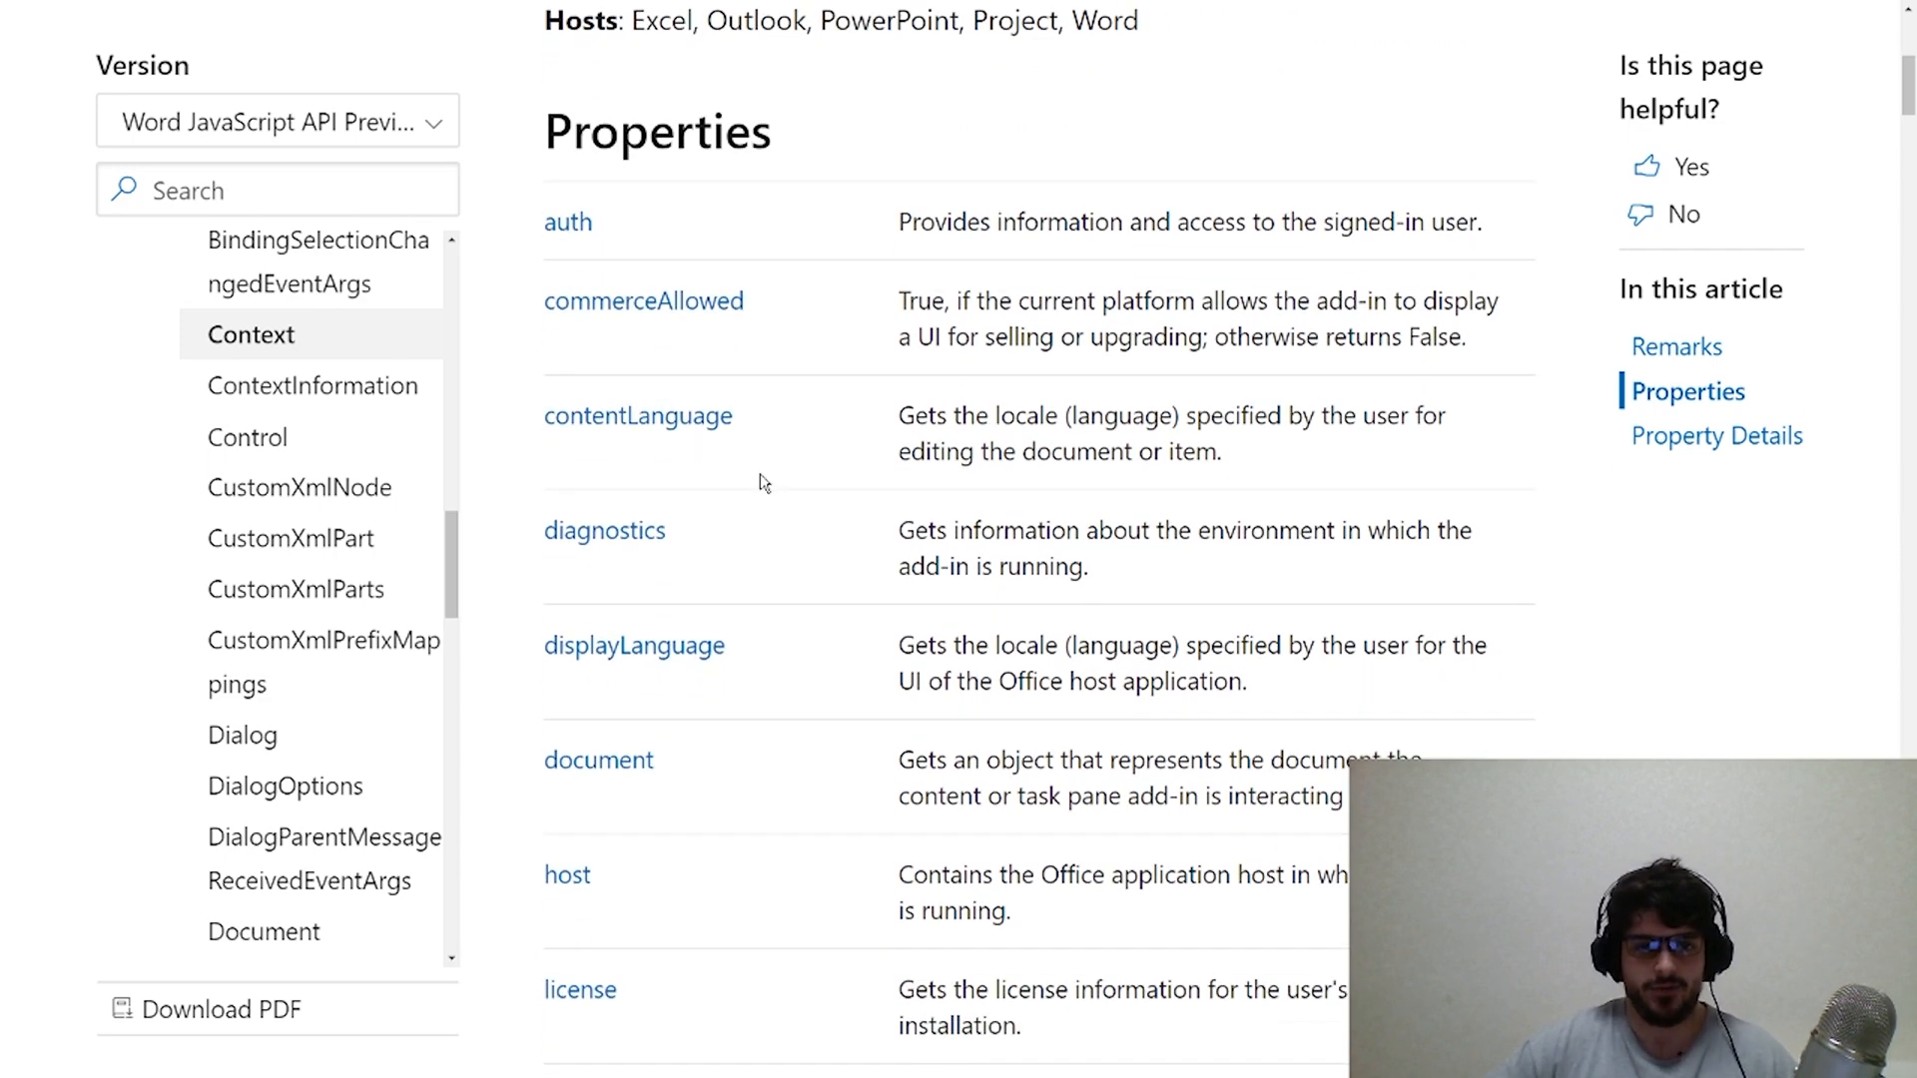
scroll("down", 3)
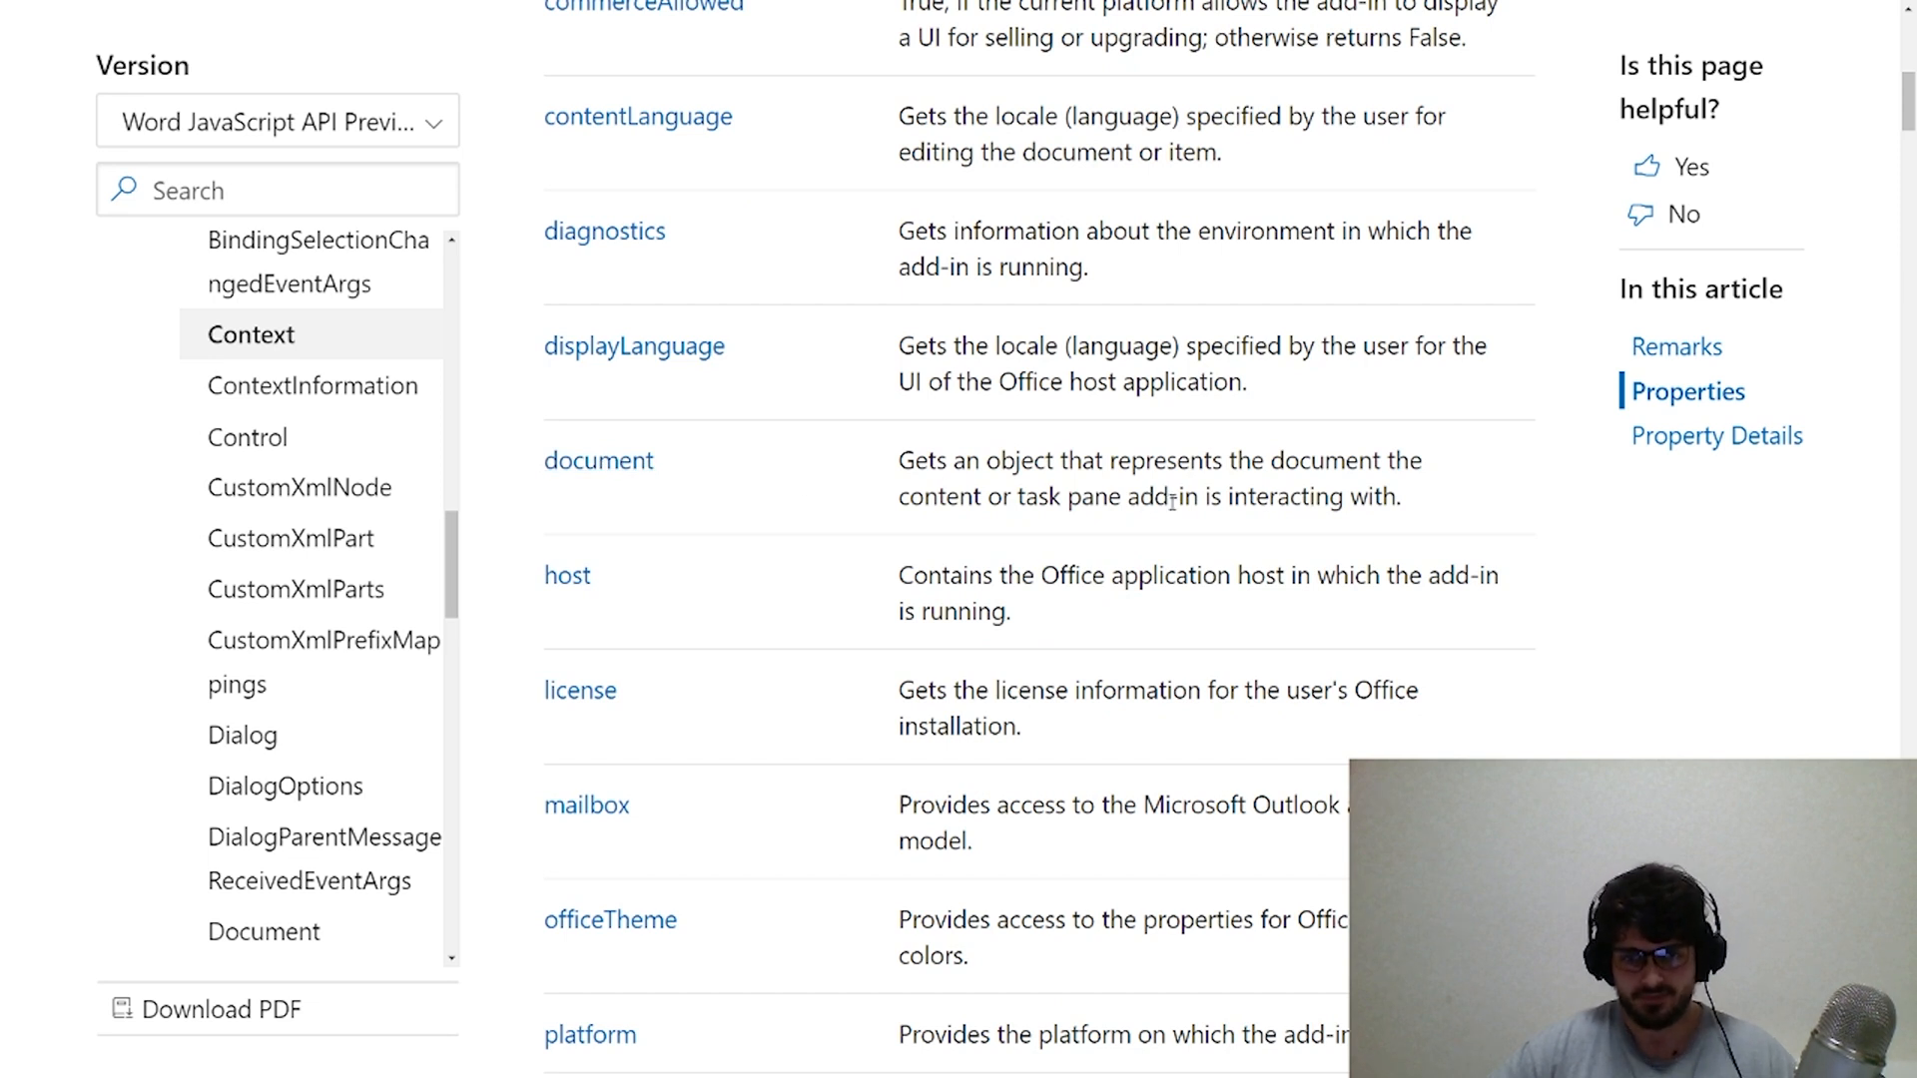
mouse_move(739, 453)
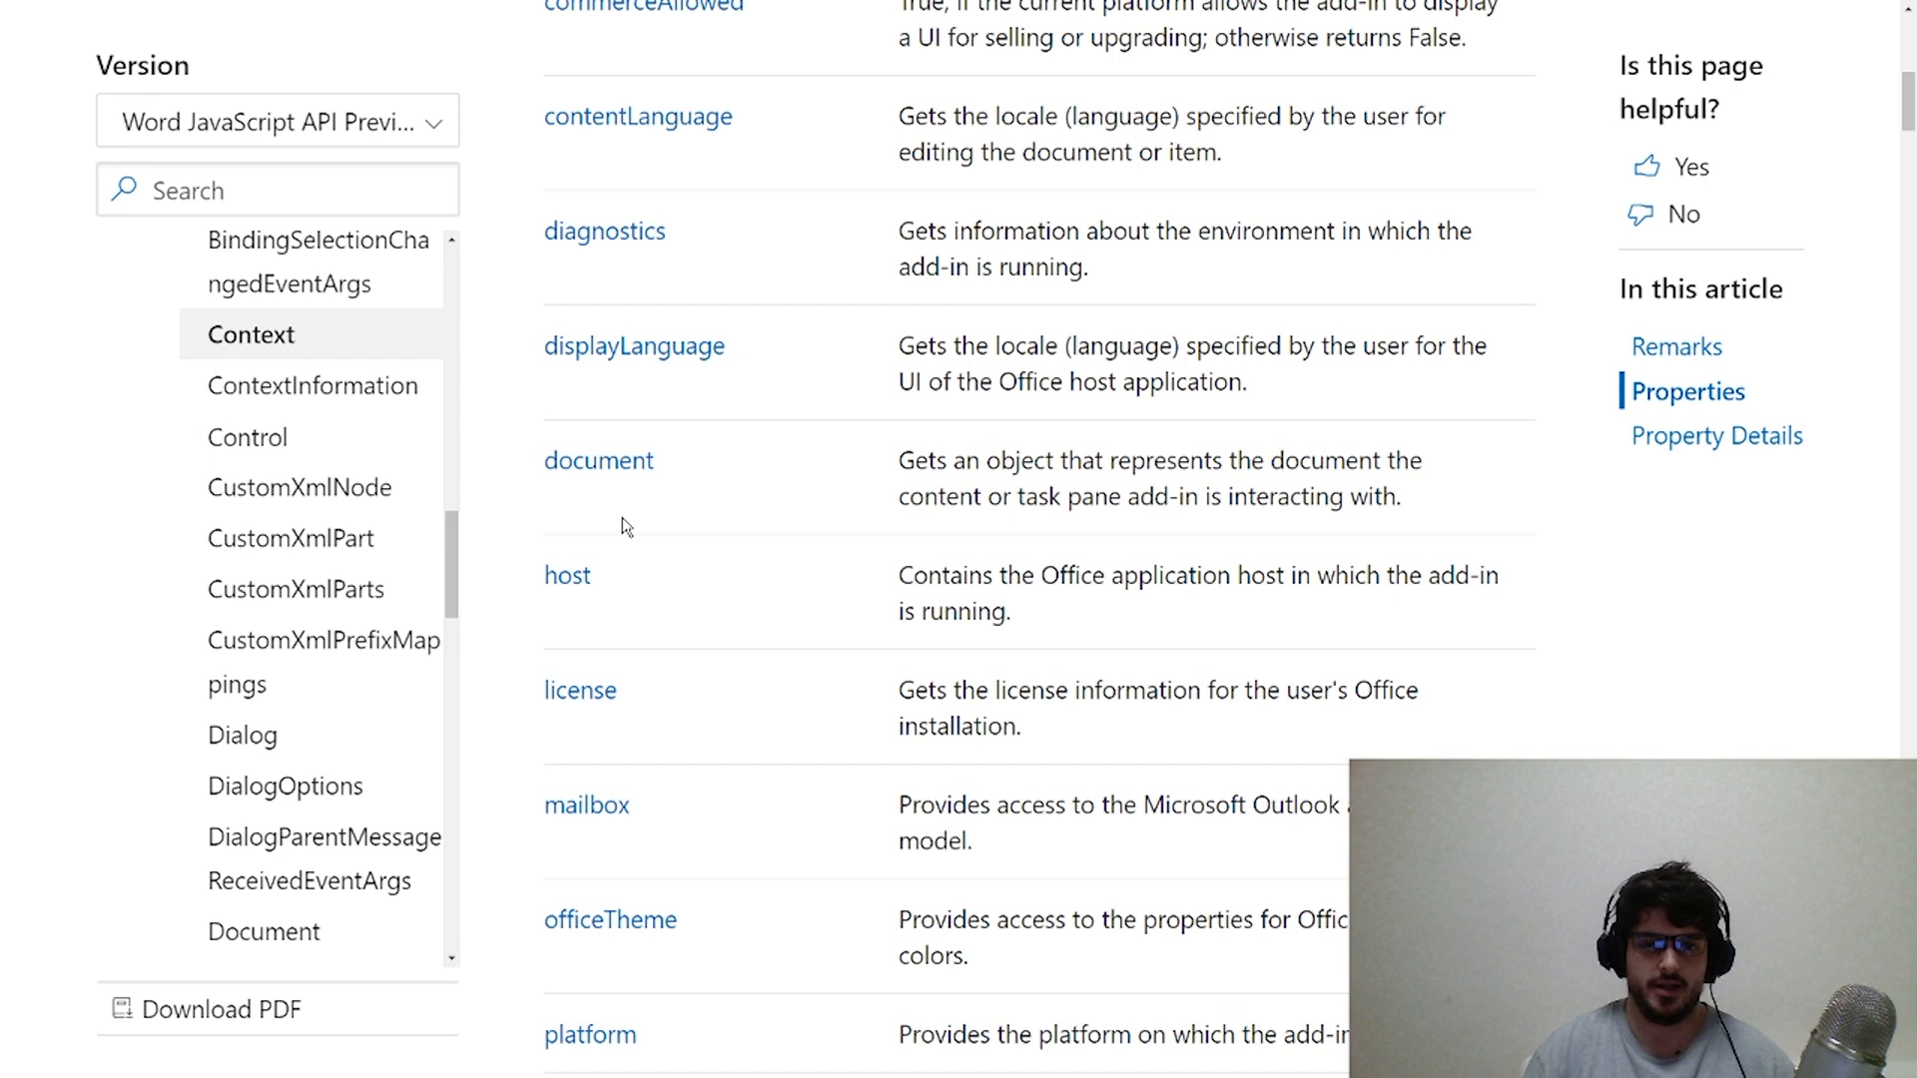
mouse_move(655, 585)
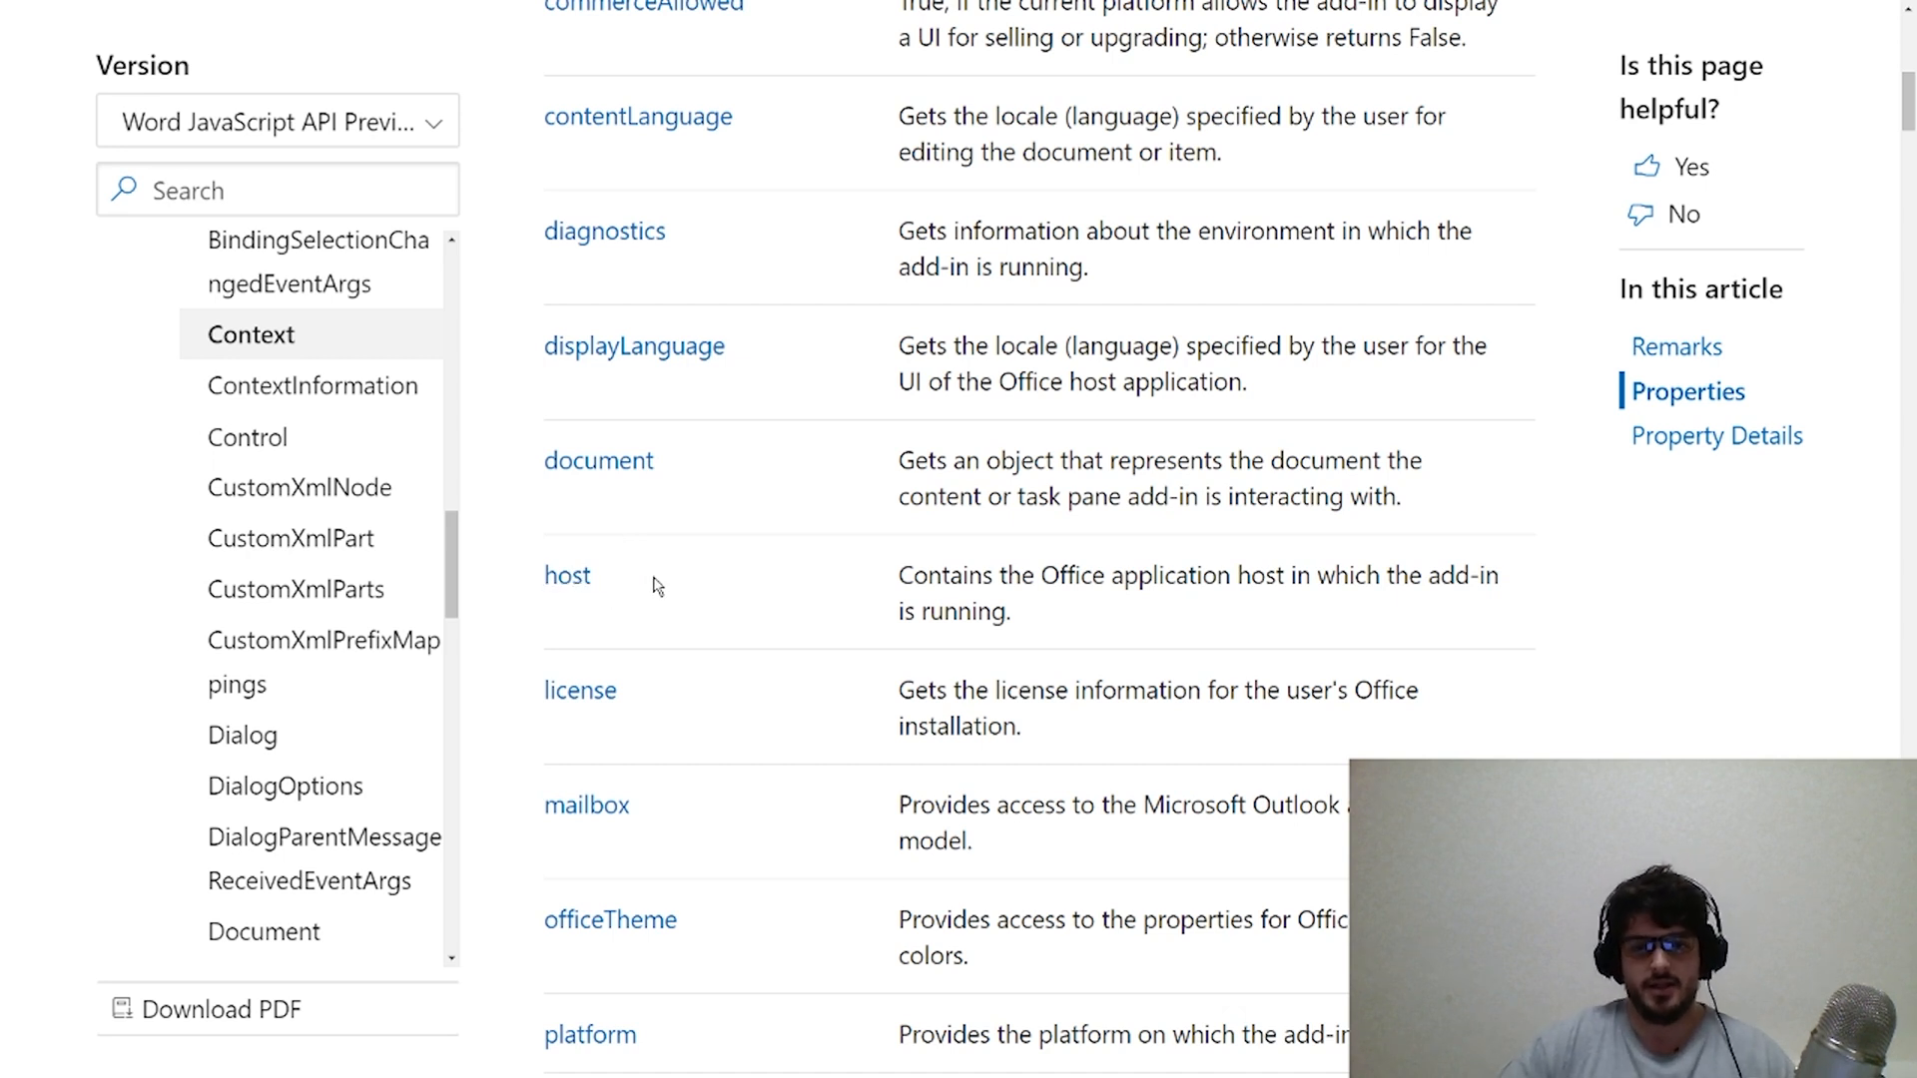
mouse_move(627, 575)
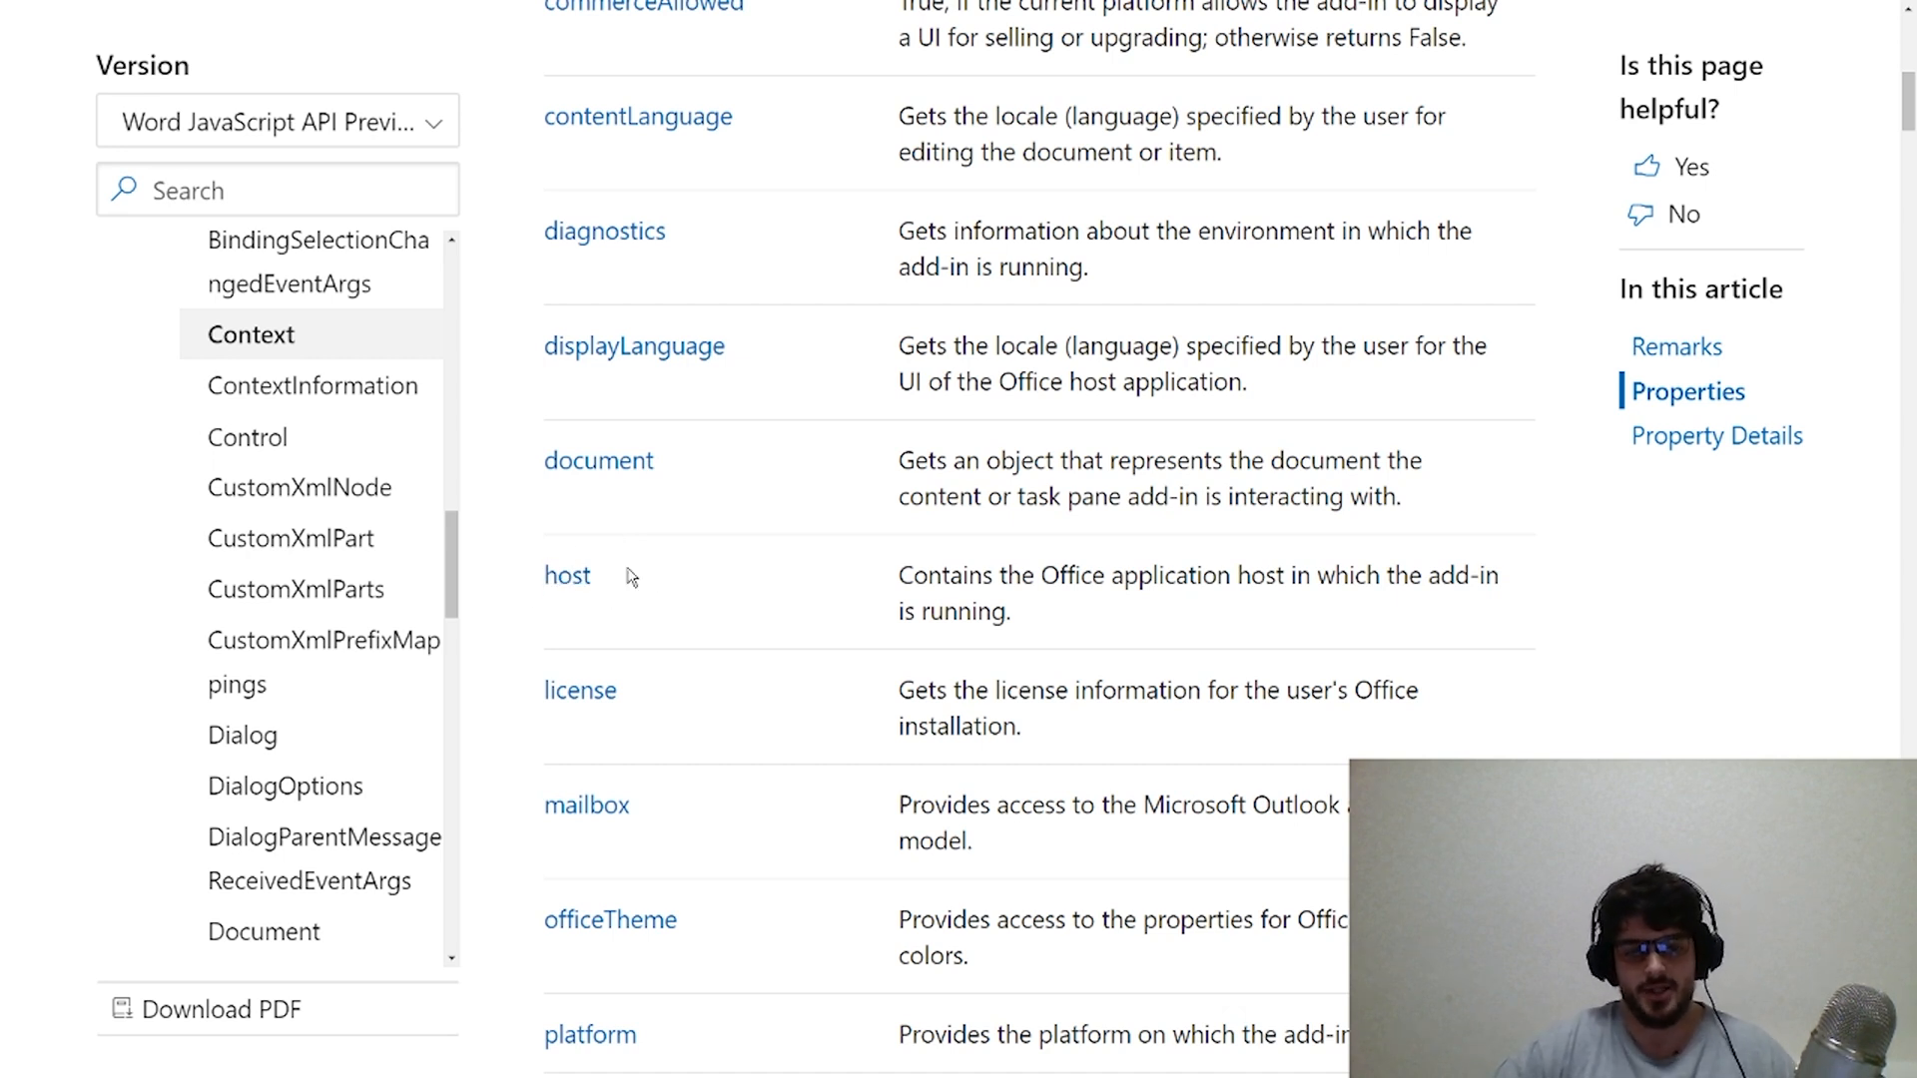
mouse_move(1048, 673)
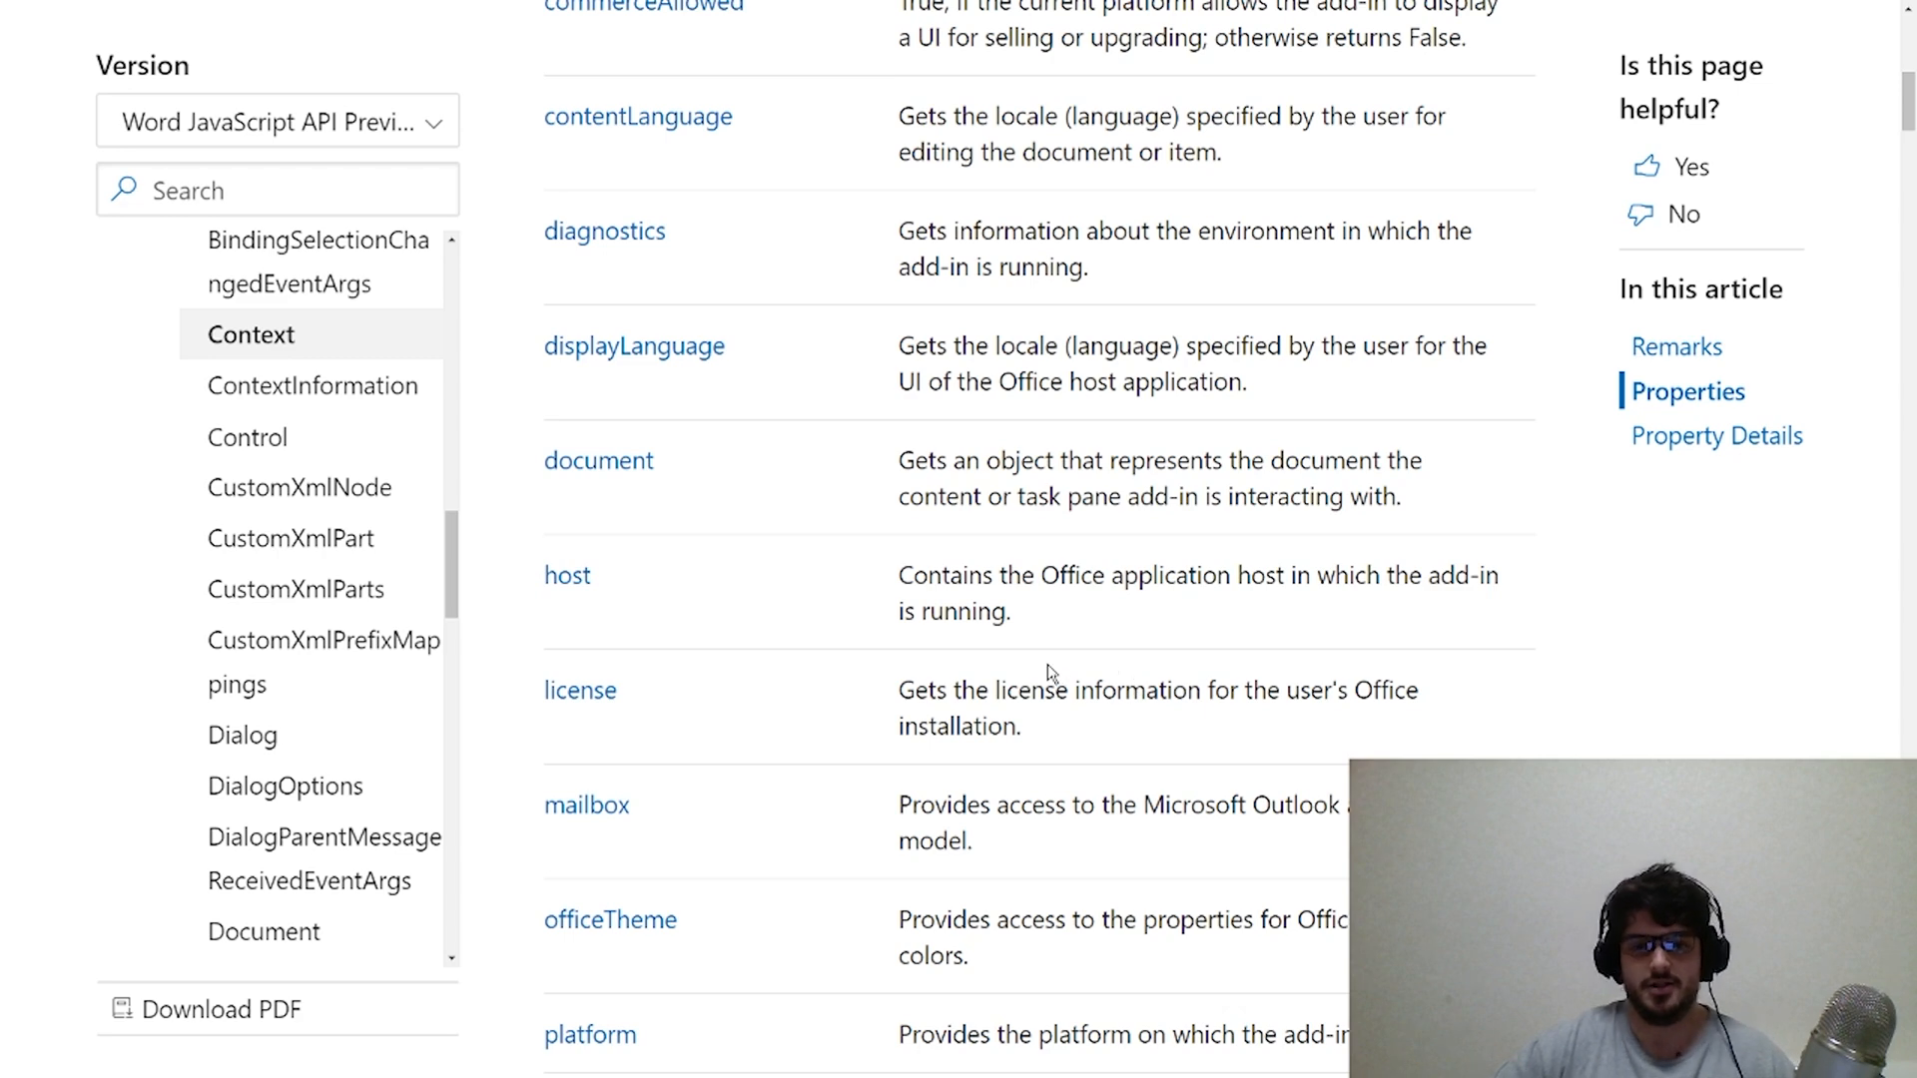
scroll("down", 3)
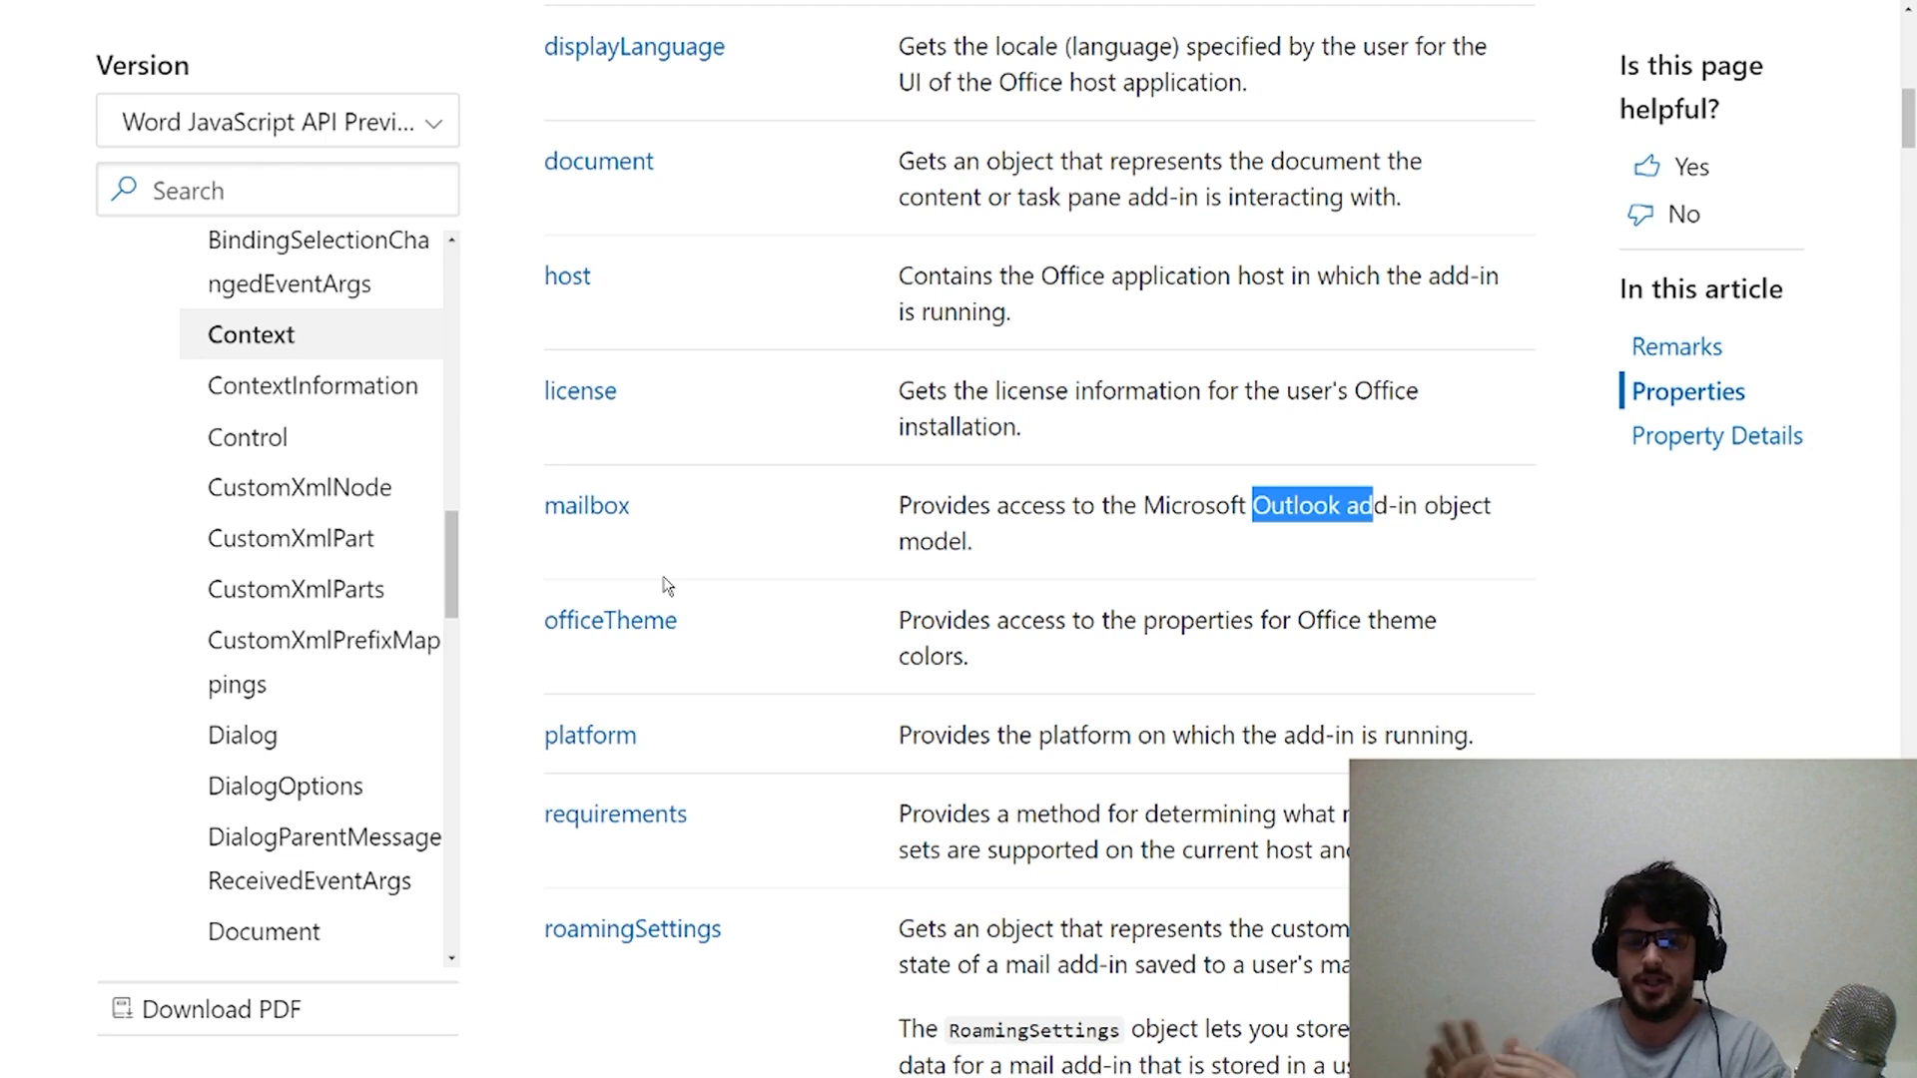
- Scroll into Property Details down to the displayLanguage JavaScript example
scroll("down", 3)
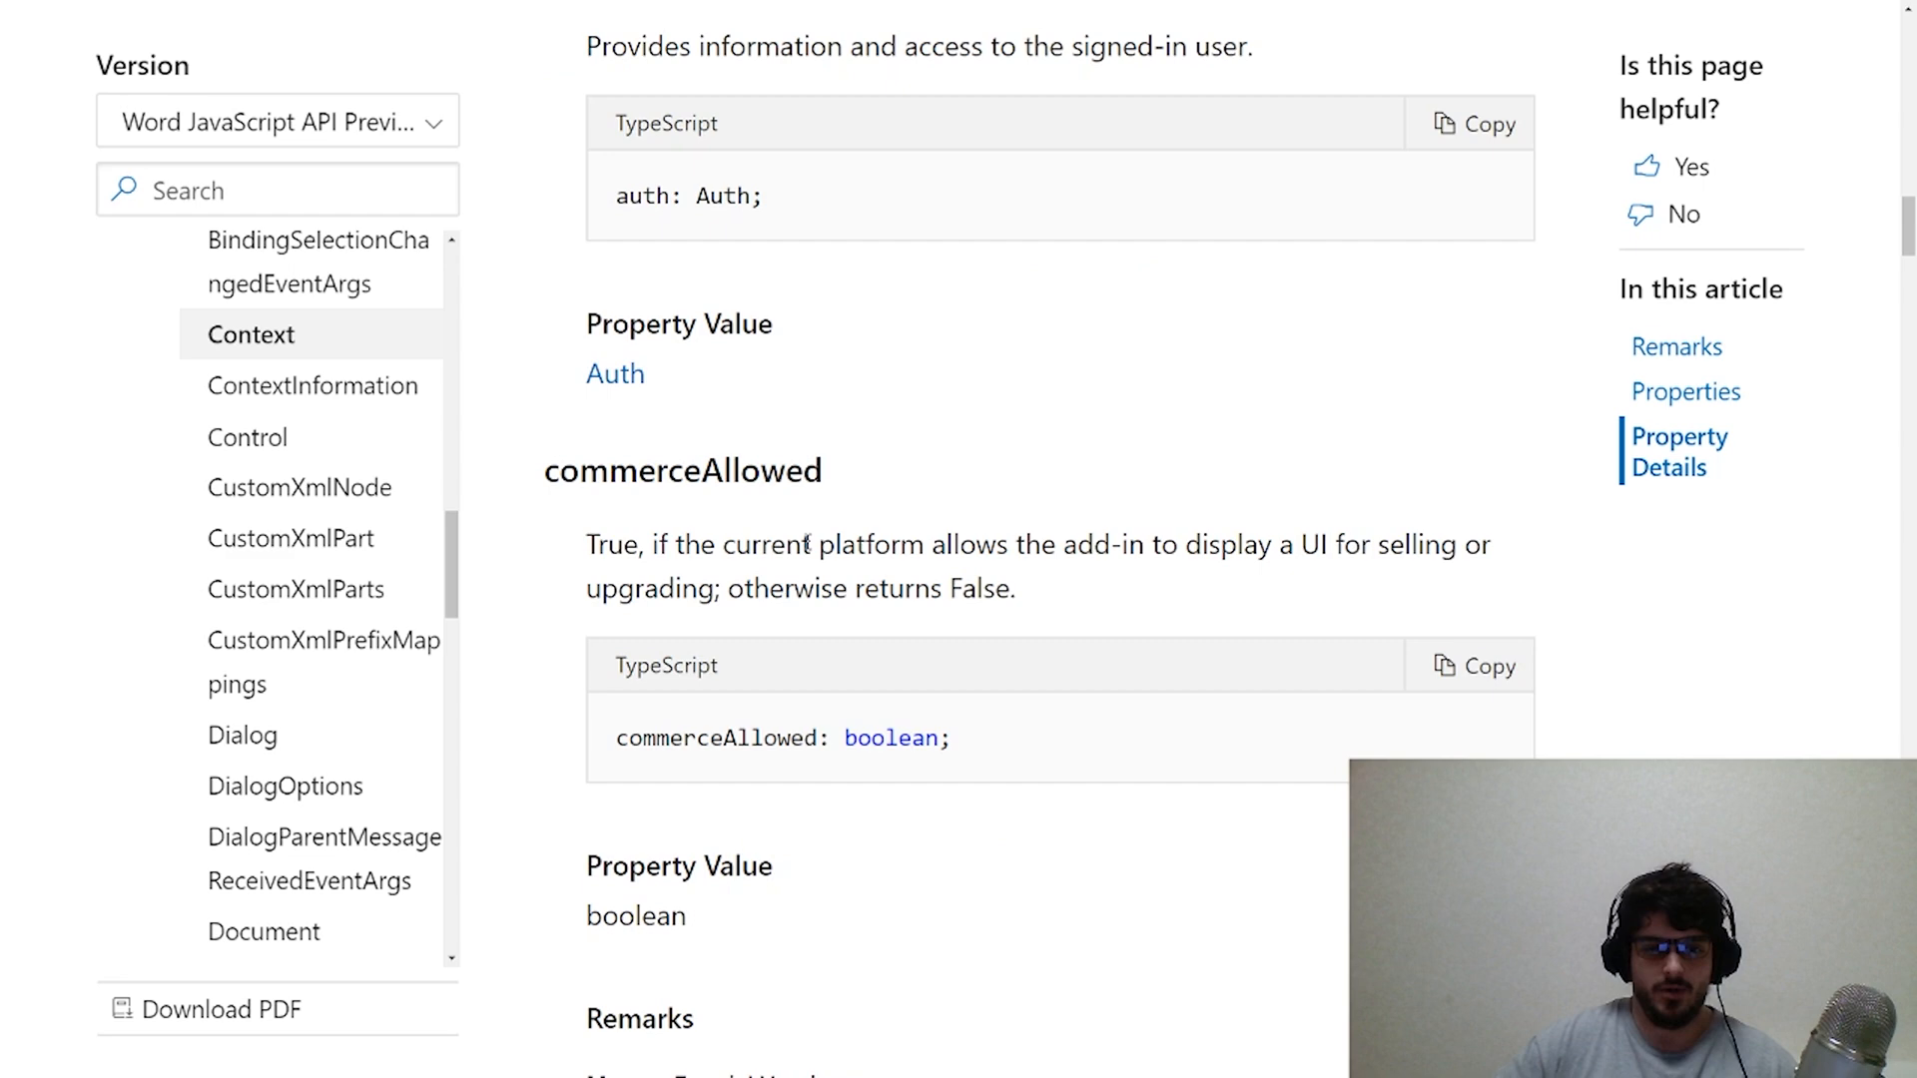
scroll("down", 3)
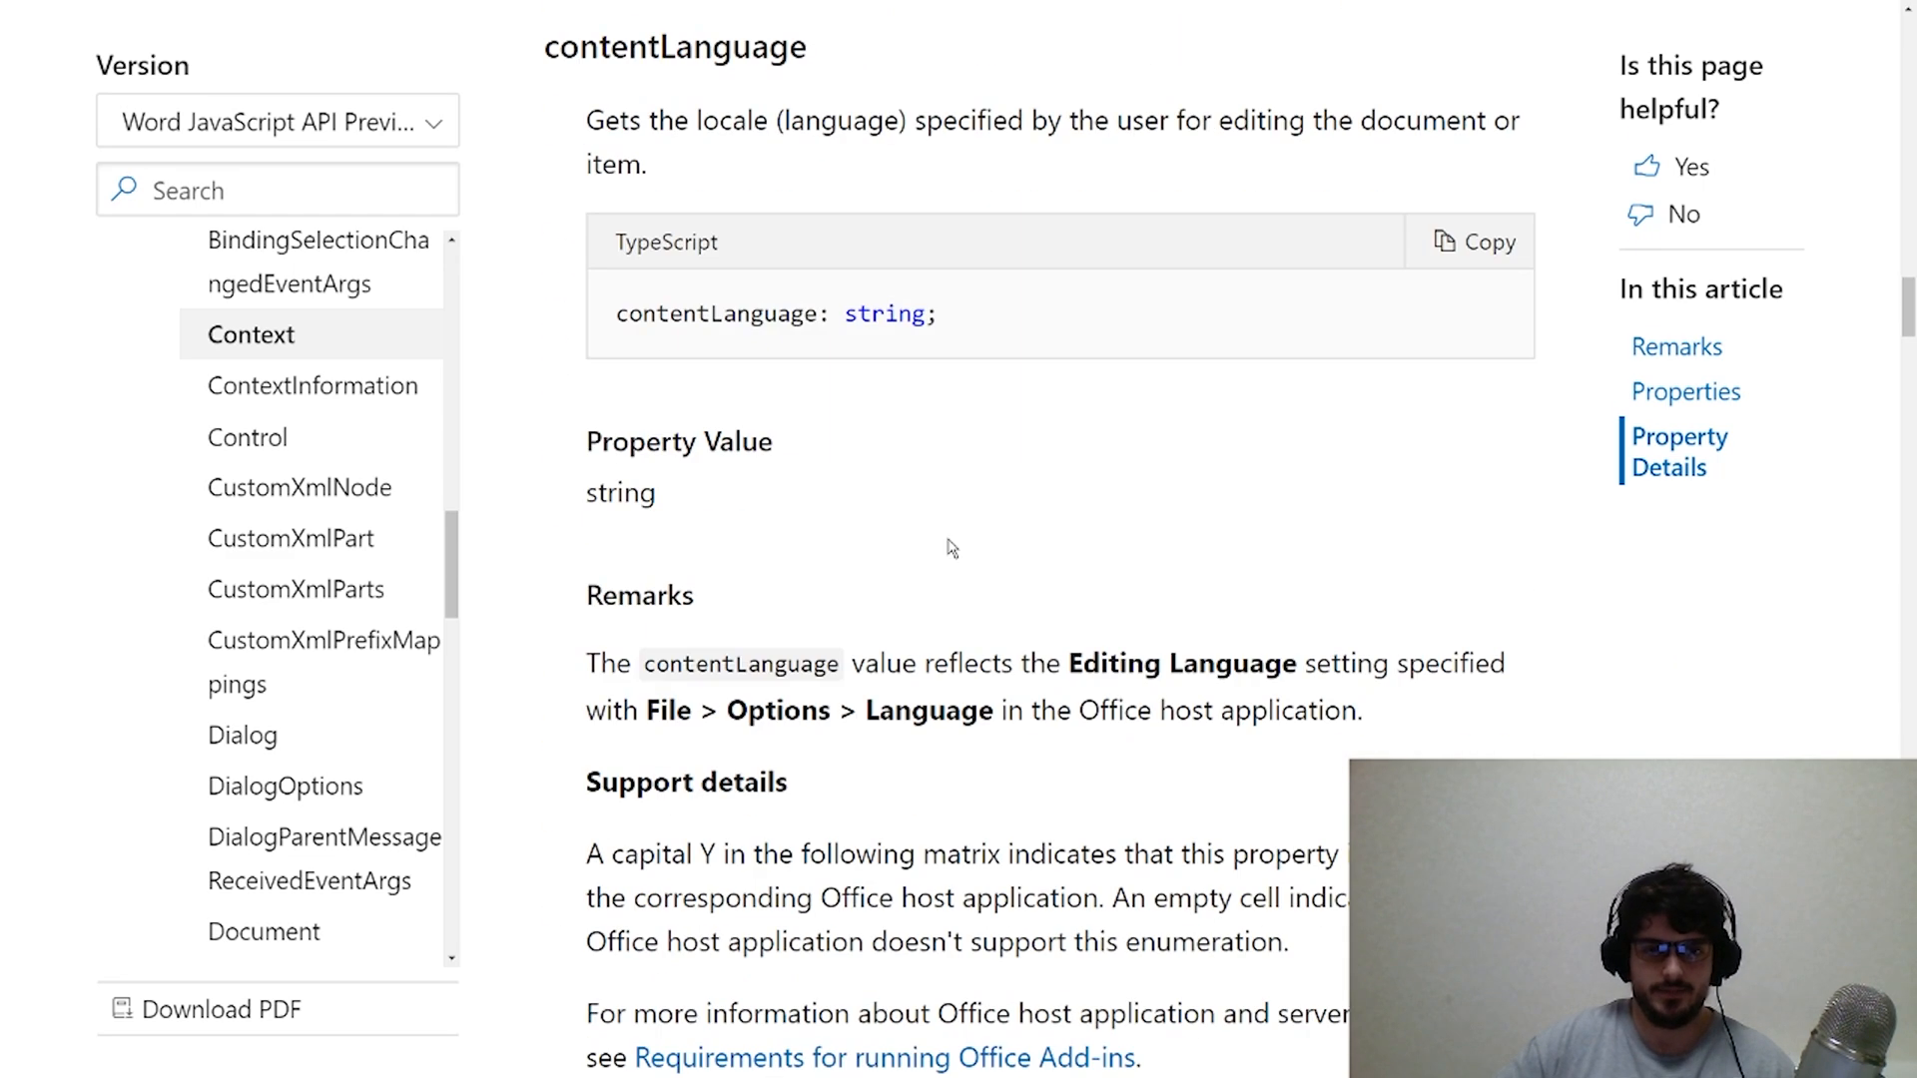
scroll("down", 3)
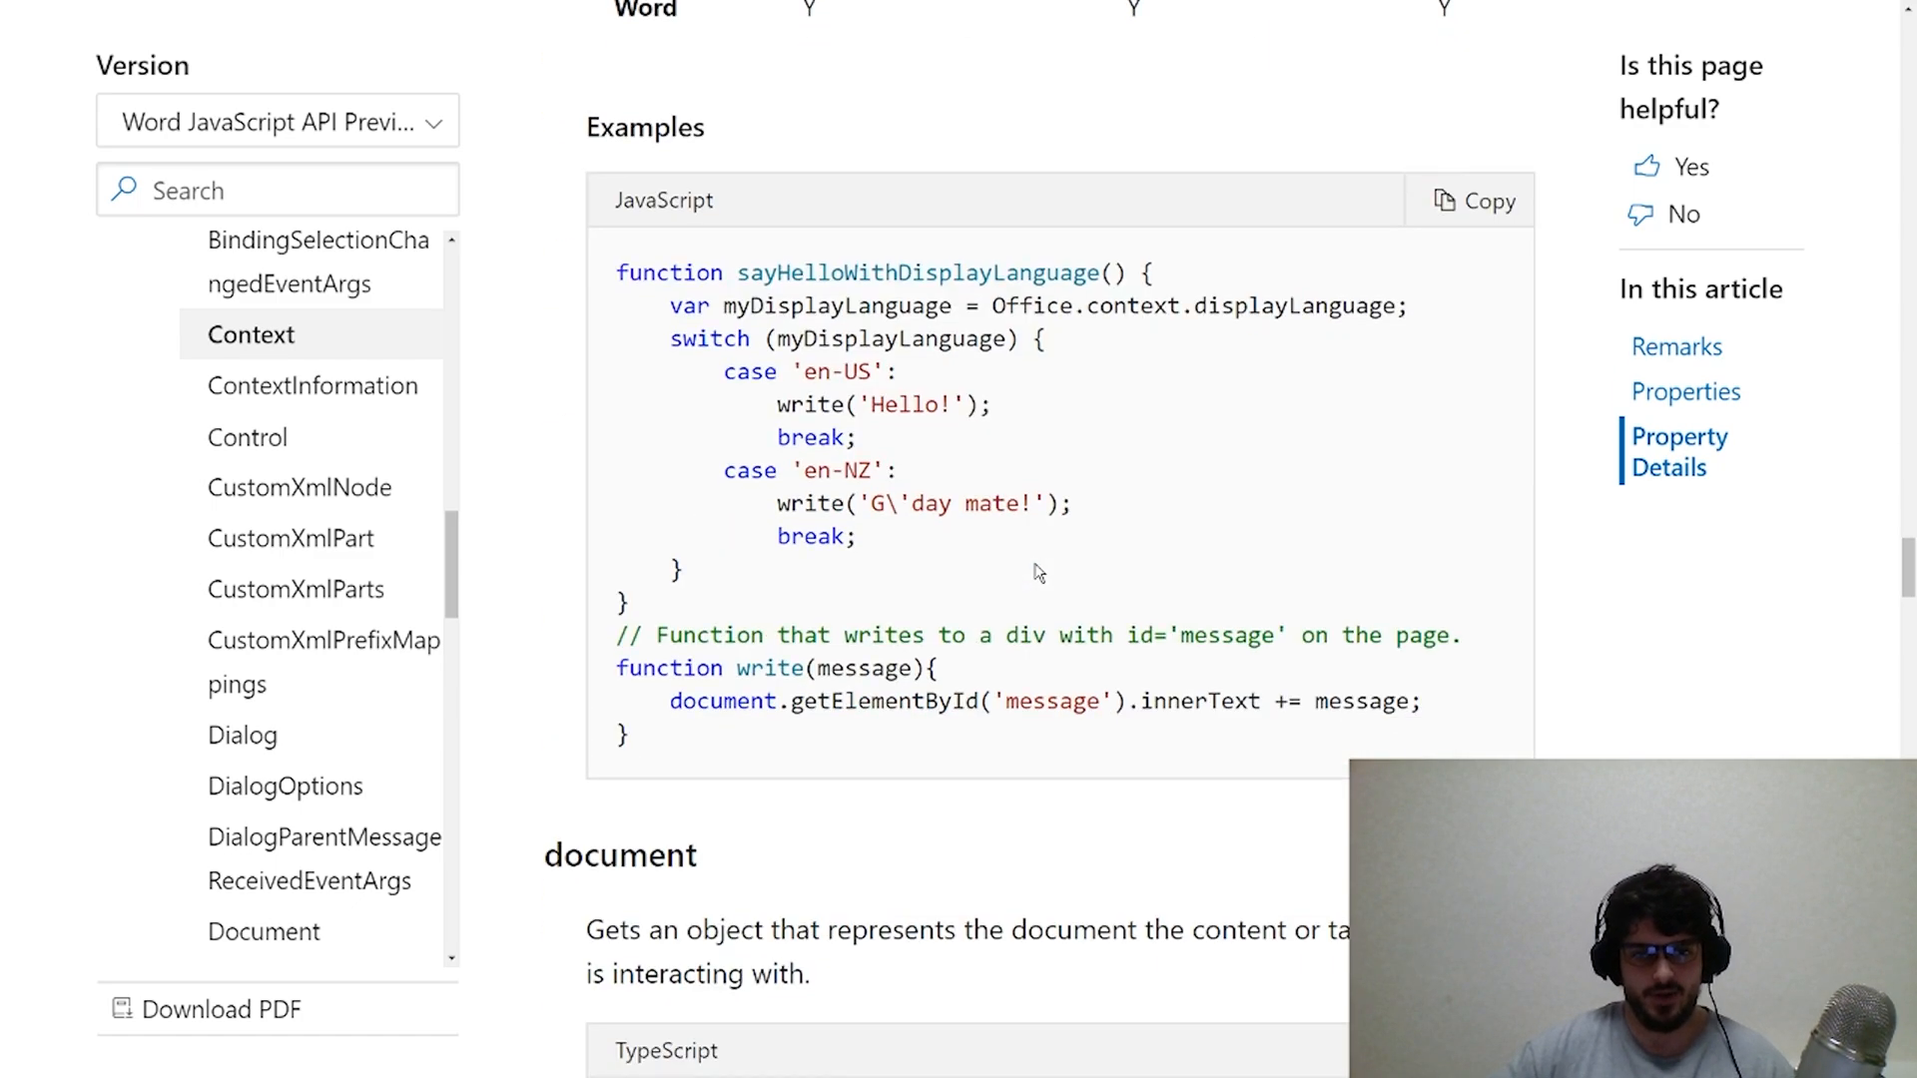
scroll("down", 3)
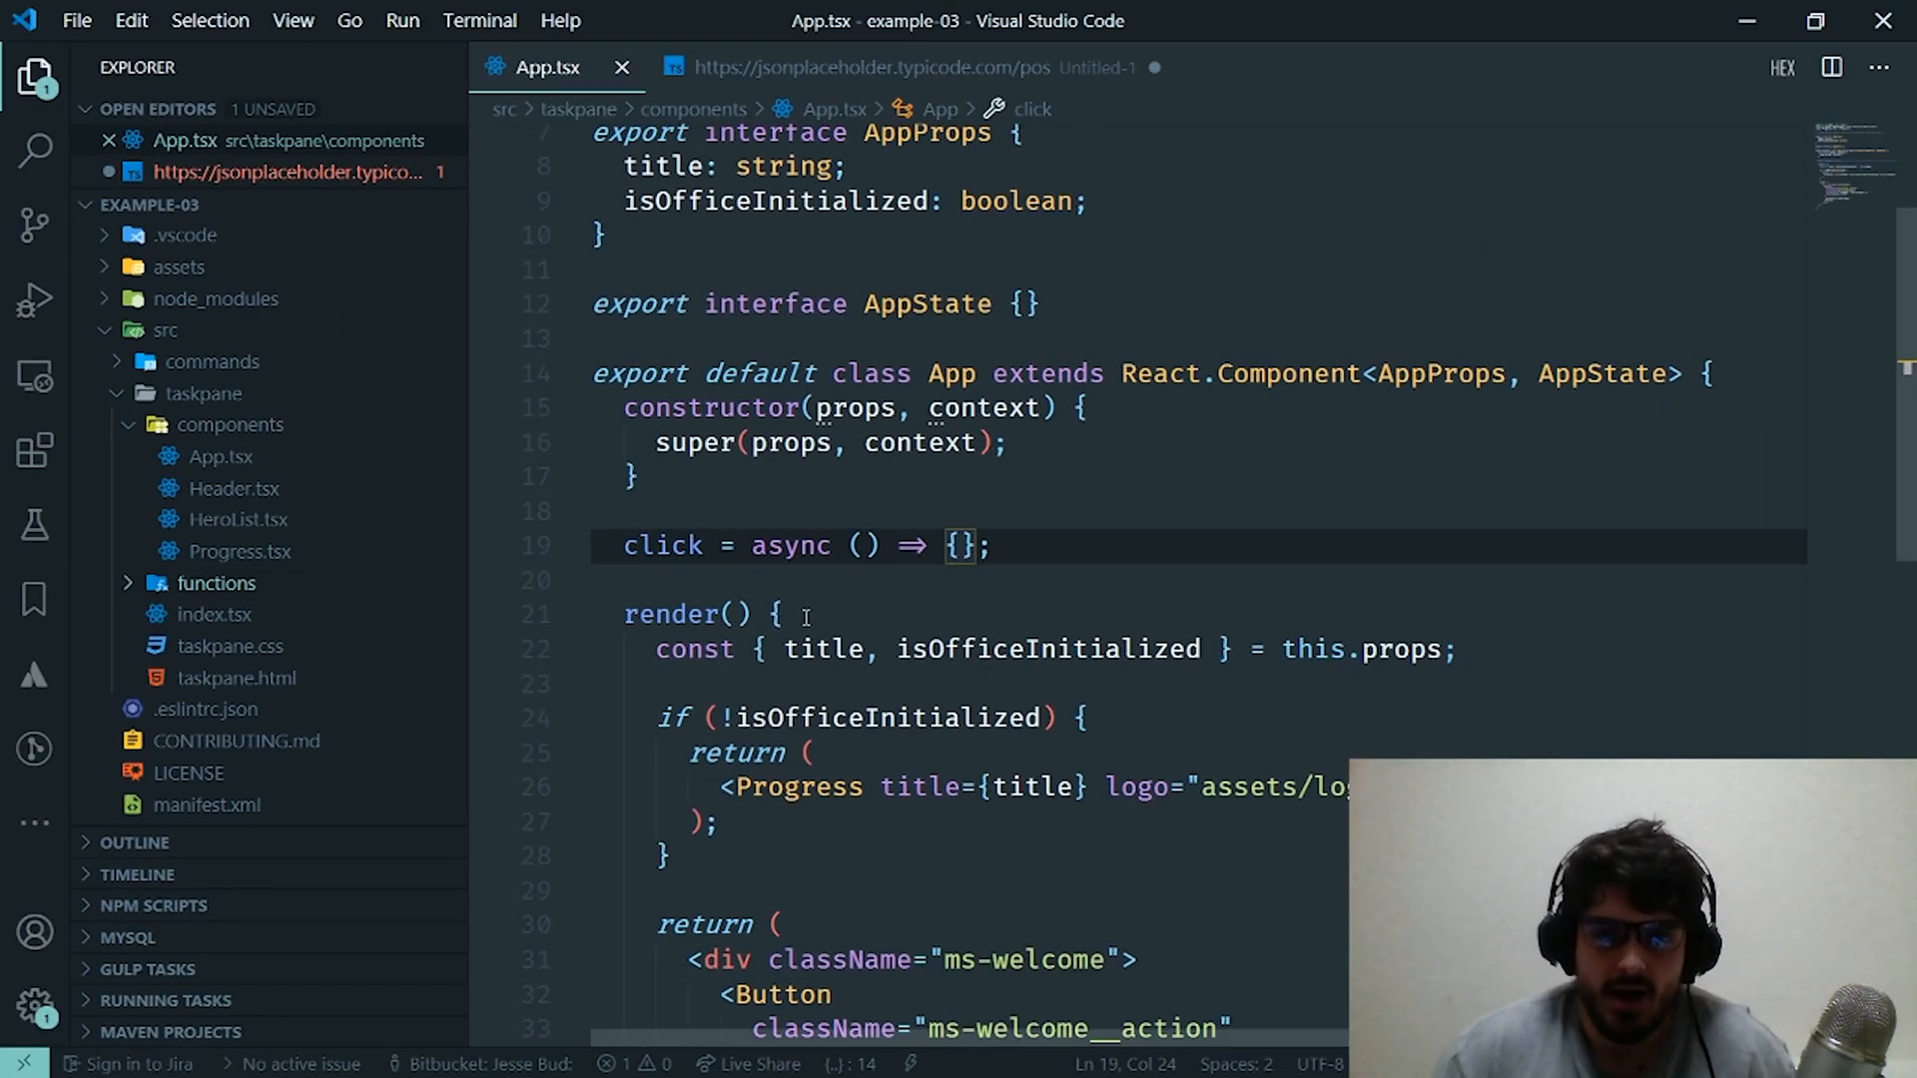
scroll("down", 3)
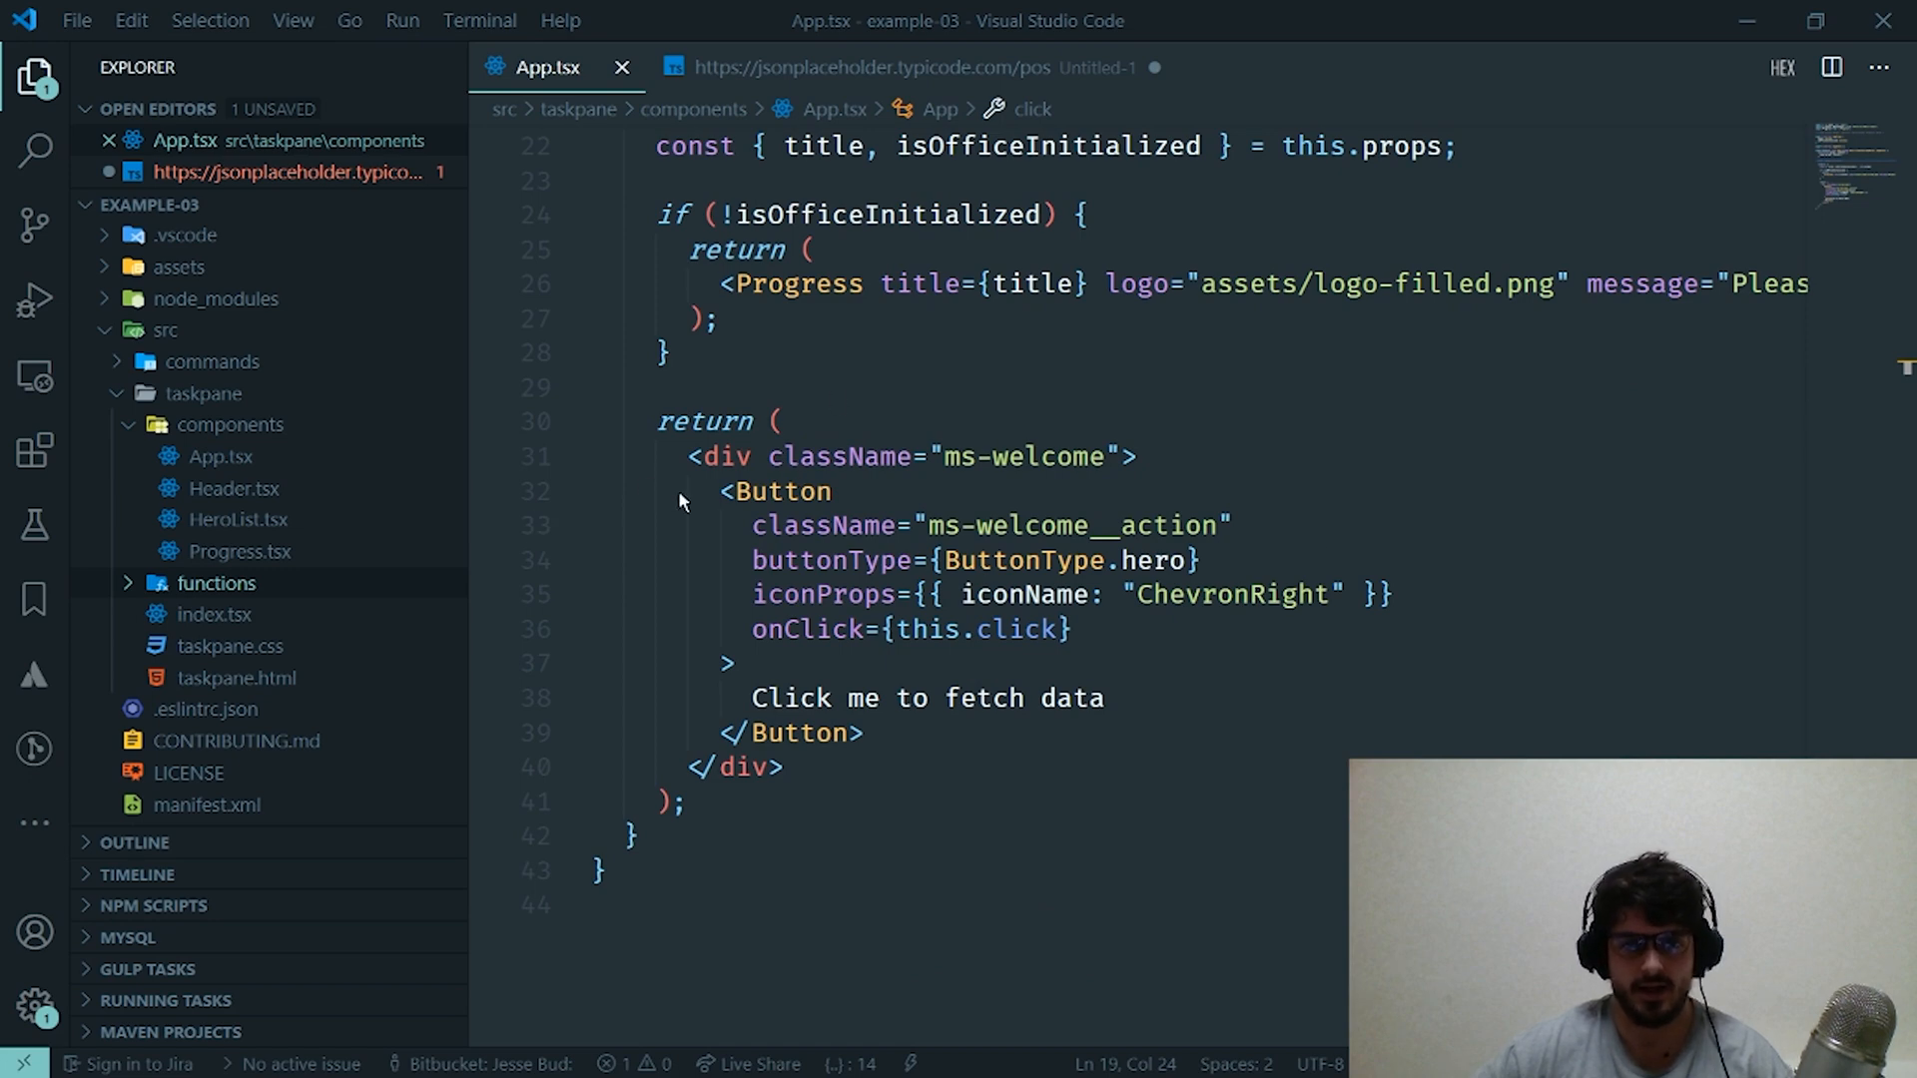
mouse_move(645, 605)
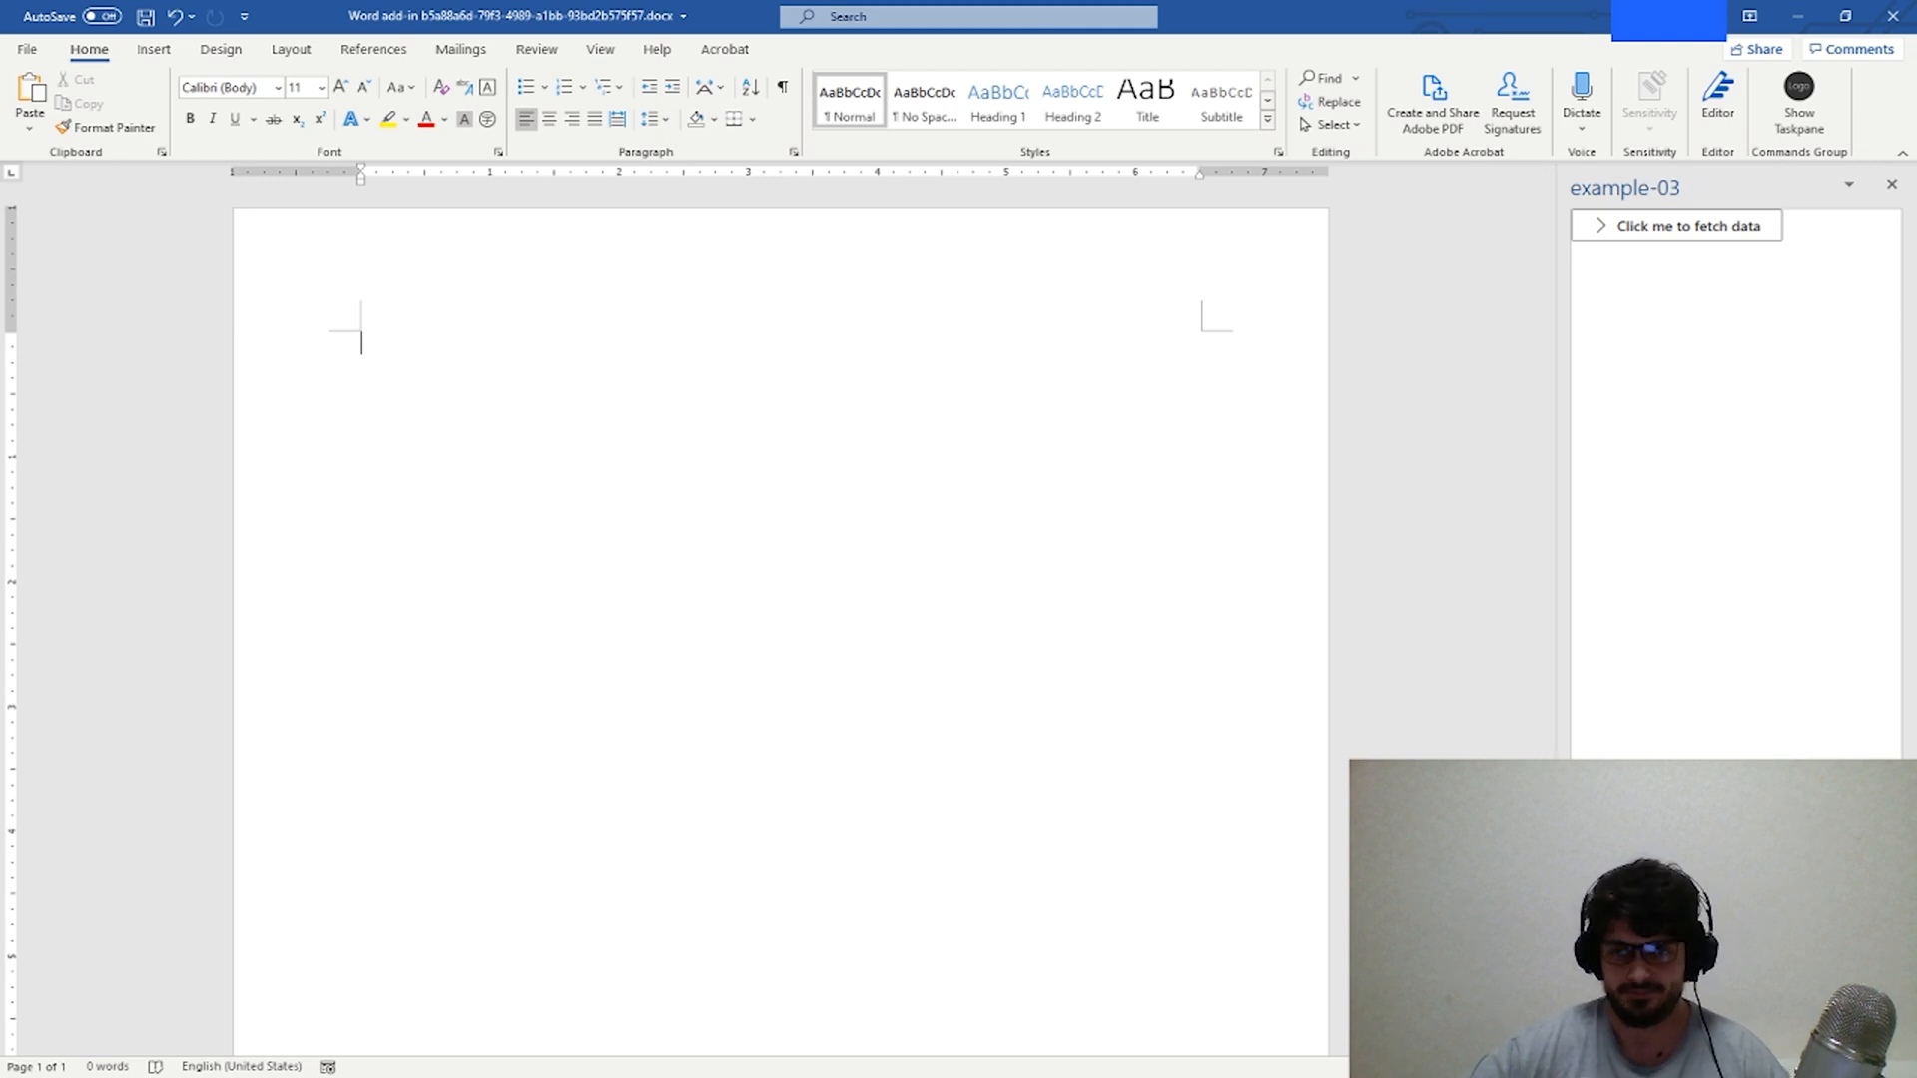
mouse_move(1562, 325)
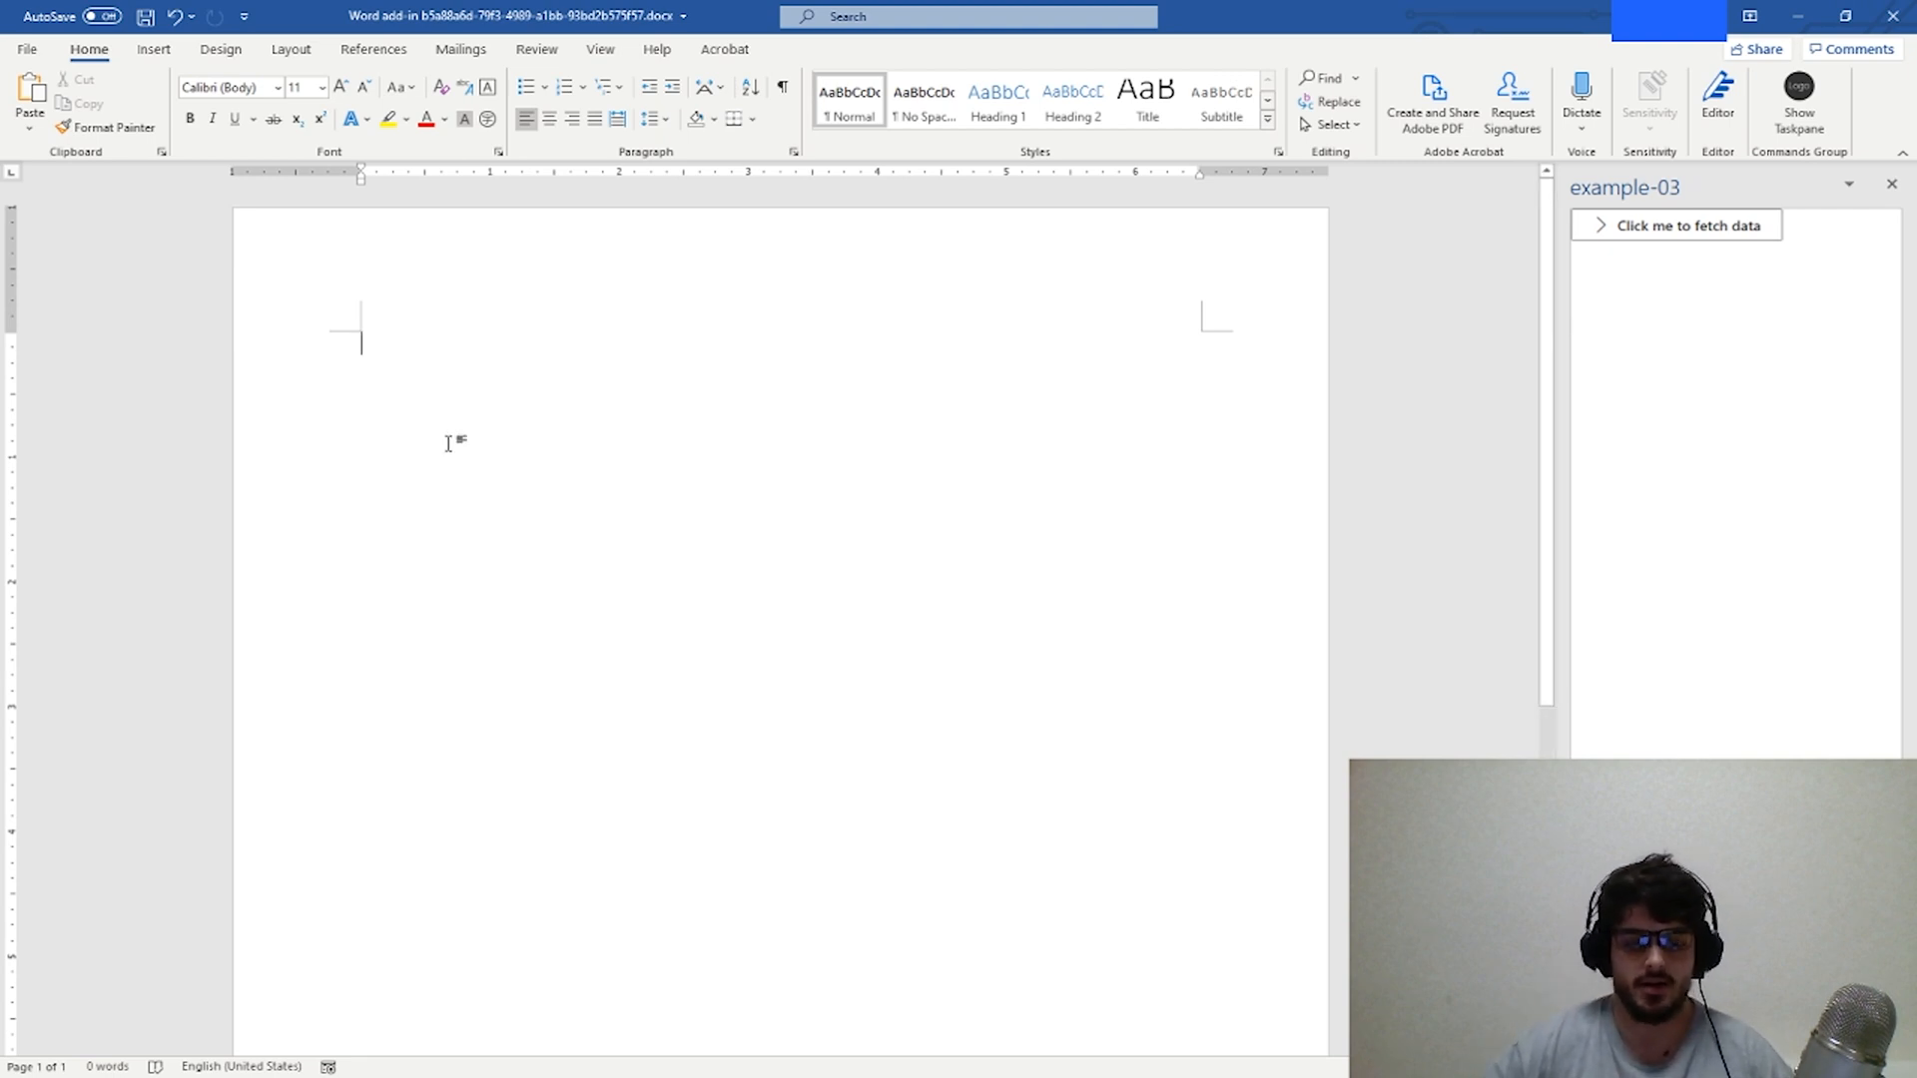
- Bring up Word with the example-03 task pane showing the 'Click me to fetch data' button
type("csdlh")
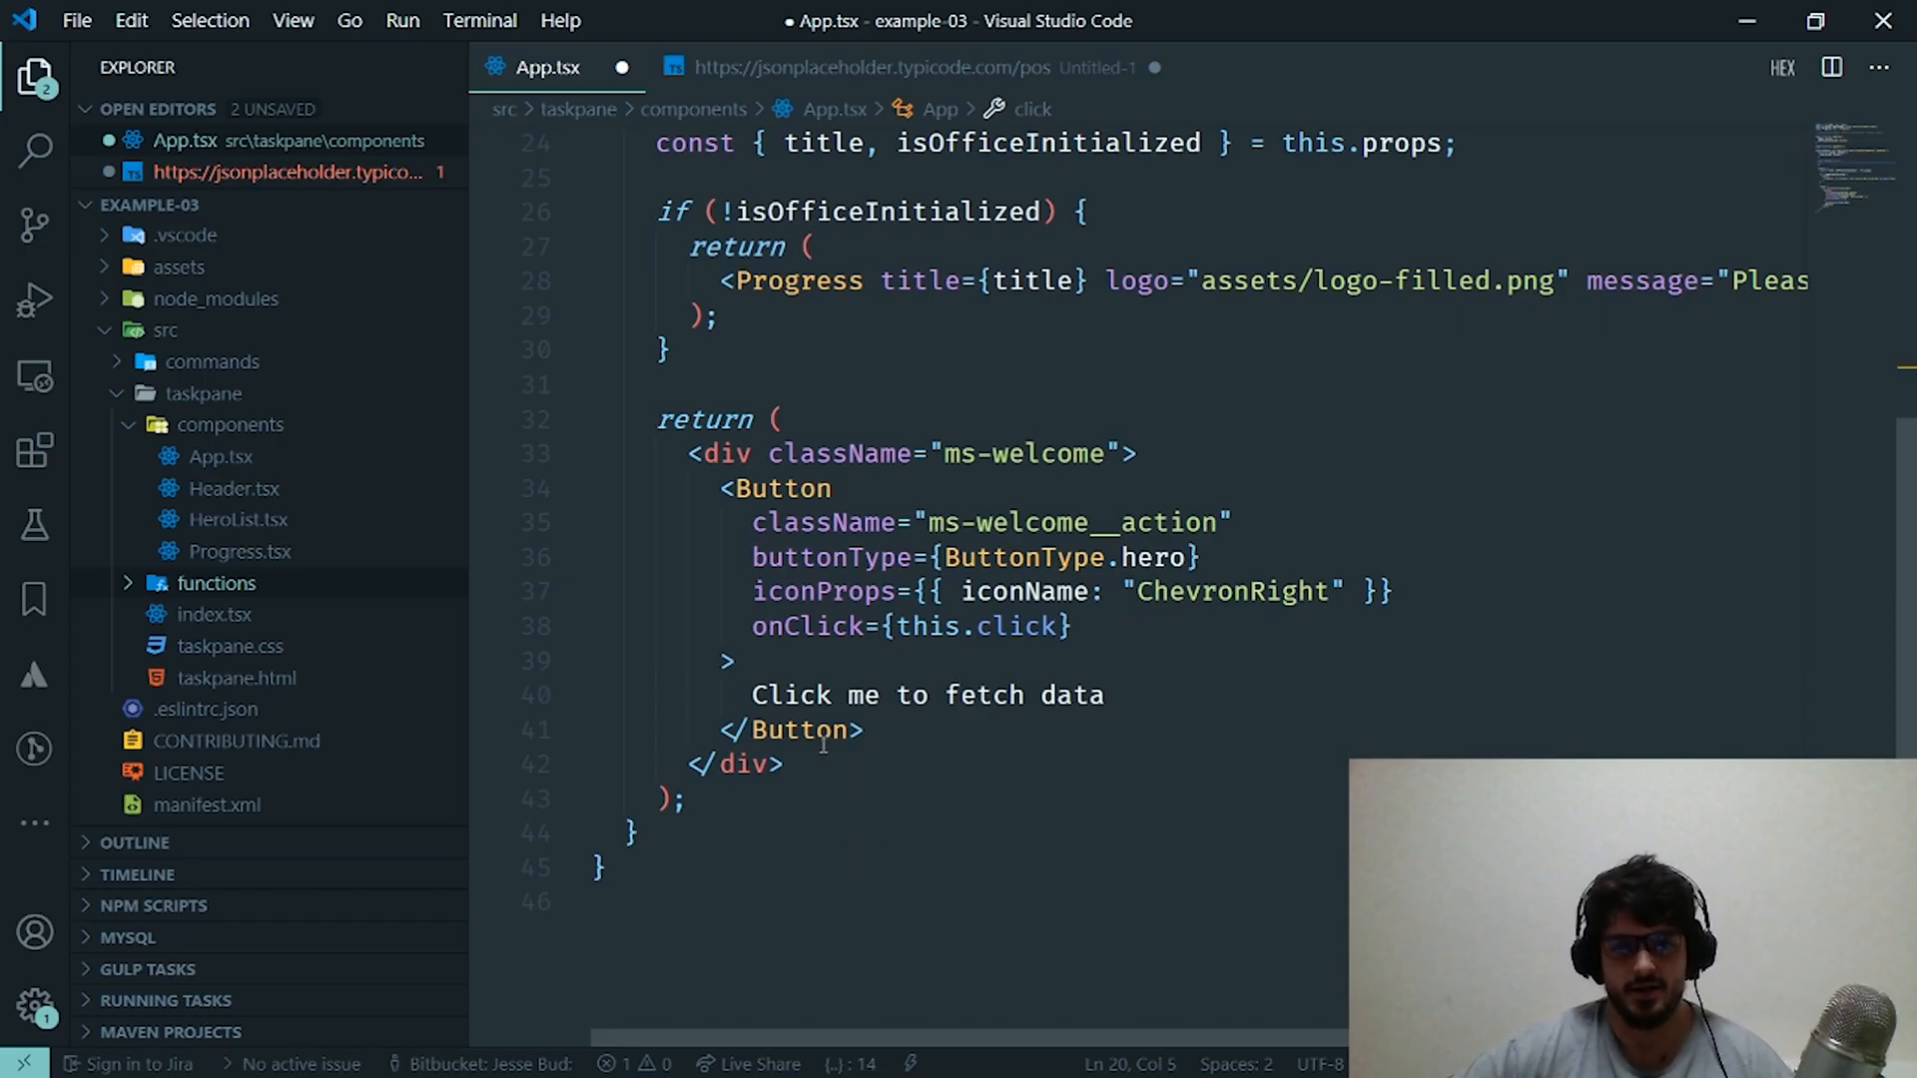
- Bring up the Explorer context menu on the functions folder to add a new file
left_click_drag(725, 488, 863, 731)
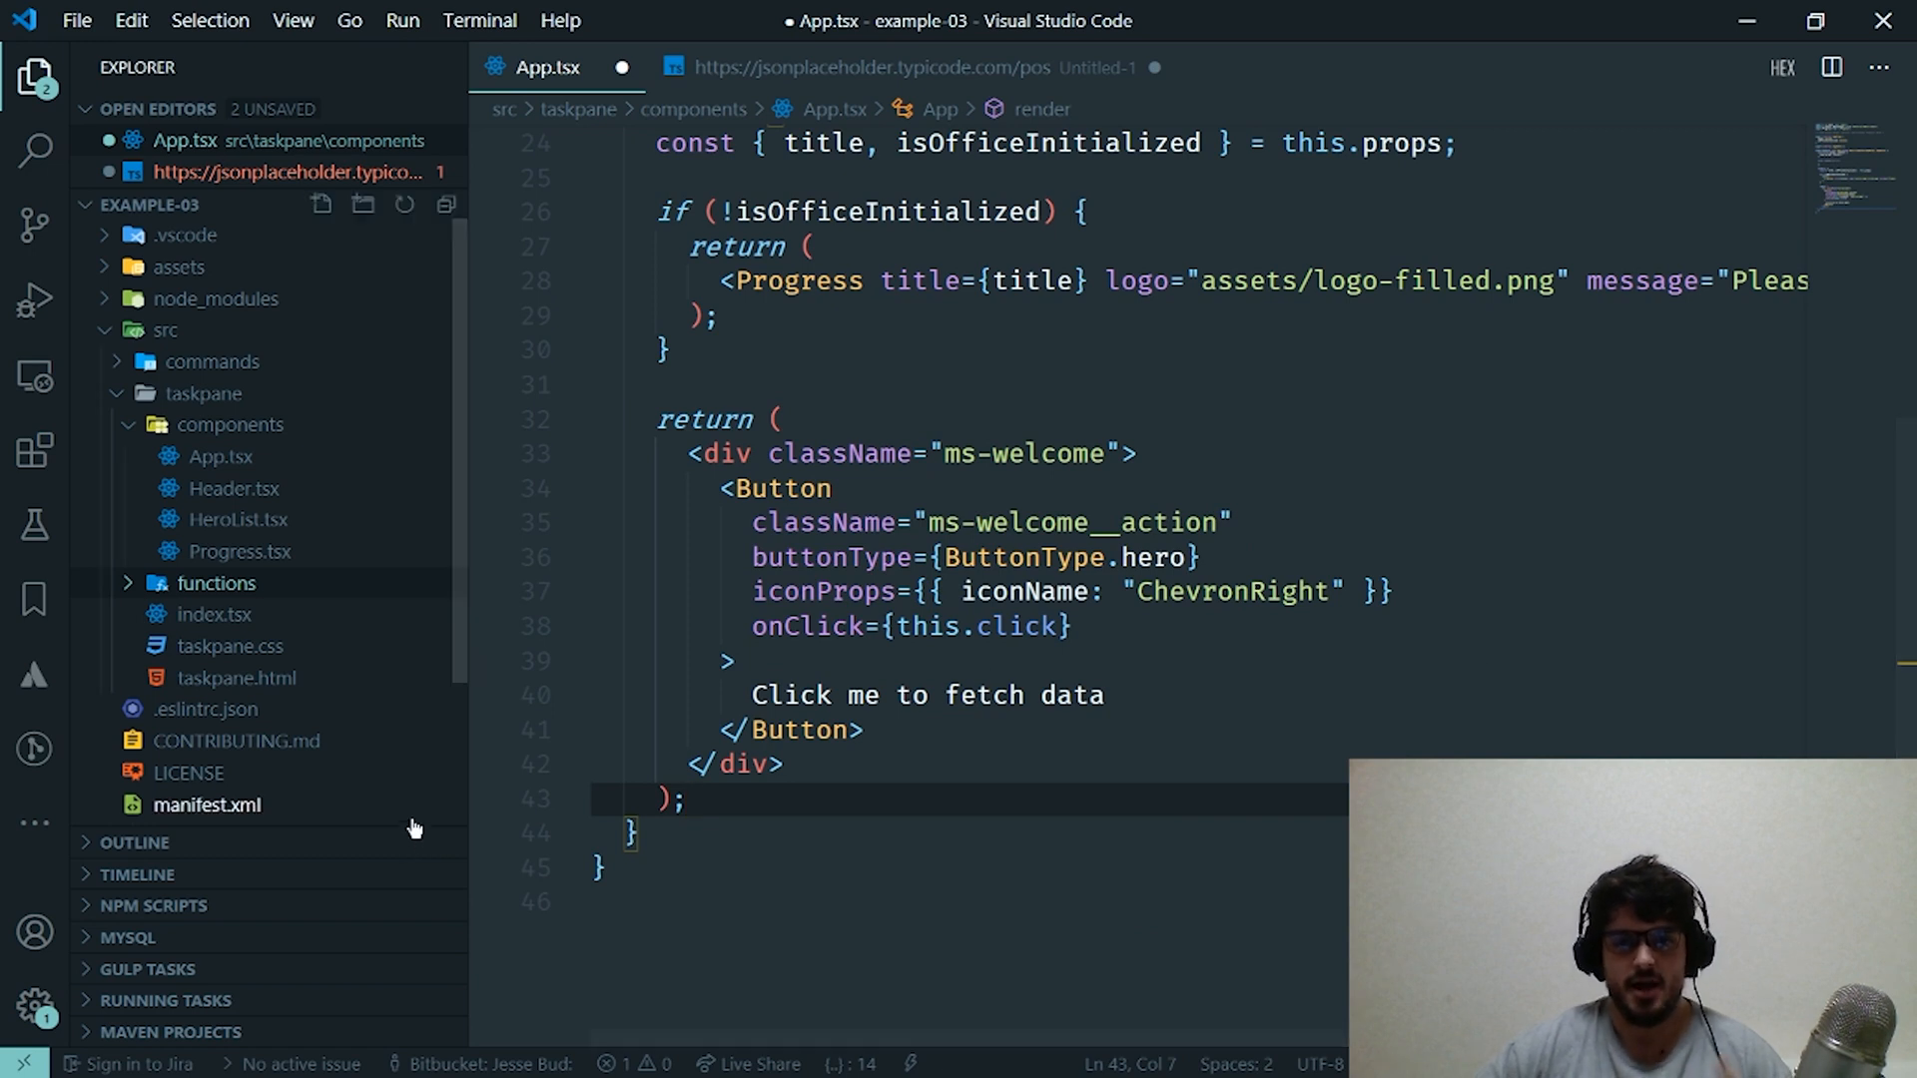
mouse_move(250, 891)
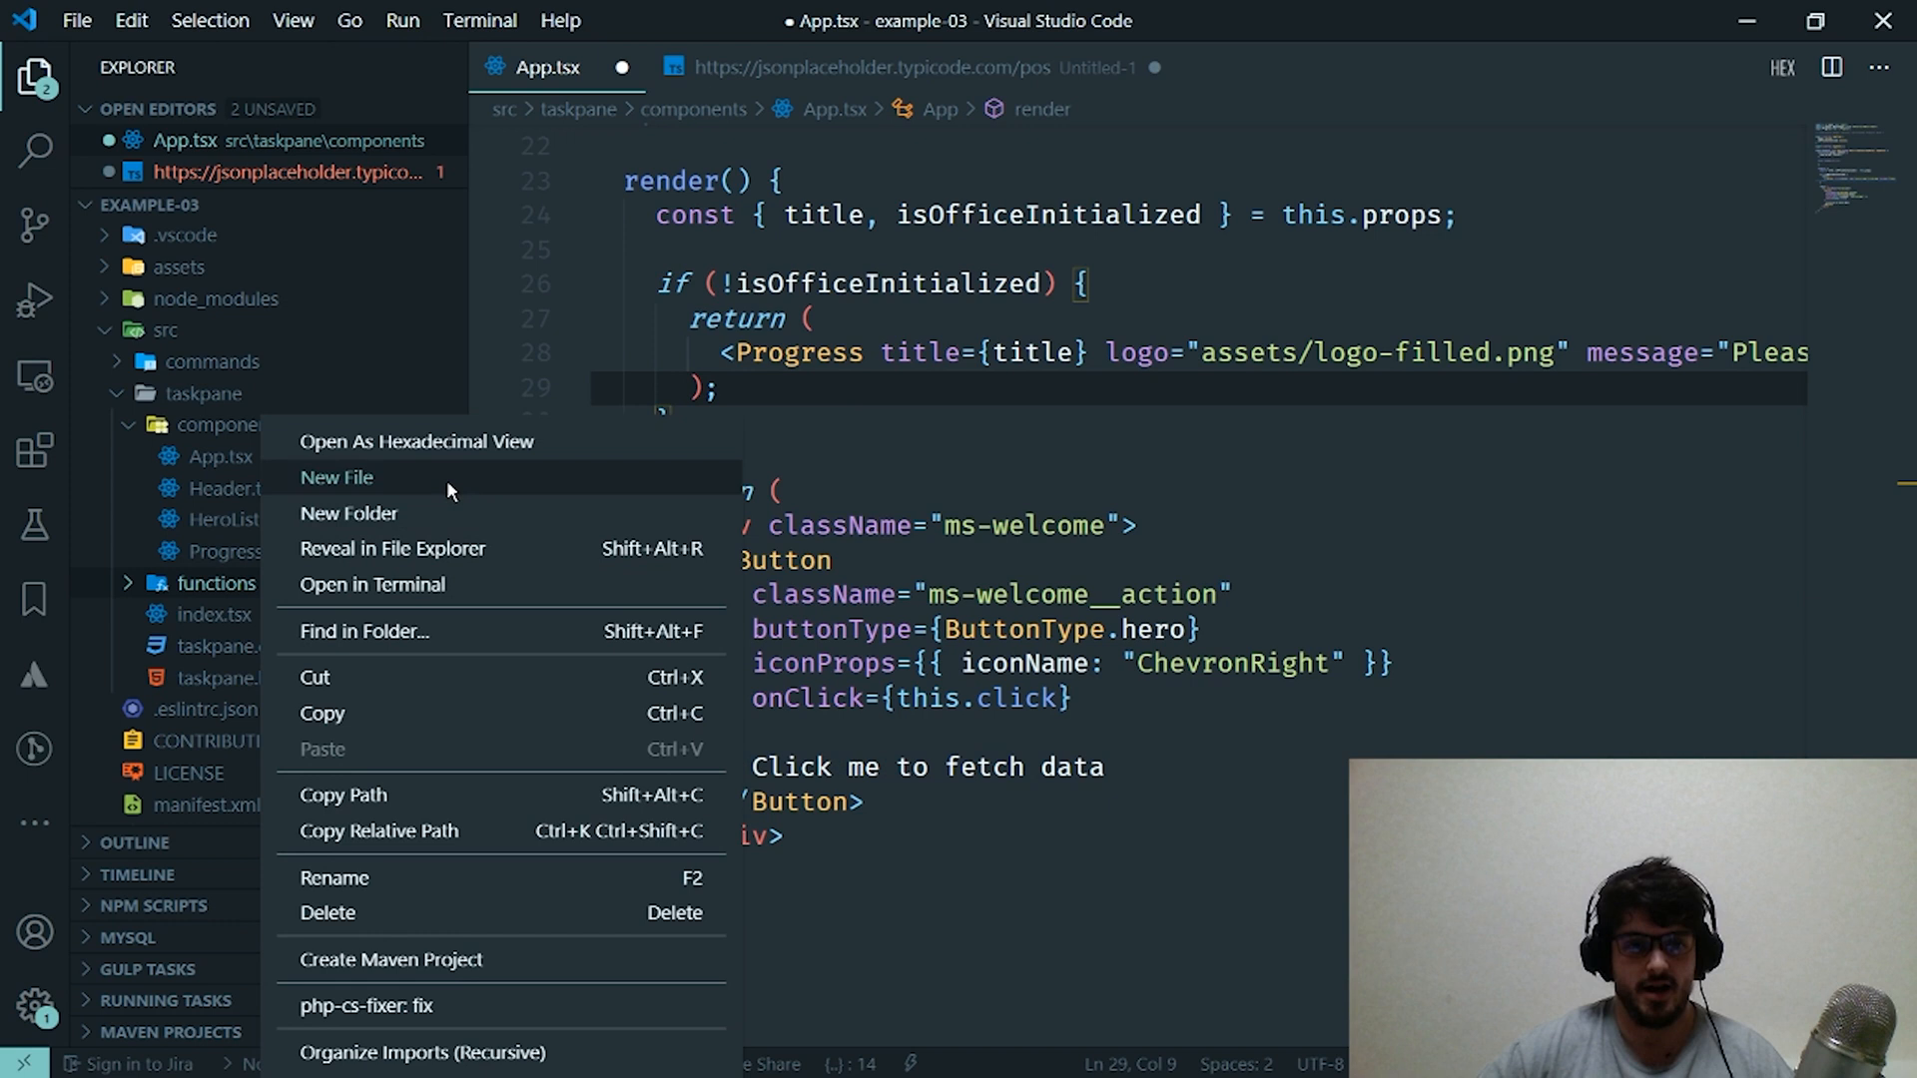
mouse_move(393, 491)
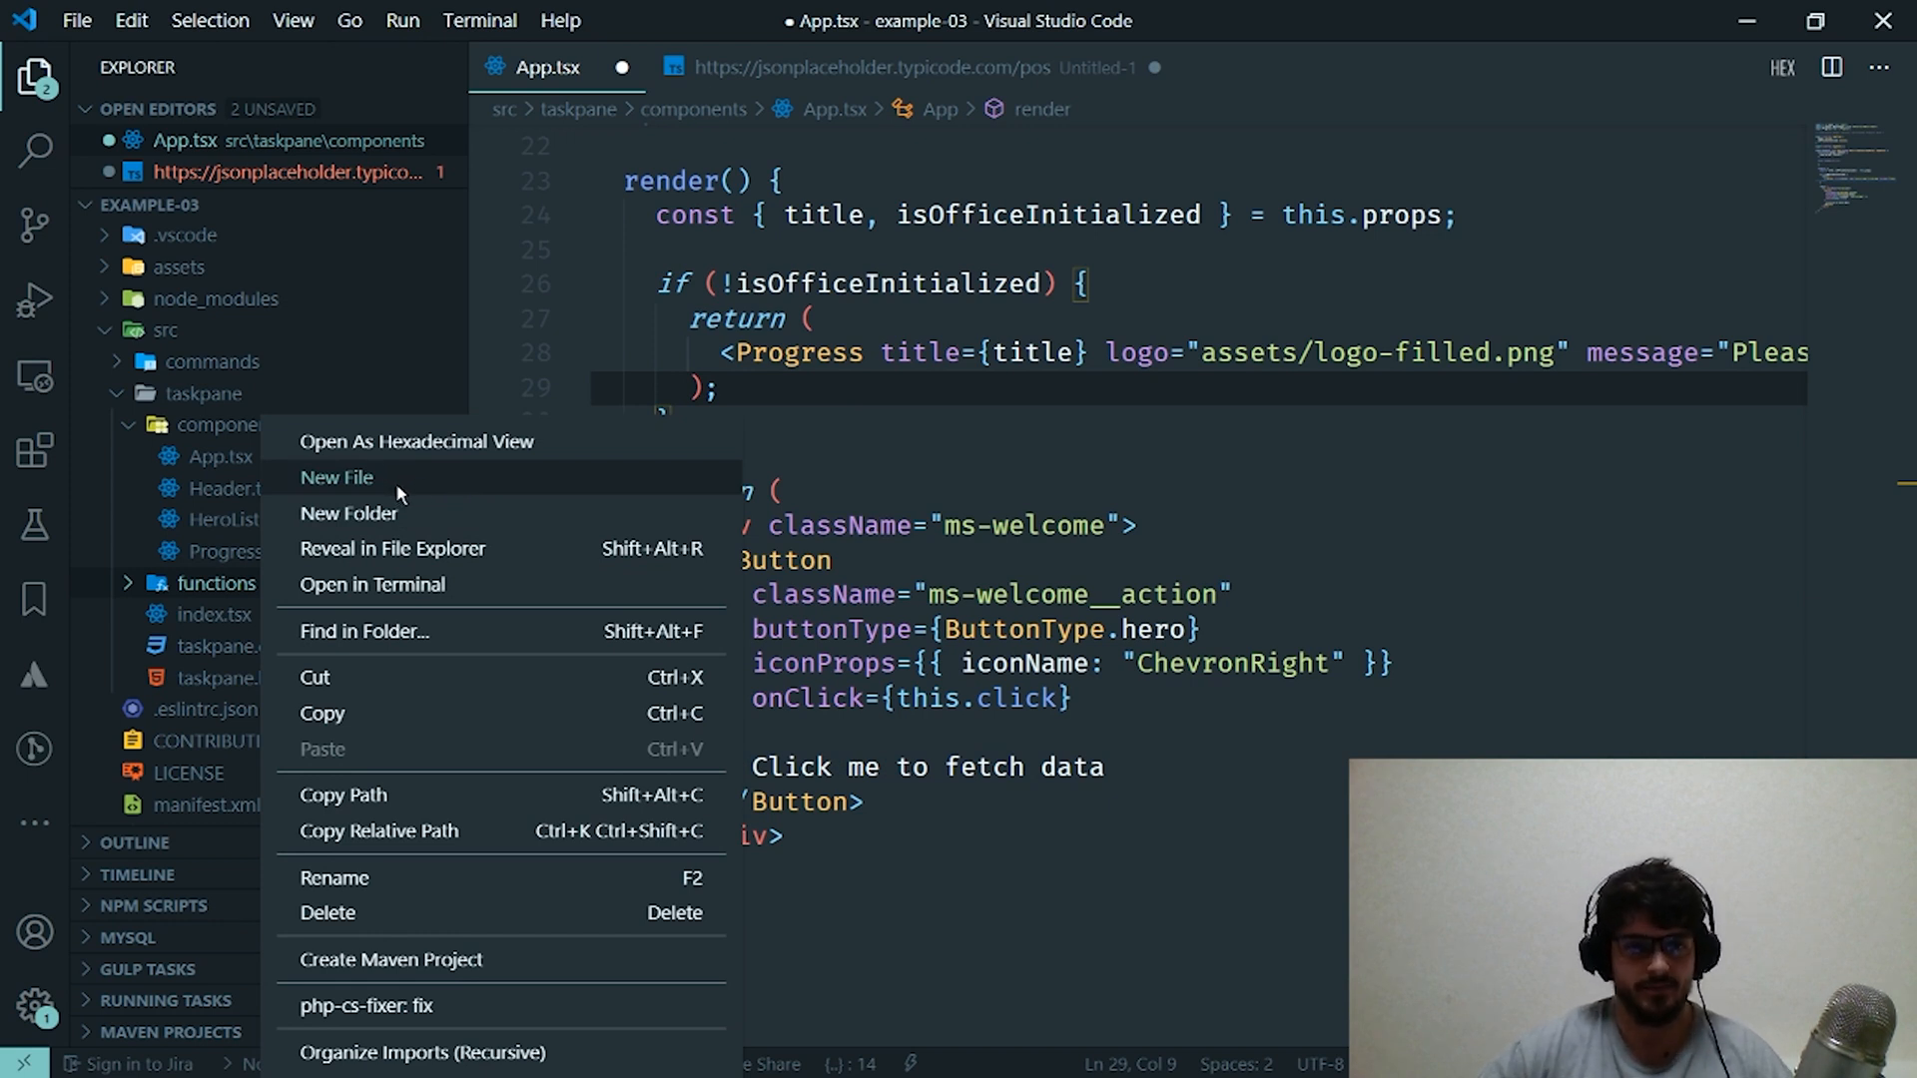
- Create fetchData.ts in the functions folder and declare const fetchData as an async arrow function
left_click(863, 68)
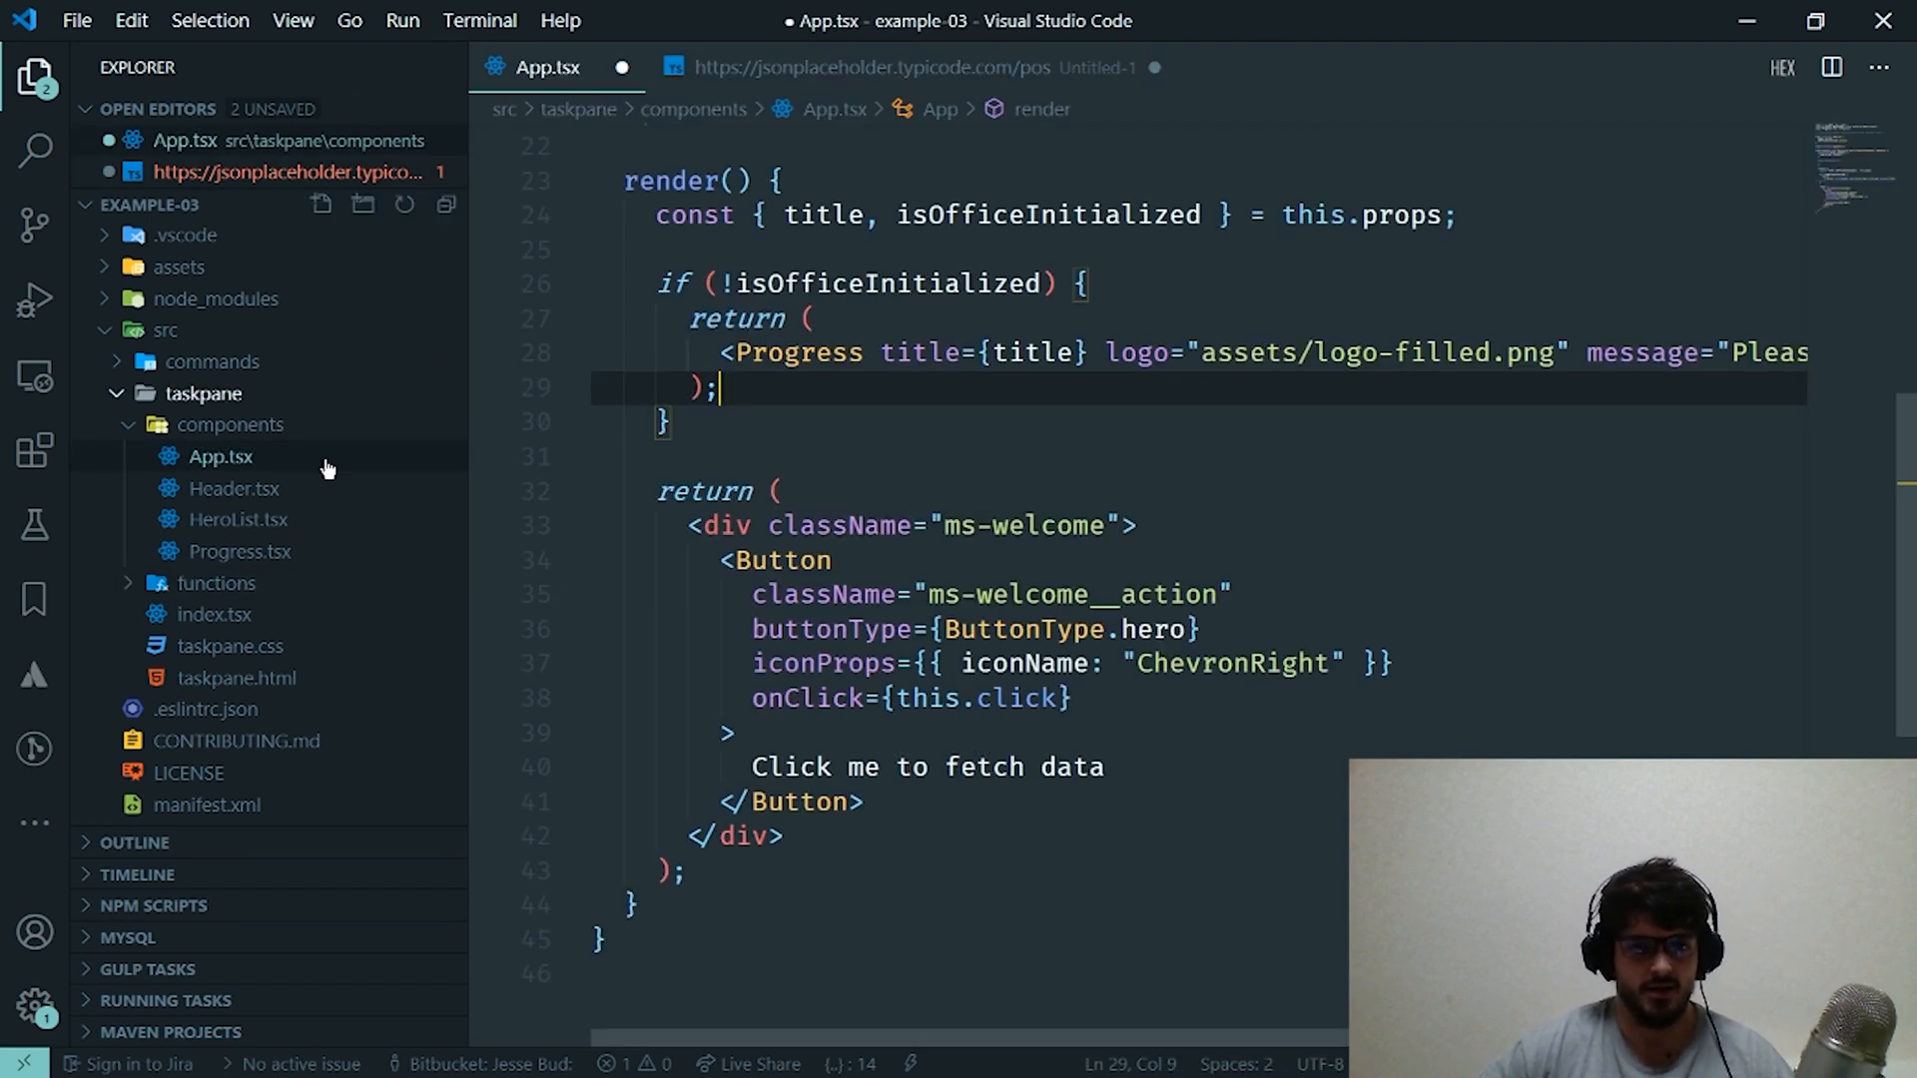
mouse_move(208, 483)
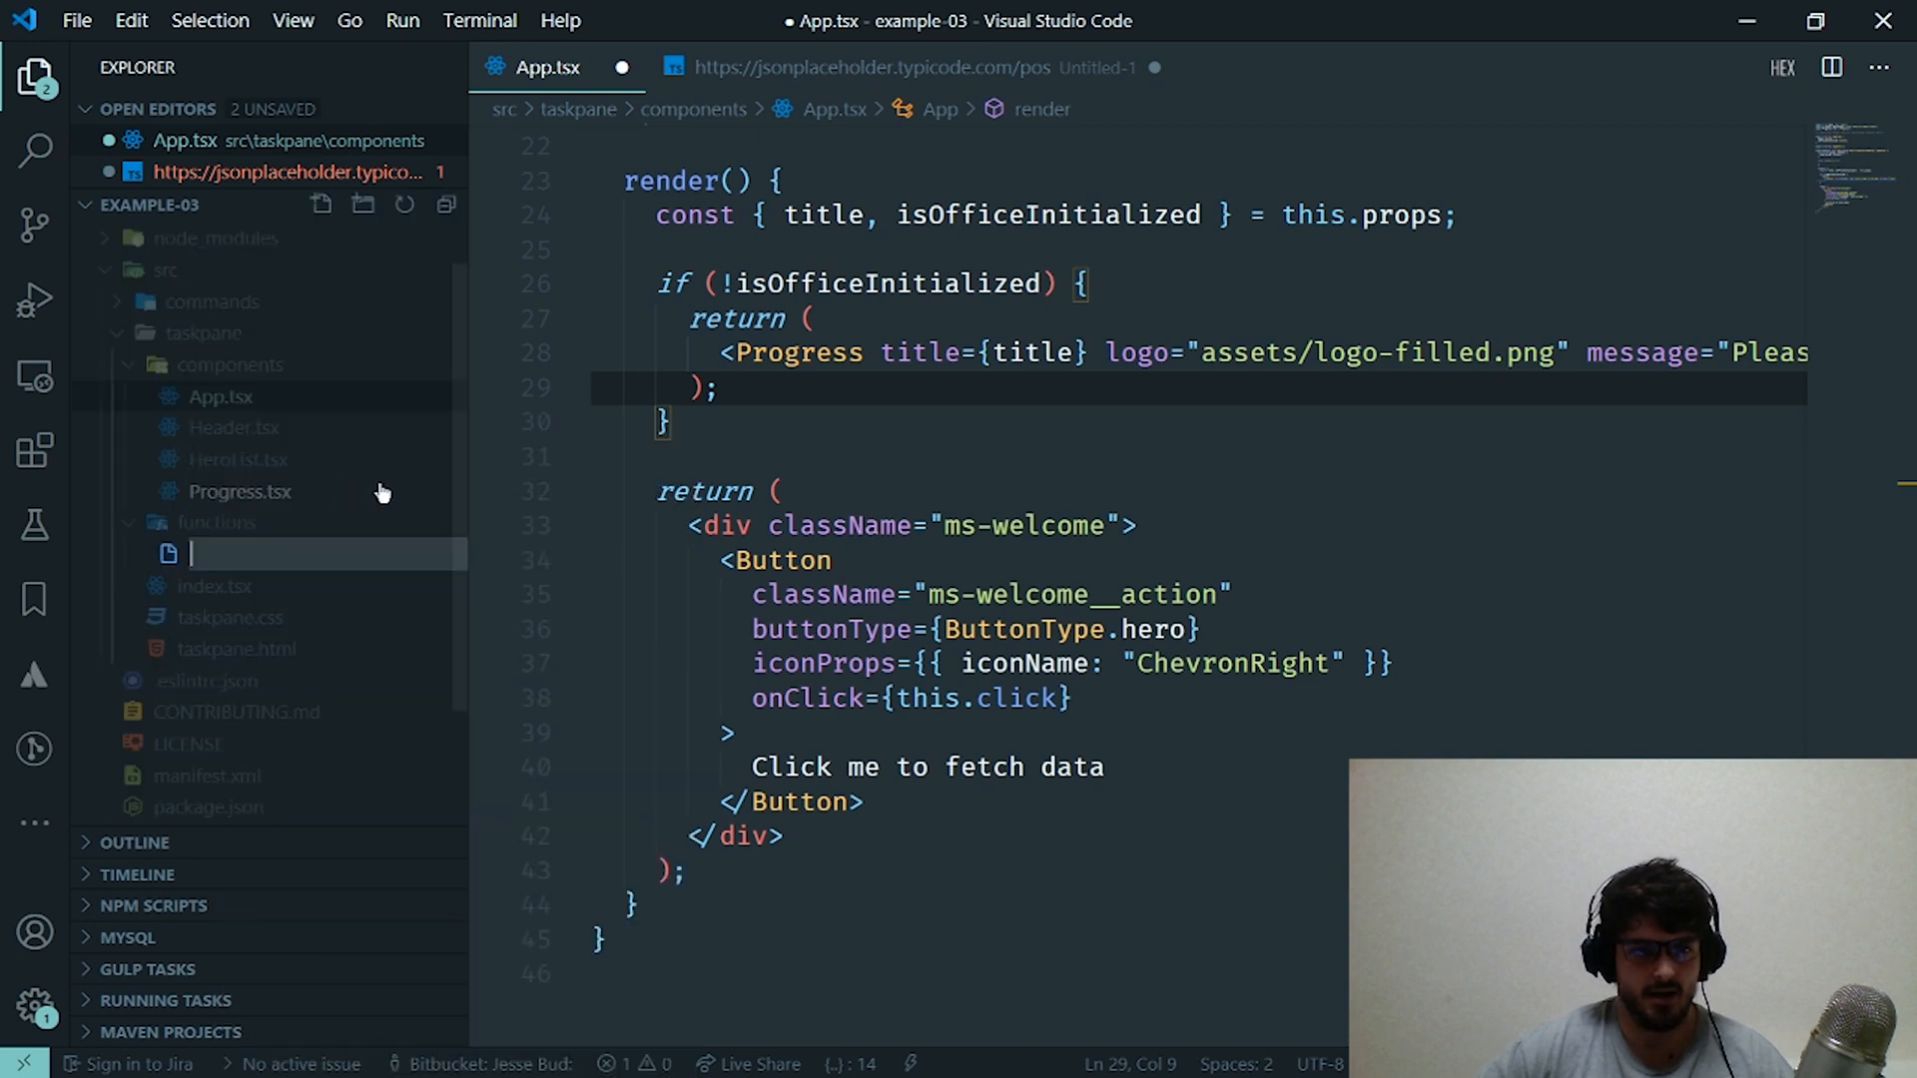
type("fetchData.ts")
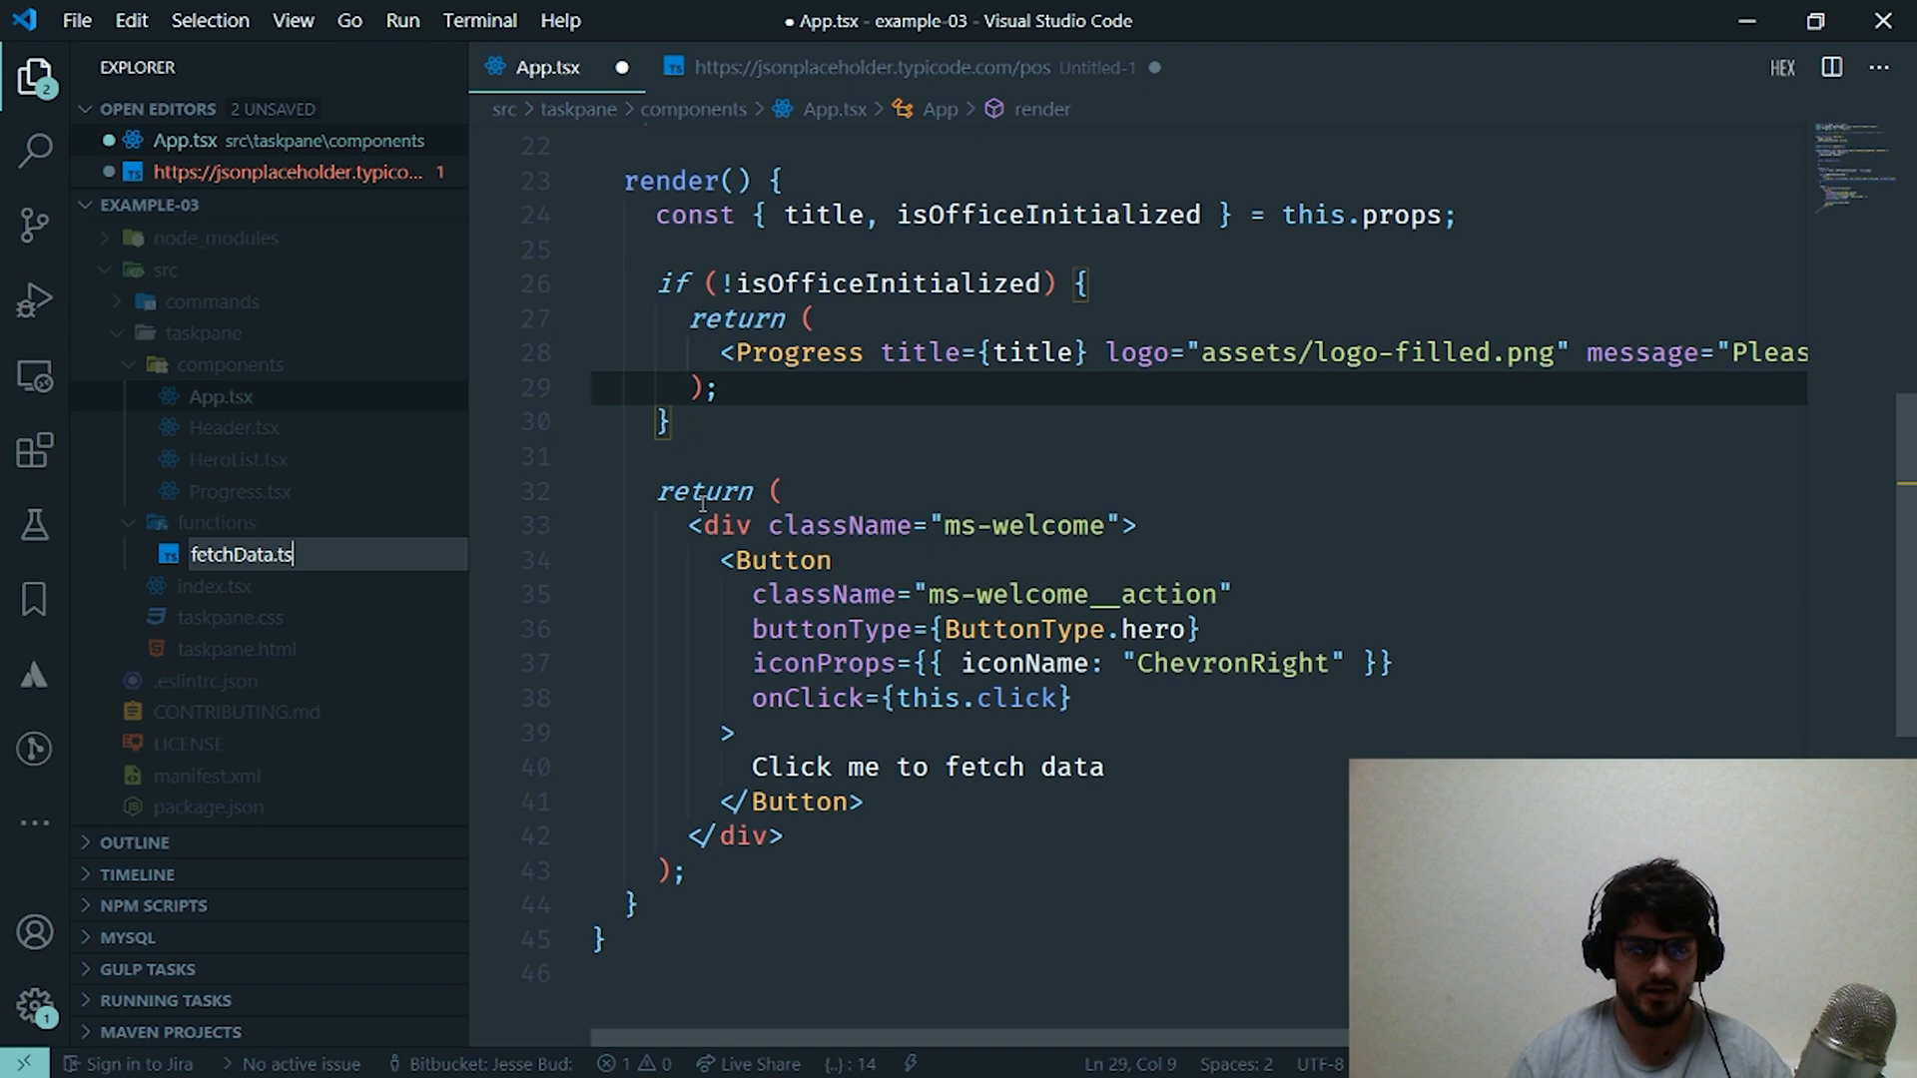
type("cosn")
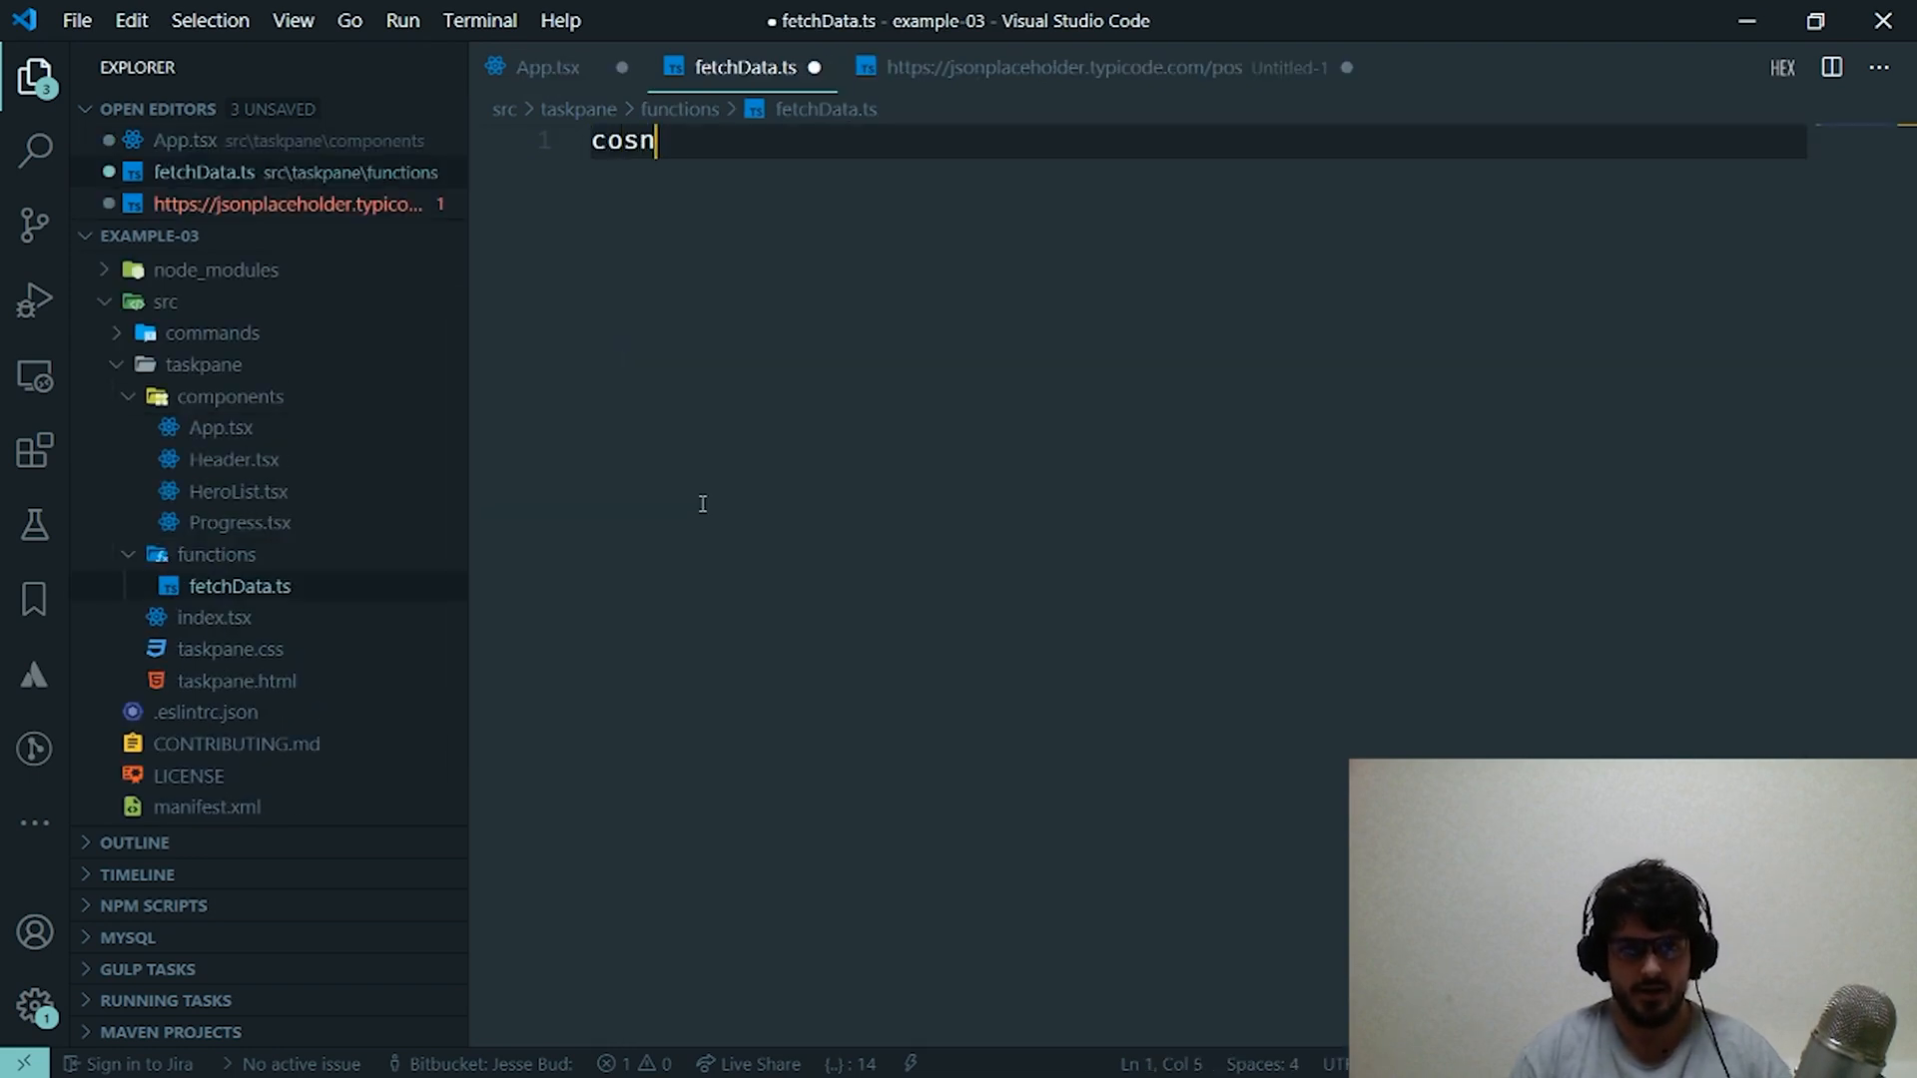
type("const")
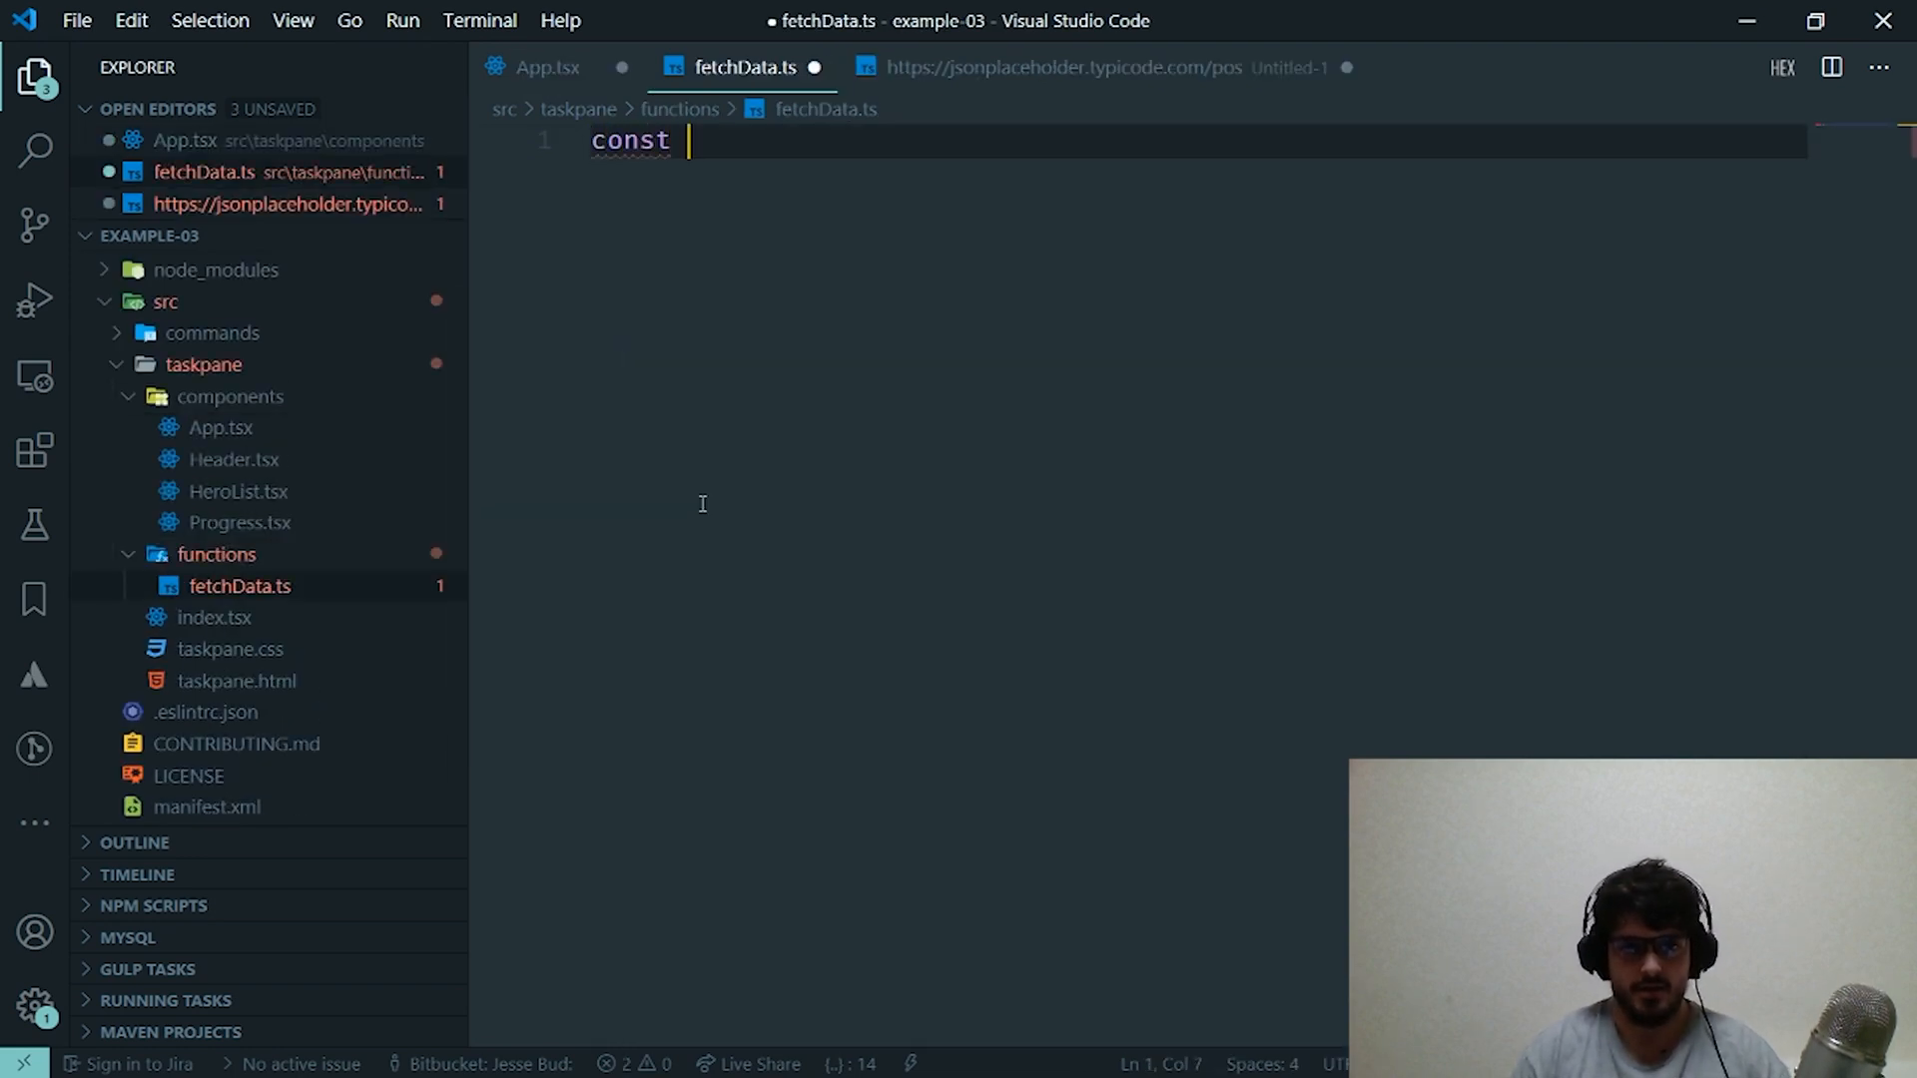
type("fetchDAta =")
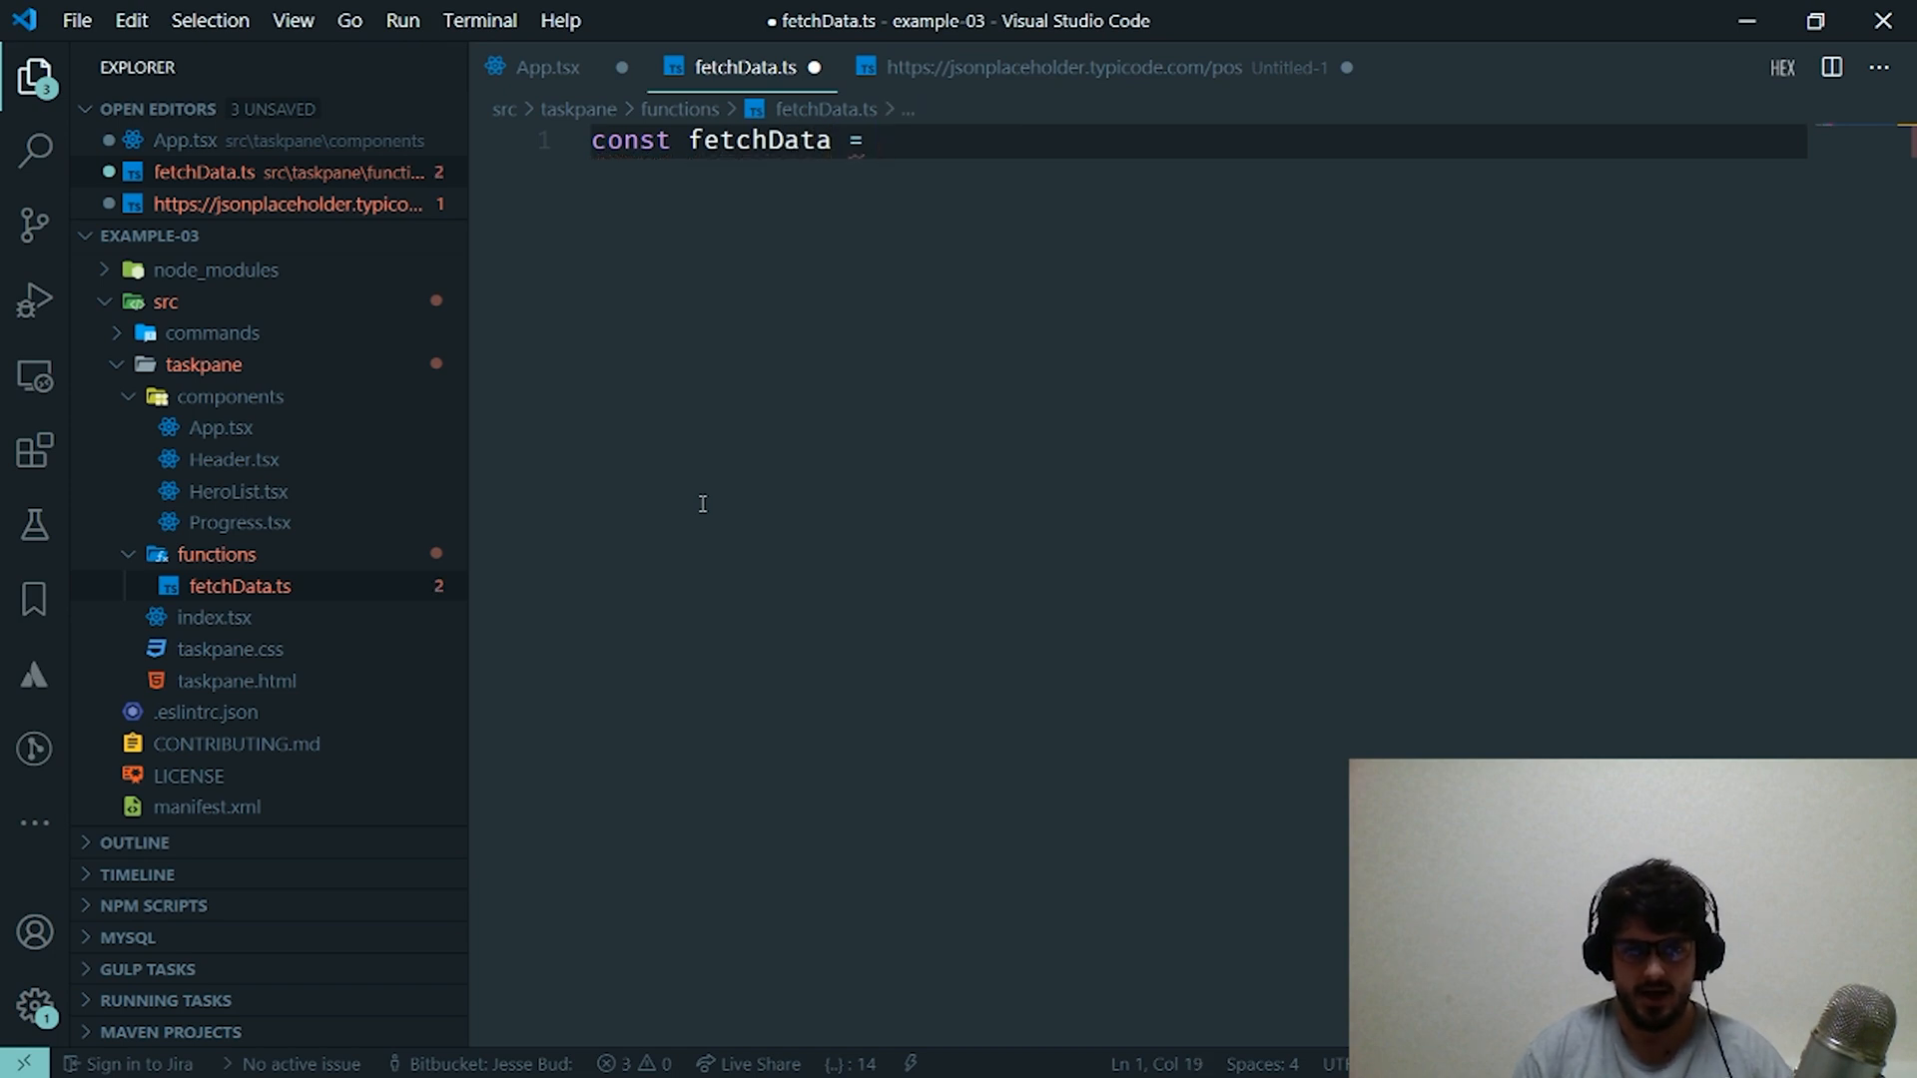
type("async")
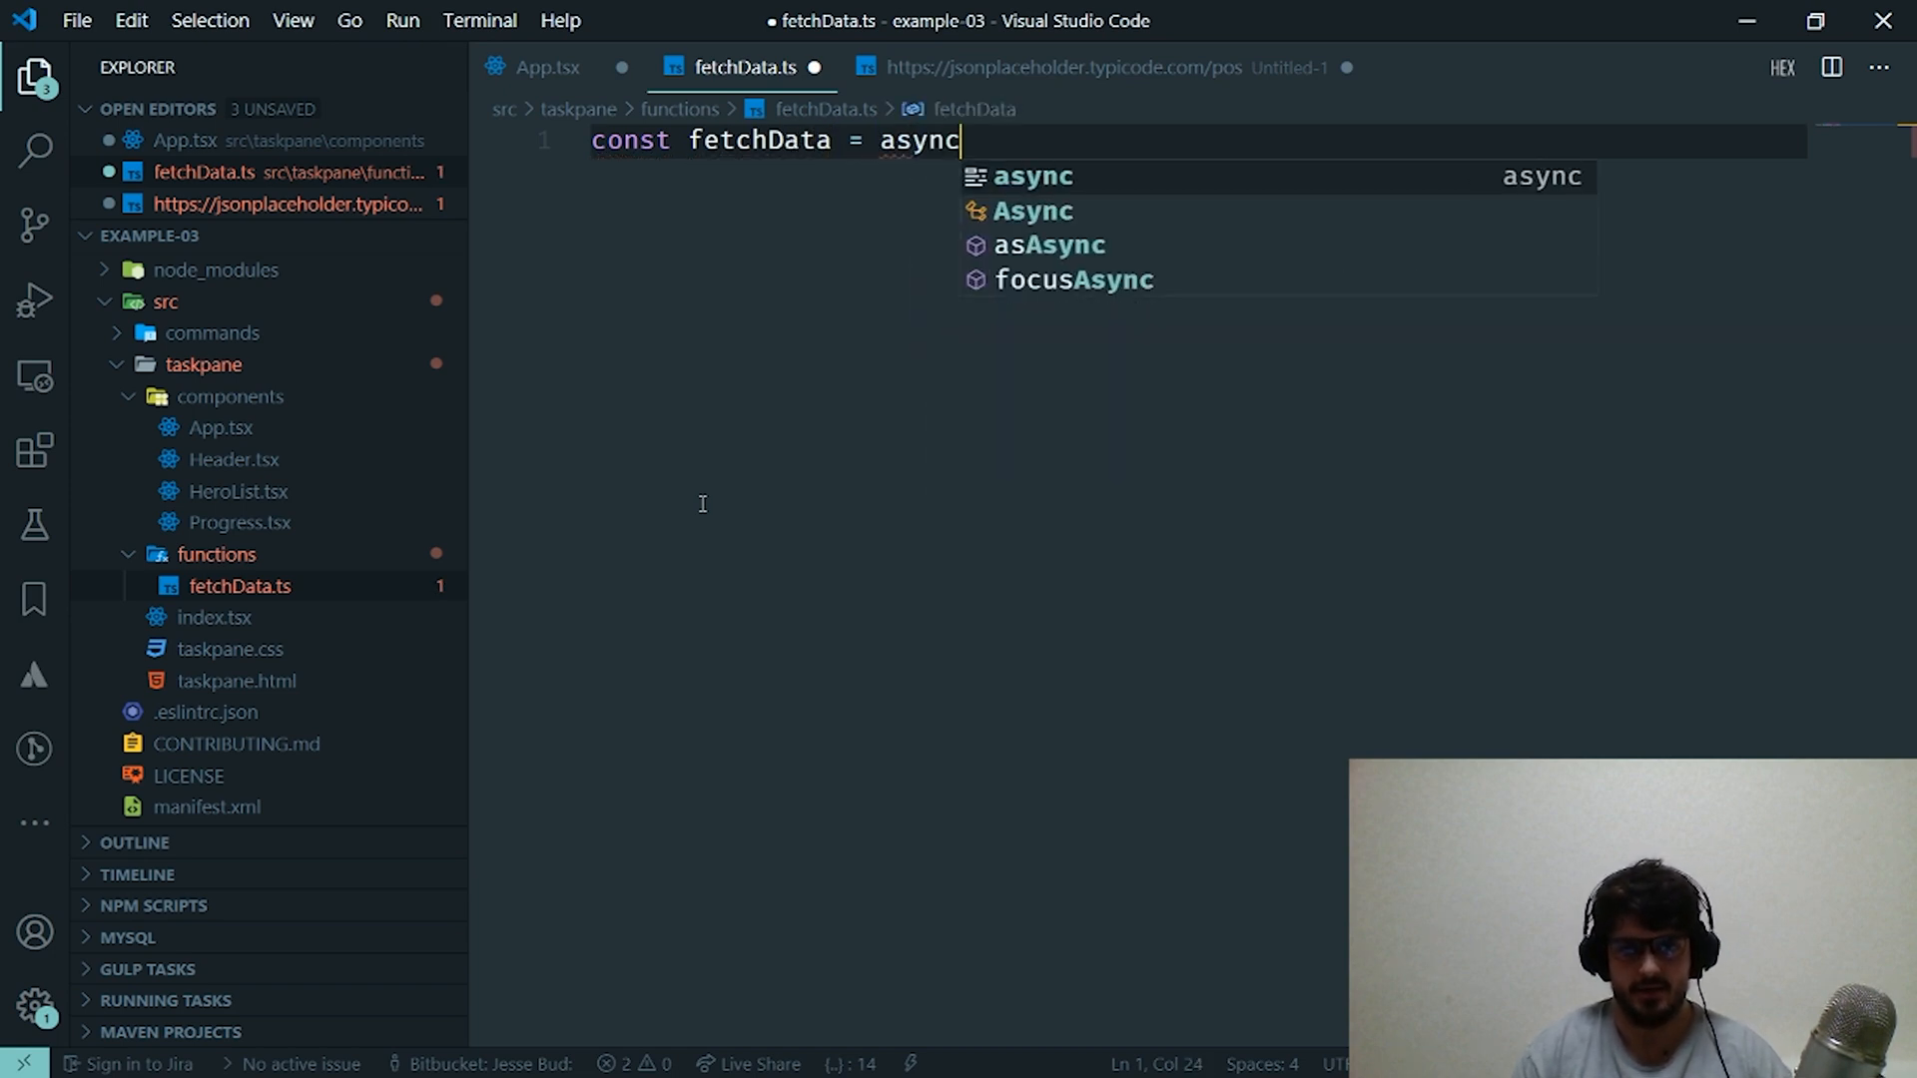
type("() => {")
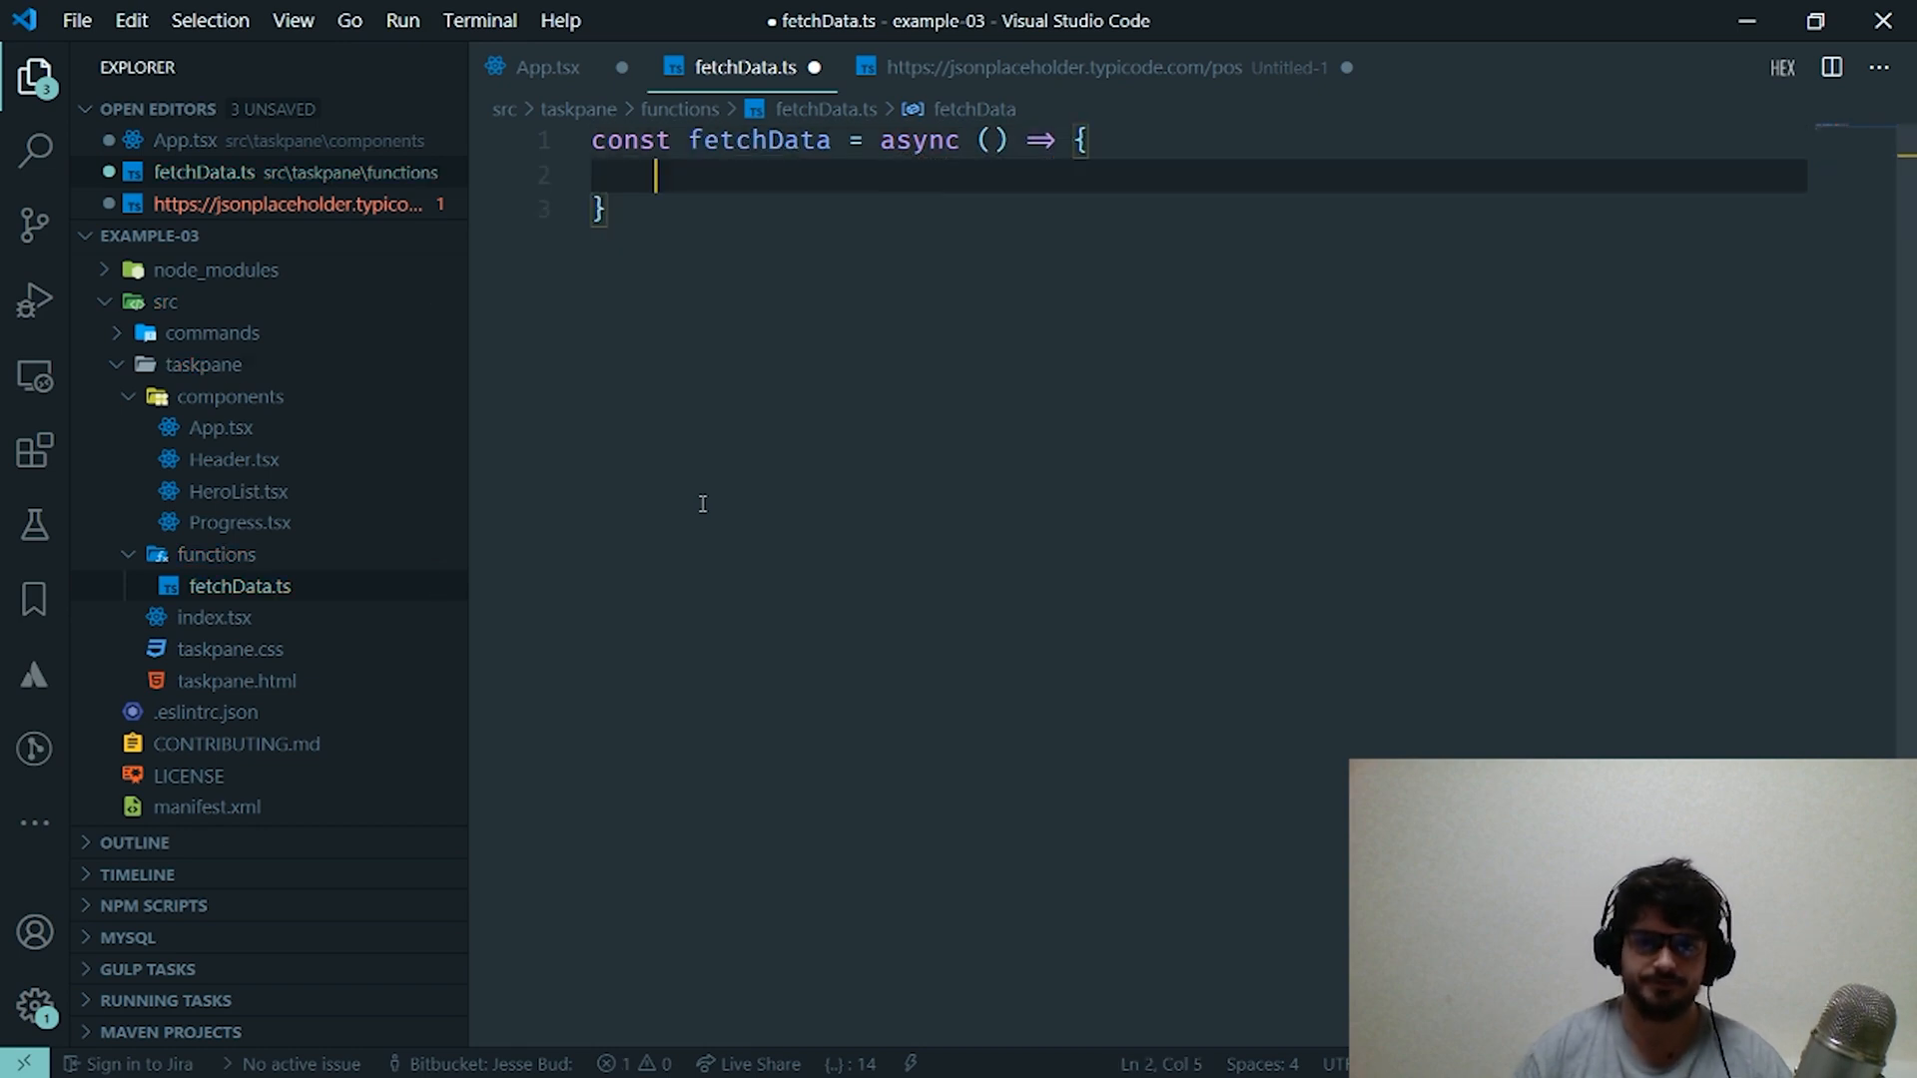
type("fetch('")
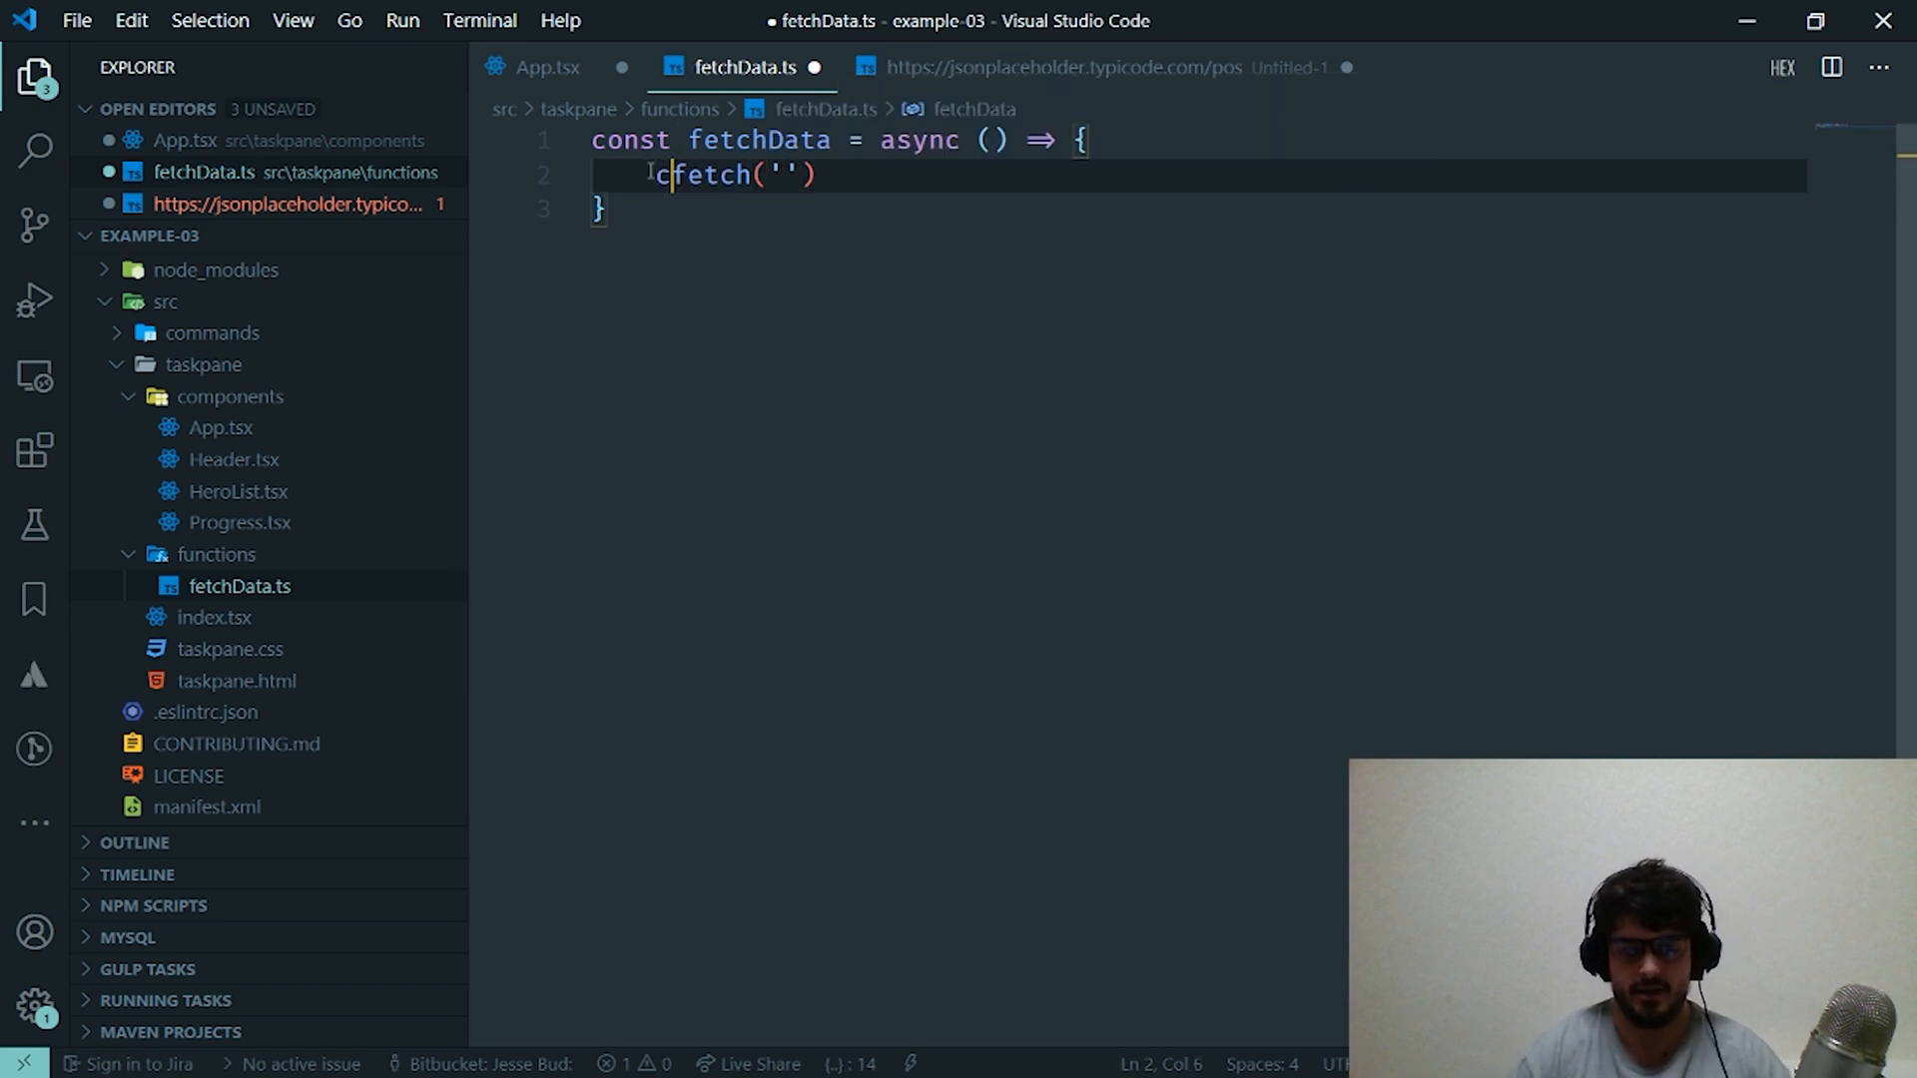
type("const data")
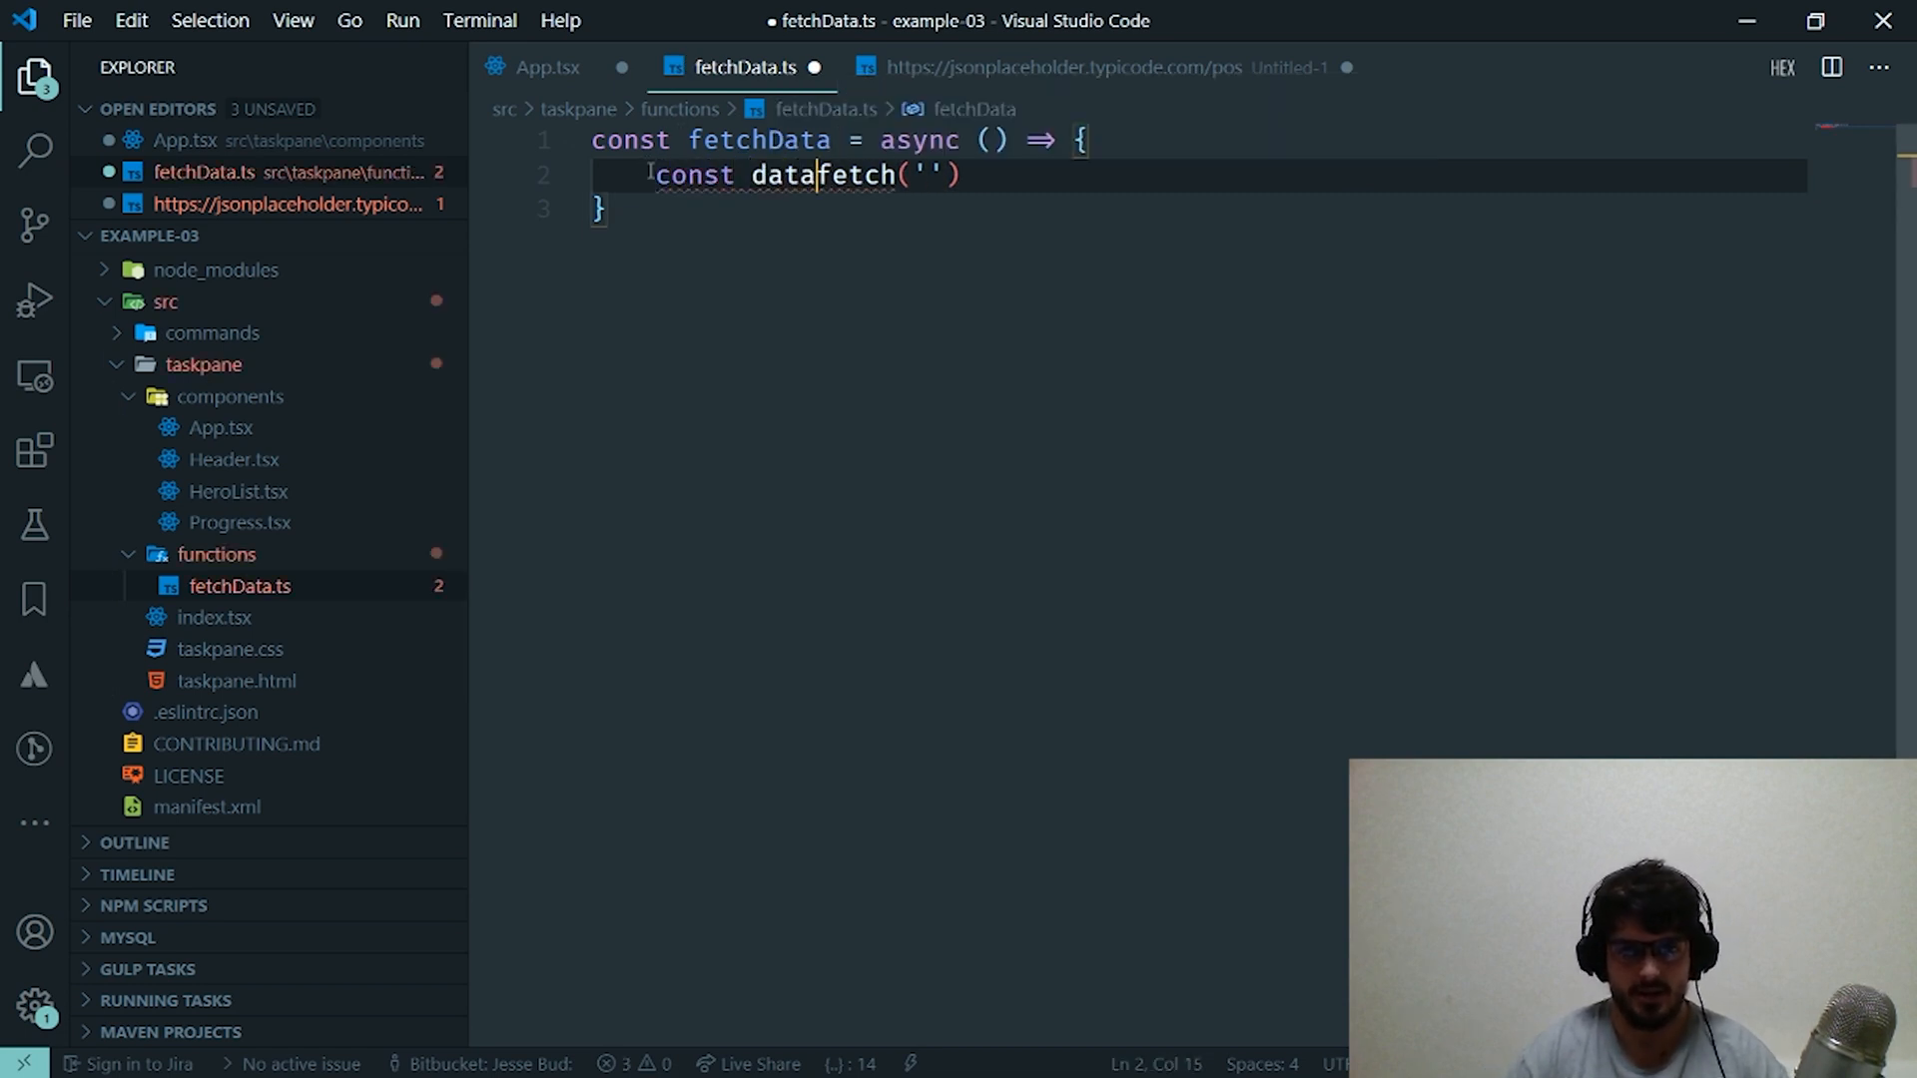
type("= await")
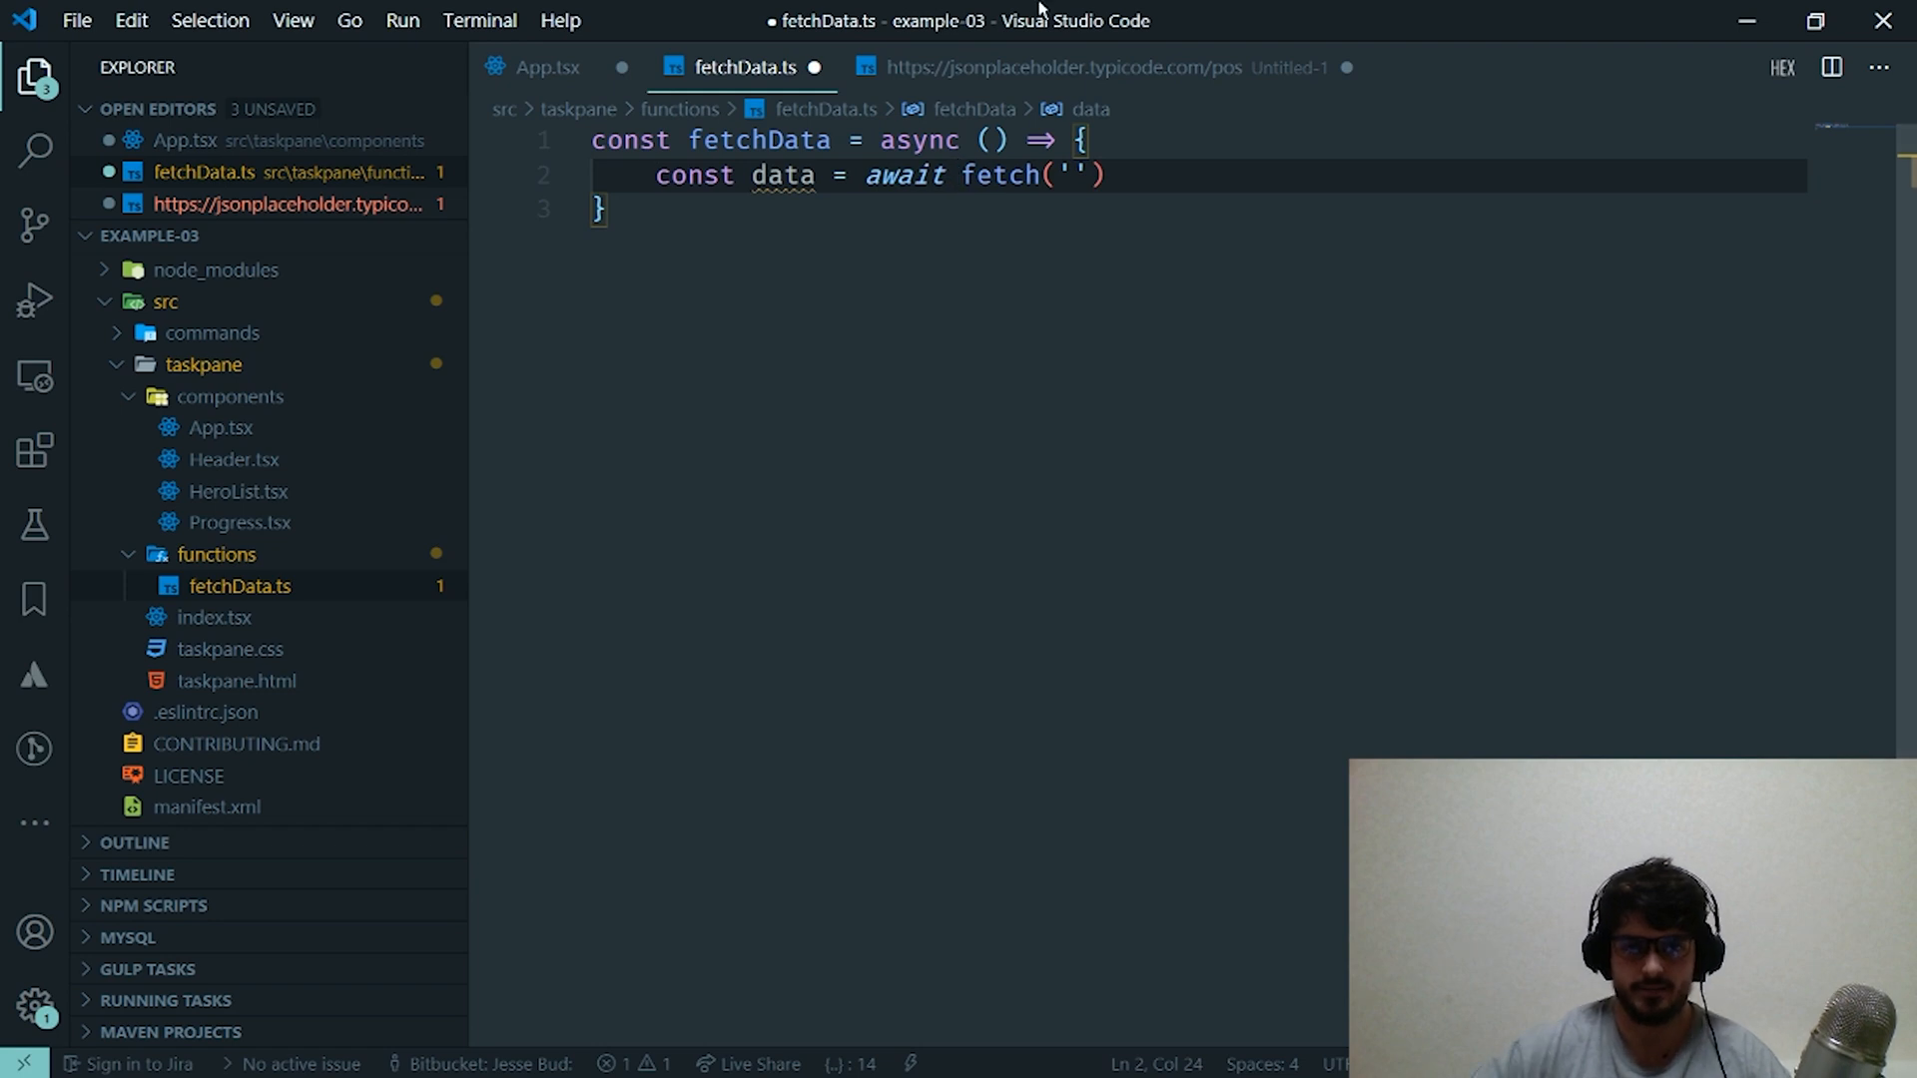
left_click(1053, 68)
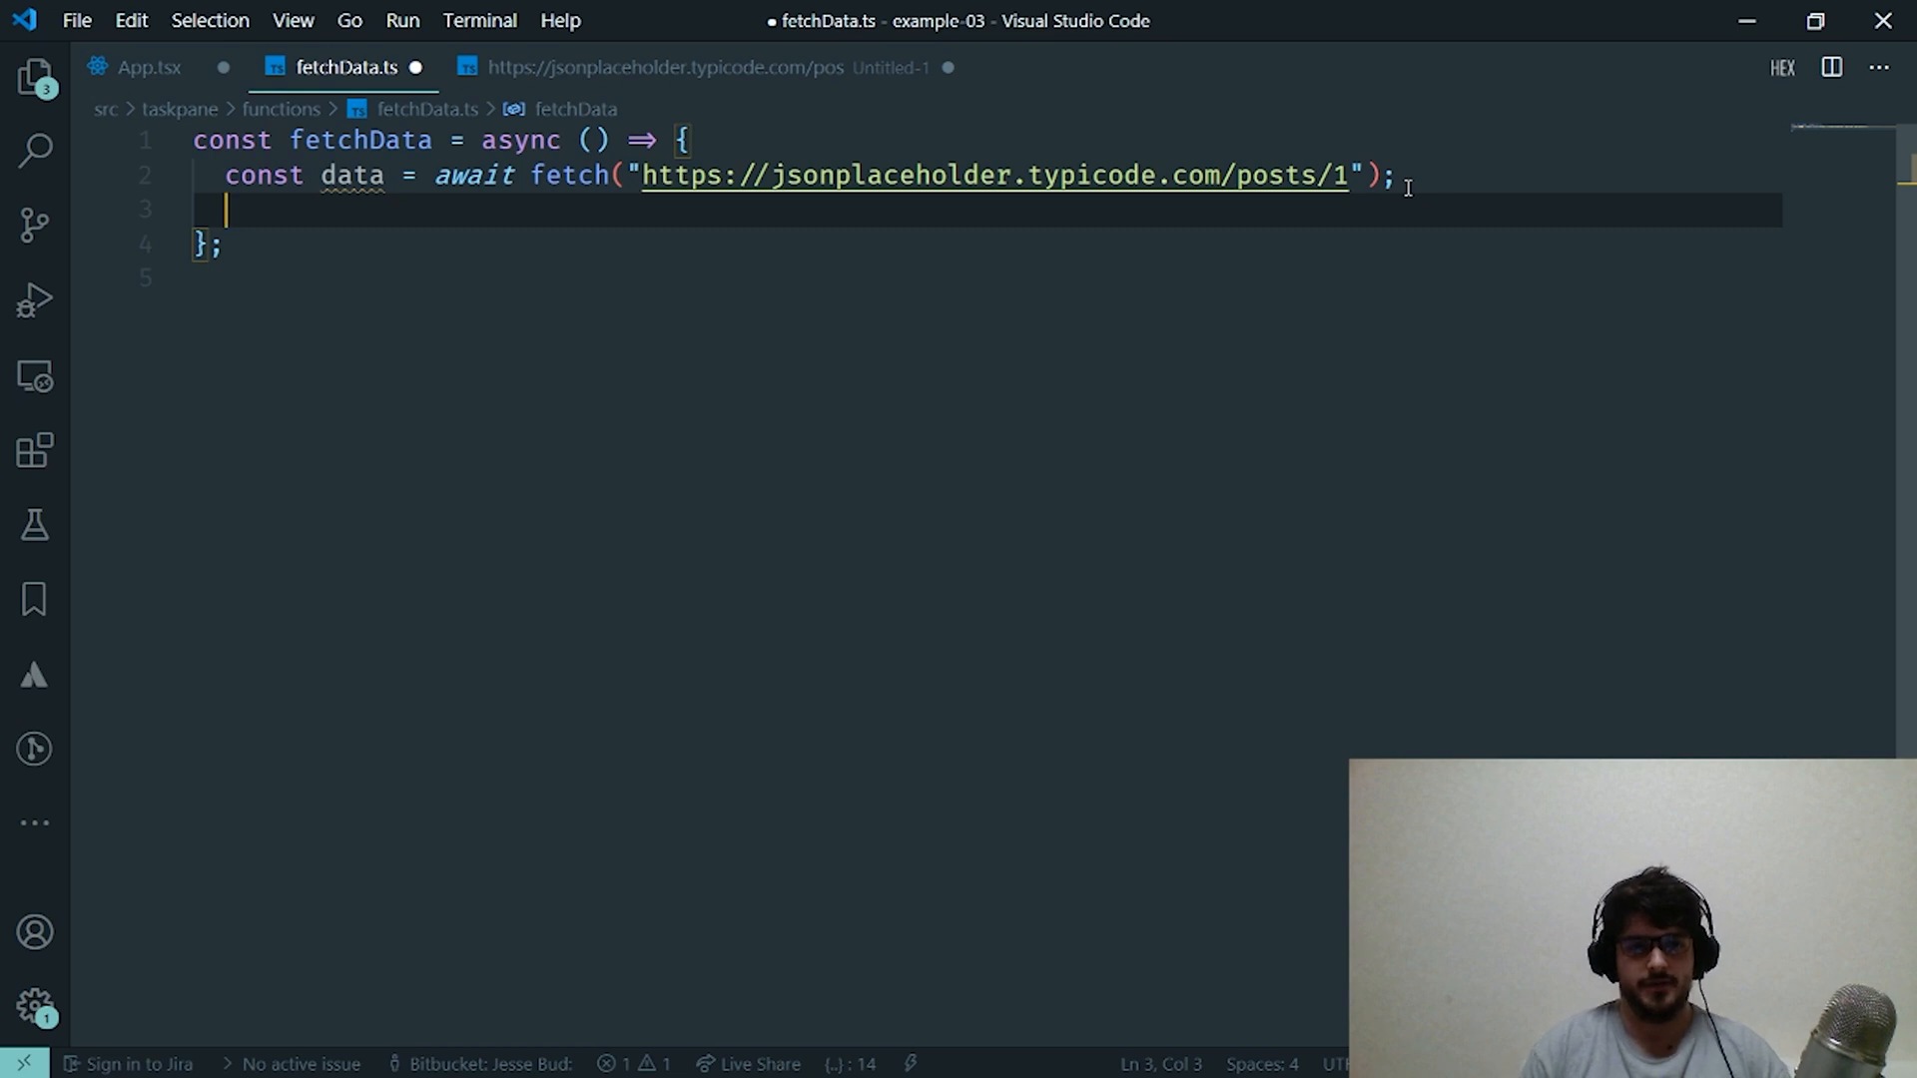
type("return")
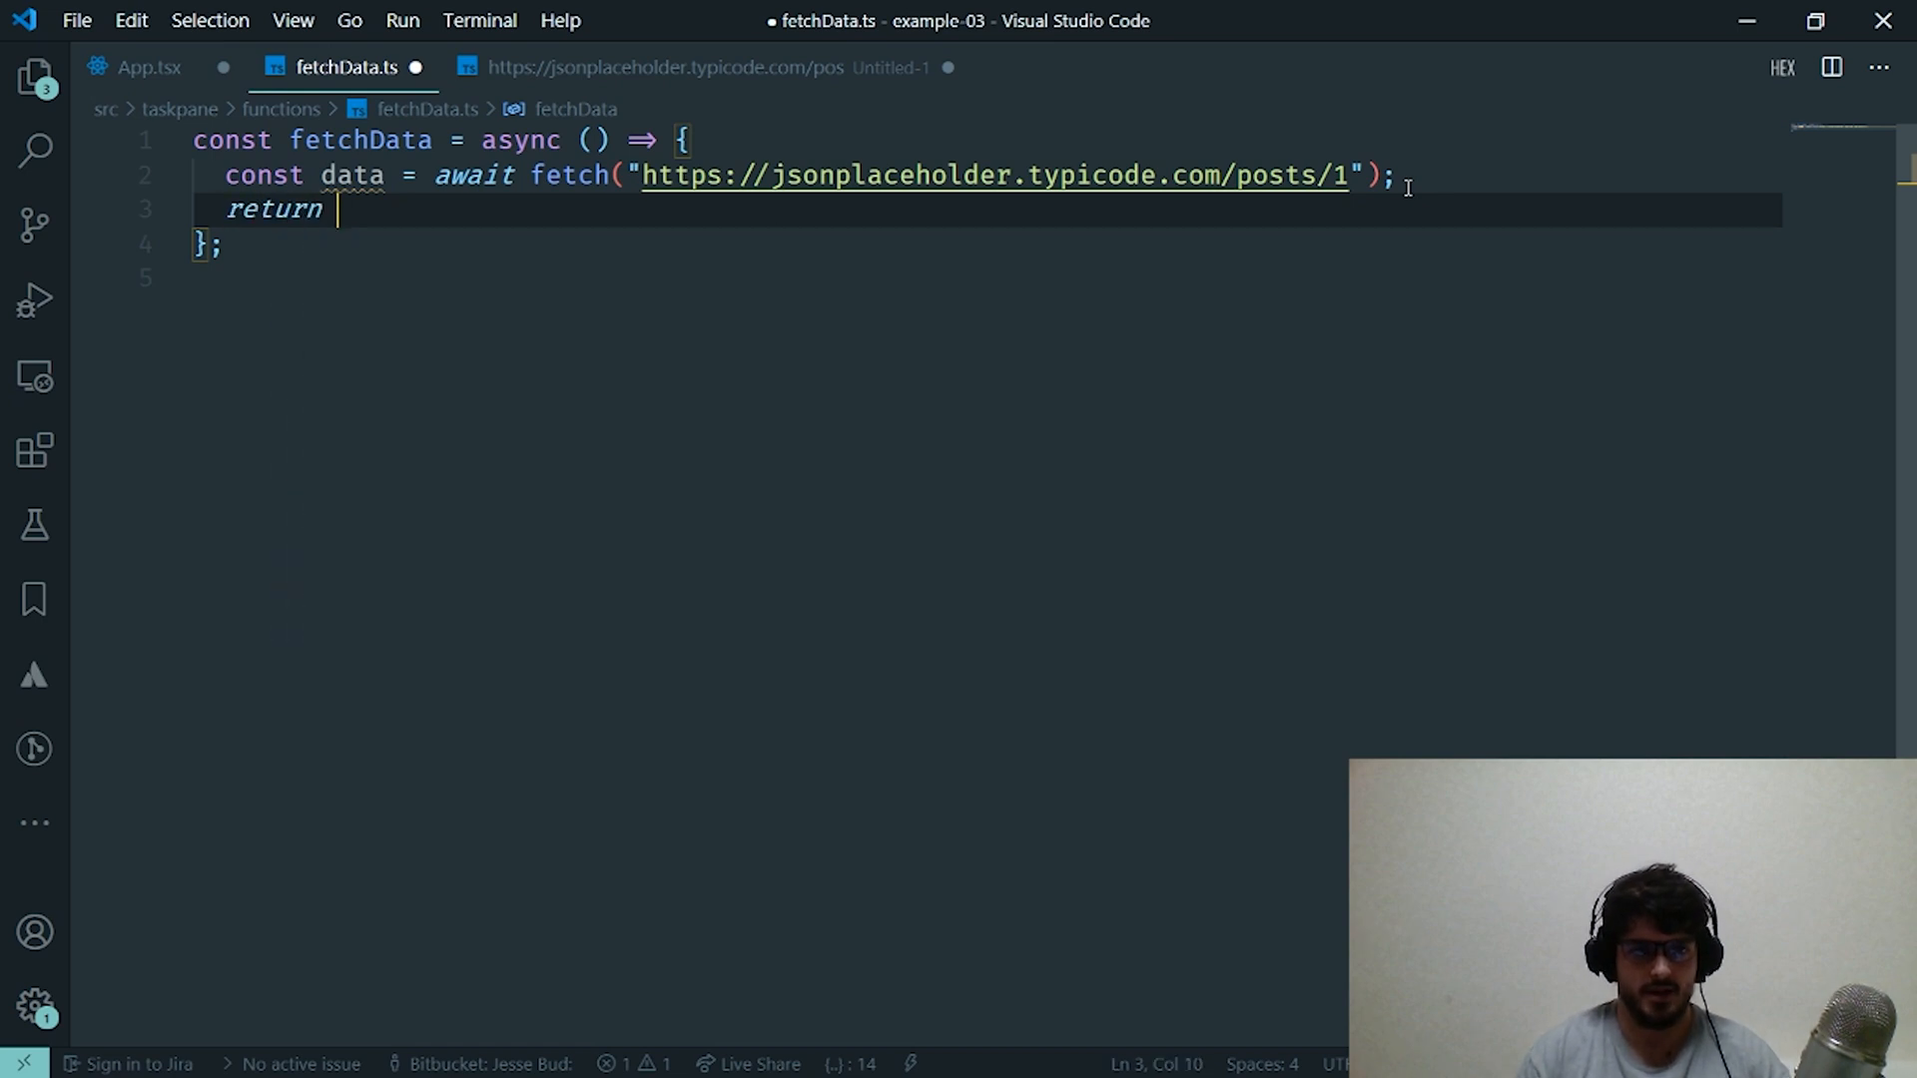
type("data.json")
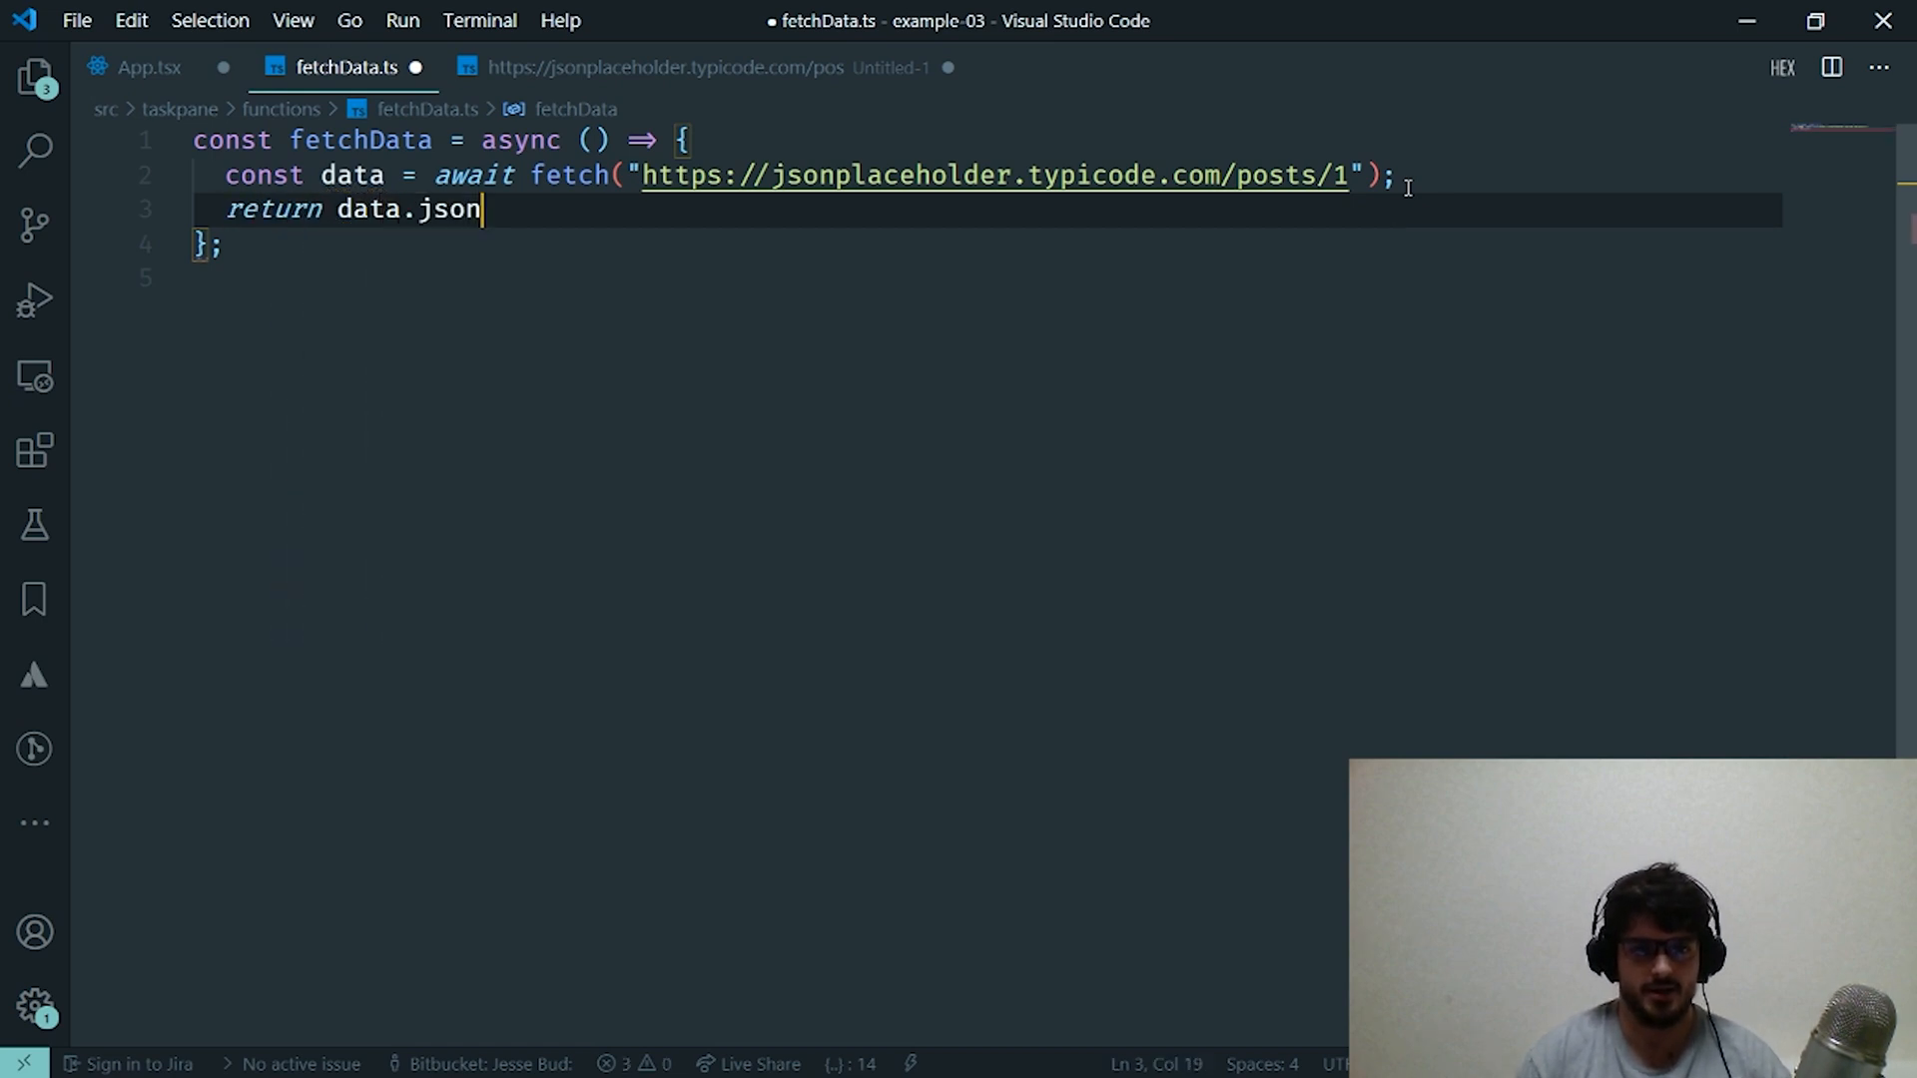
type("();")
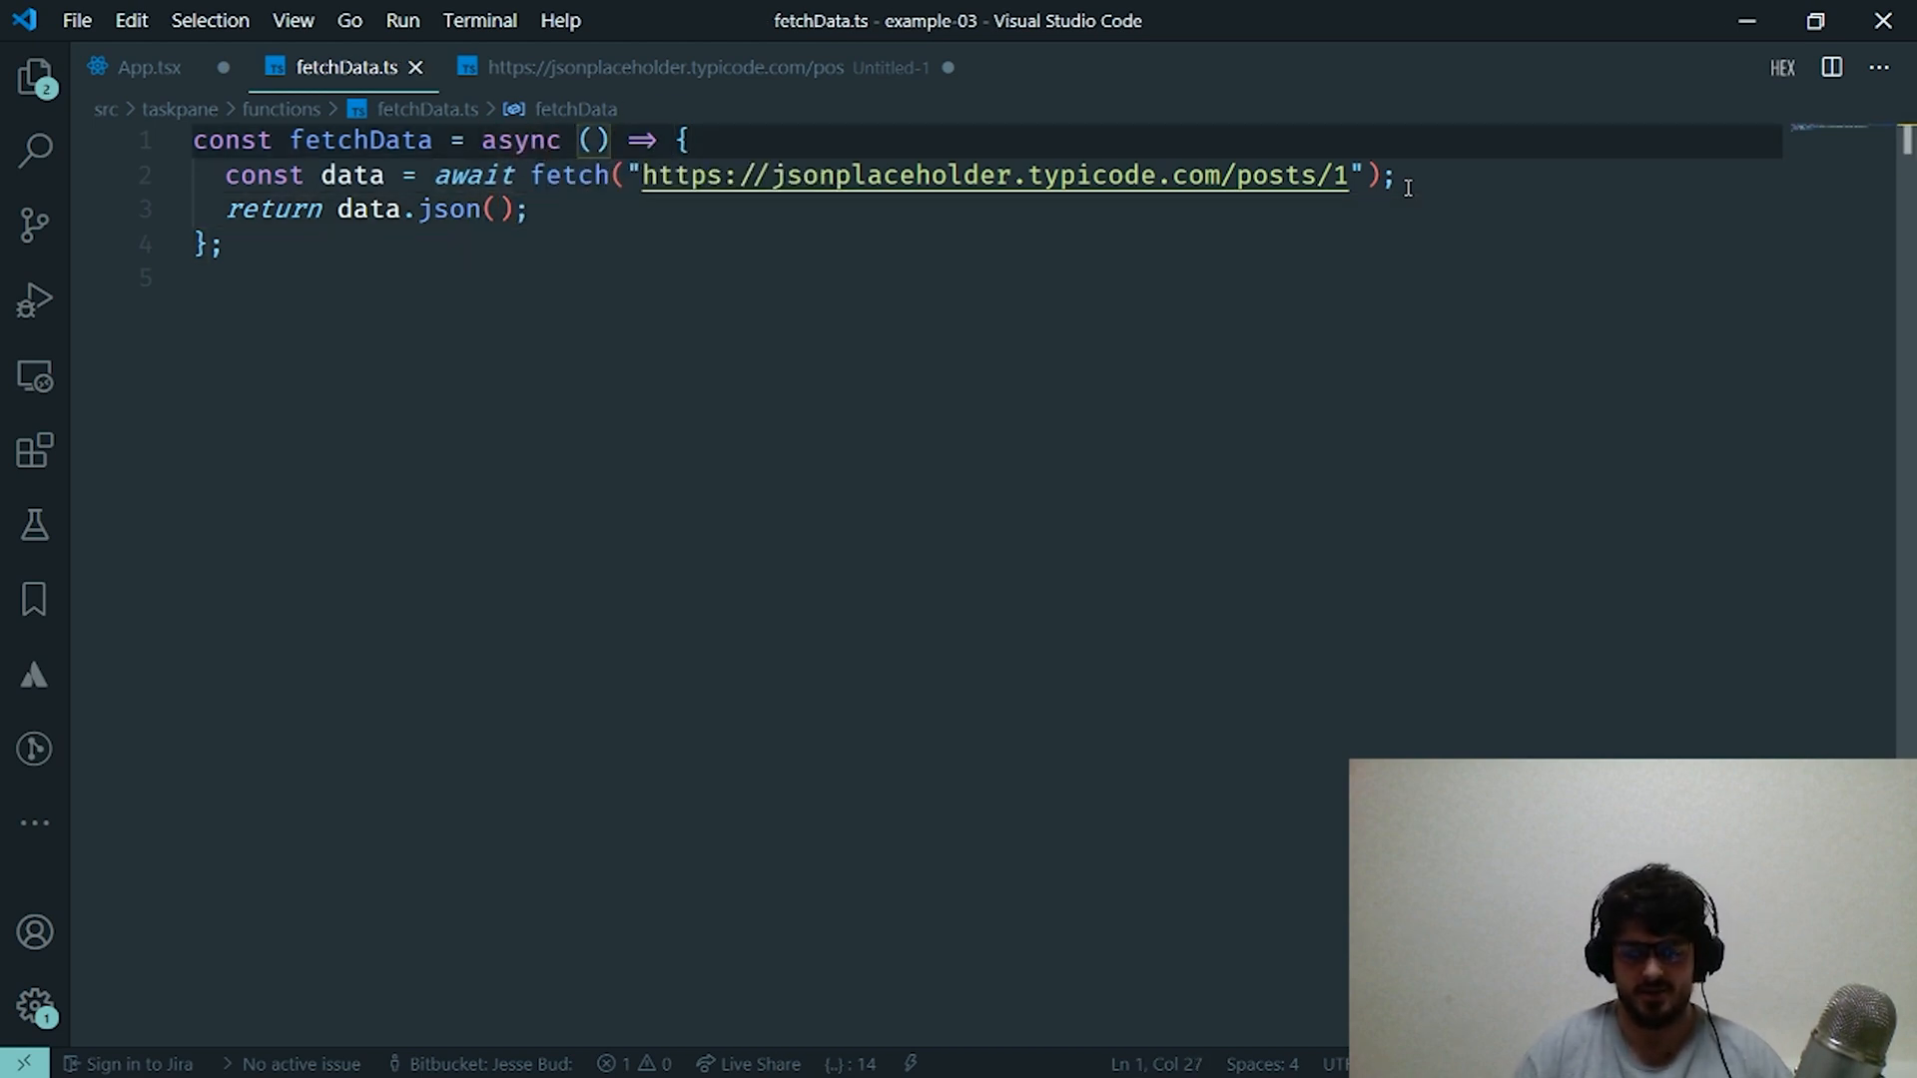
- Annotate fetchData with a : Promise<any> return type, correcting the Promsie typo
type(": Promsie<")
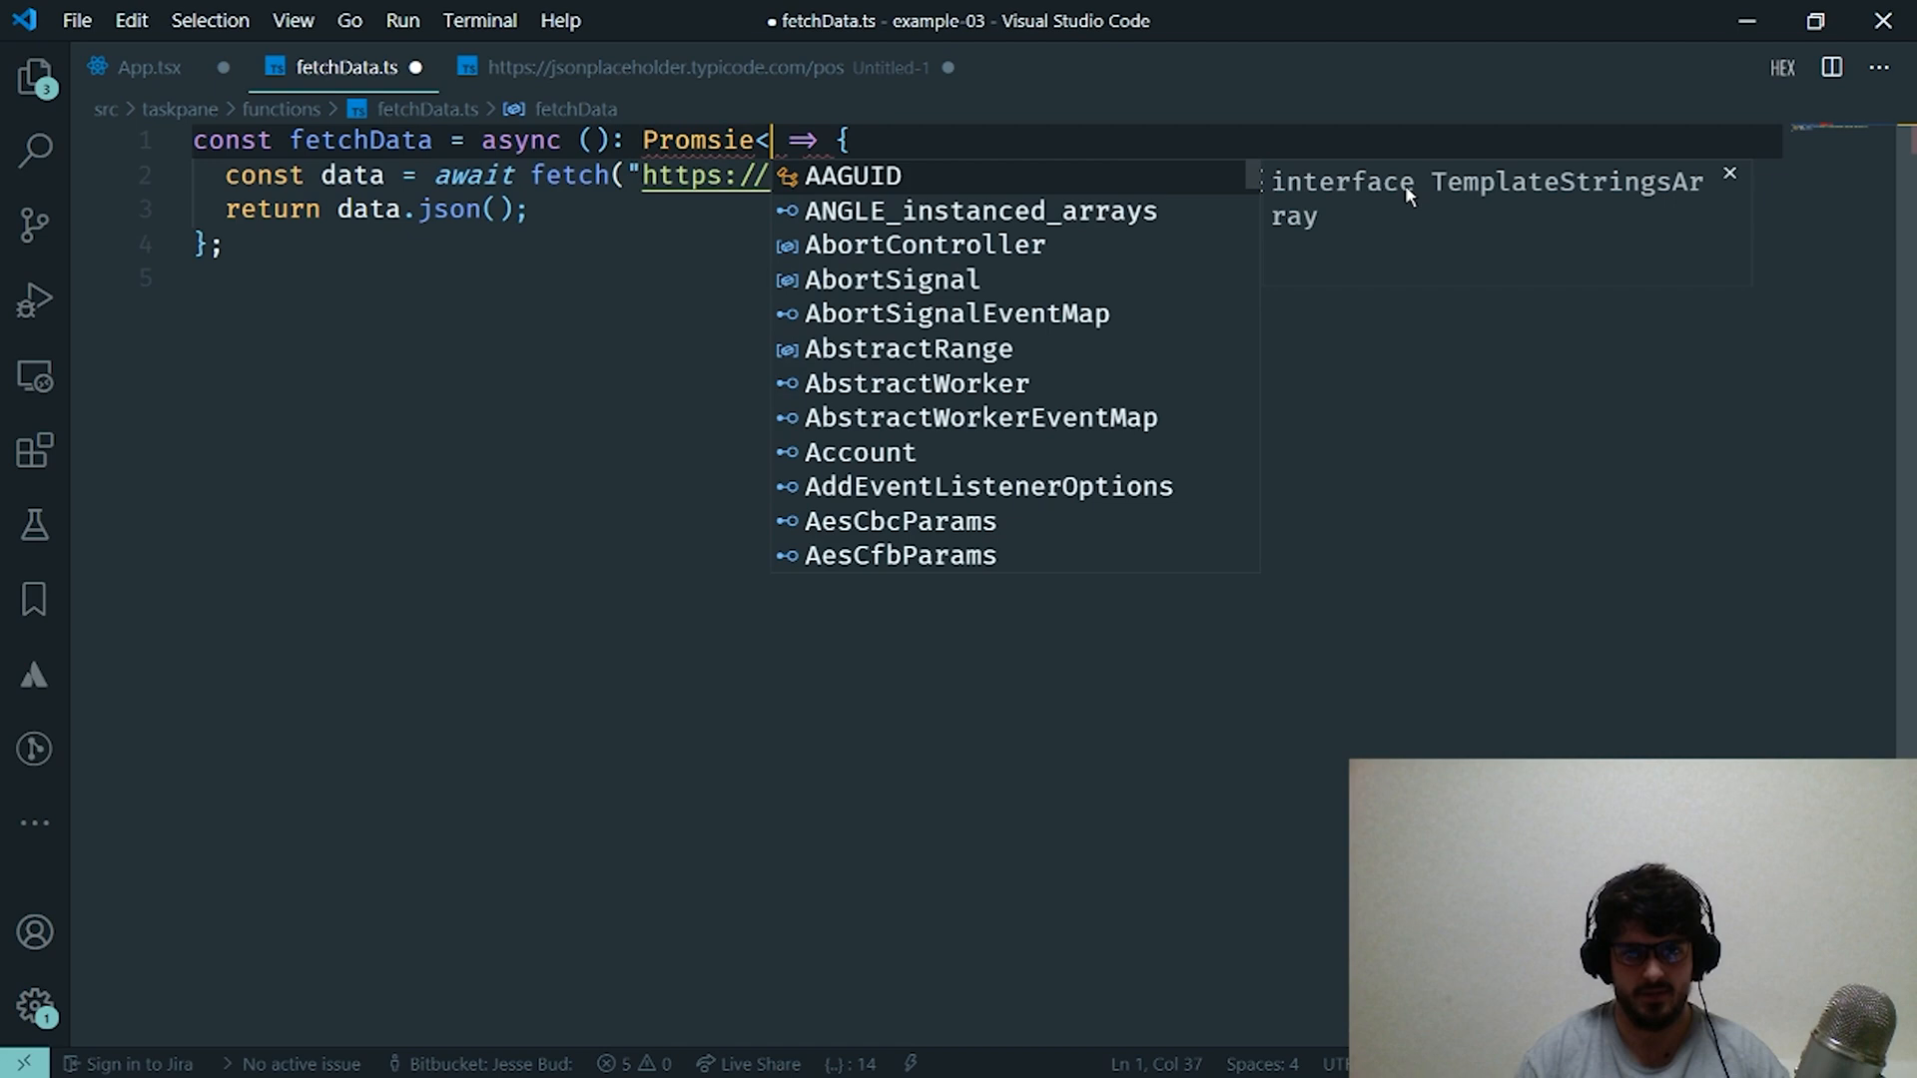
type("any>")
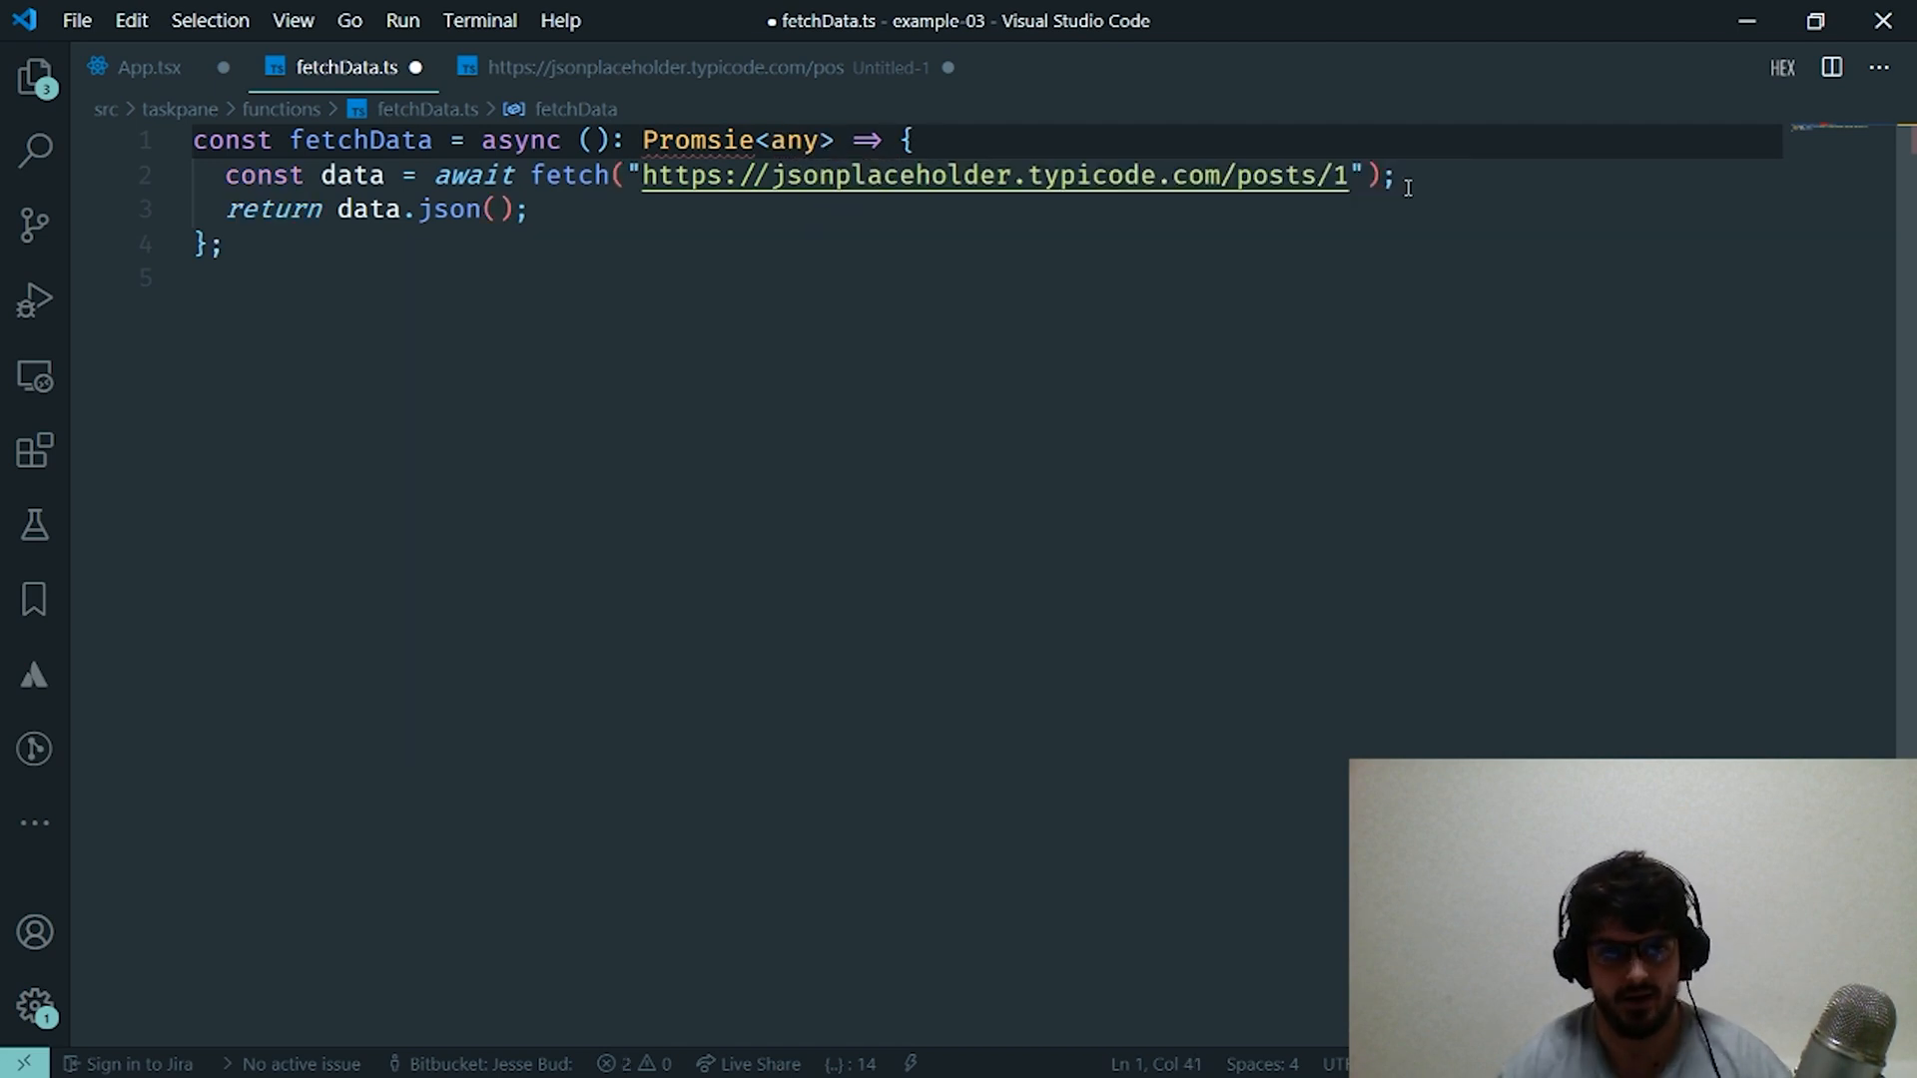
mouse_move(697, 140)
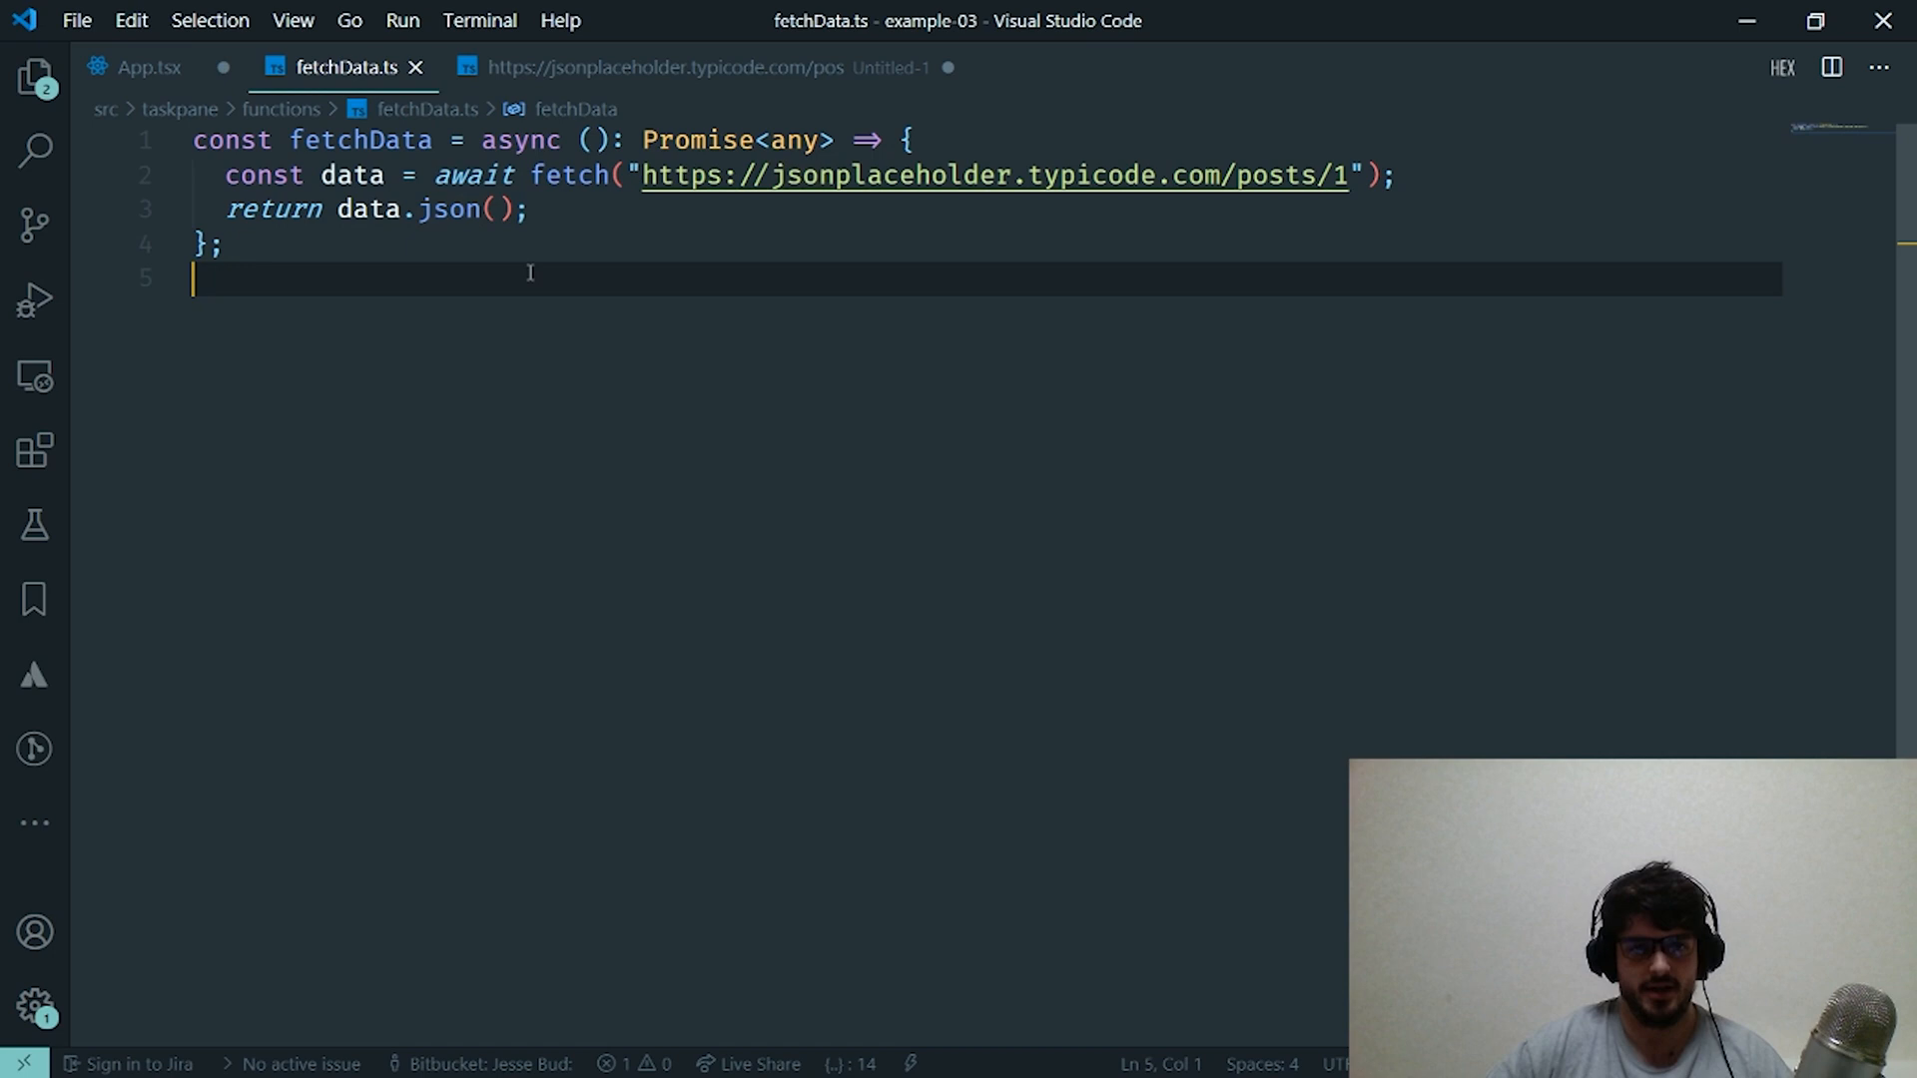
double_click(449, 210)
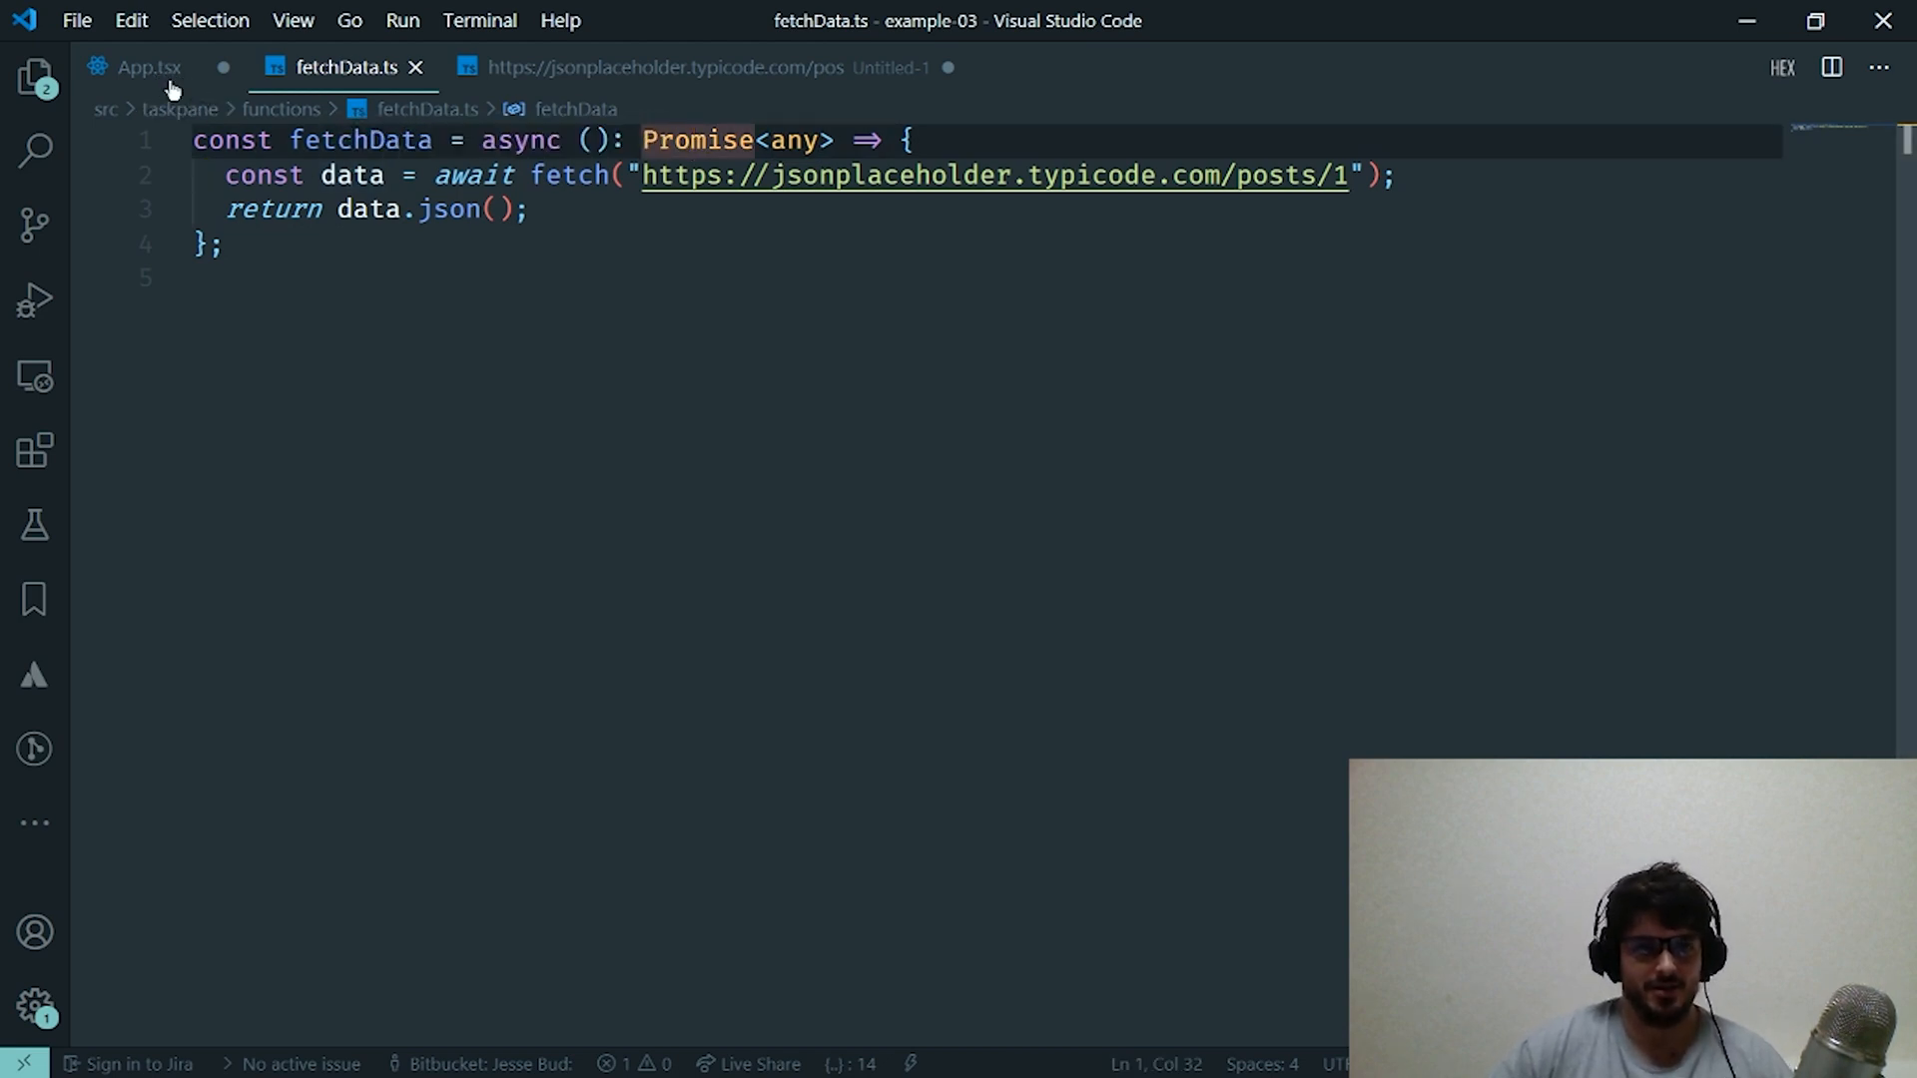
- In App.tsx's click handler, call Word.run(async context => { }) and start a const inside it
left_click(138, 68)
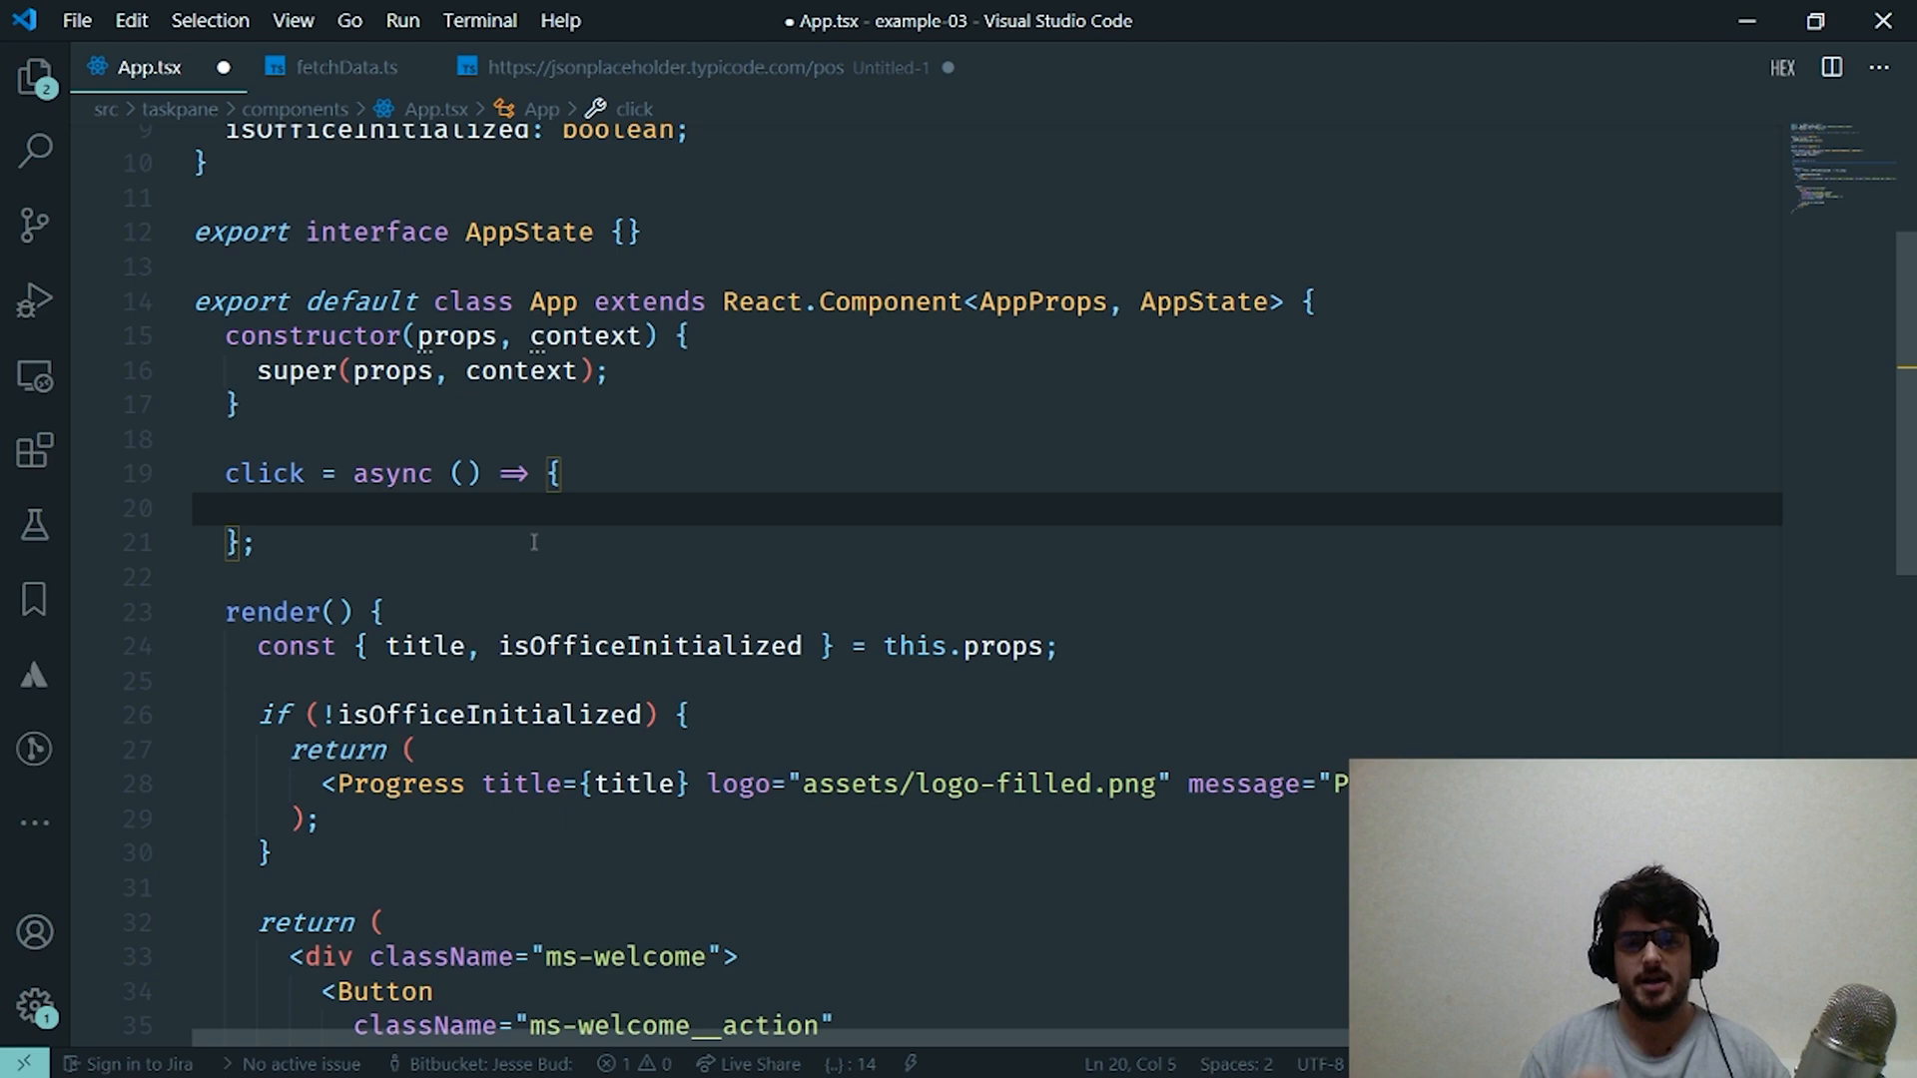
type("Word.run(")
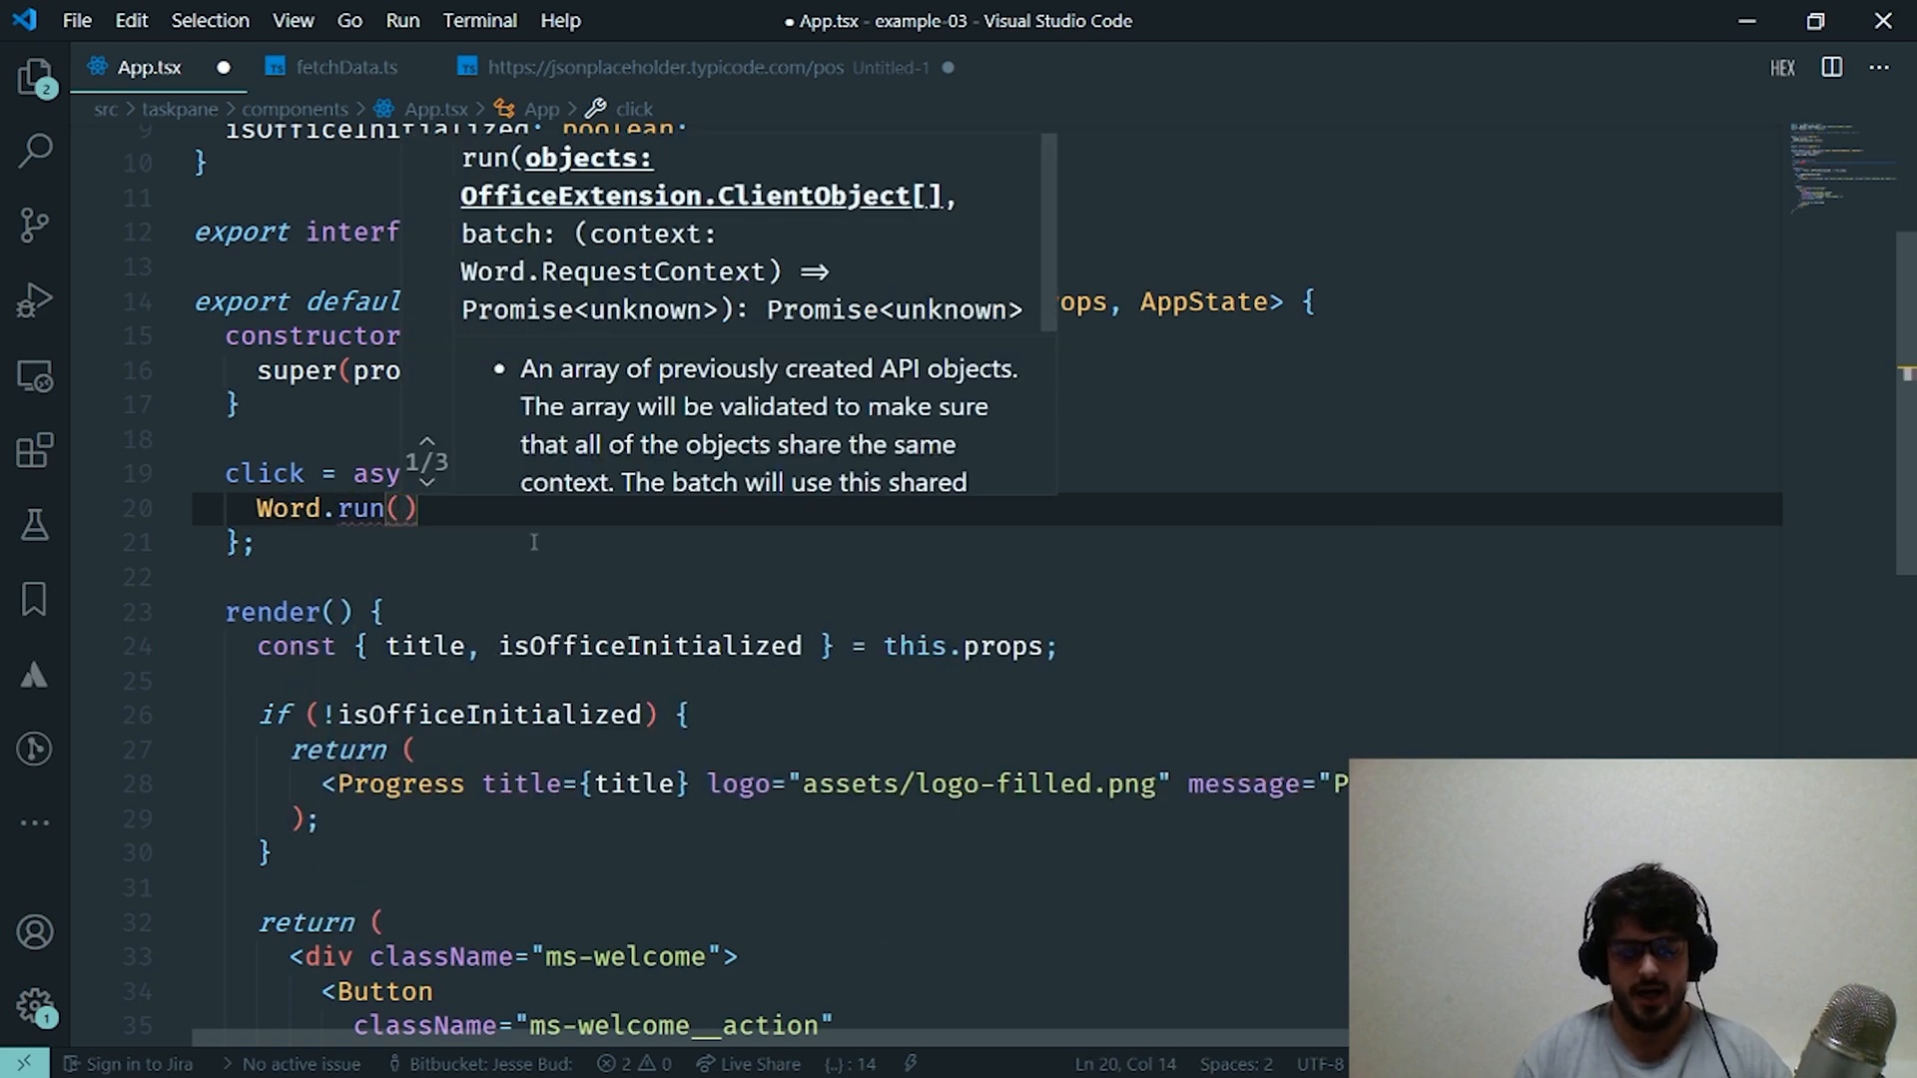
type("async context => {")
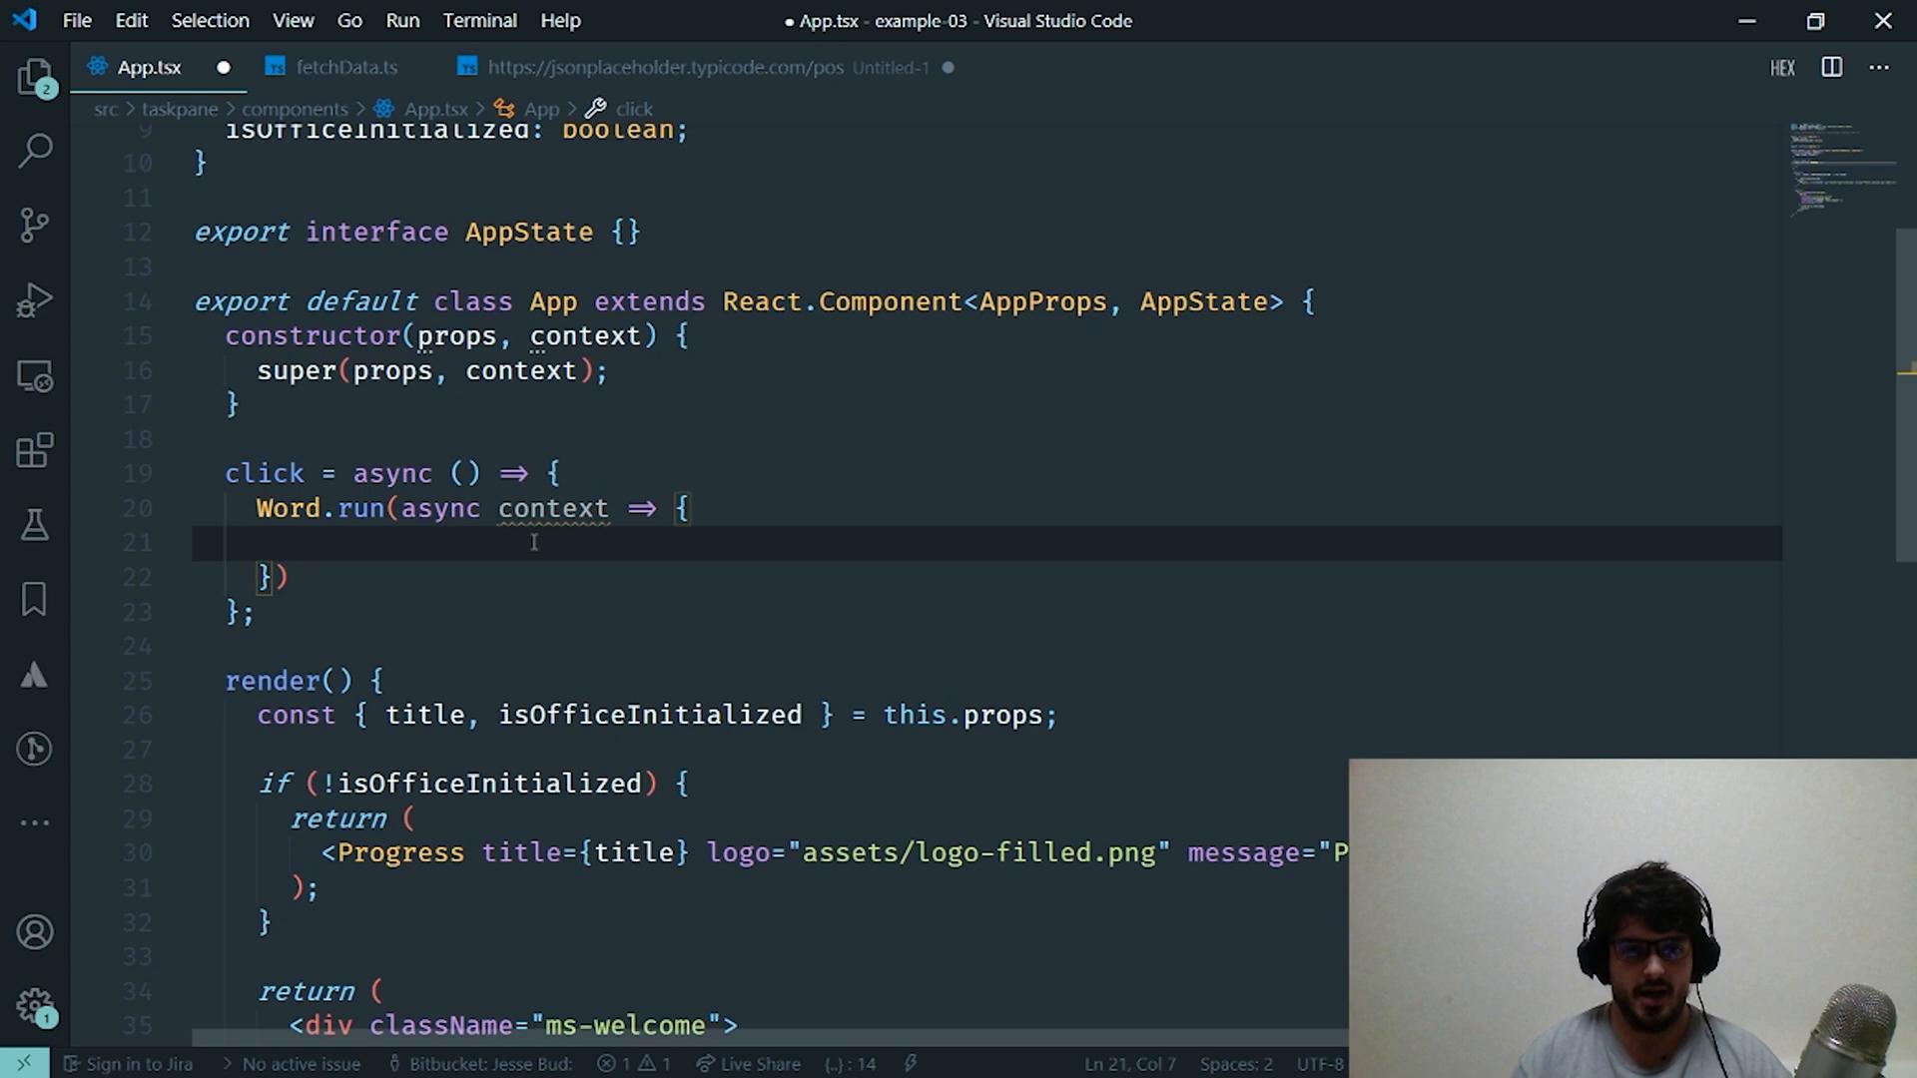
type("context.")
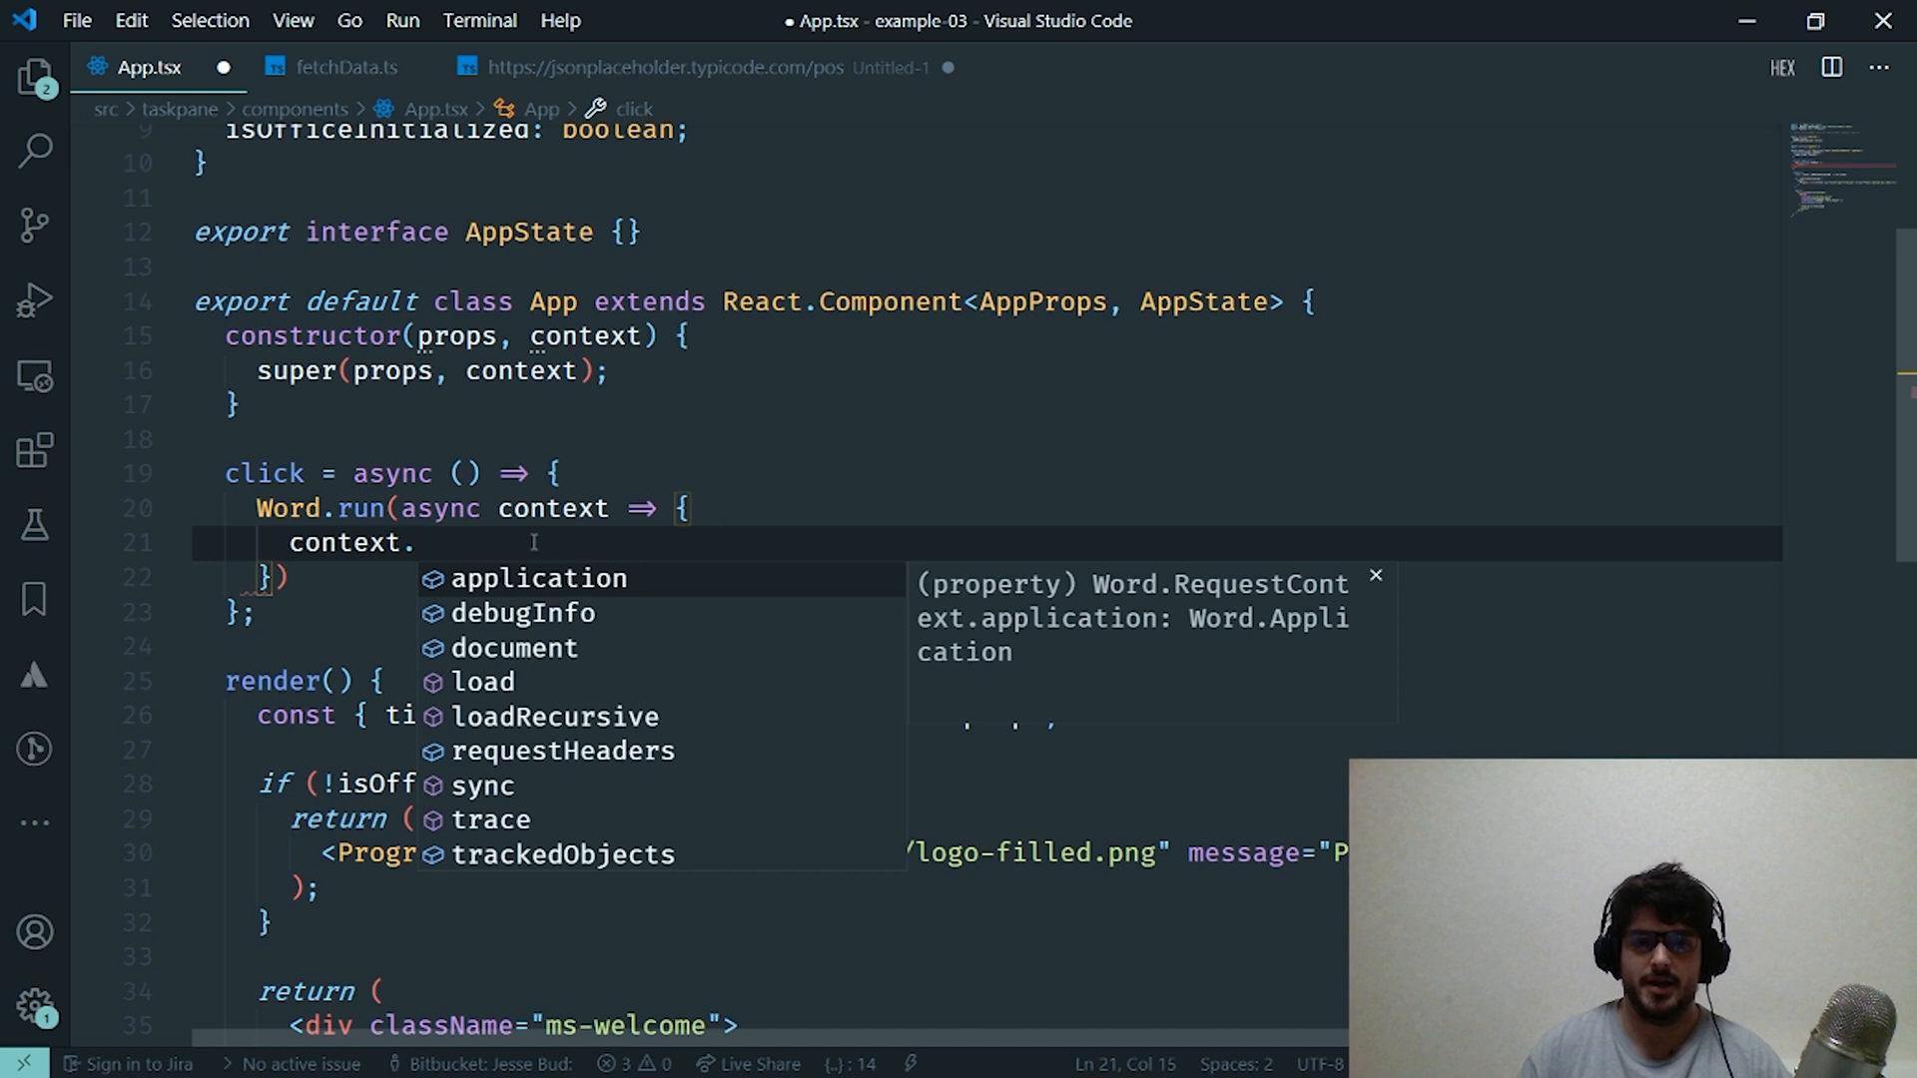
left_click(563, 852)
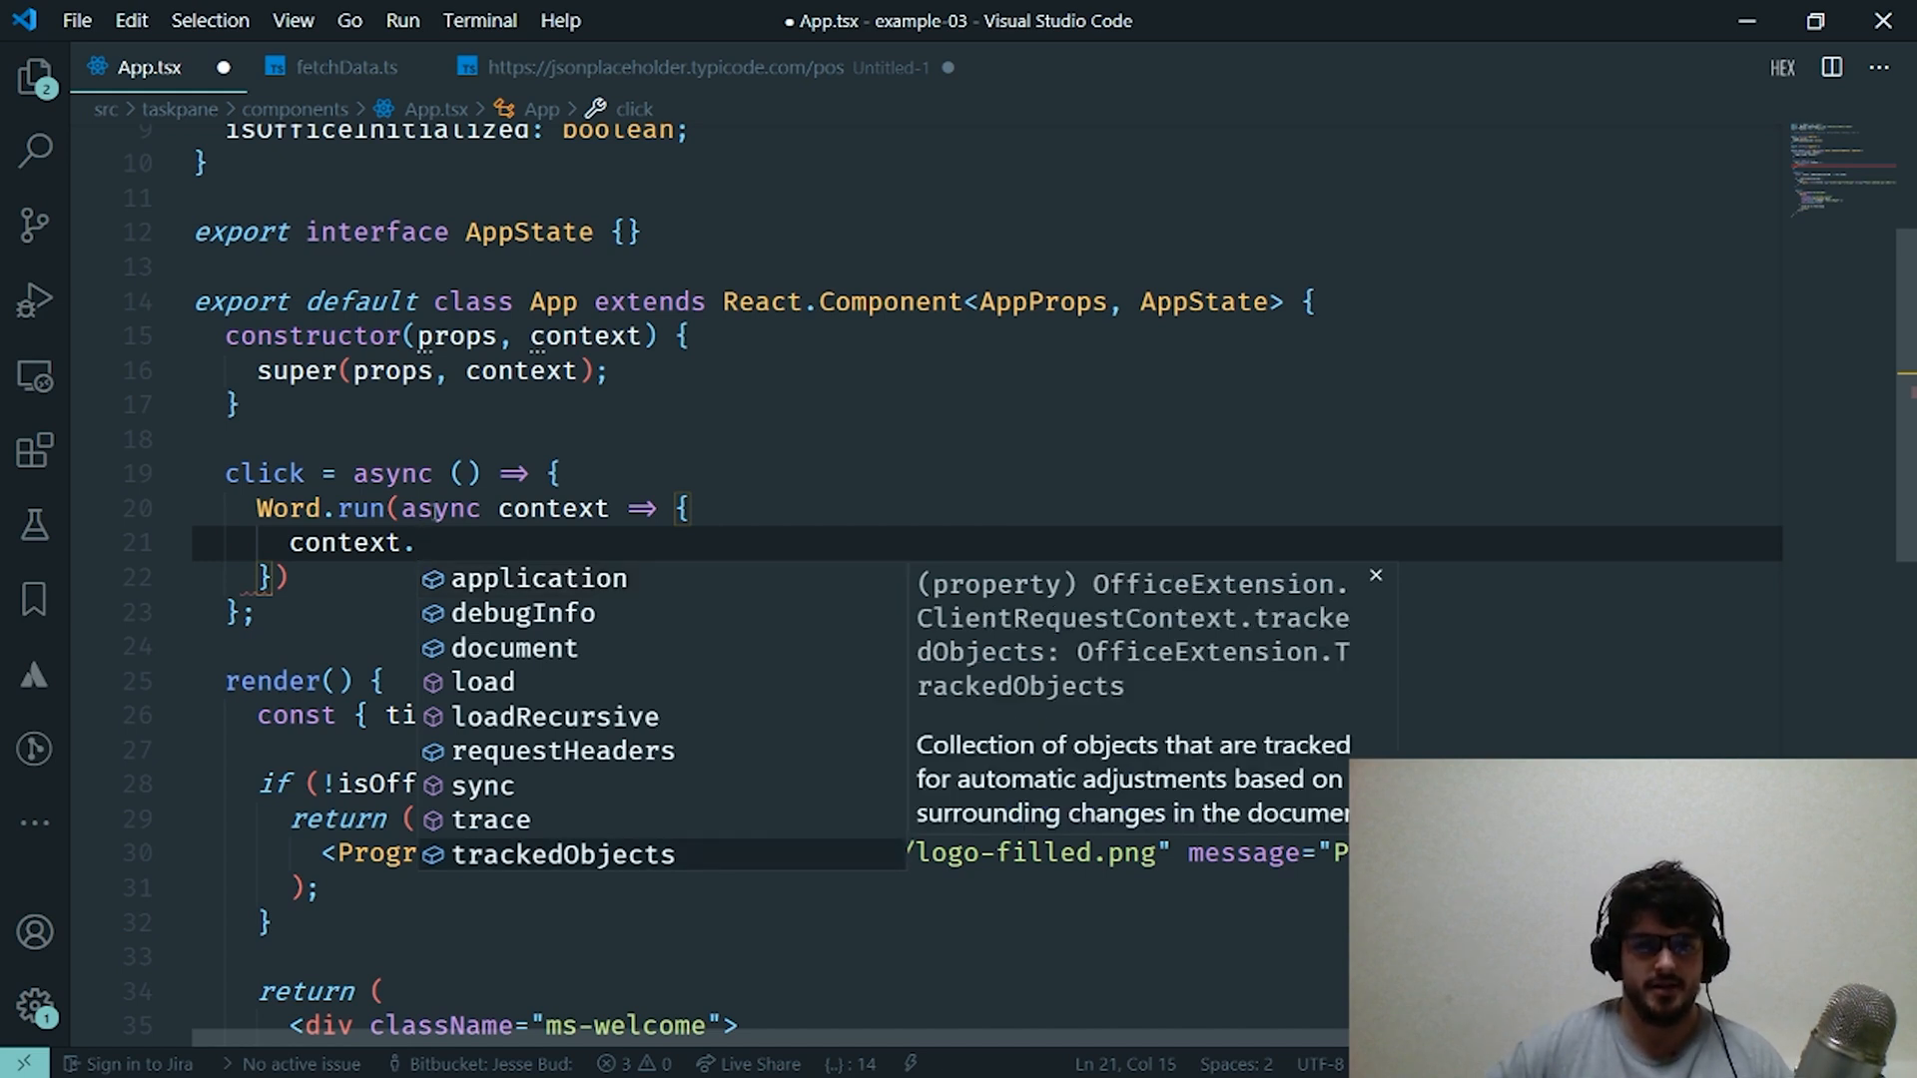
double_click(287, 508)
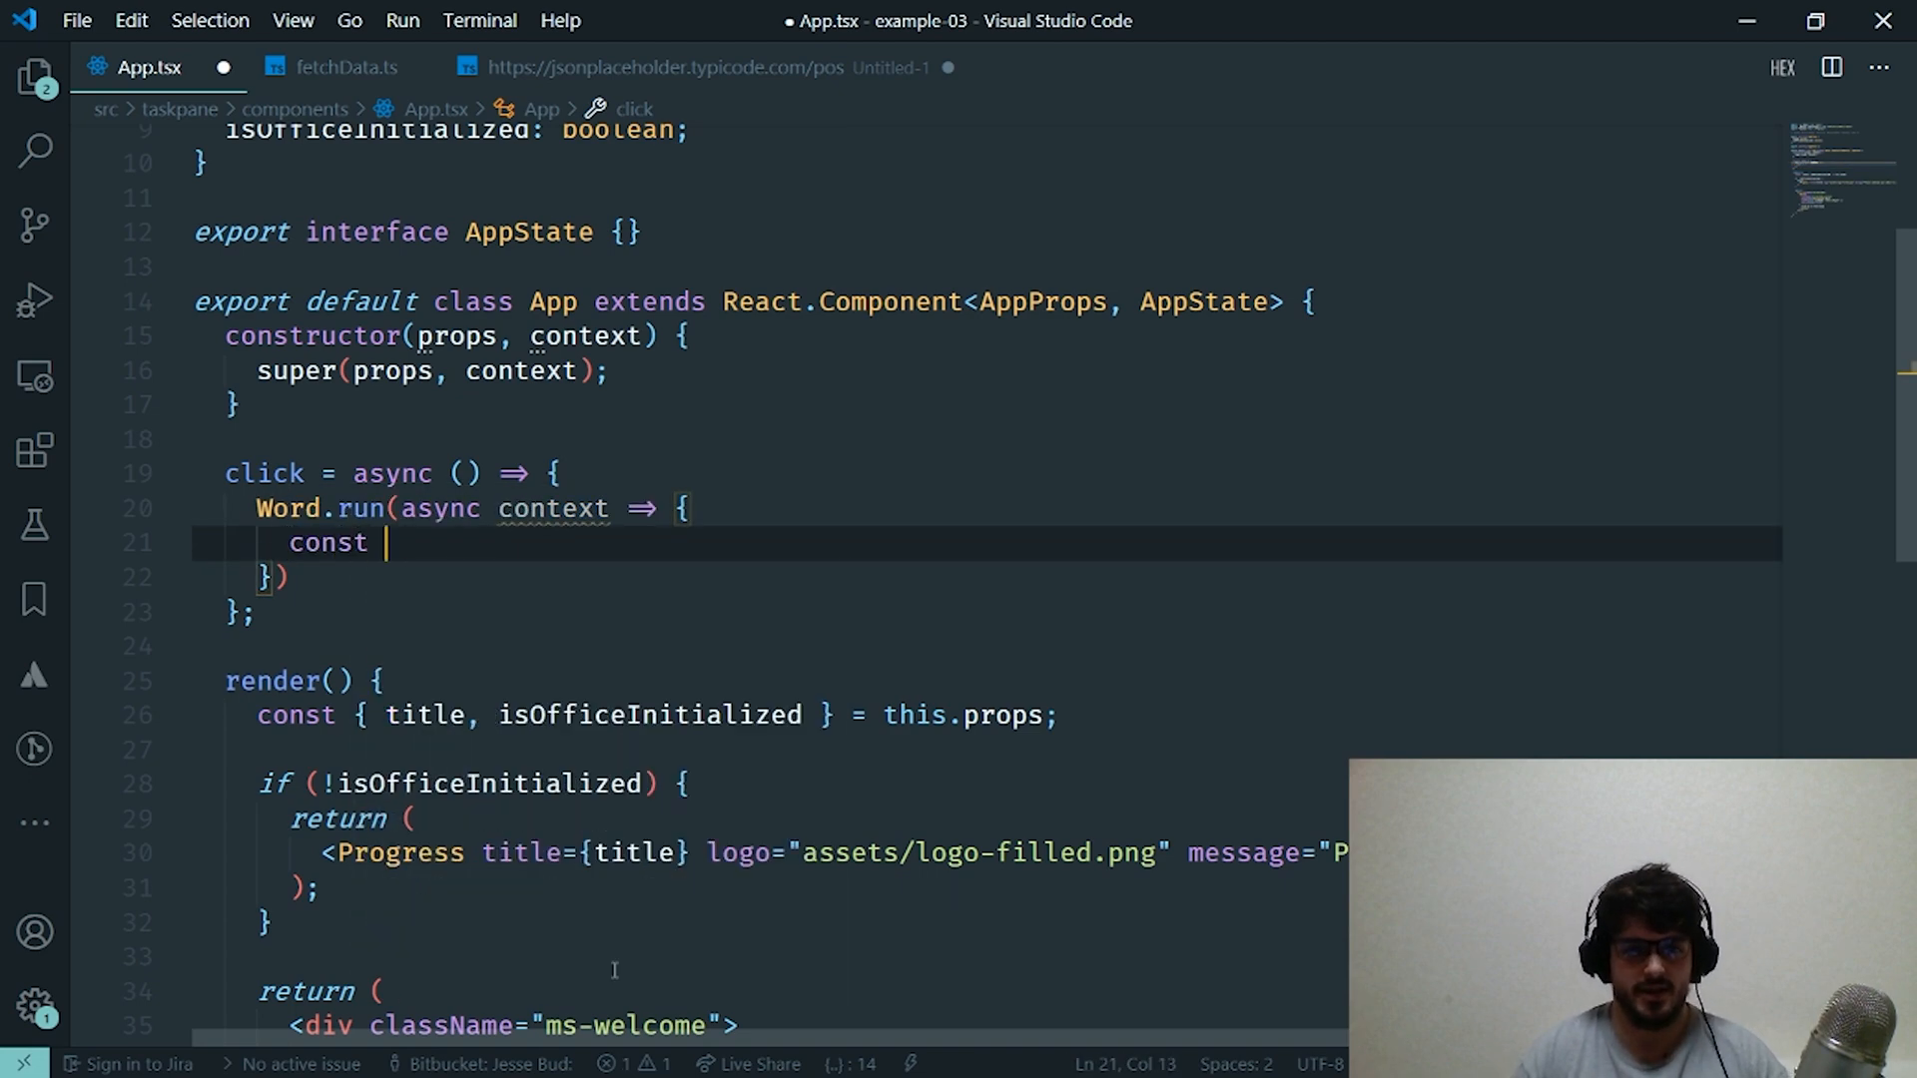
- Store fetchData() in const mydata and begin context.document.body.inser with IntelliSense open
type("data =")
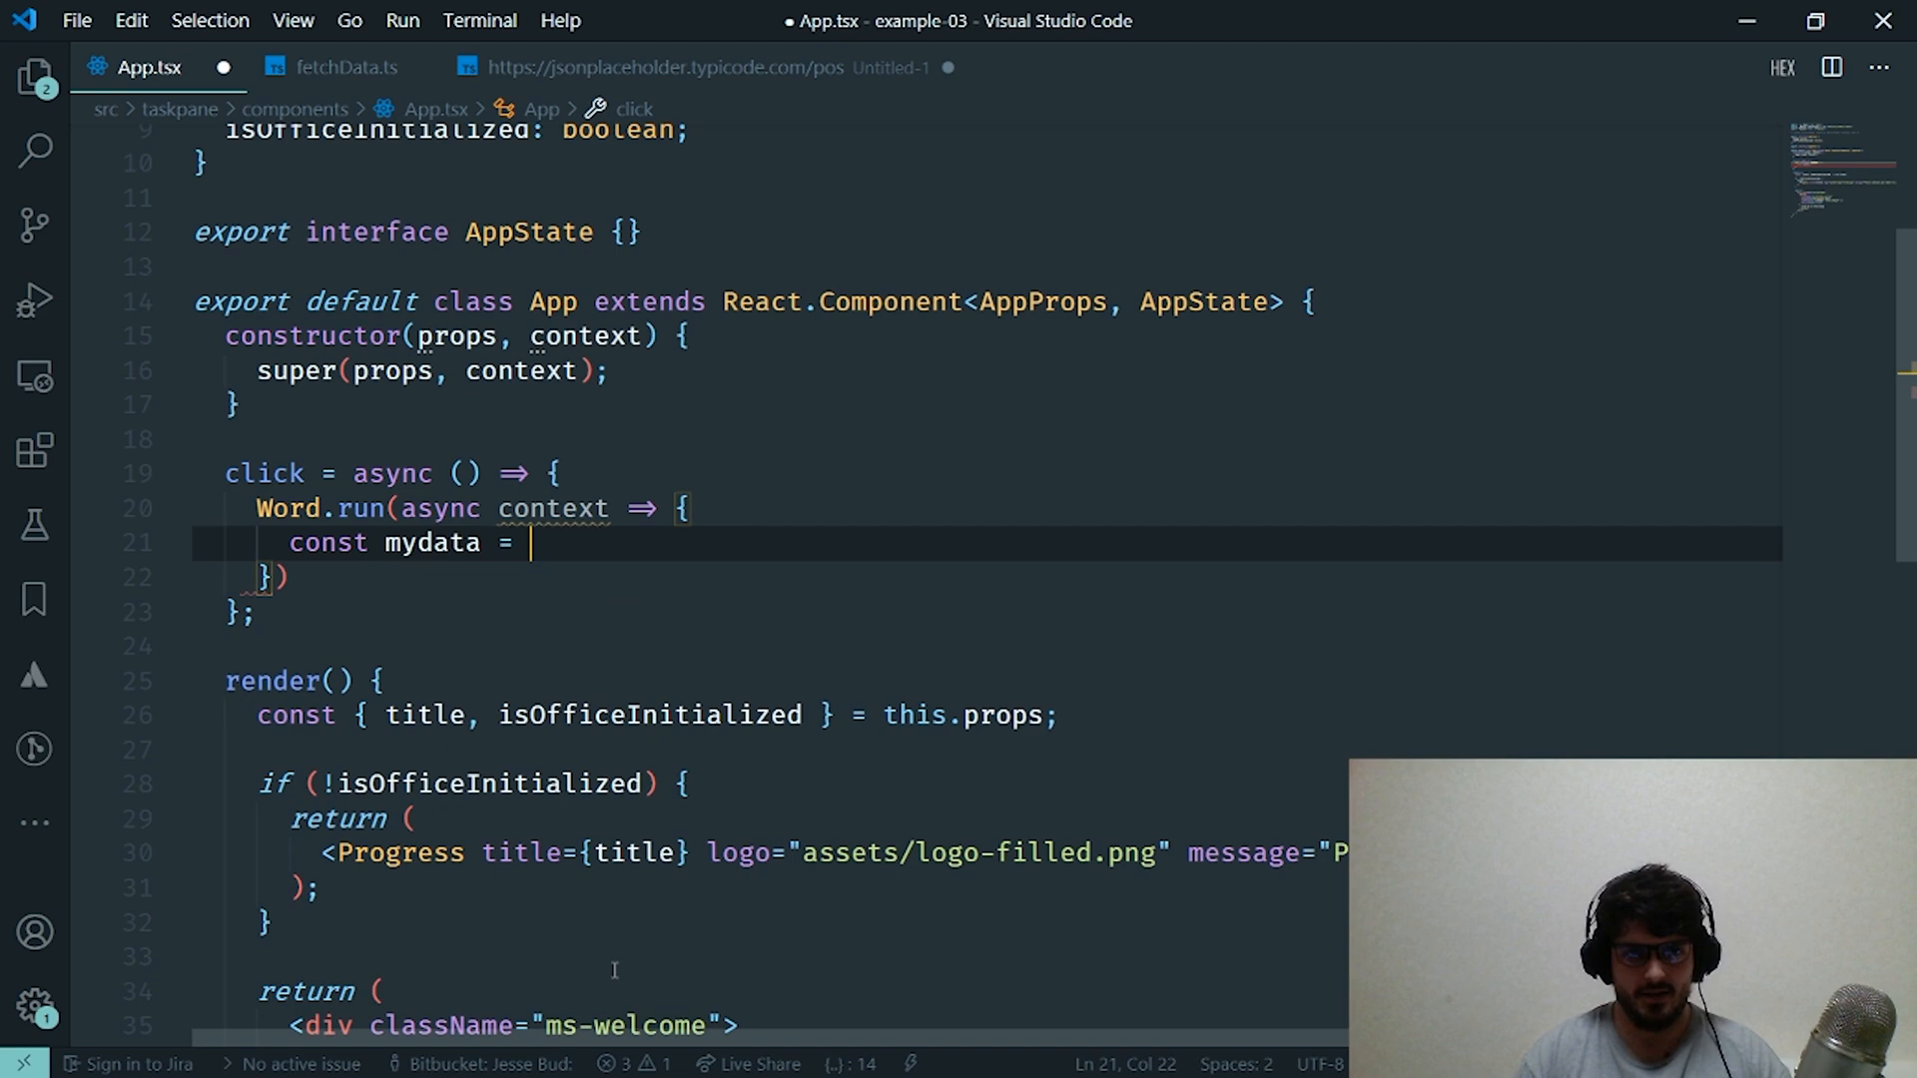
type("fetchData")
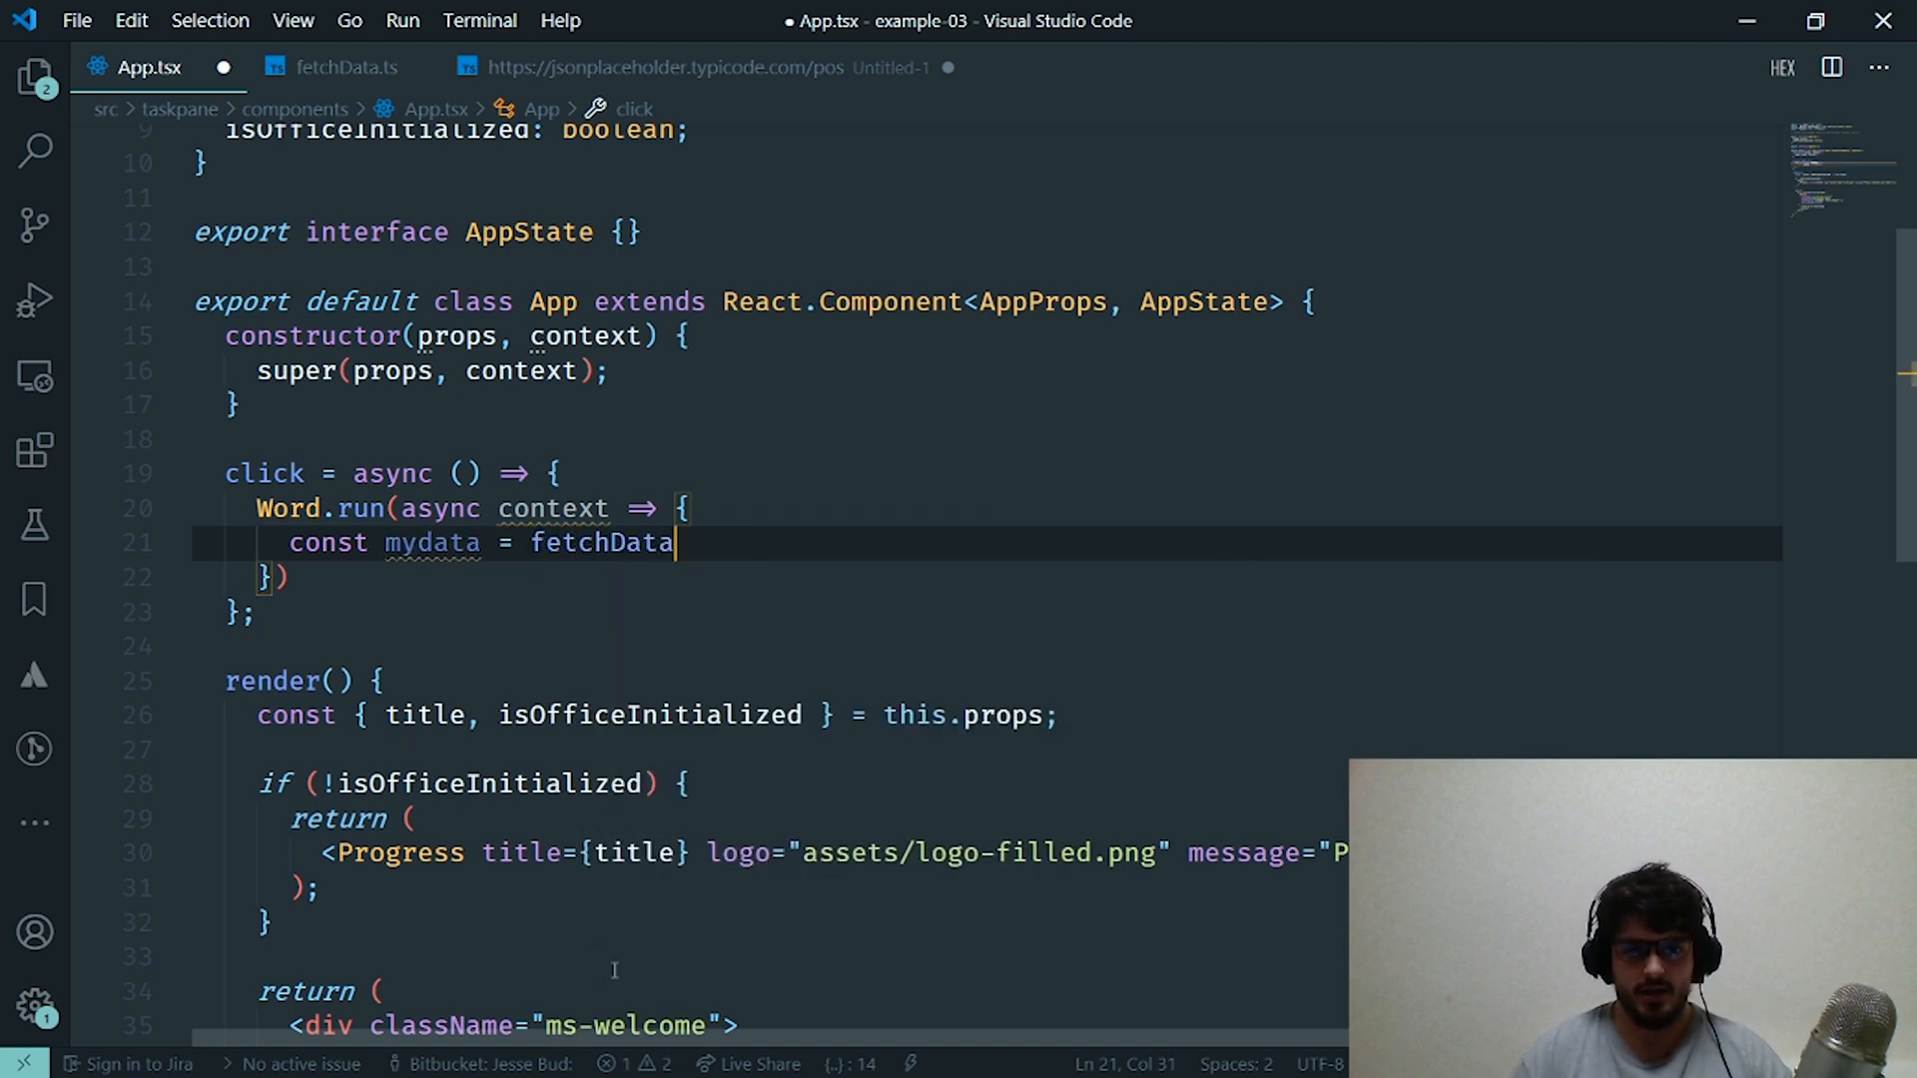
type("();")
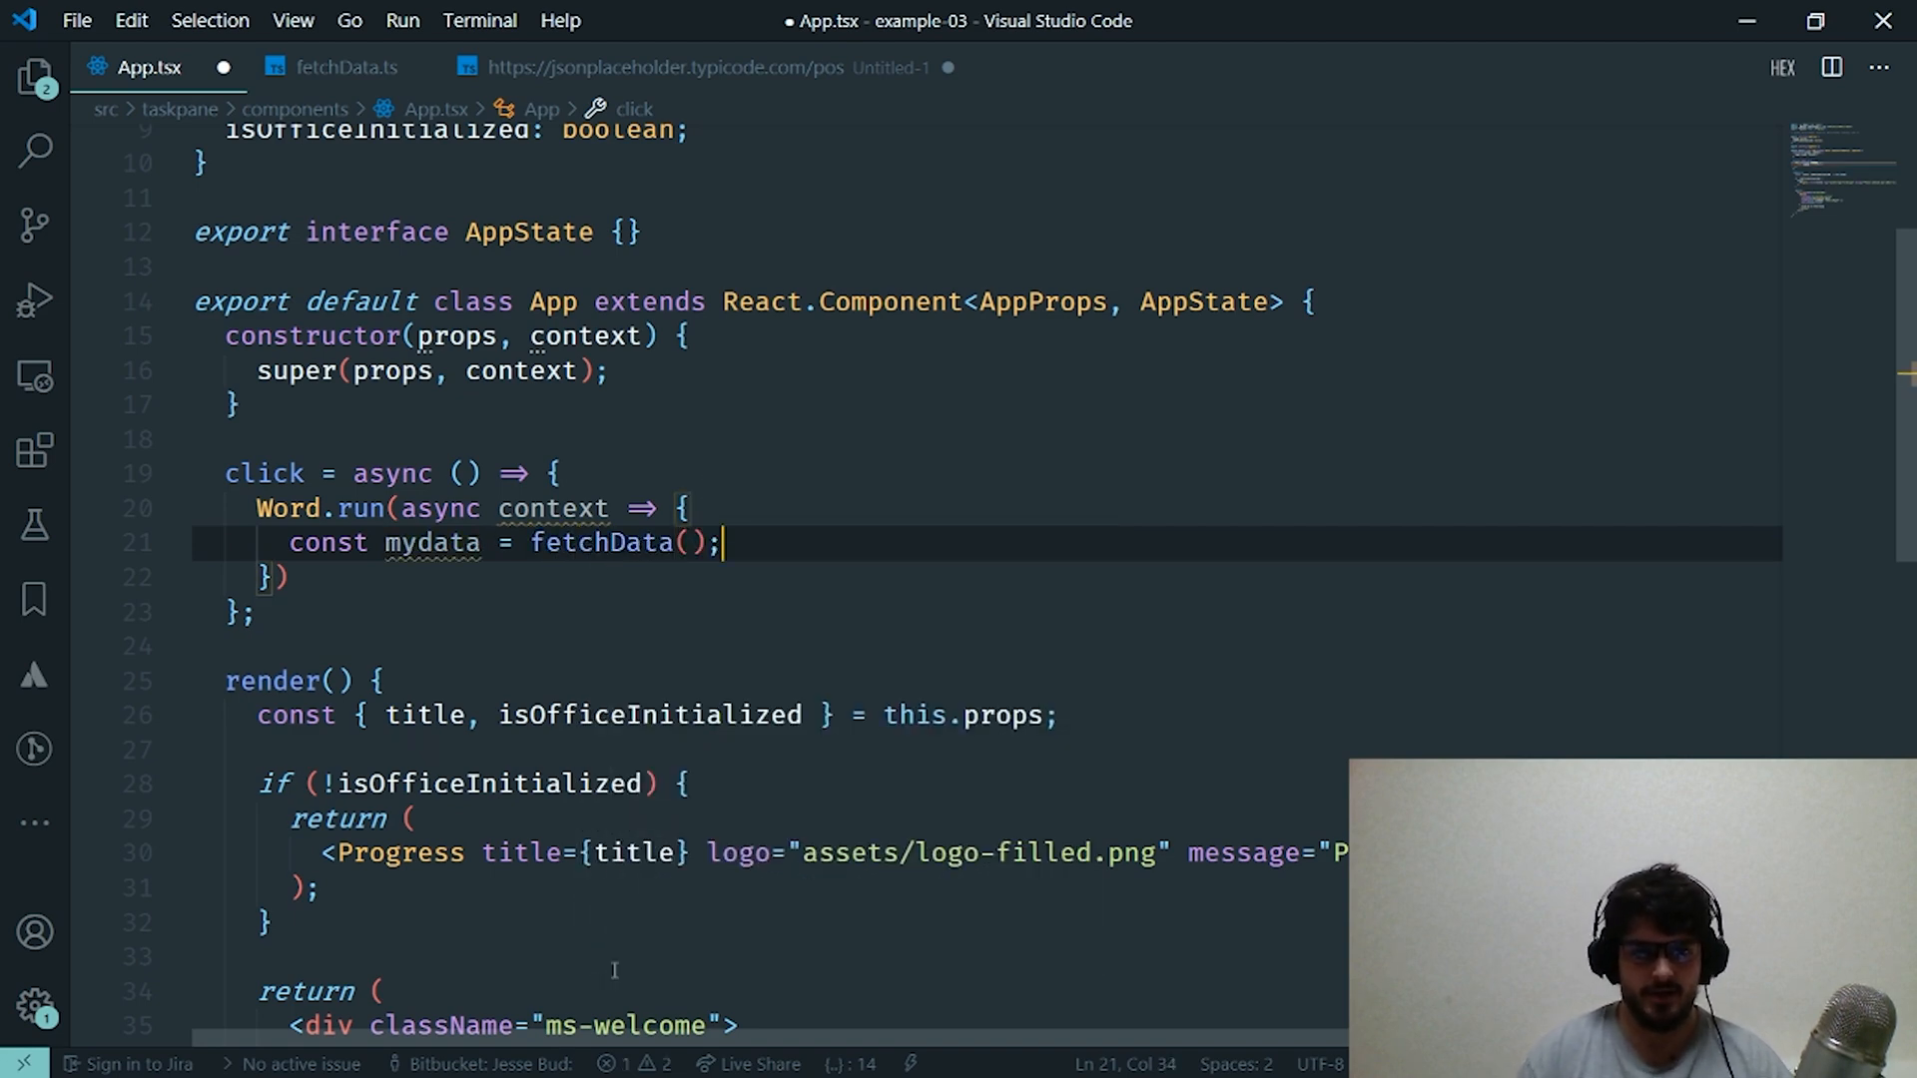
type("context")
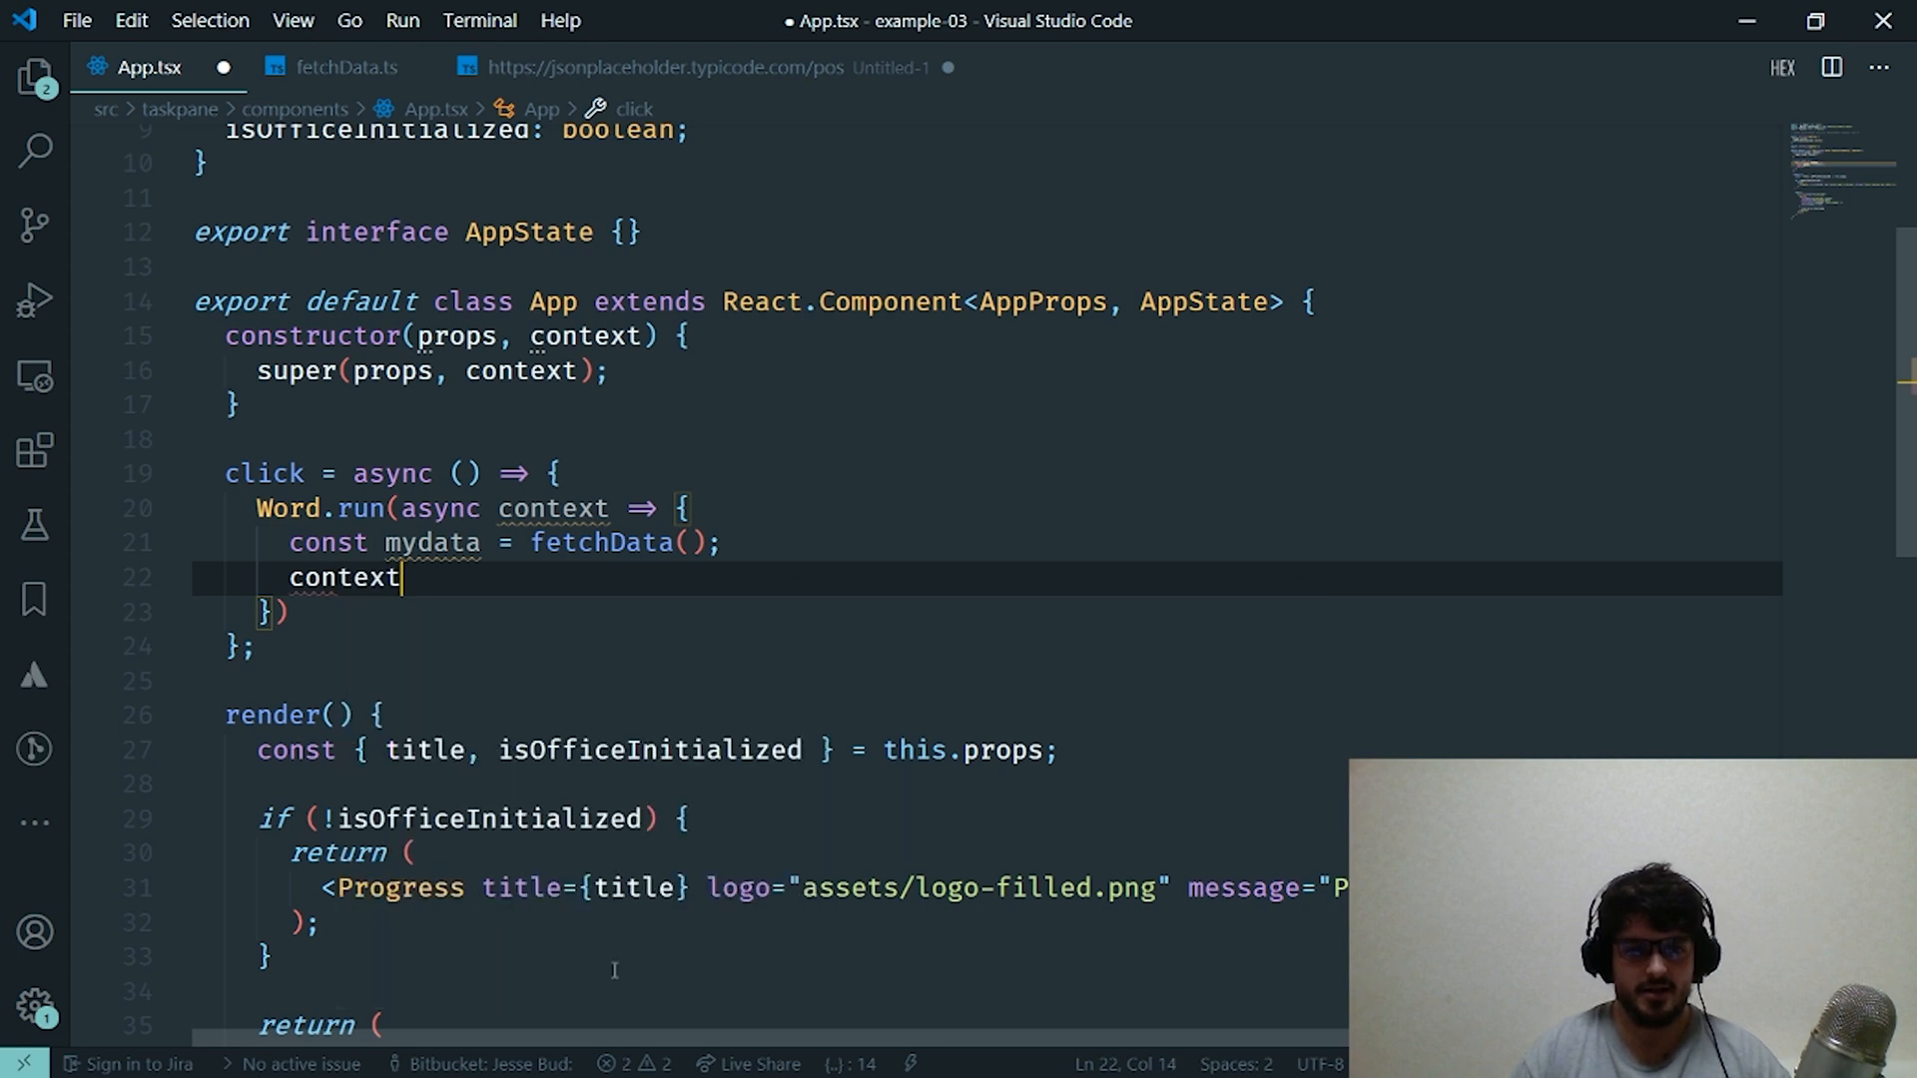
type(".document")
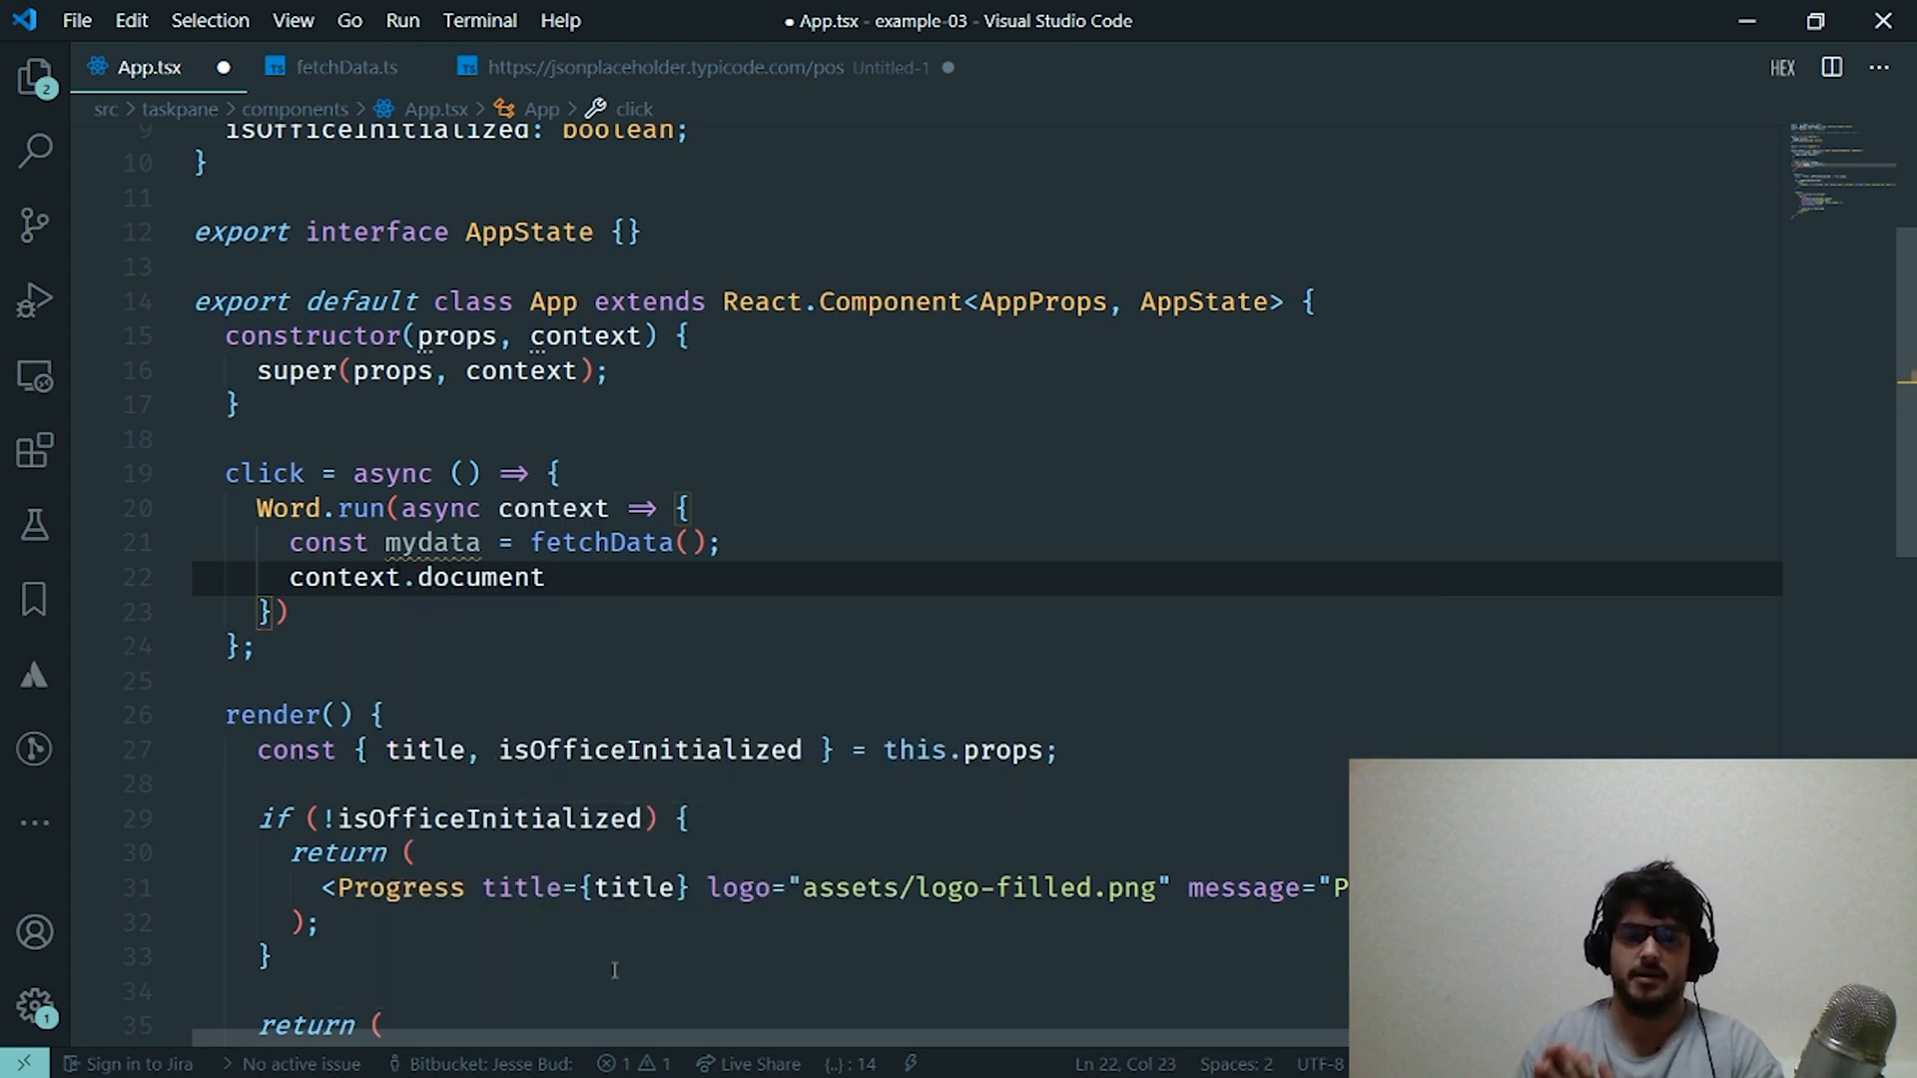
type(".o")
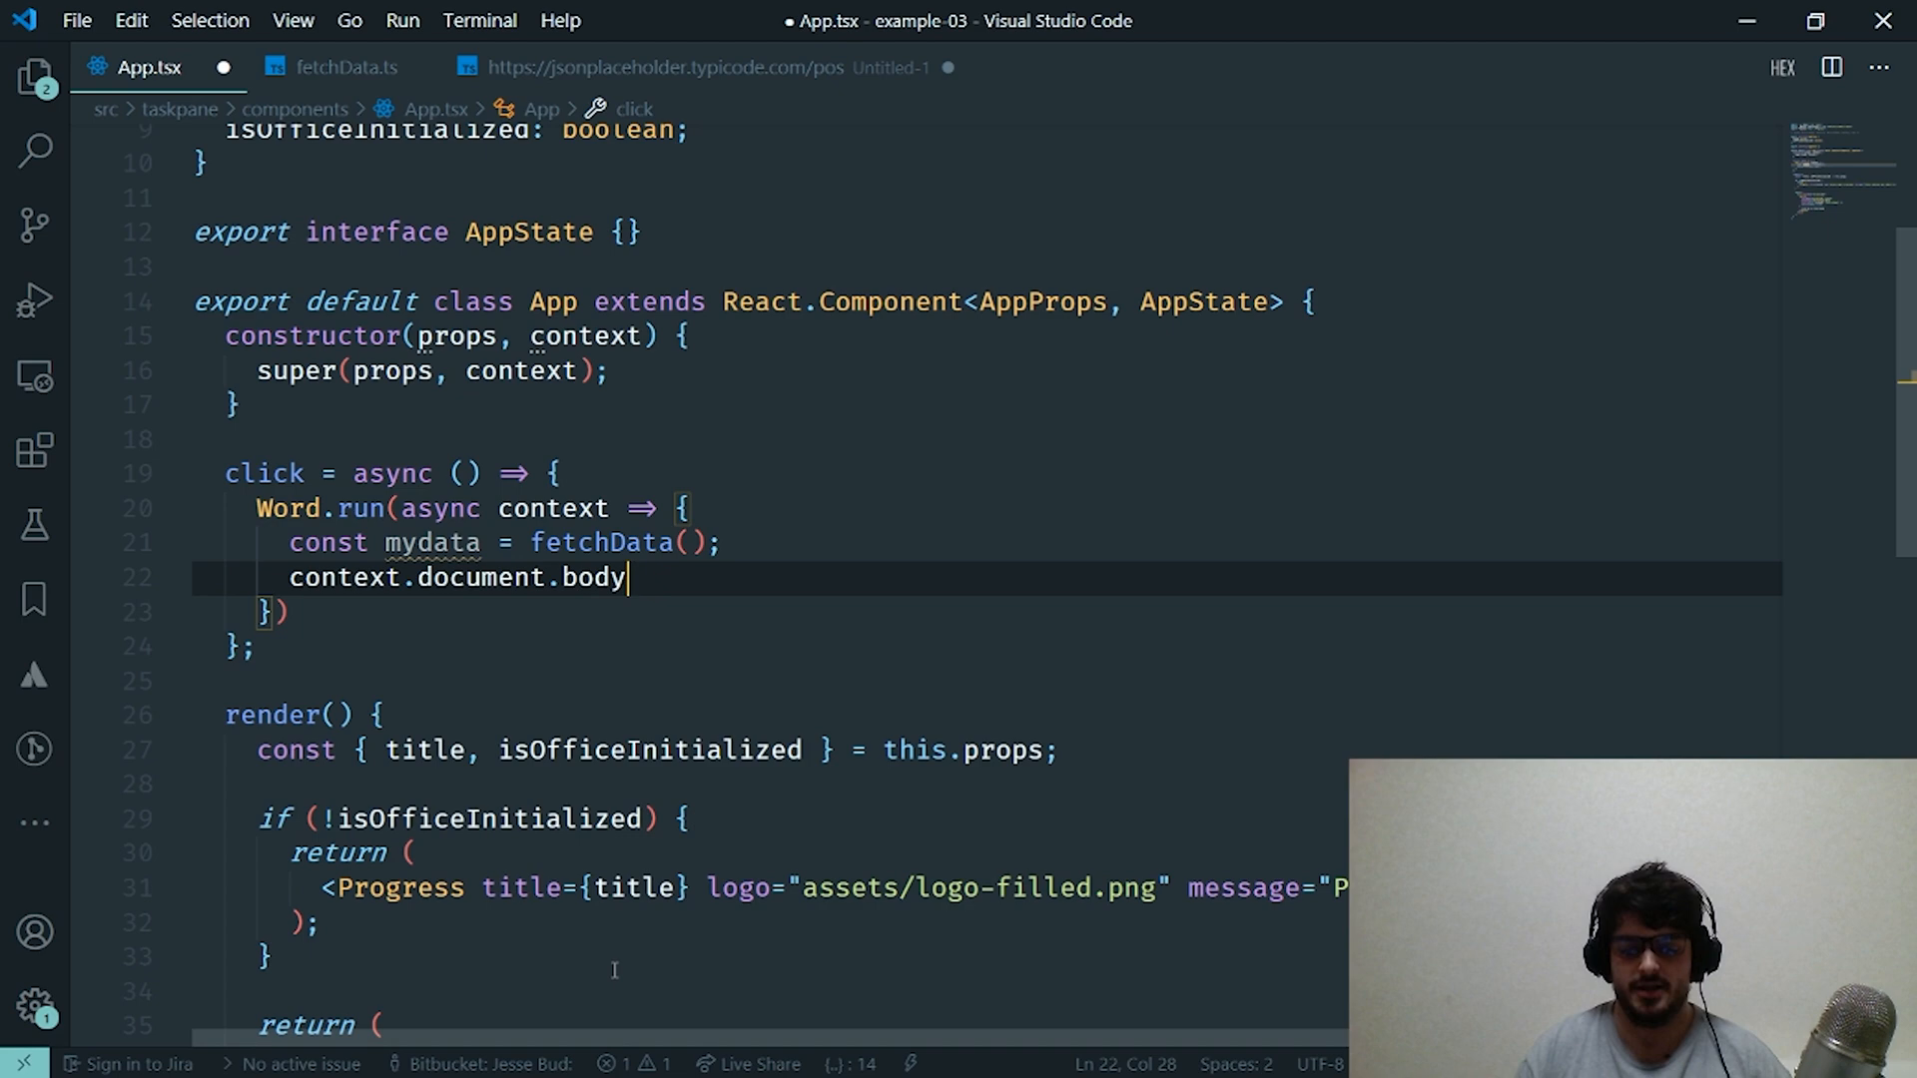
type(".inser")
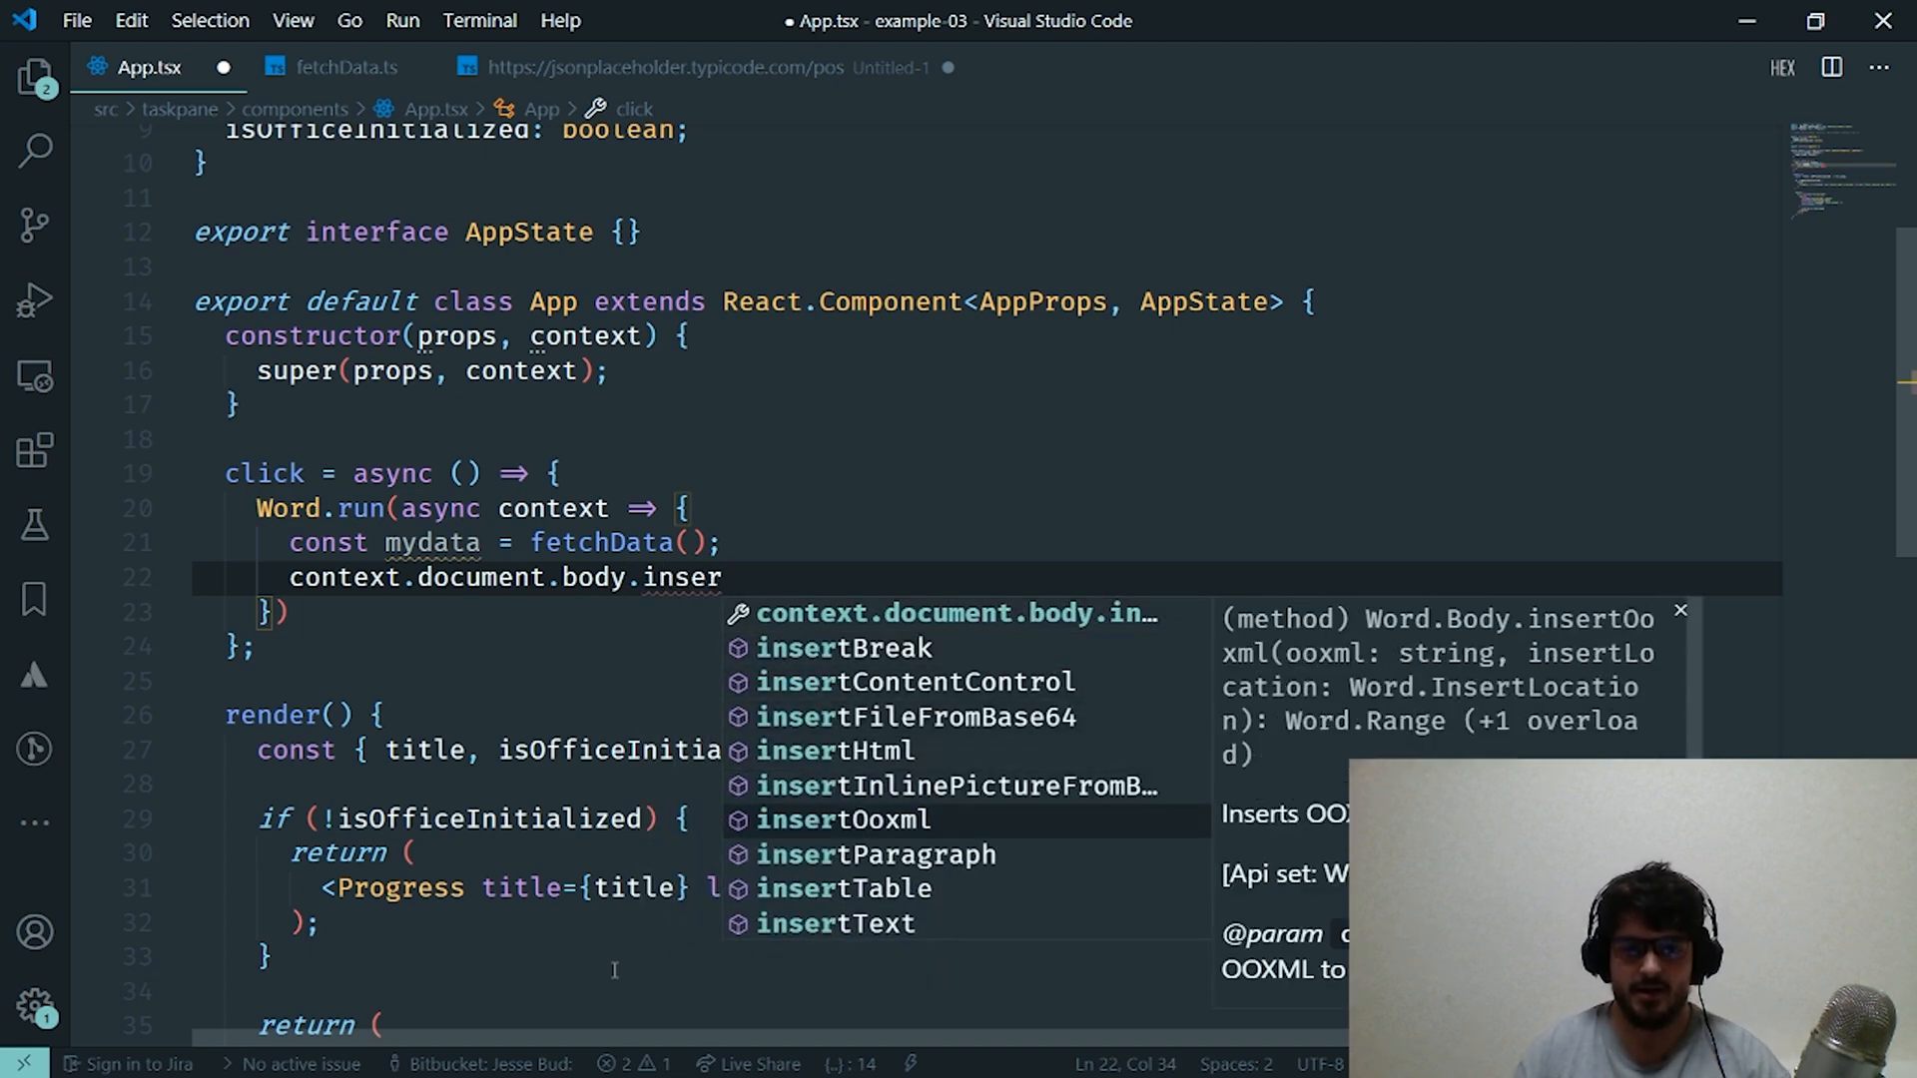
- Complete insertParagraph(mydata.body, Word.InsertLocation.end) on the document body
left_click(873, 853)
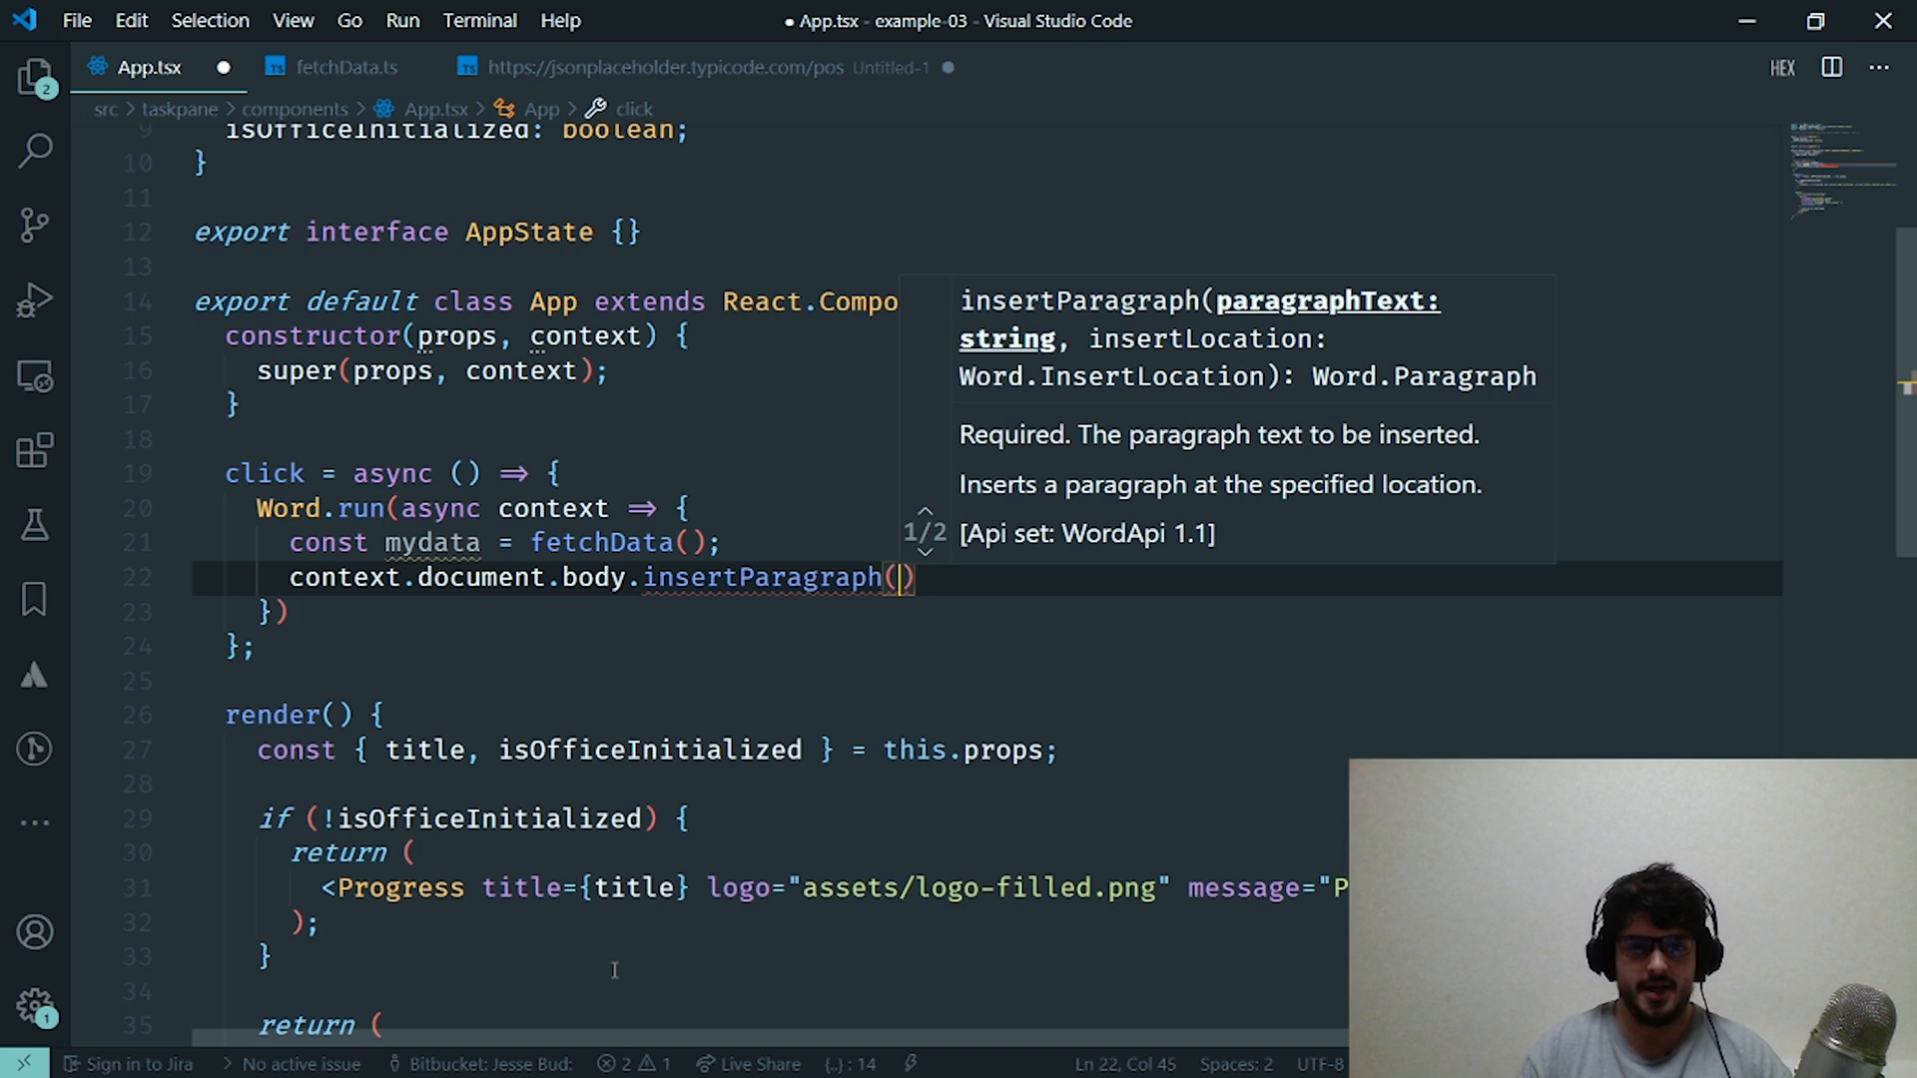
type("mydata.")
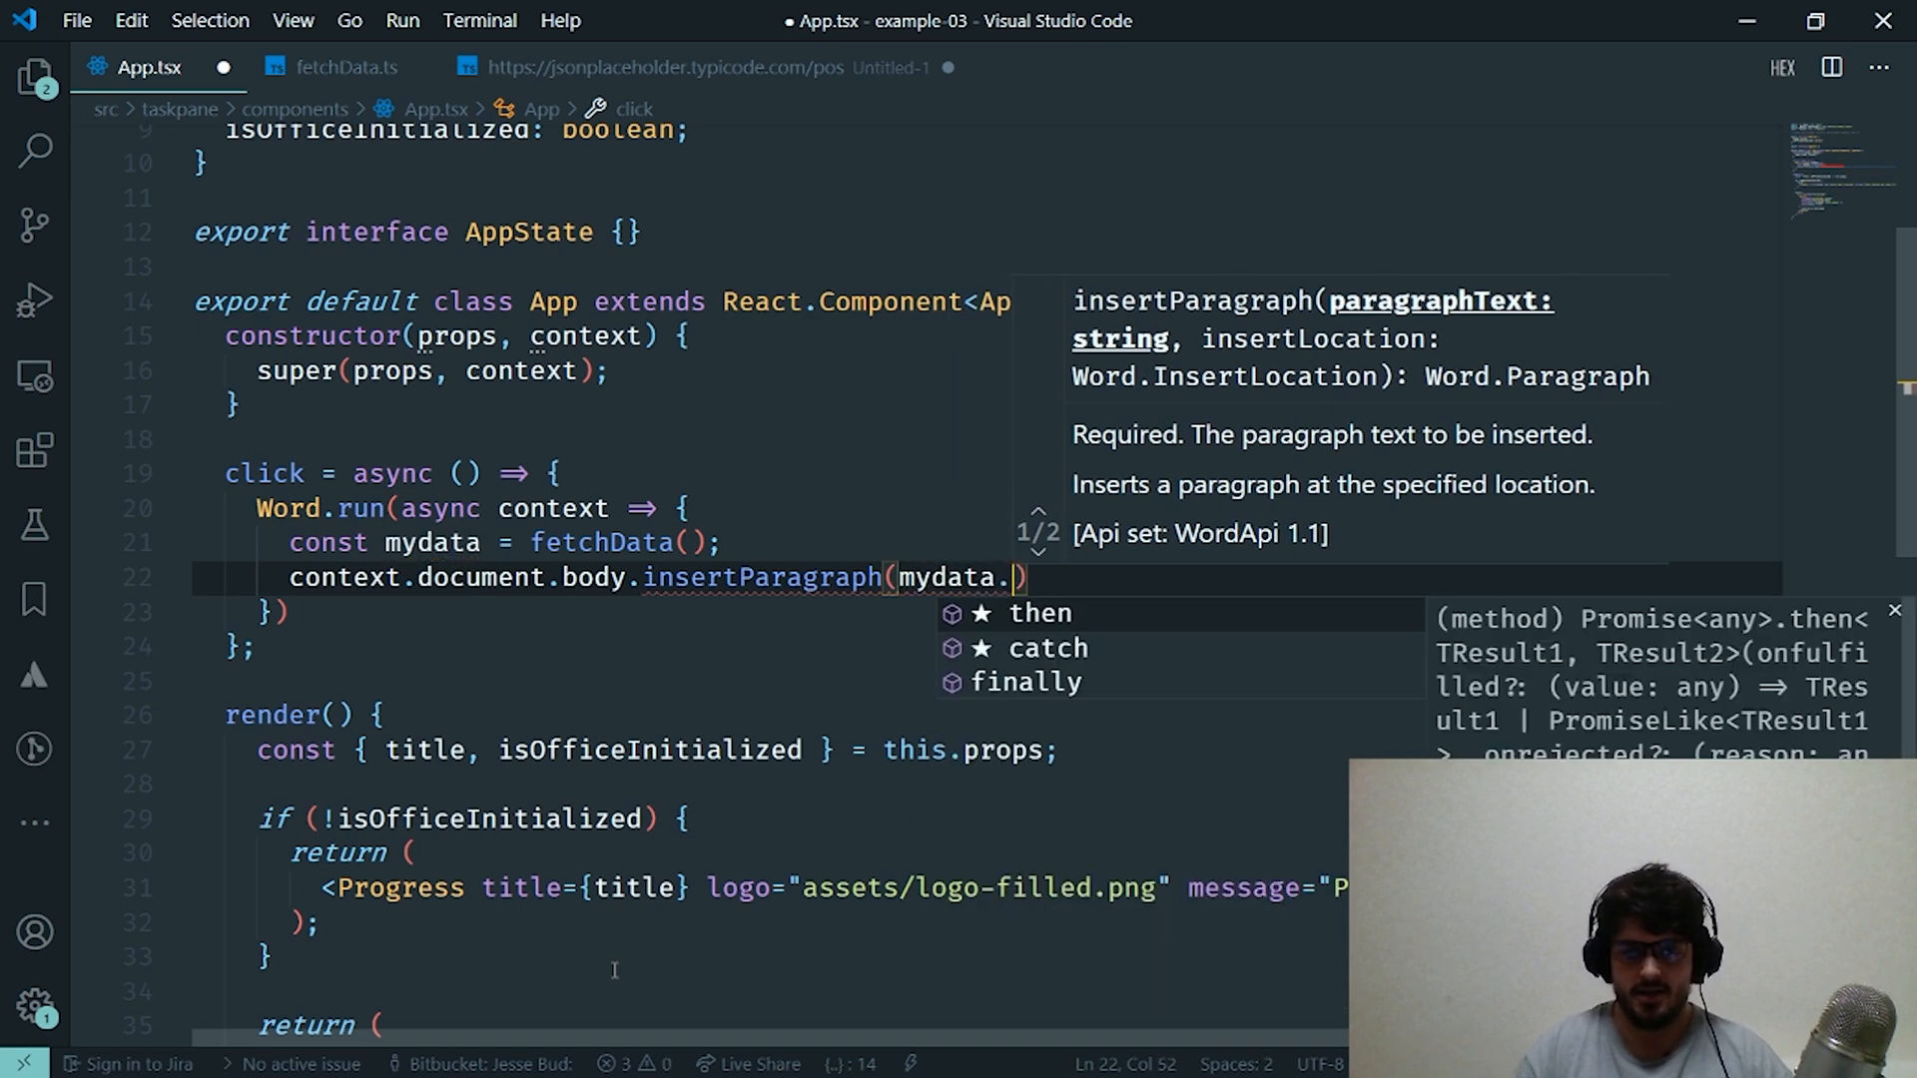
type(".body,")
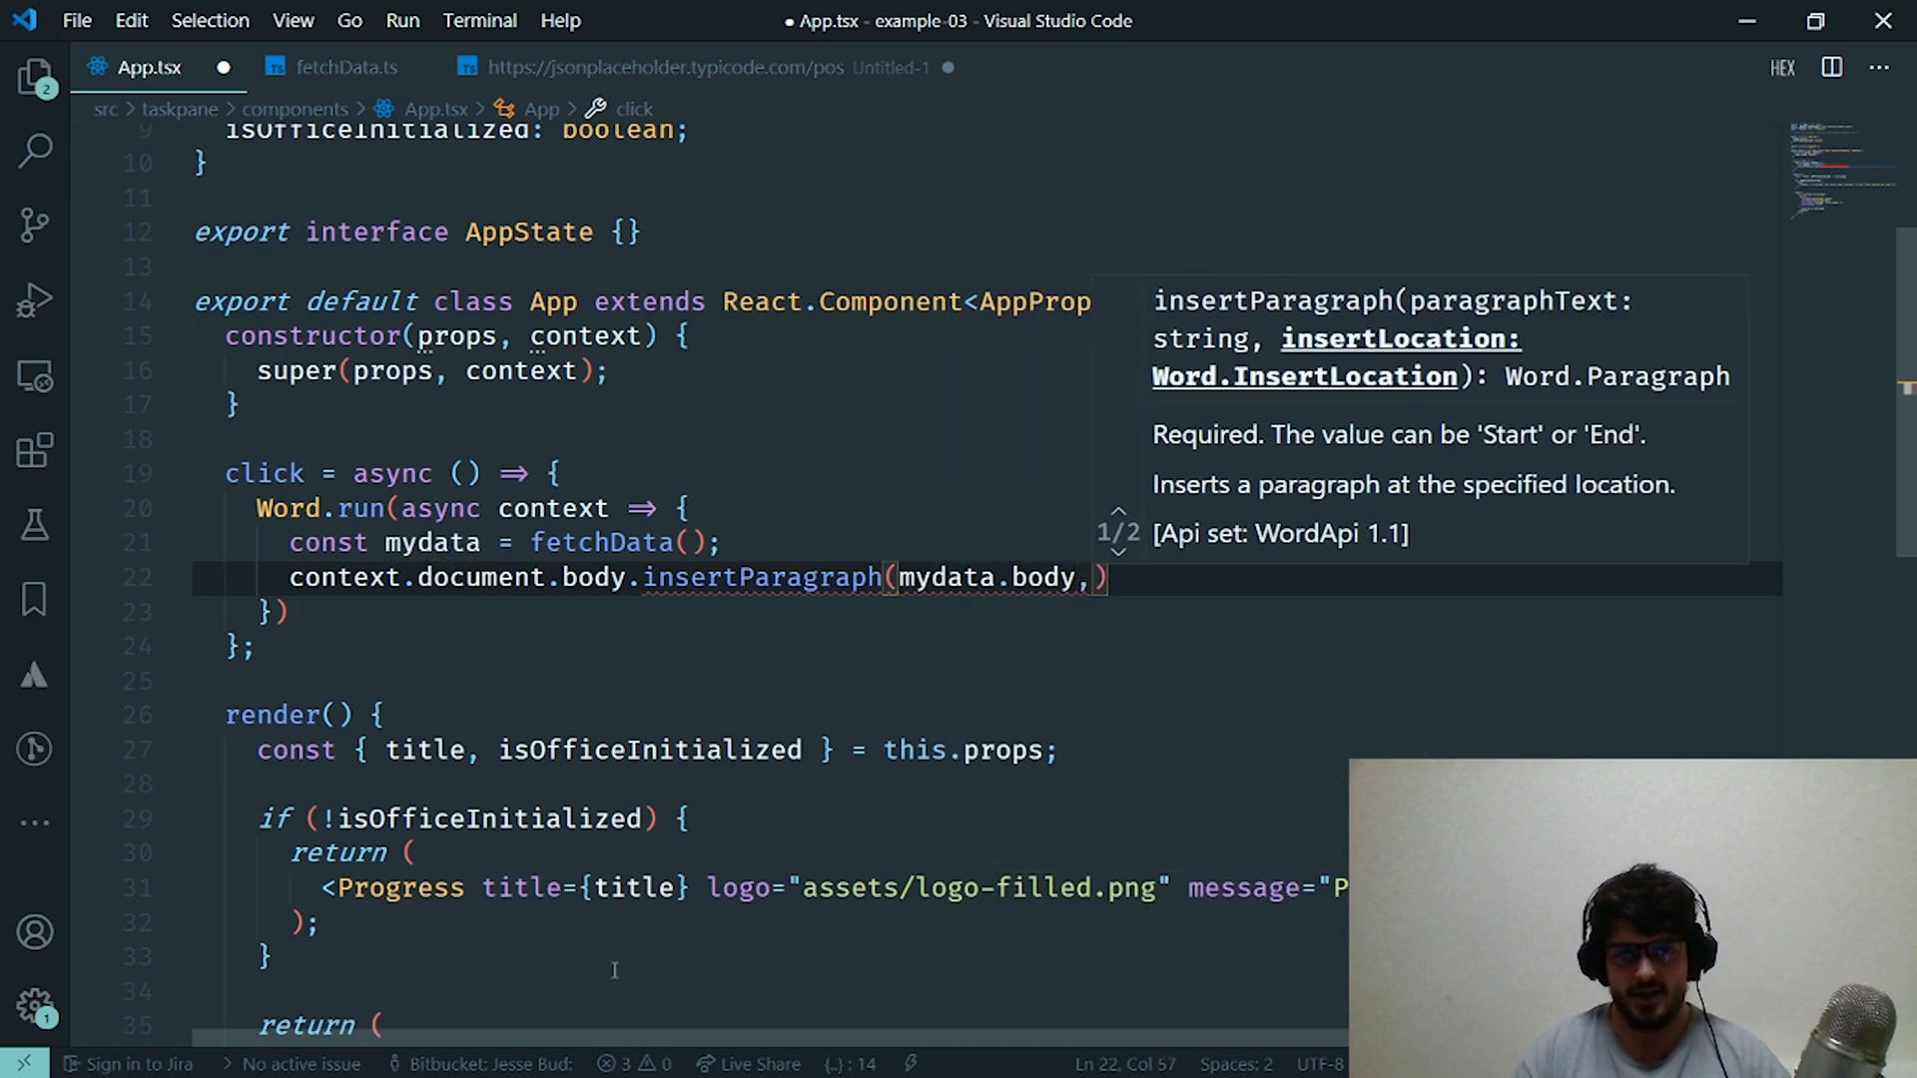
type("Word")
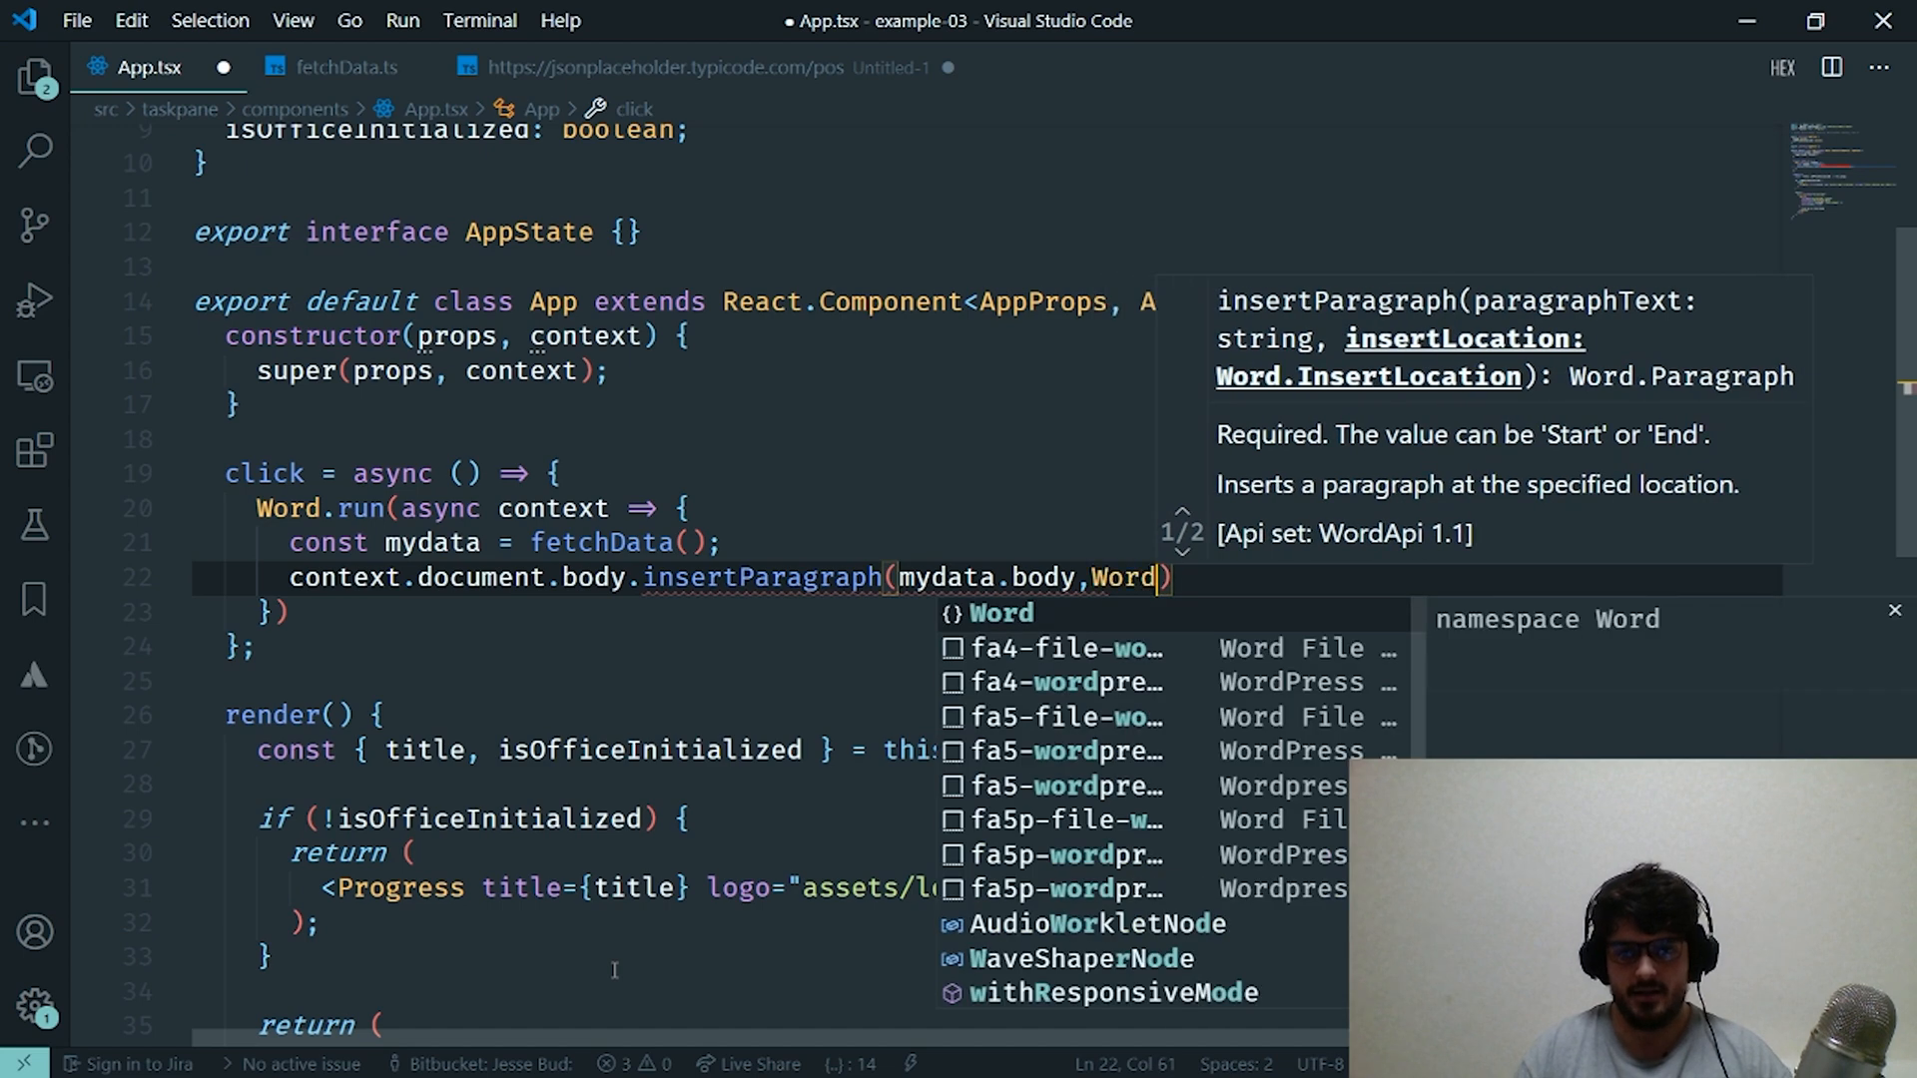
type(".I")
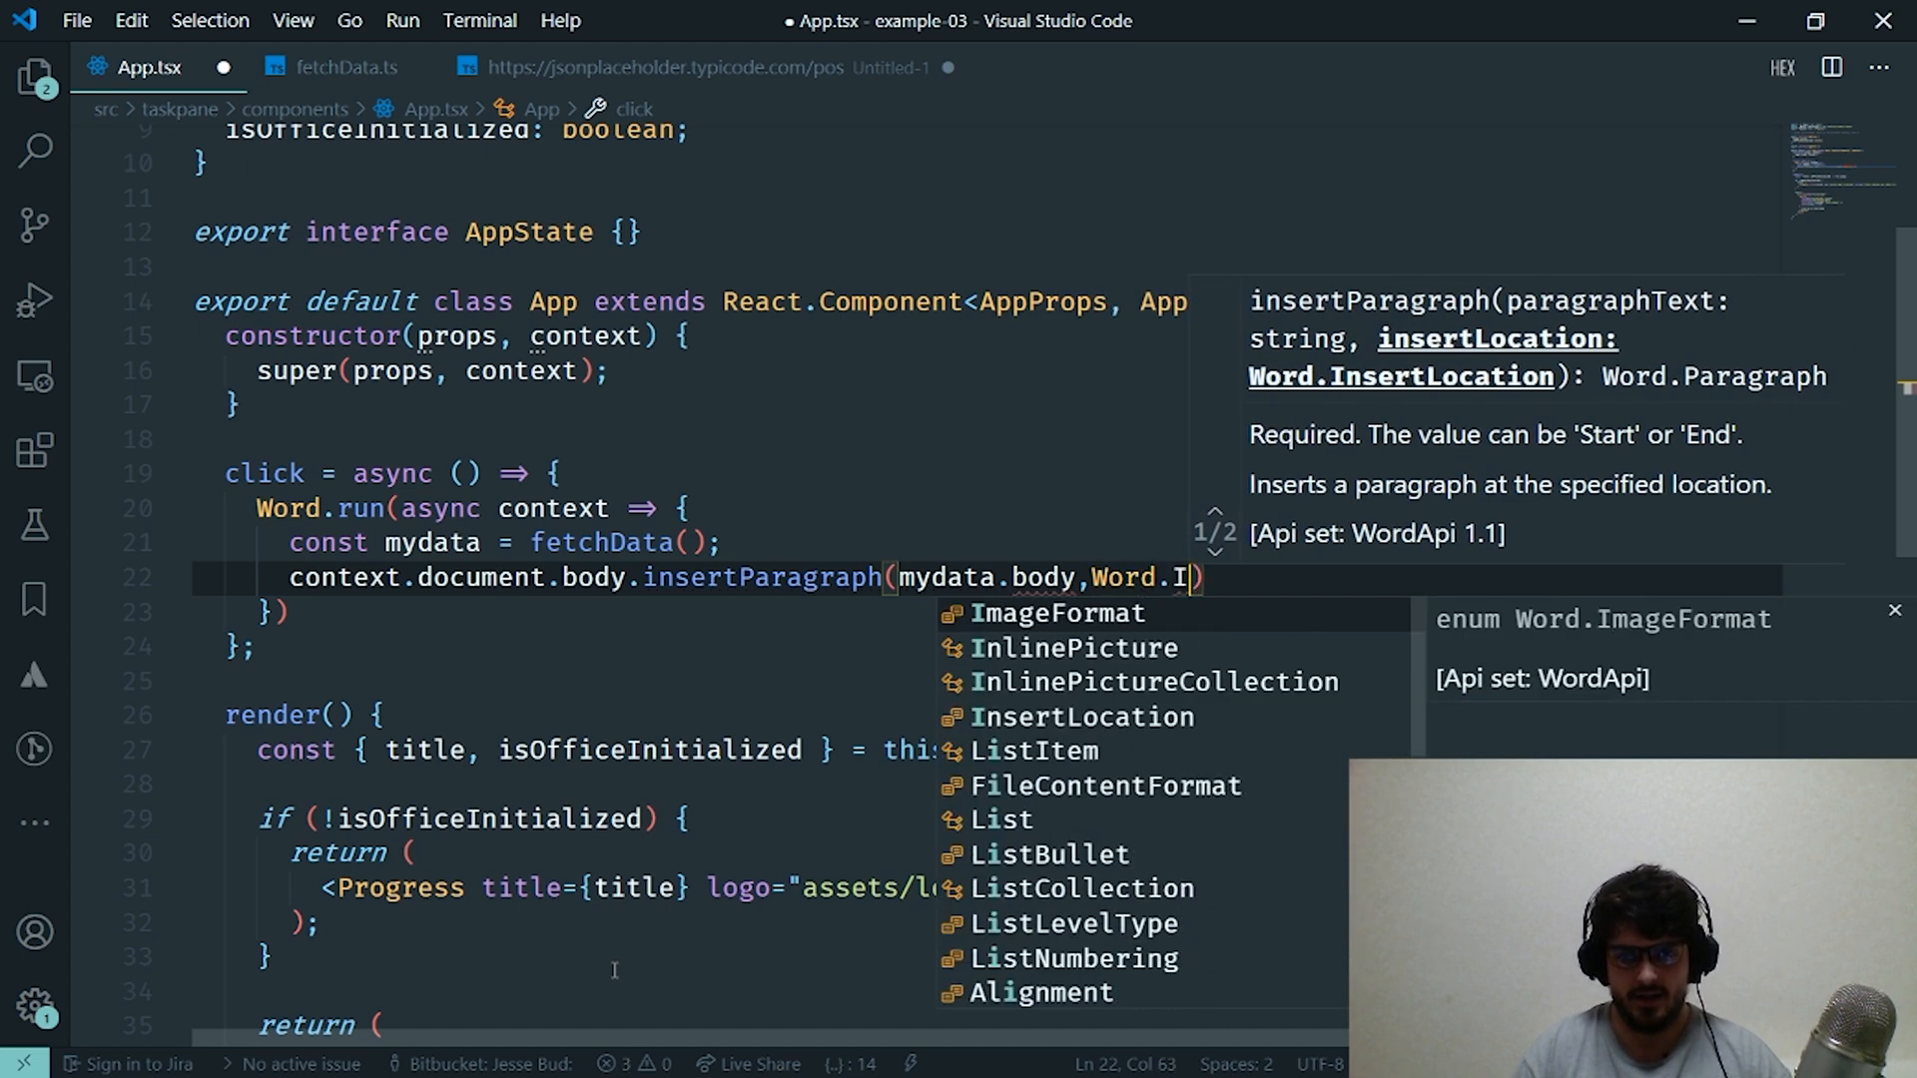
type("nsertLocation.")
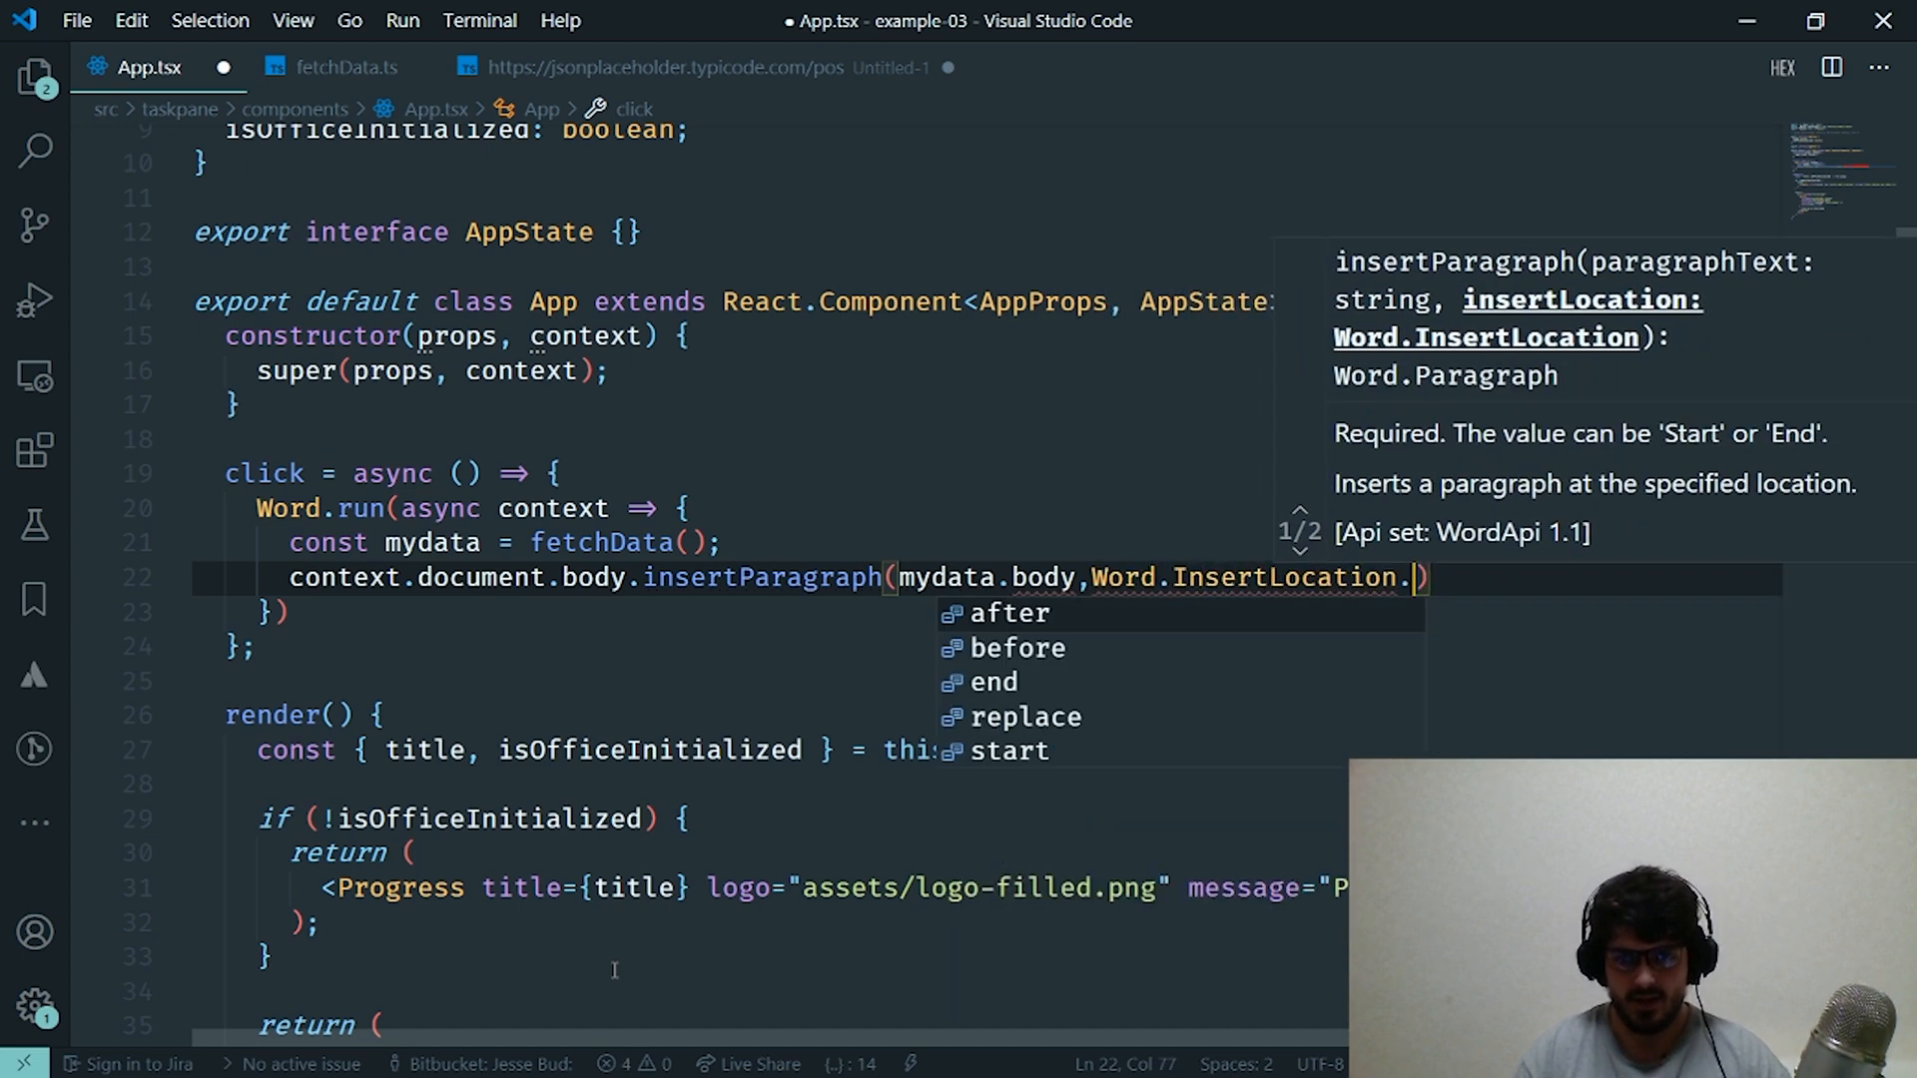
type("end")
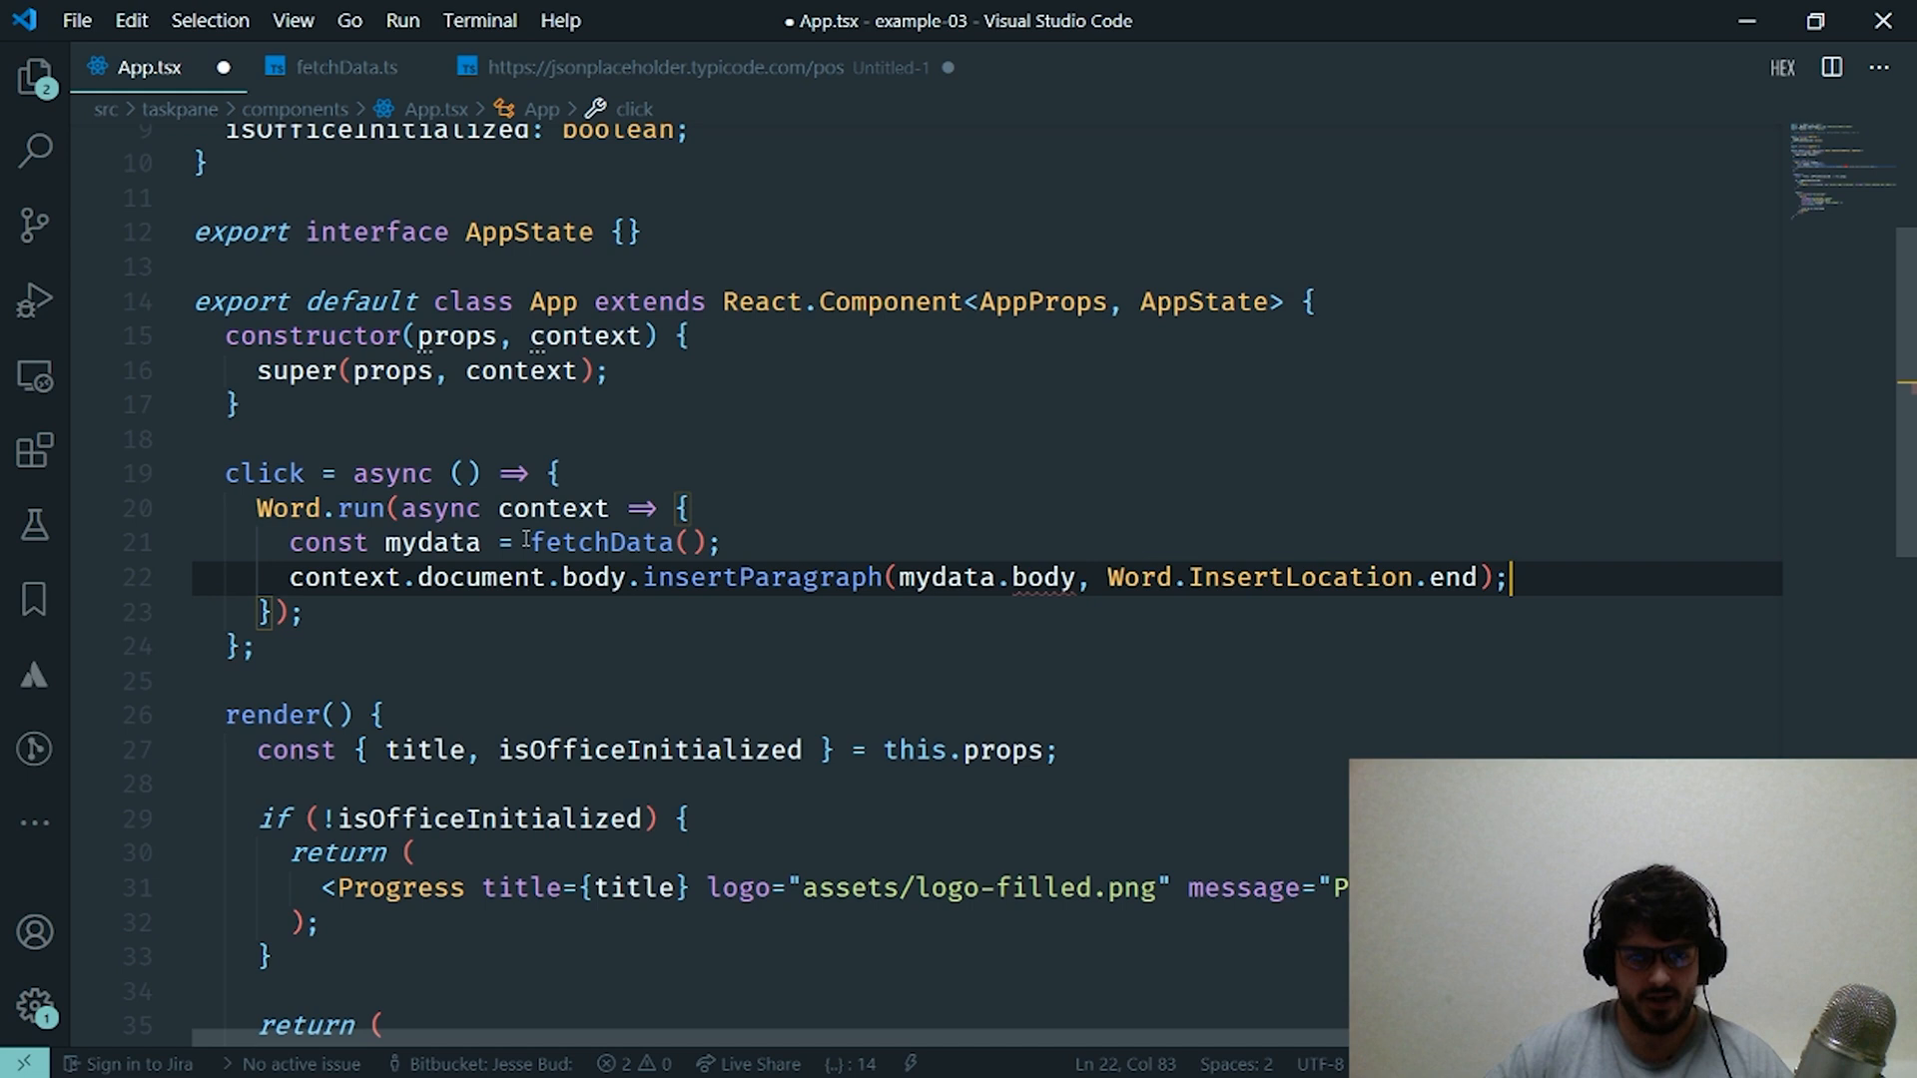
- Await fetchData() when assigning mydata and save App.tsx
type("await")
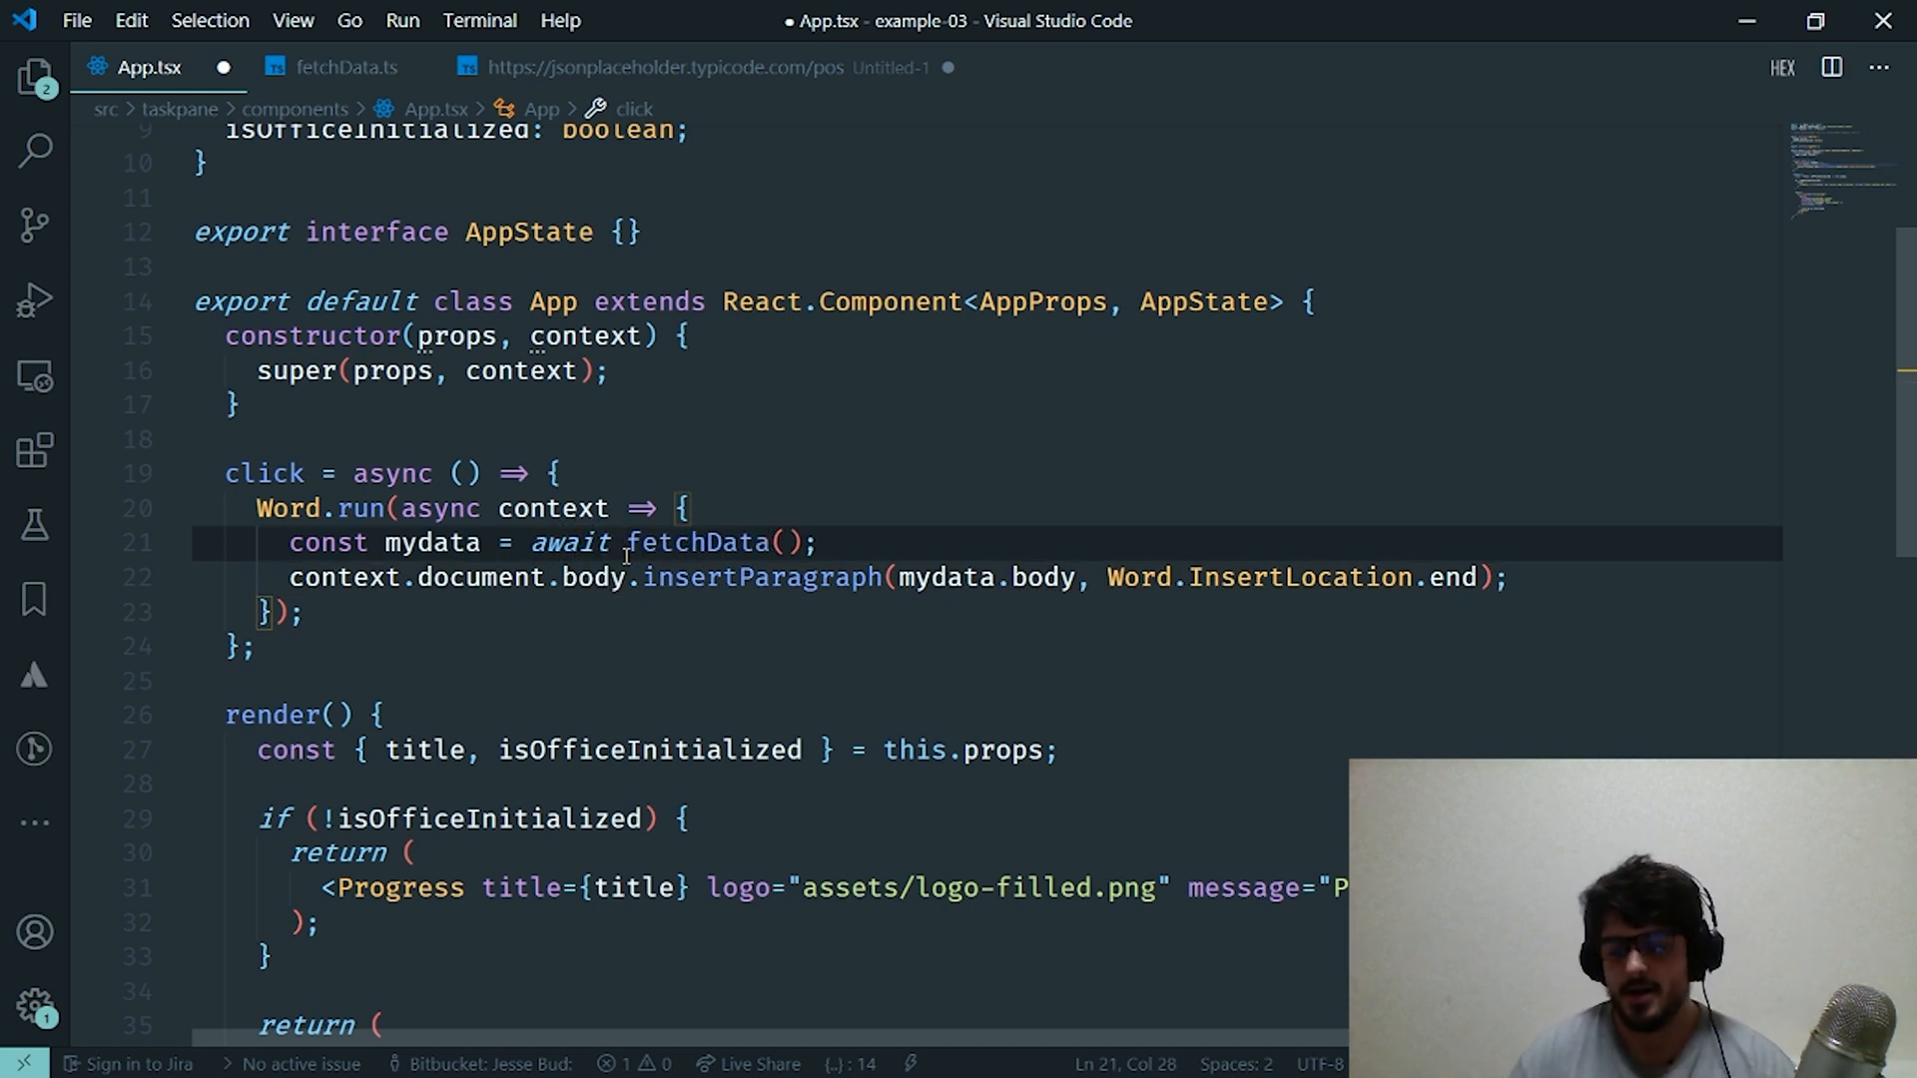
left_click(817, 541)
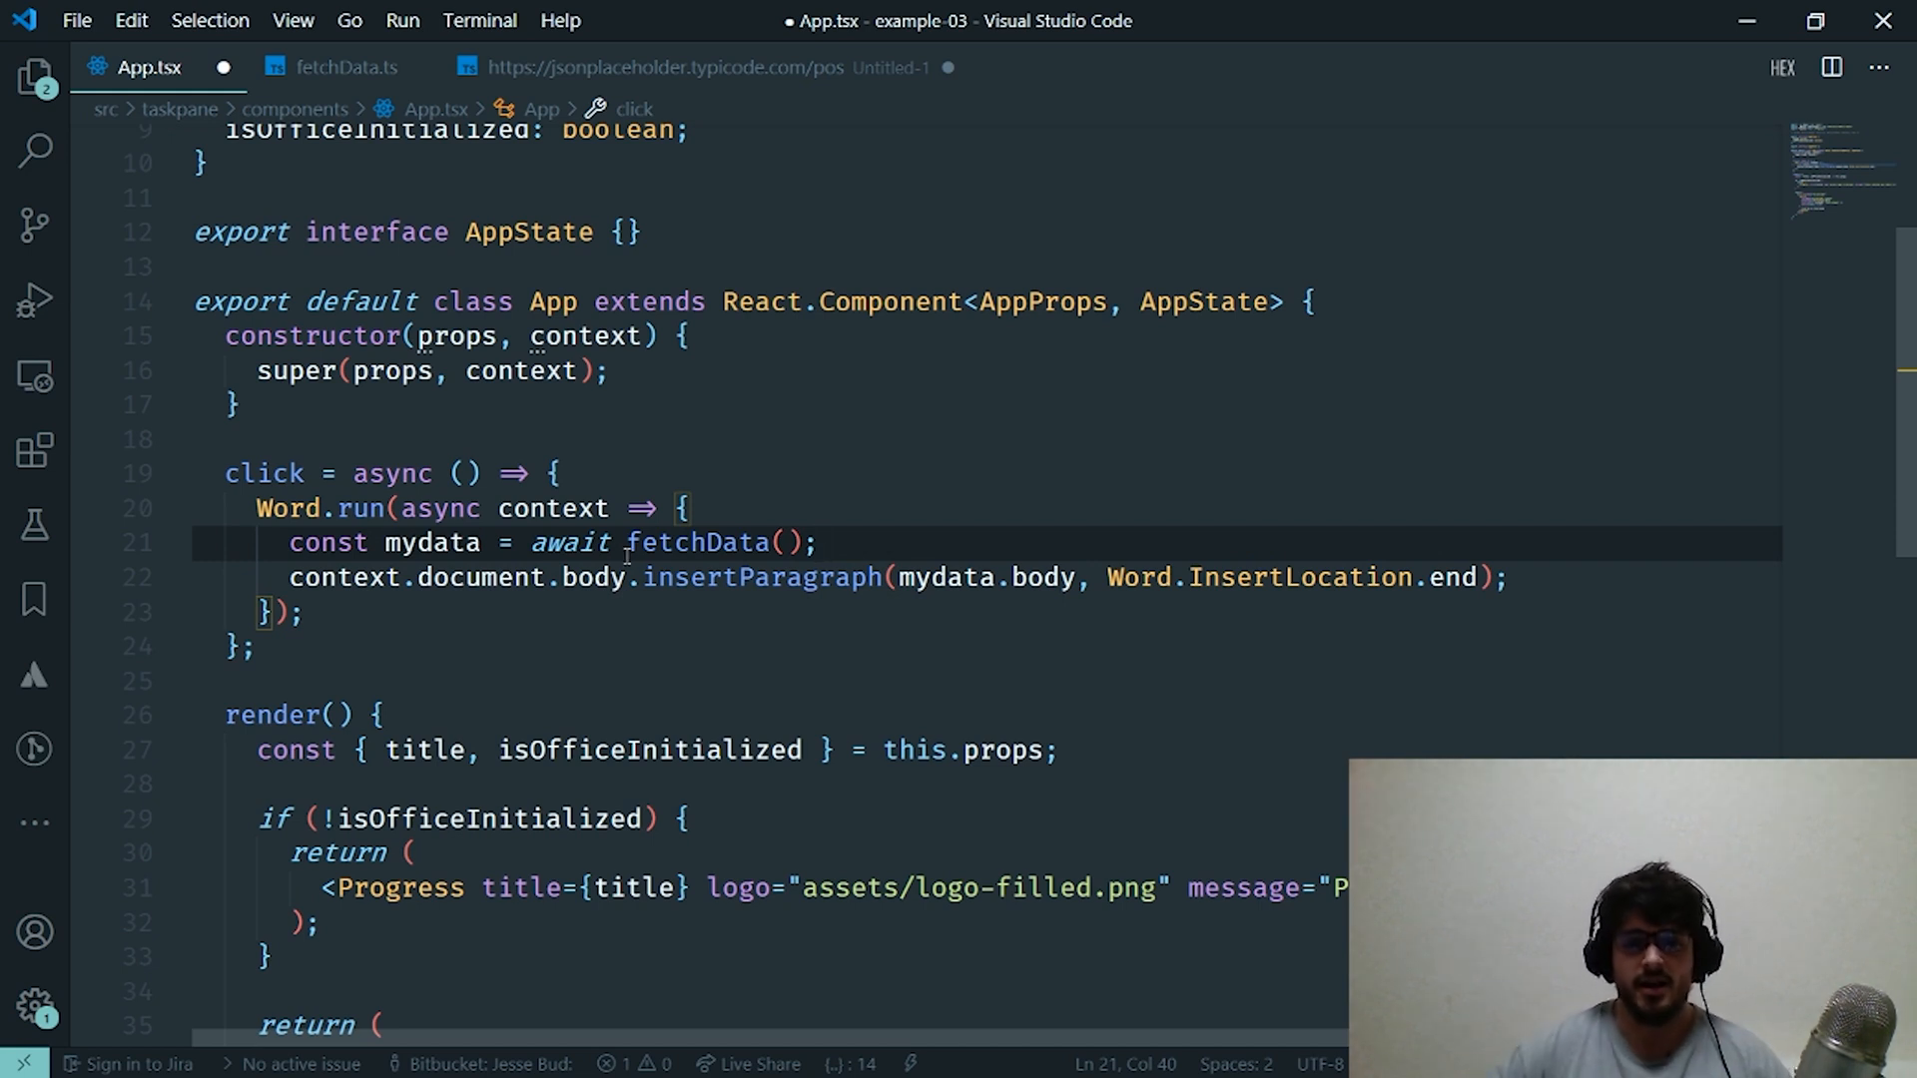
double_click(944, 577)
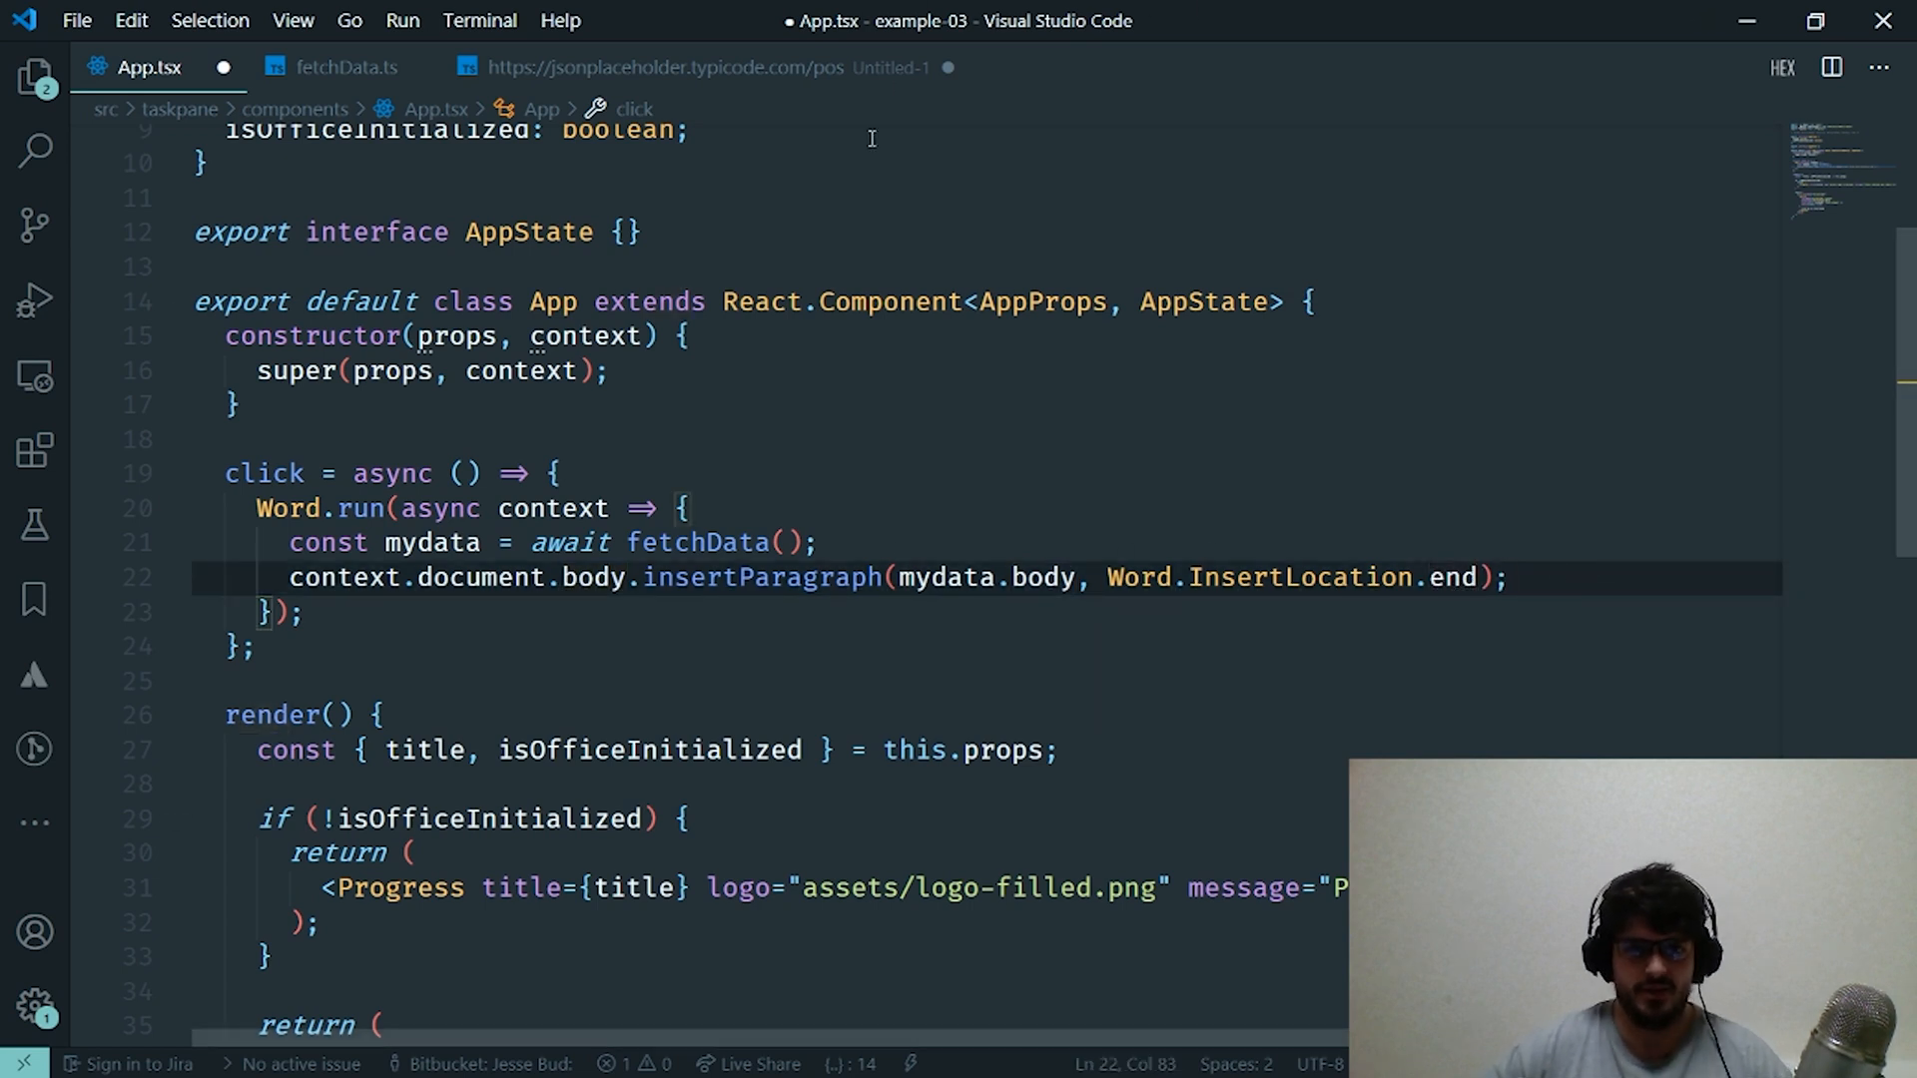
key("ctrl+s")
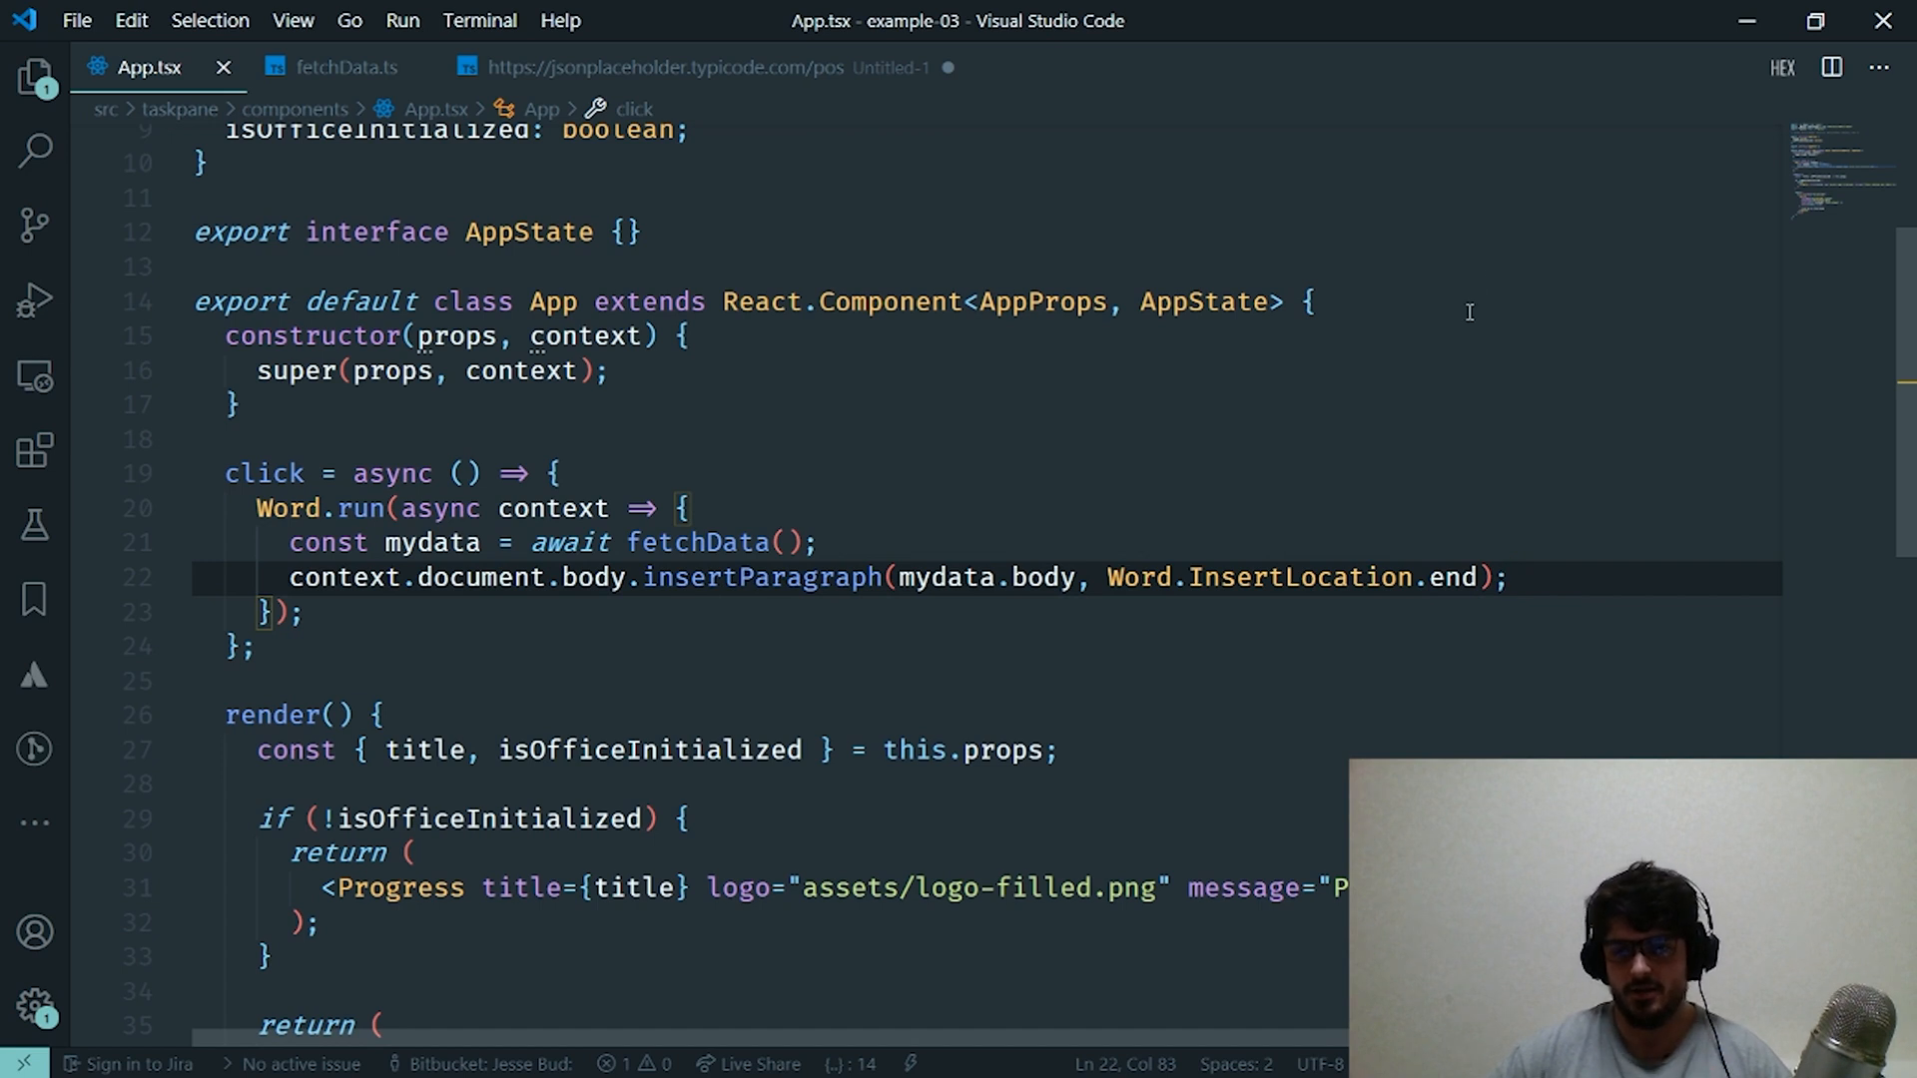
mouse_move(1154, 505)
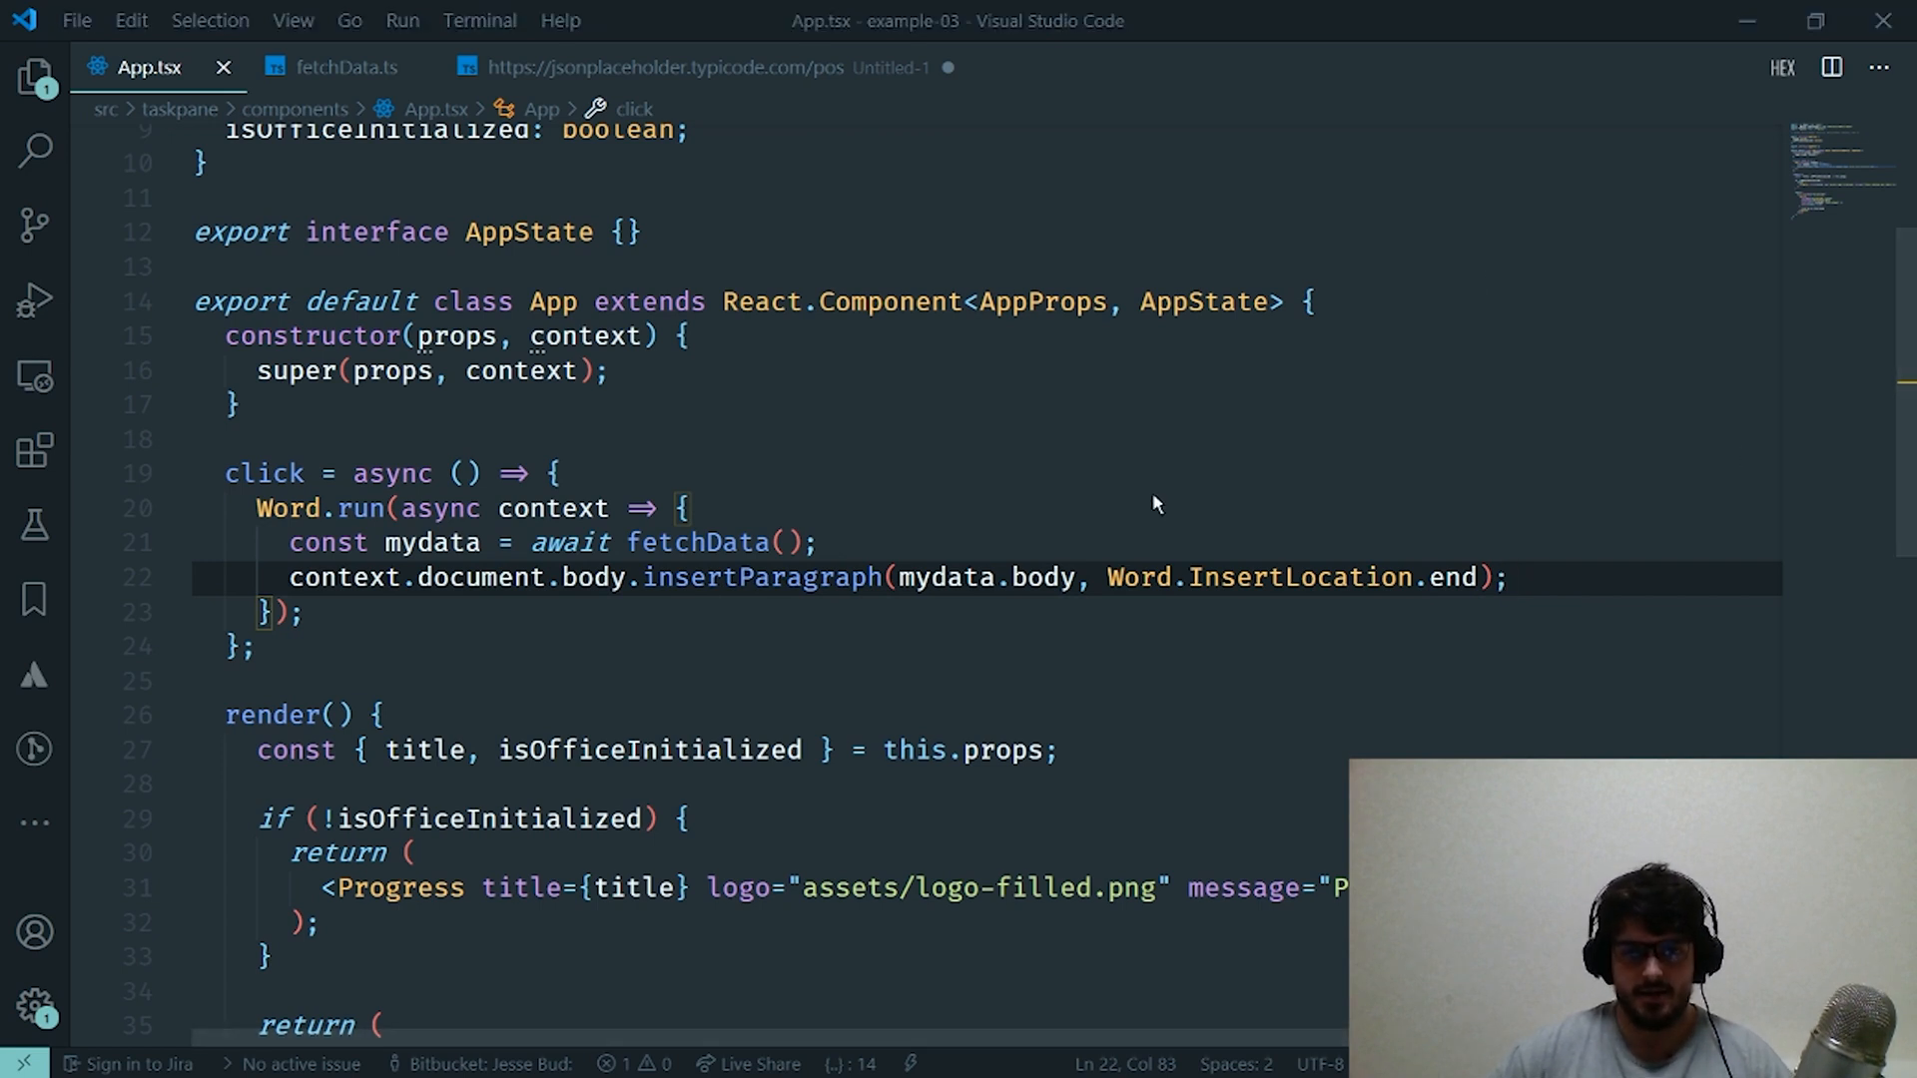
left_click(282, 613)
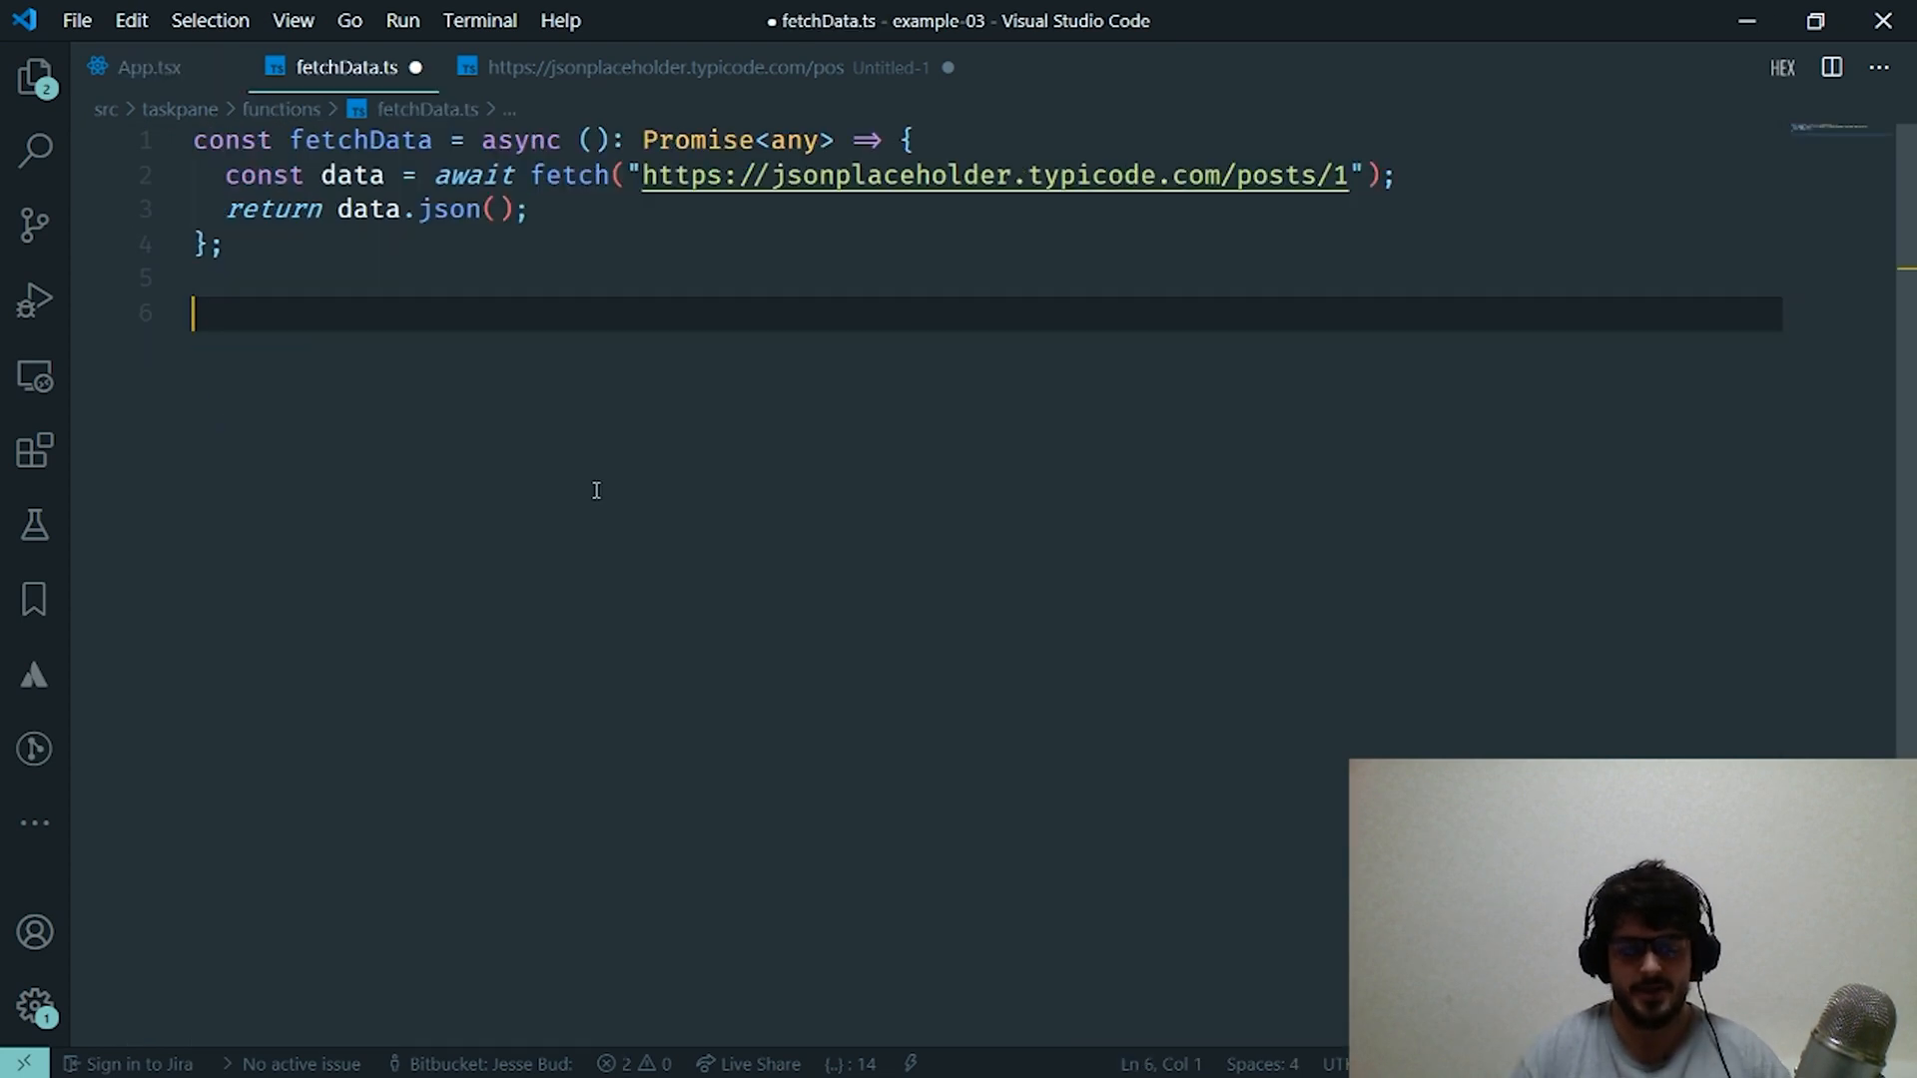
- End fetchData.ts with export default fetchData; and return to App.tsx
type("export")
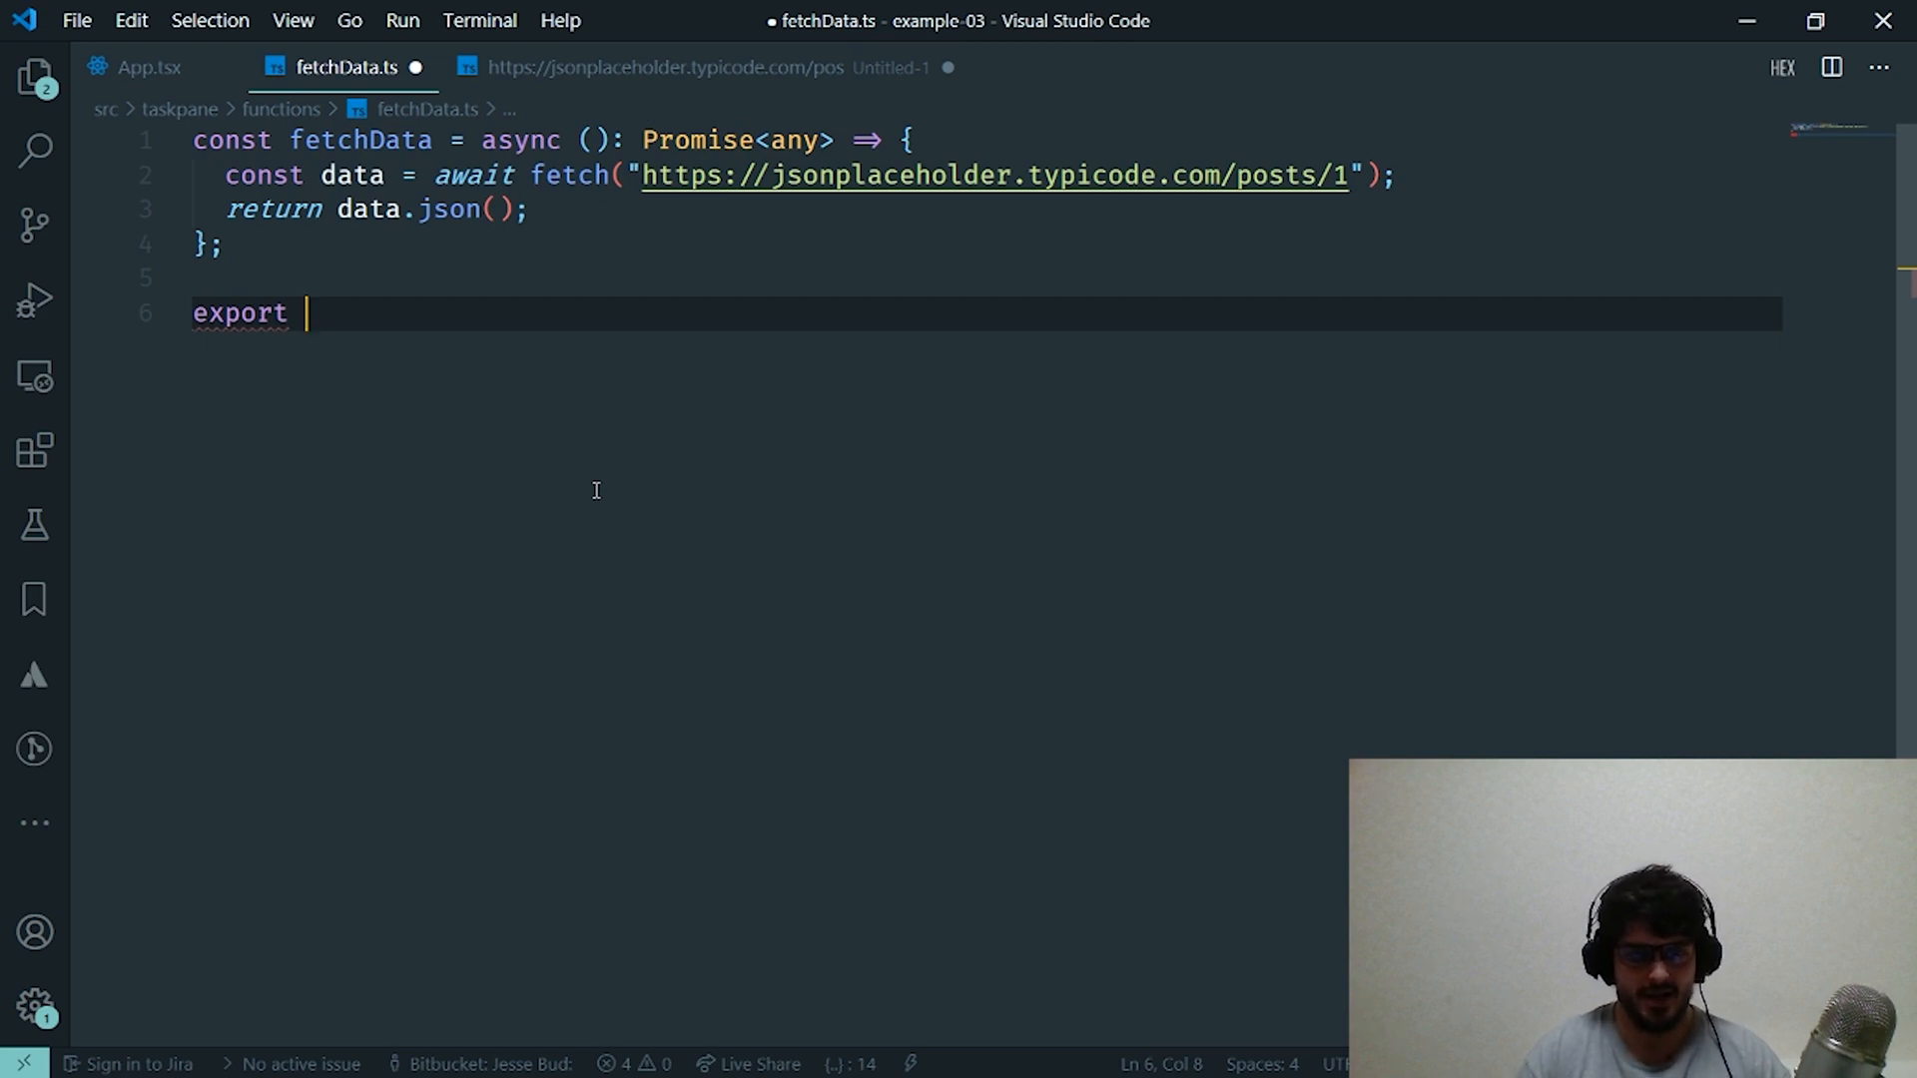
type("default")
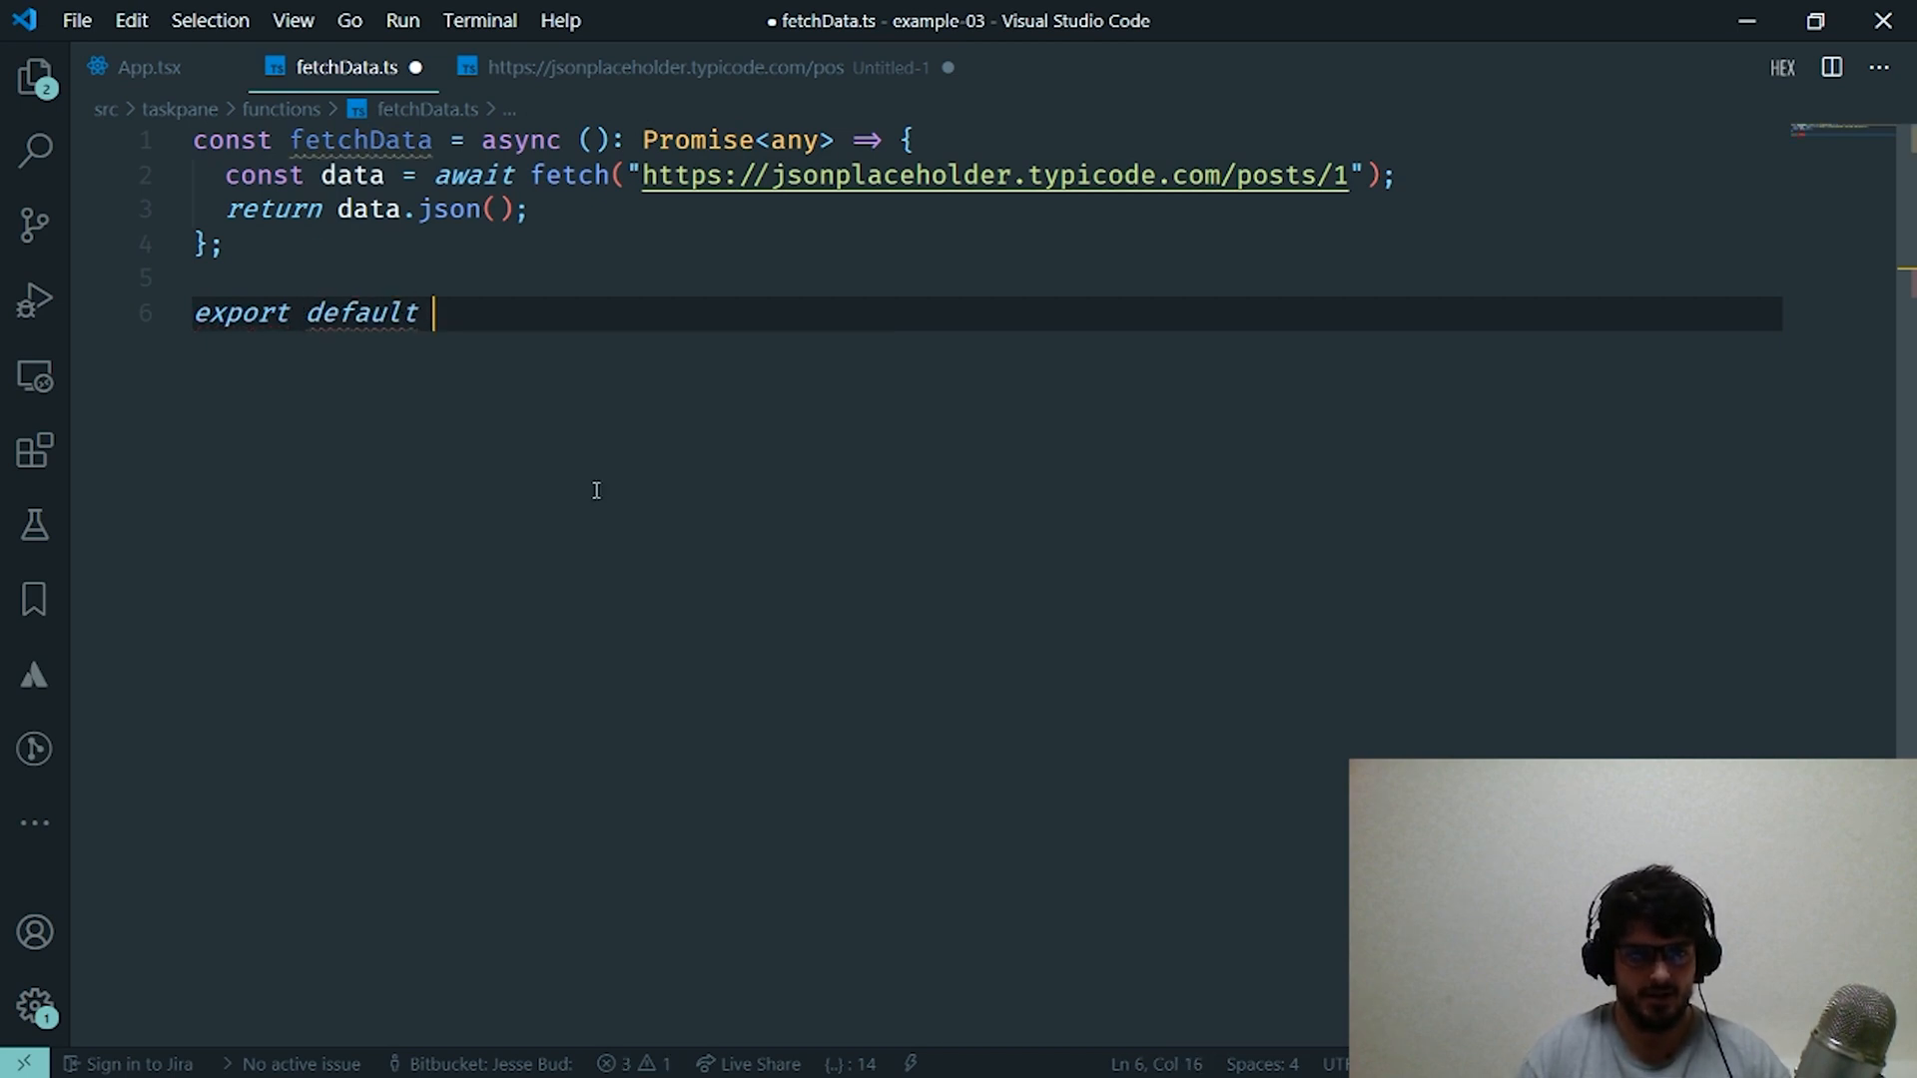
type("fetchData;")
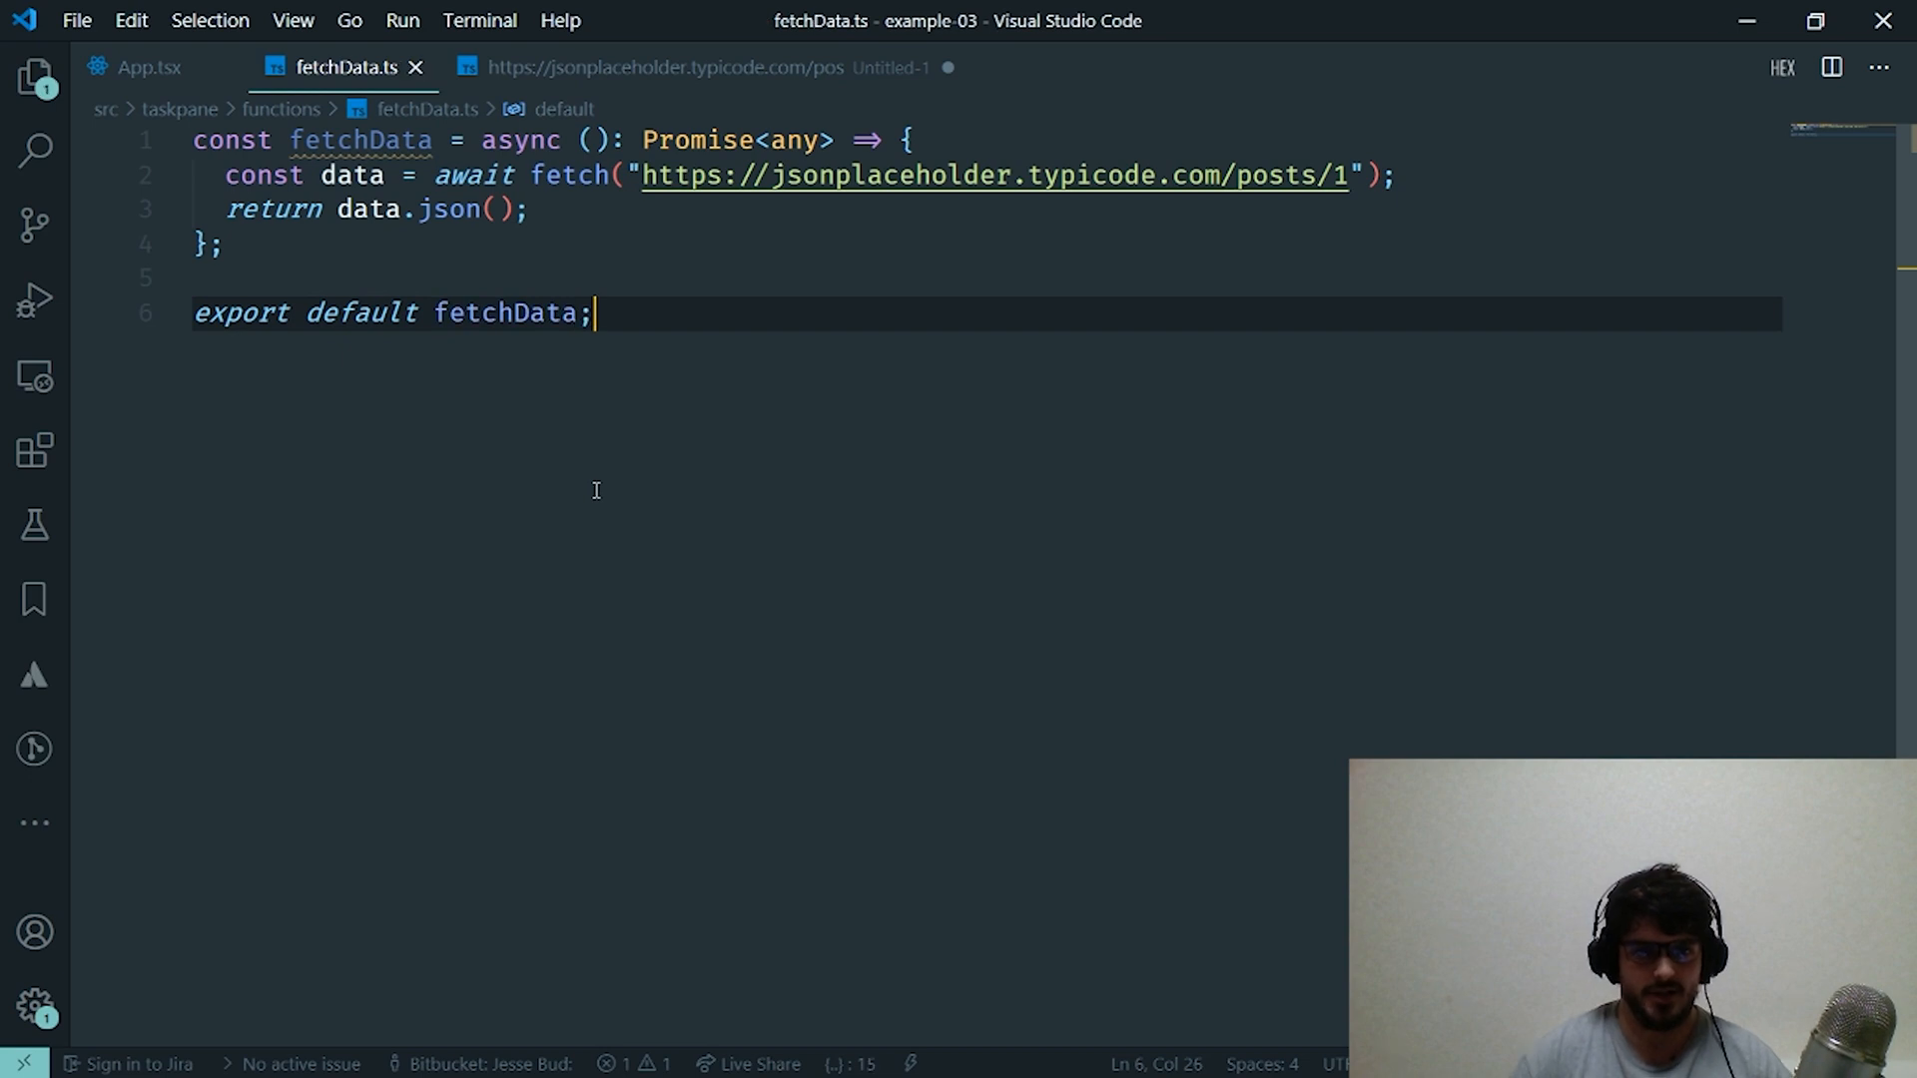
left_click(150, 68)
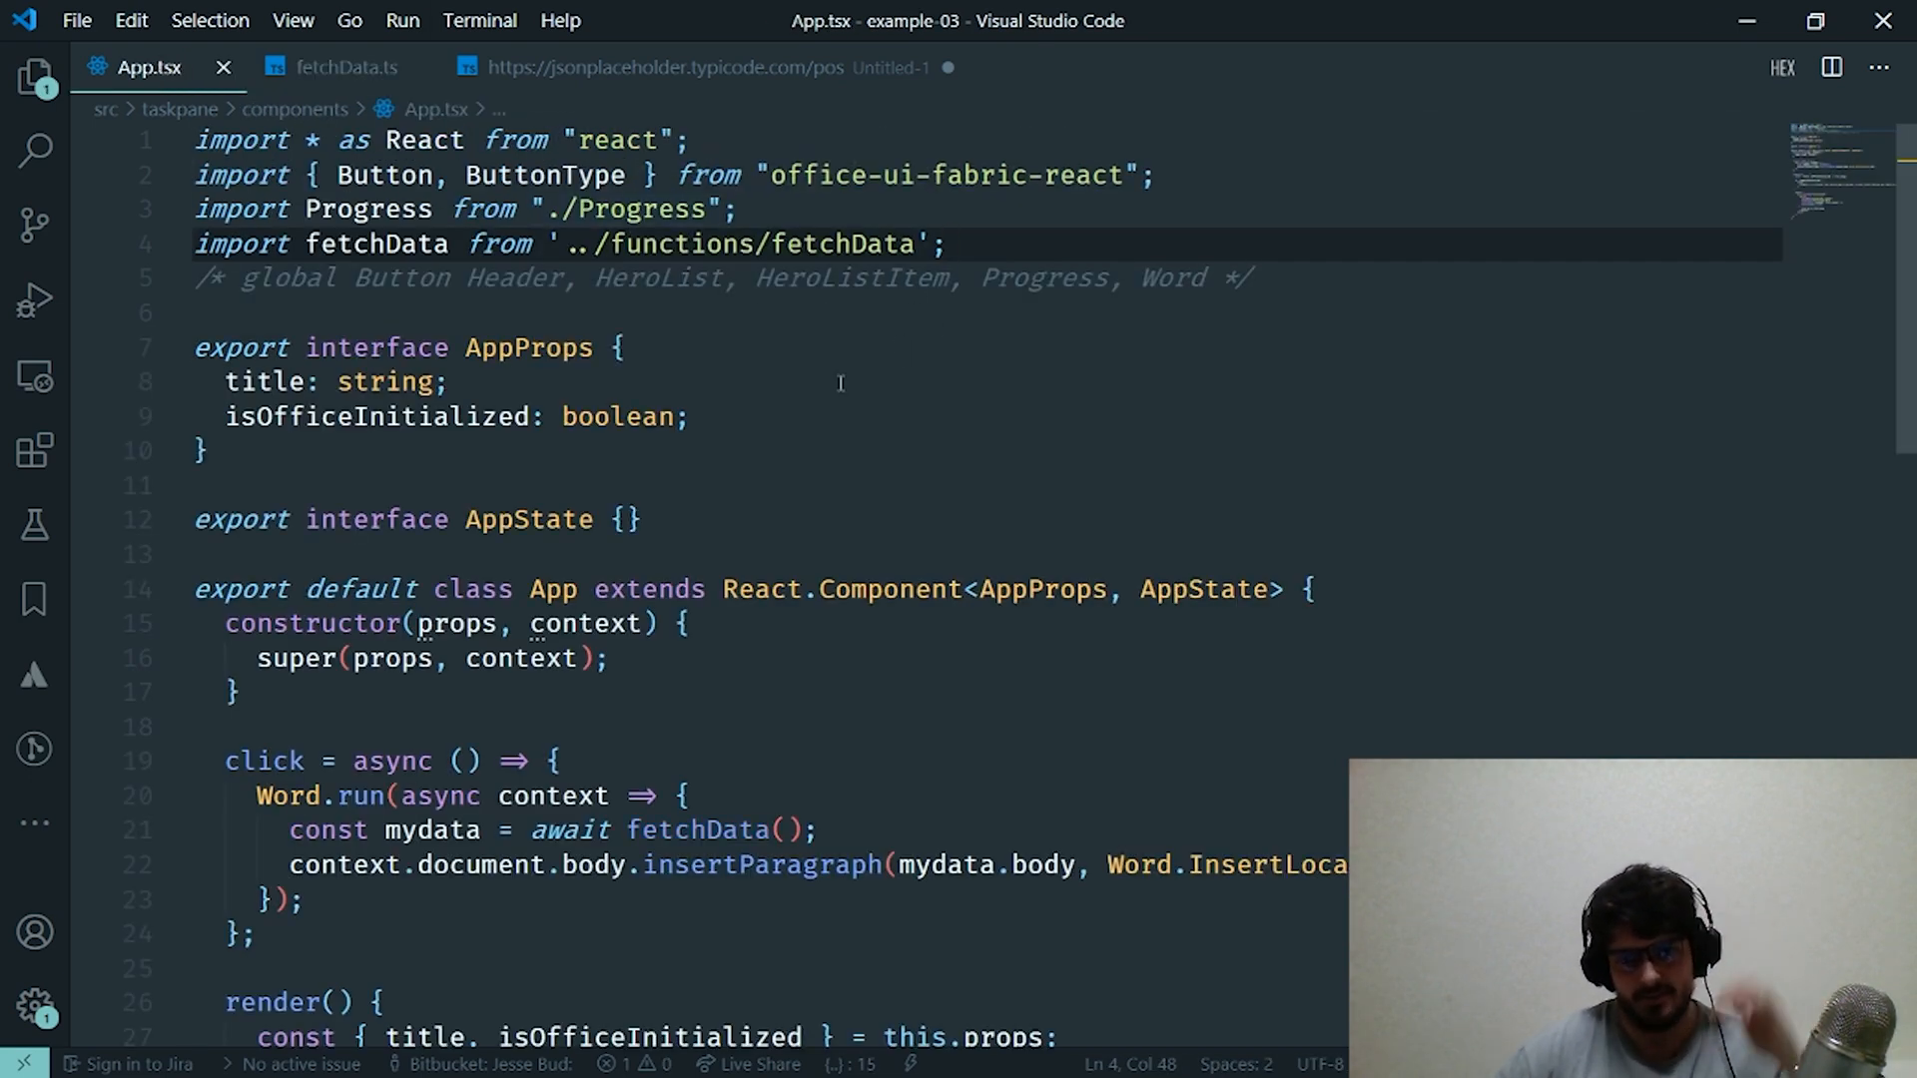
scroll("down", 3)
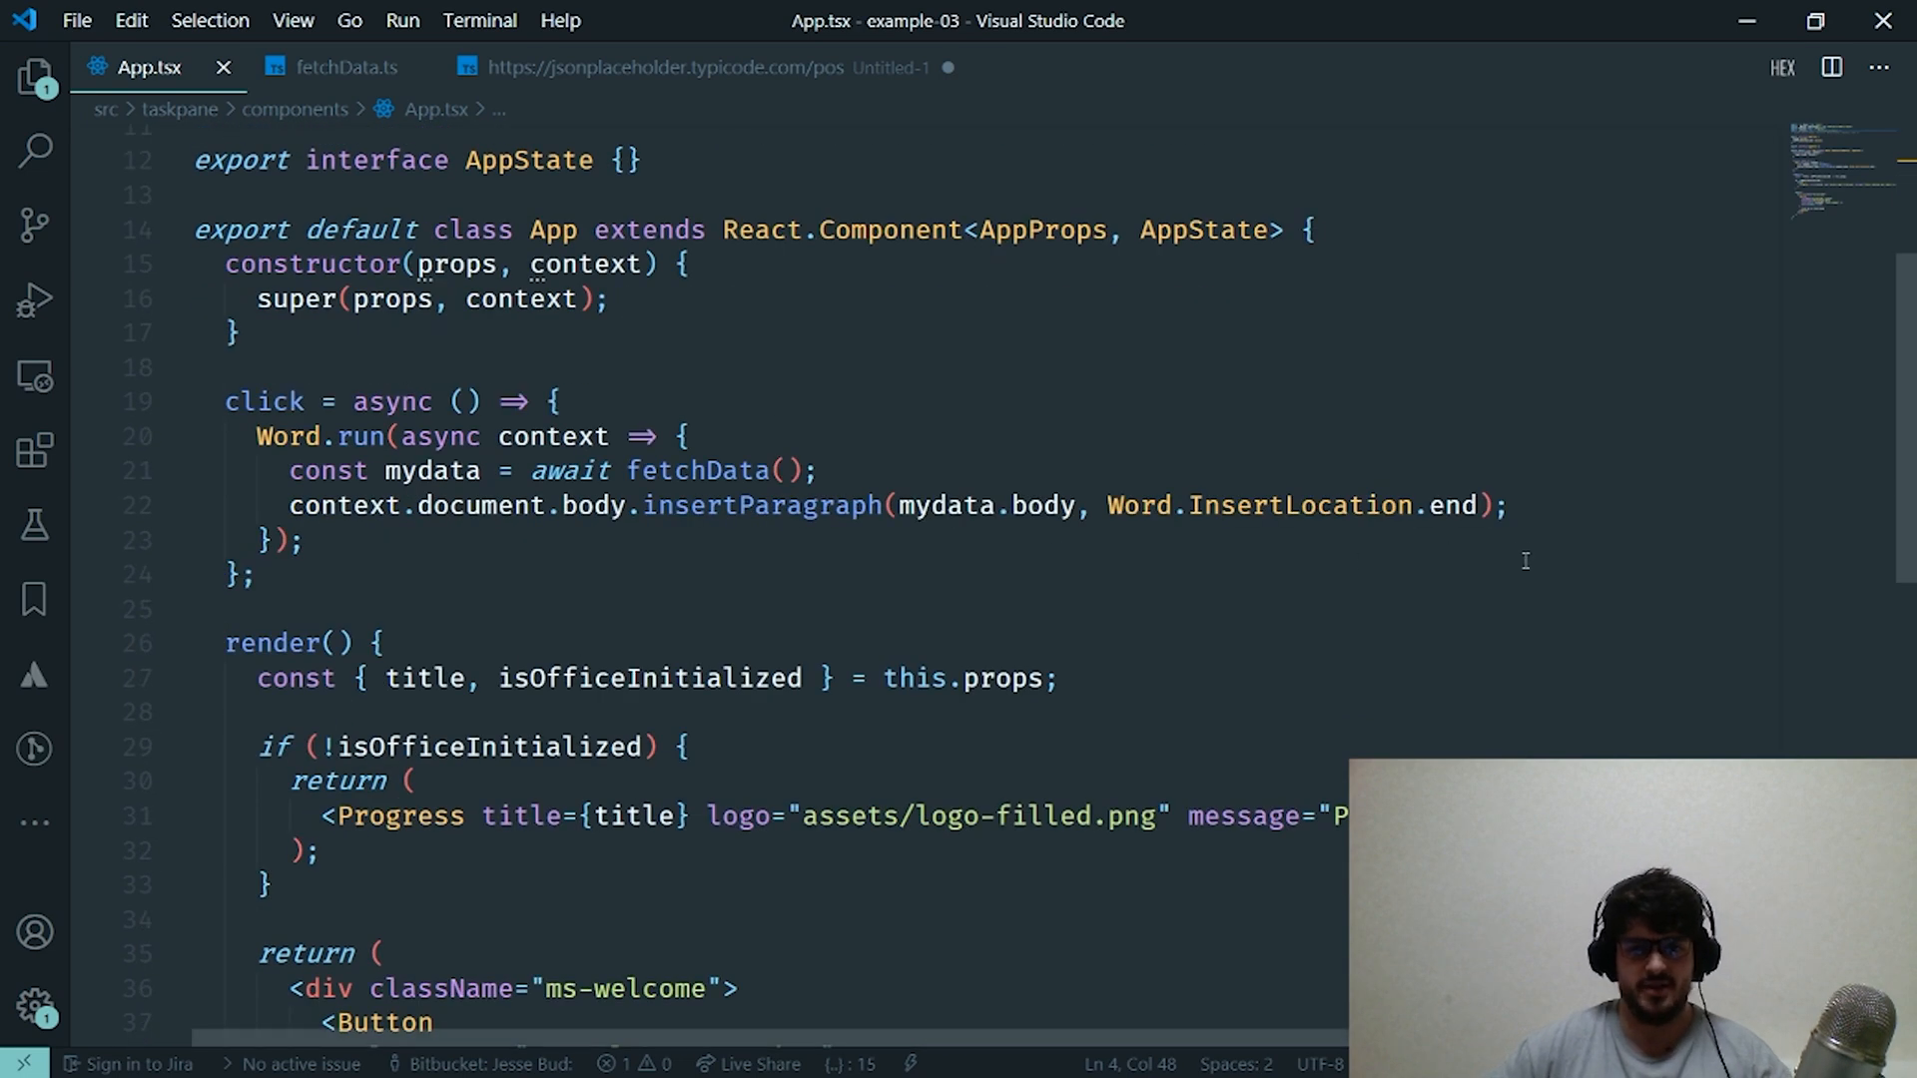
double_click(701, 471)
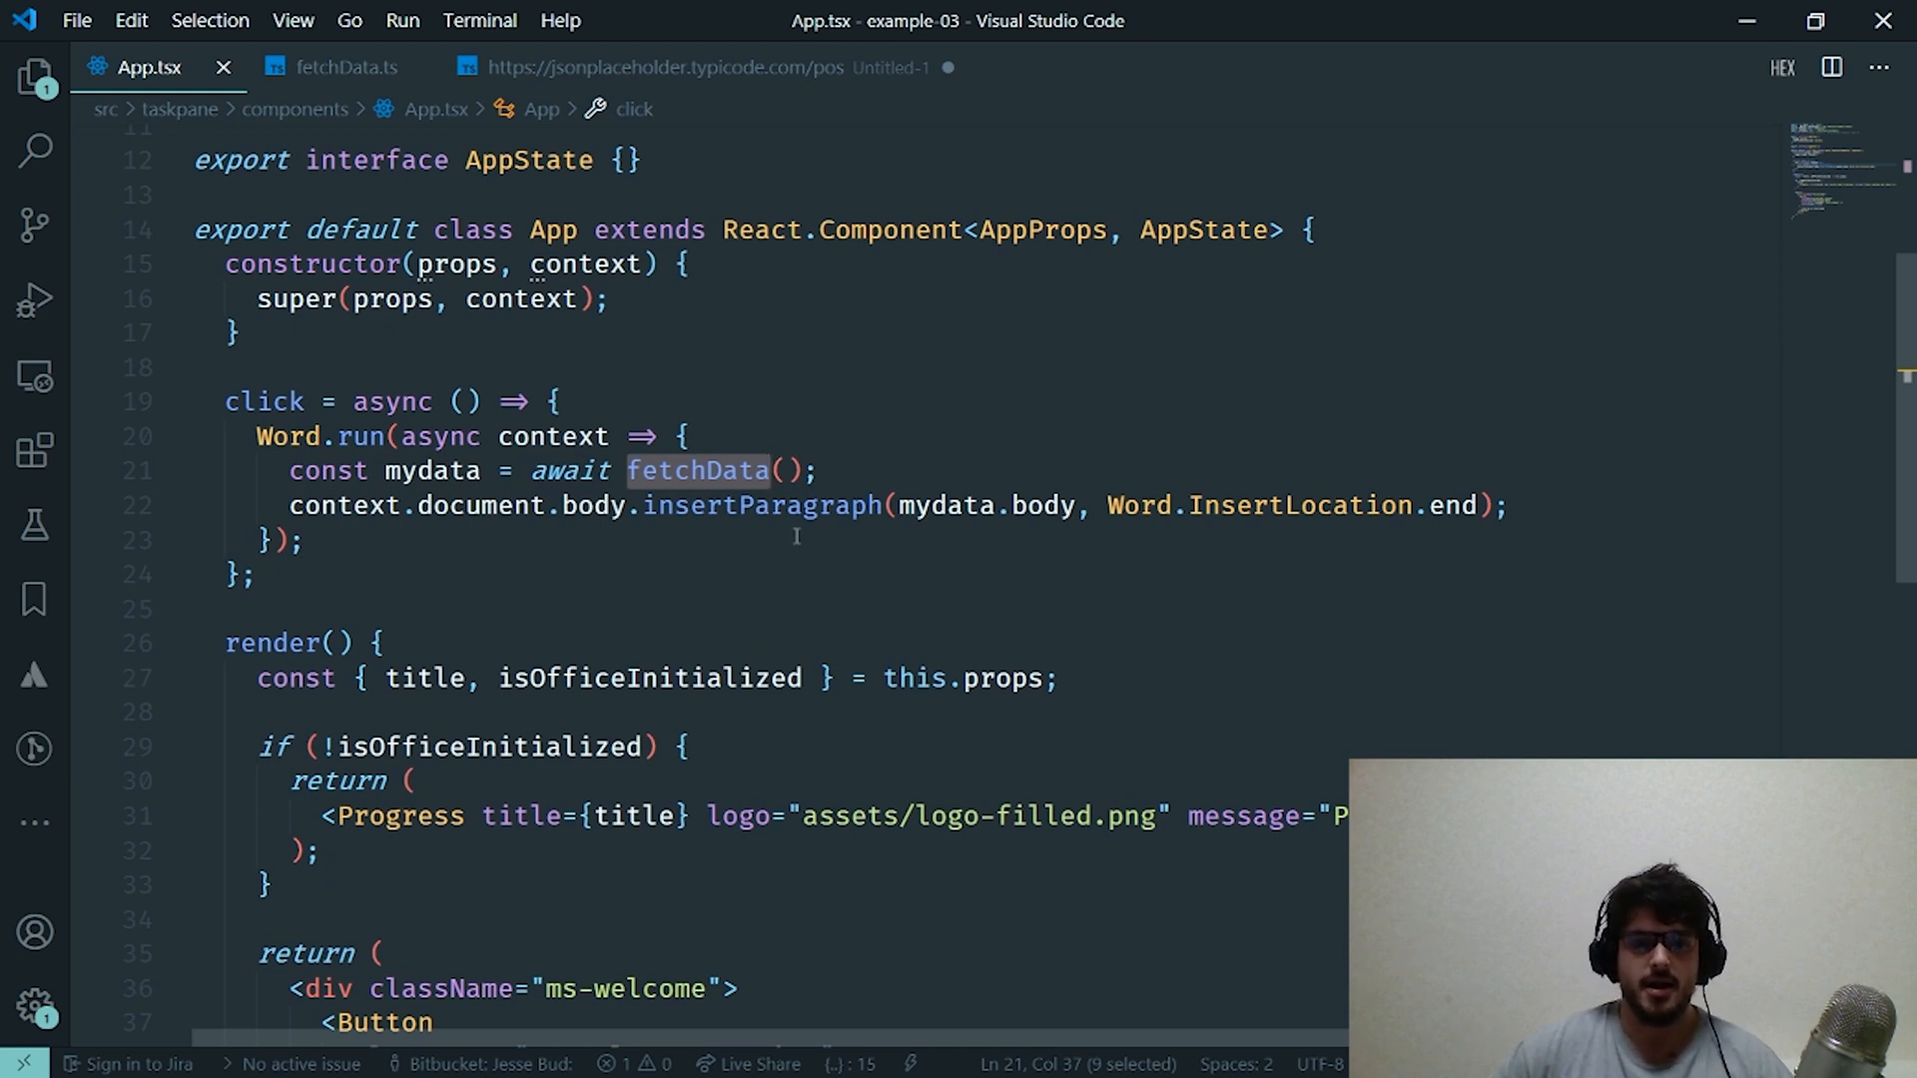
double_click(761, 505)
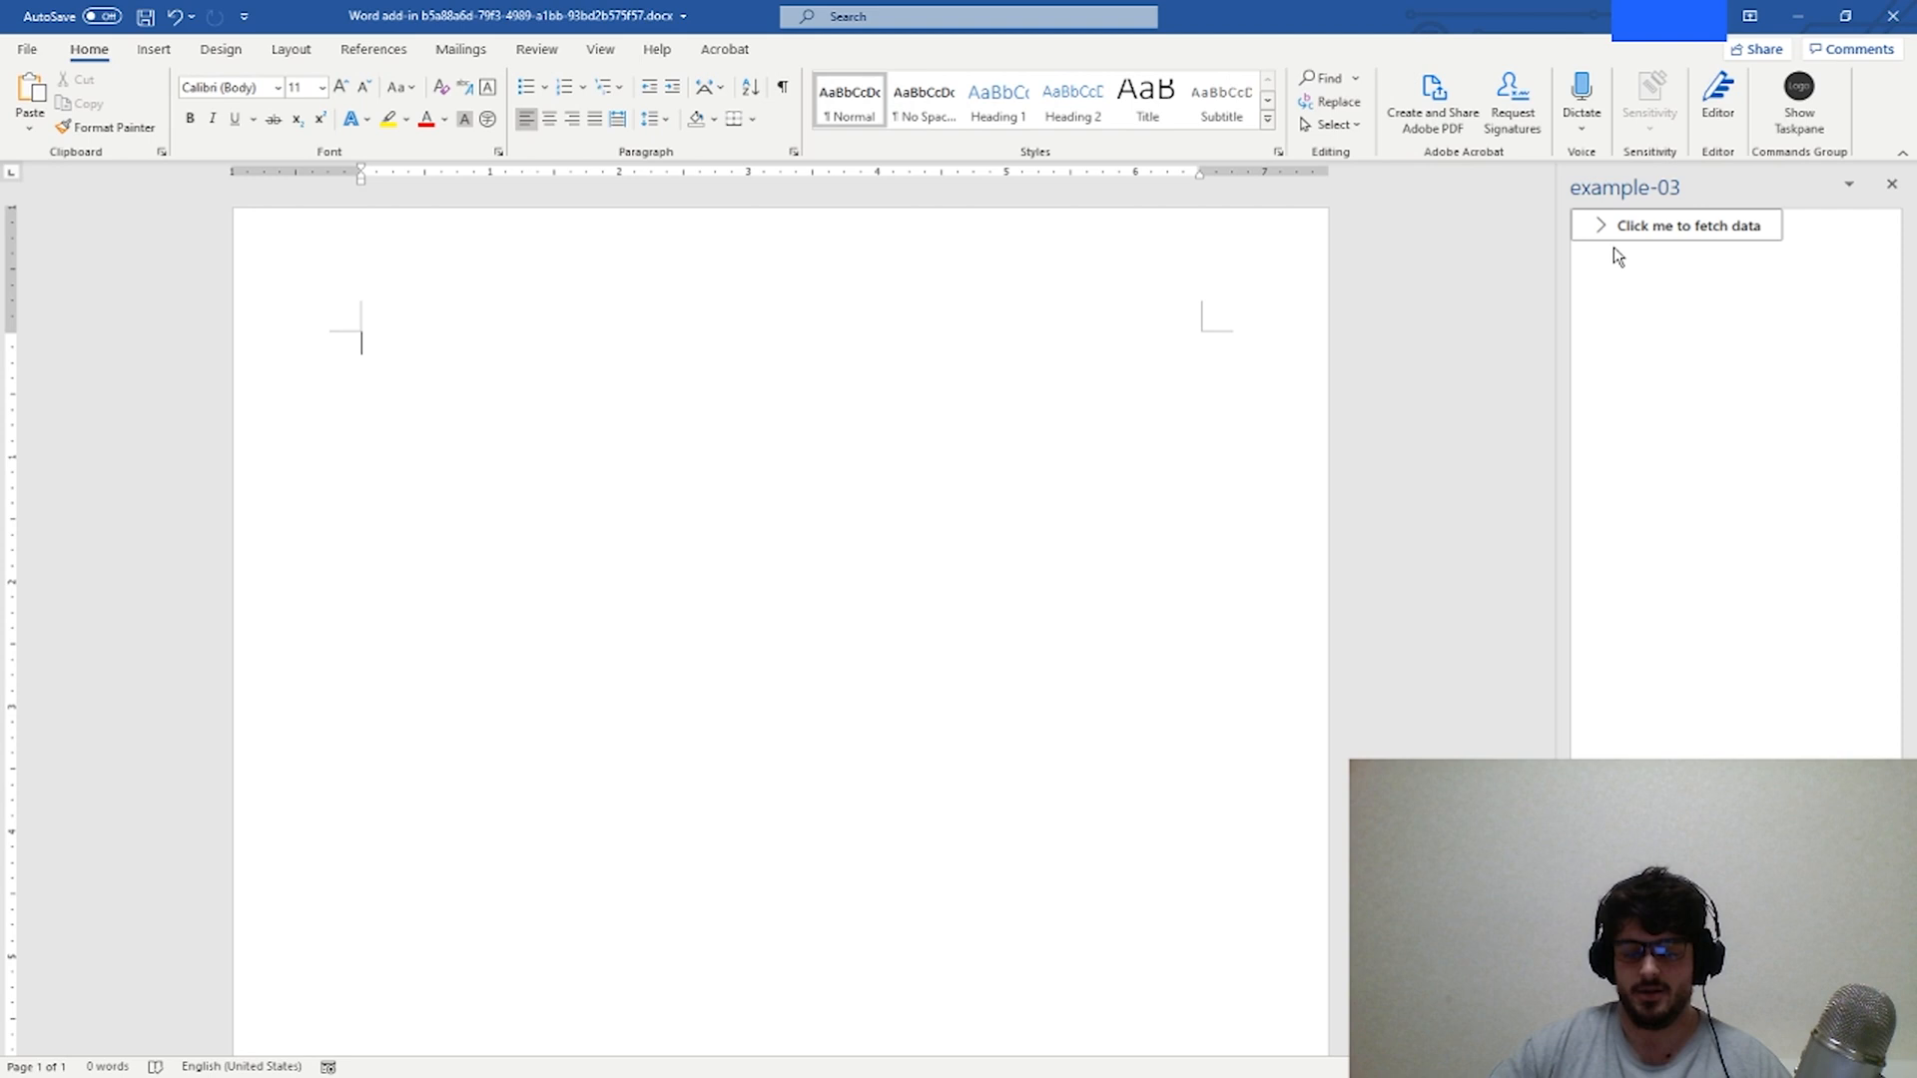
mouse_move(1690, 449)
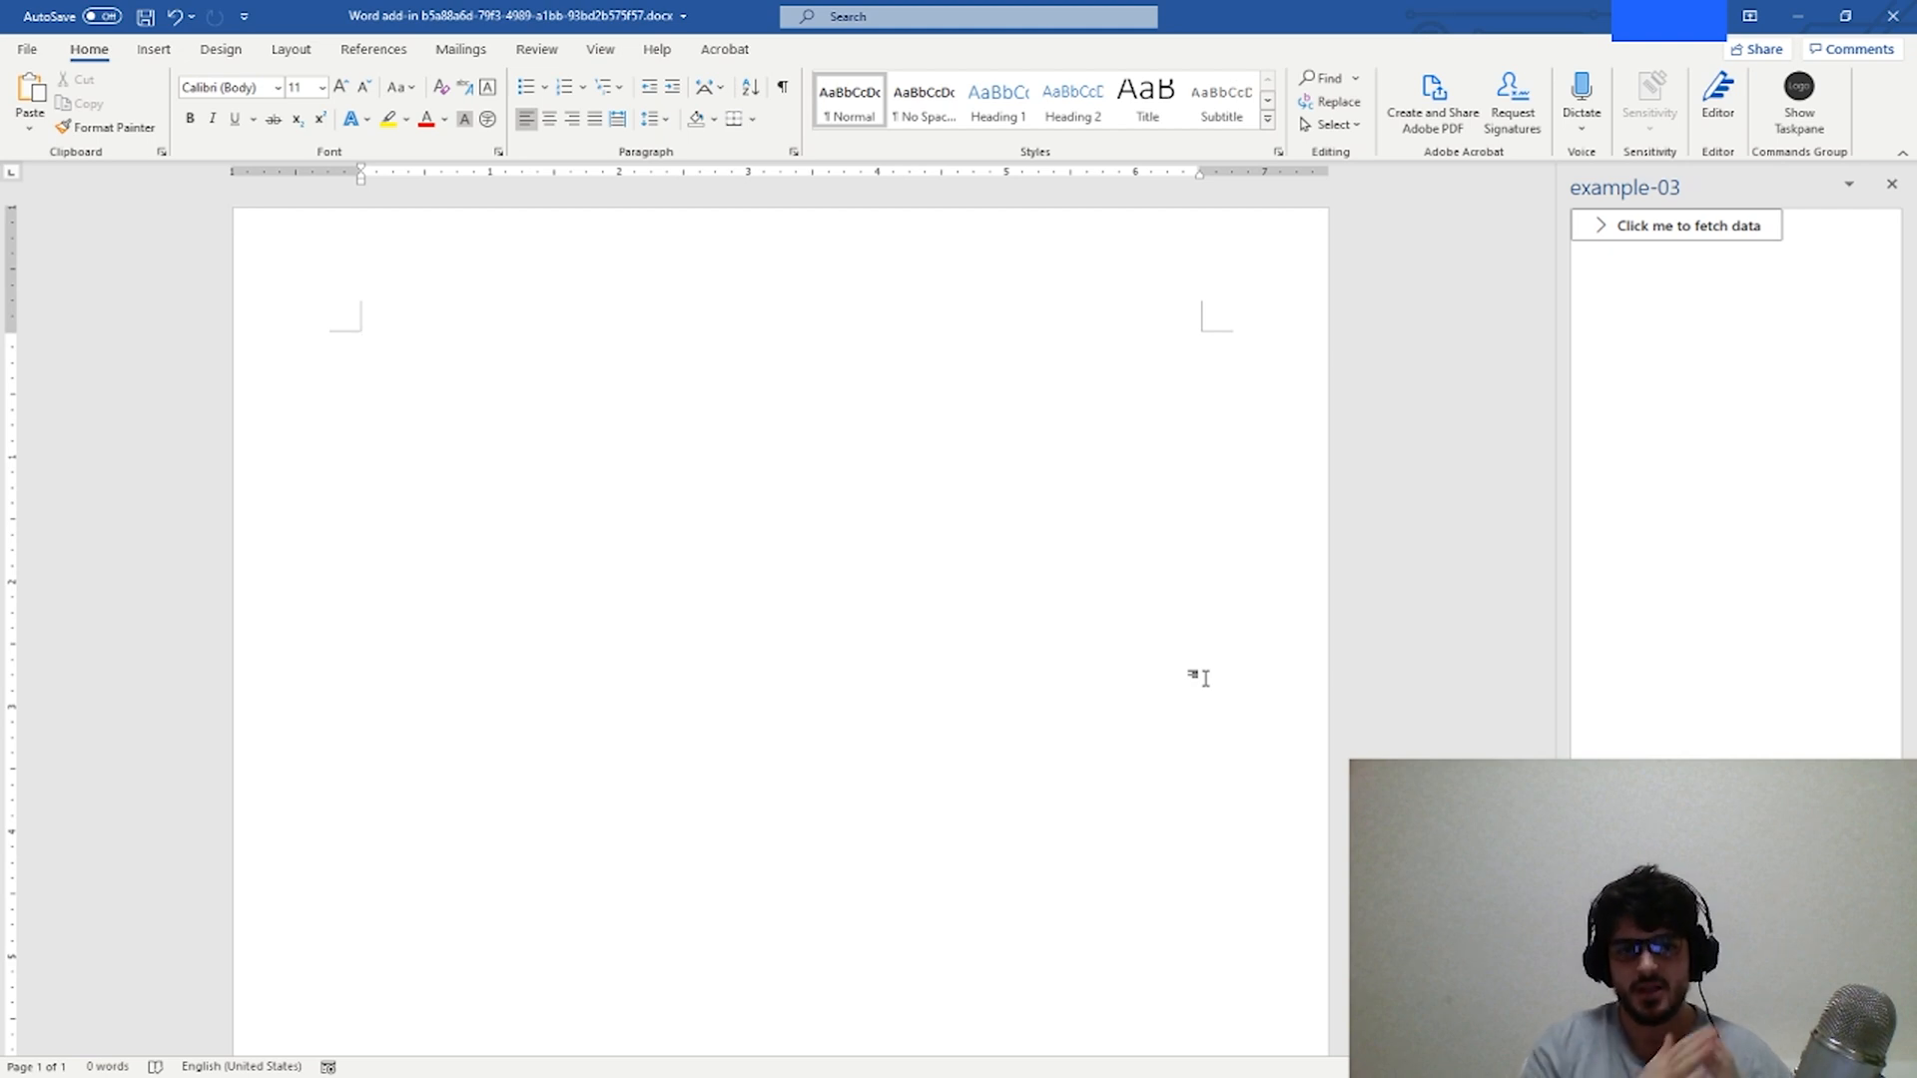
- Enter test characters 'dfgdfg', 'sdfgsdfdfgdsfg', 'gdsfgdsfgdsf' in the page after using the fetch button
type("dfgdfg")
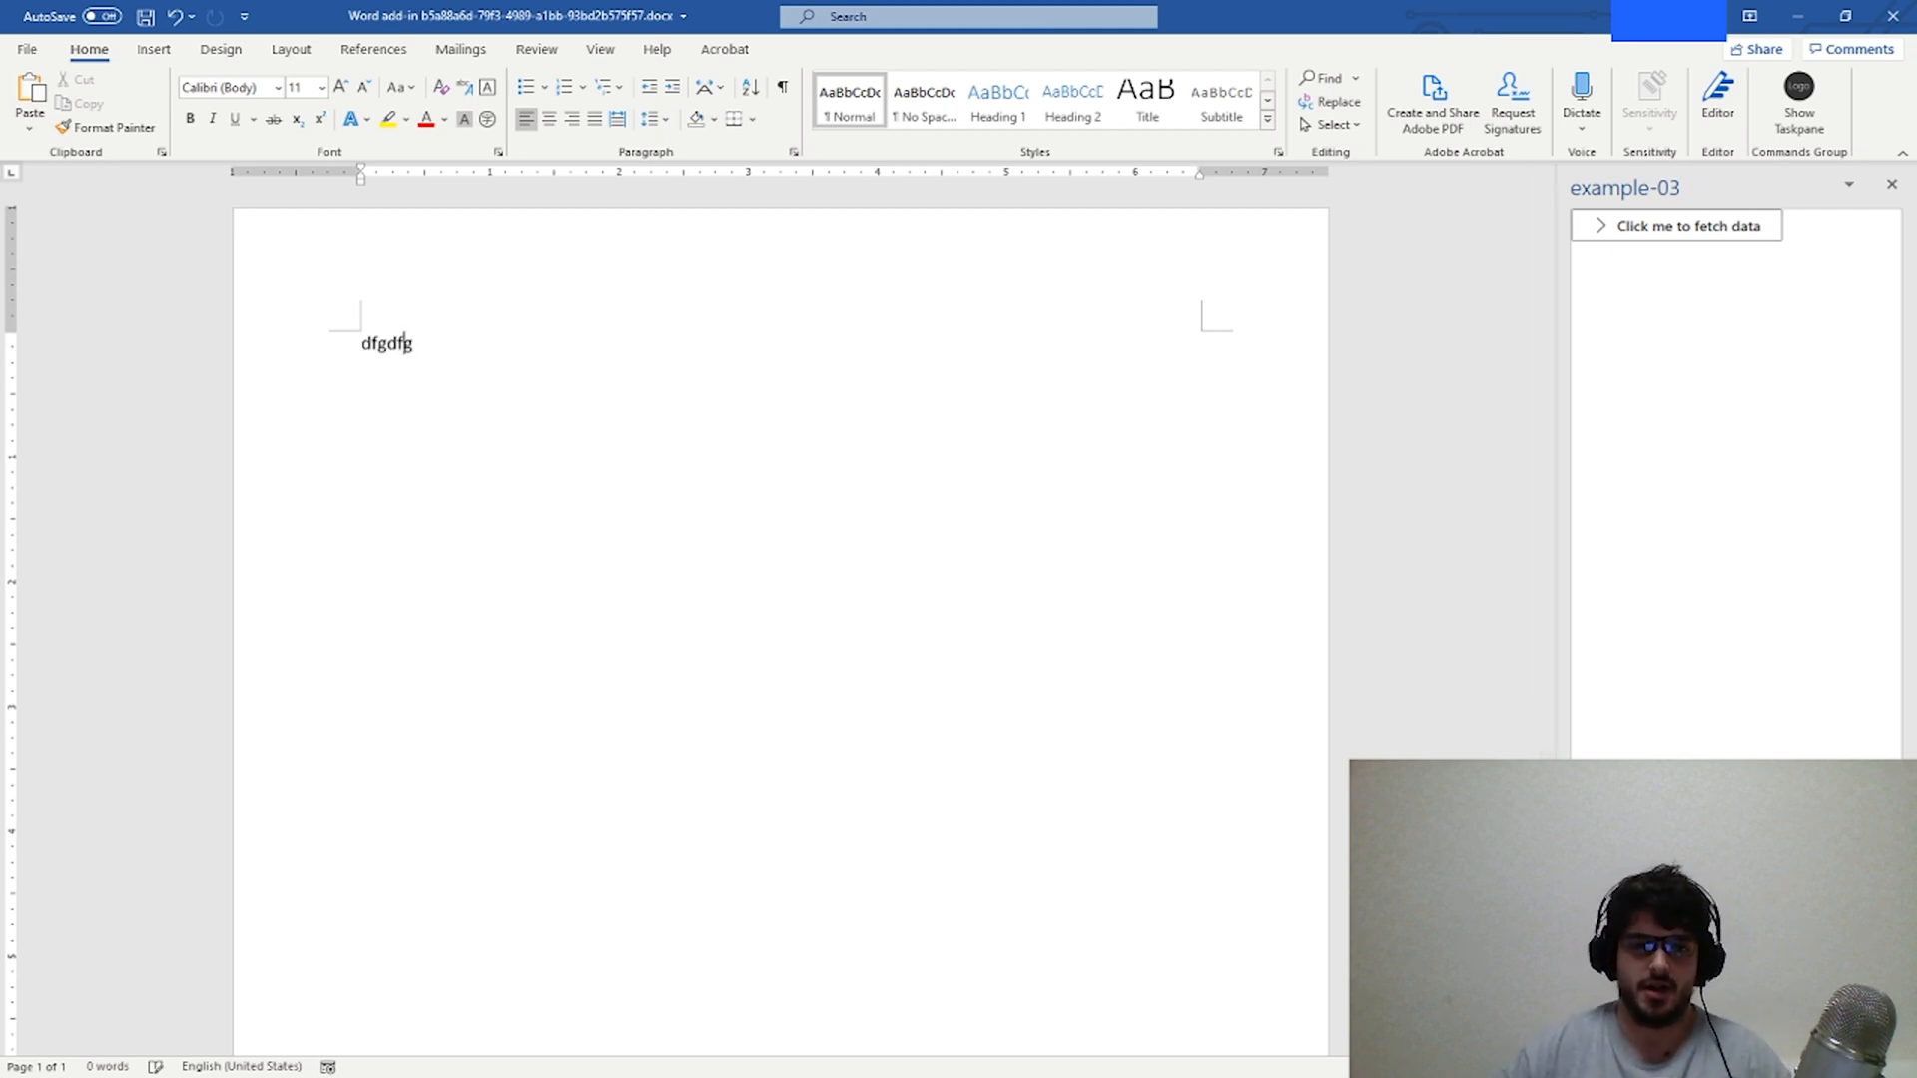
type("sdfgsdfdfgdsfg")
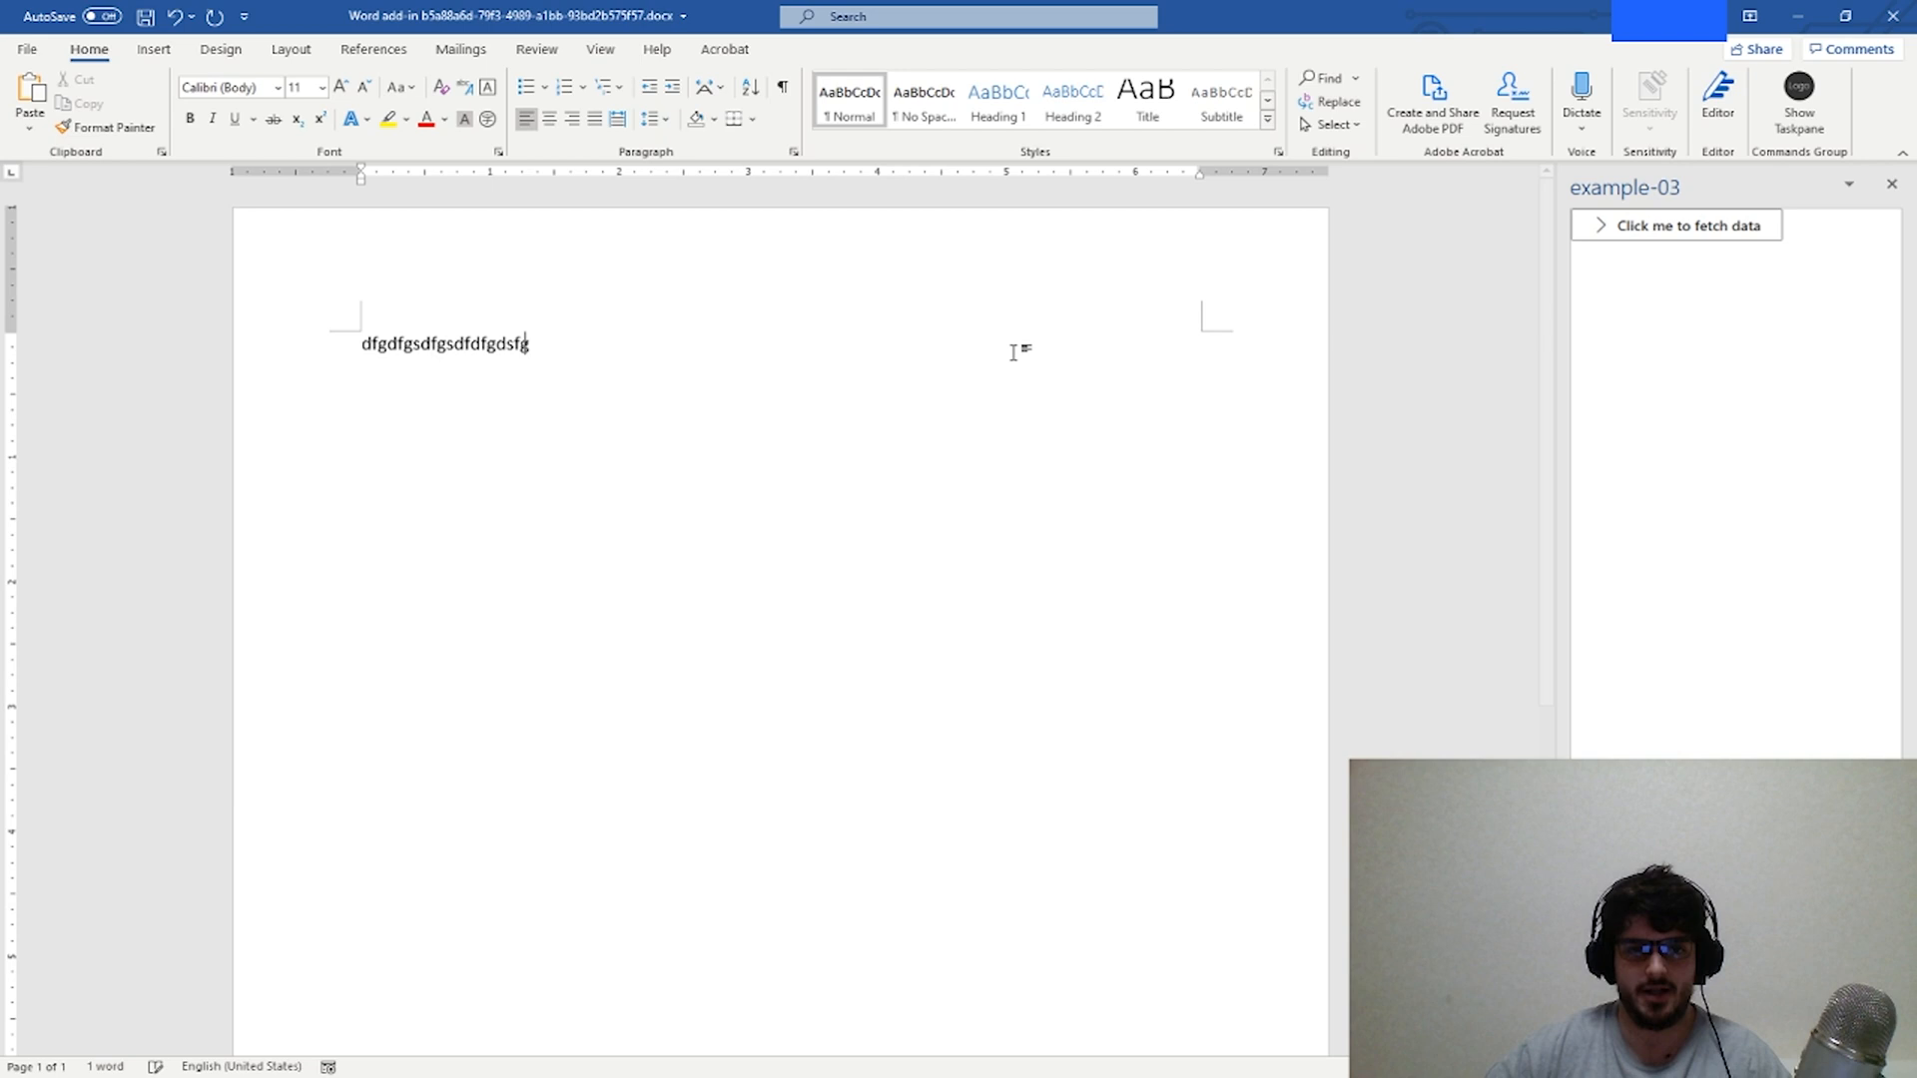
type("gdsfgdsfgdsf")
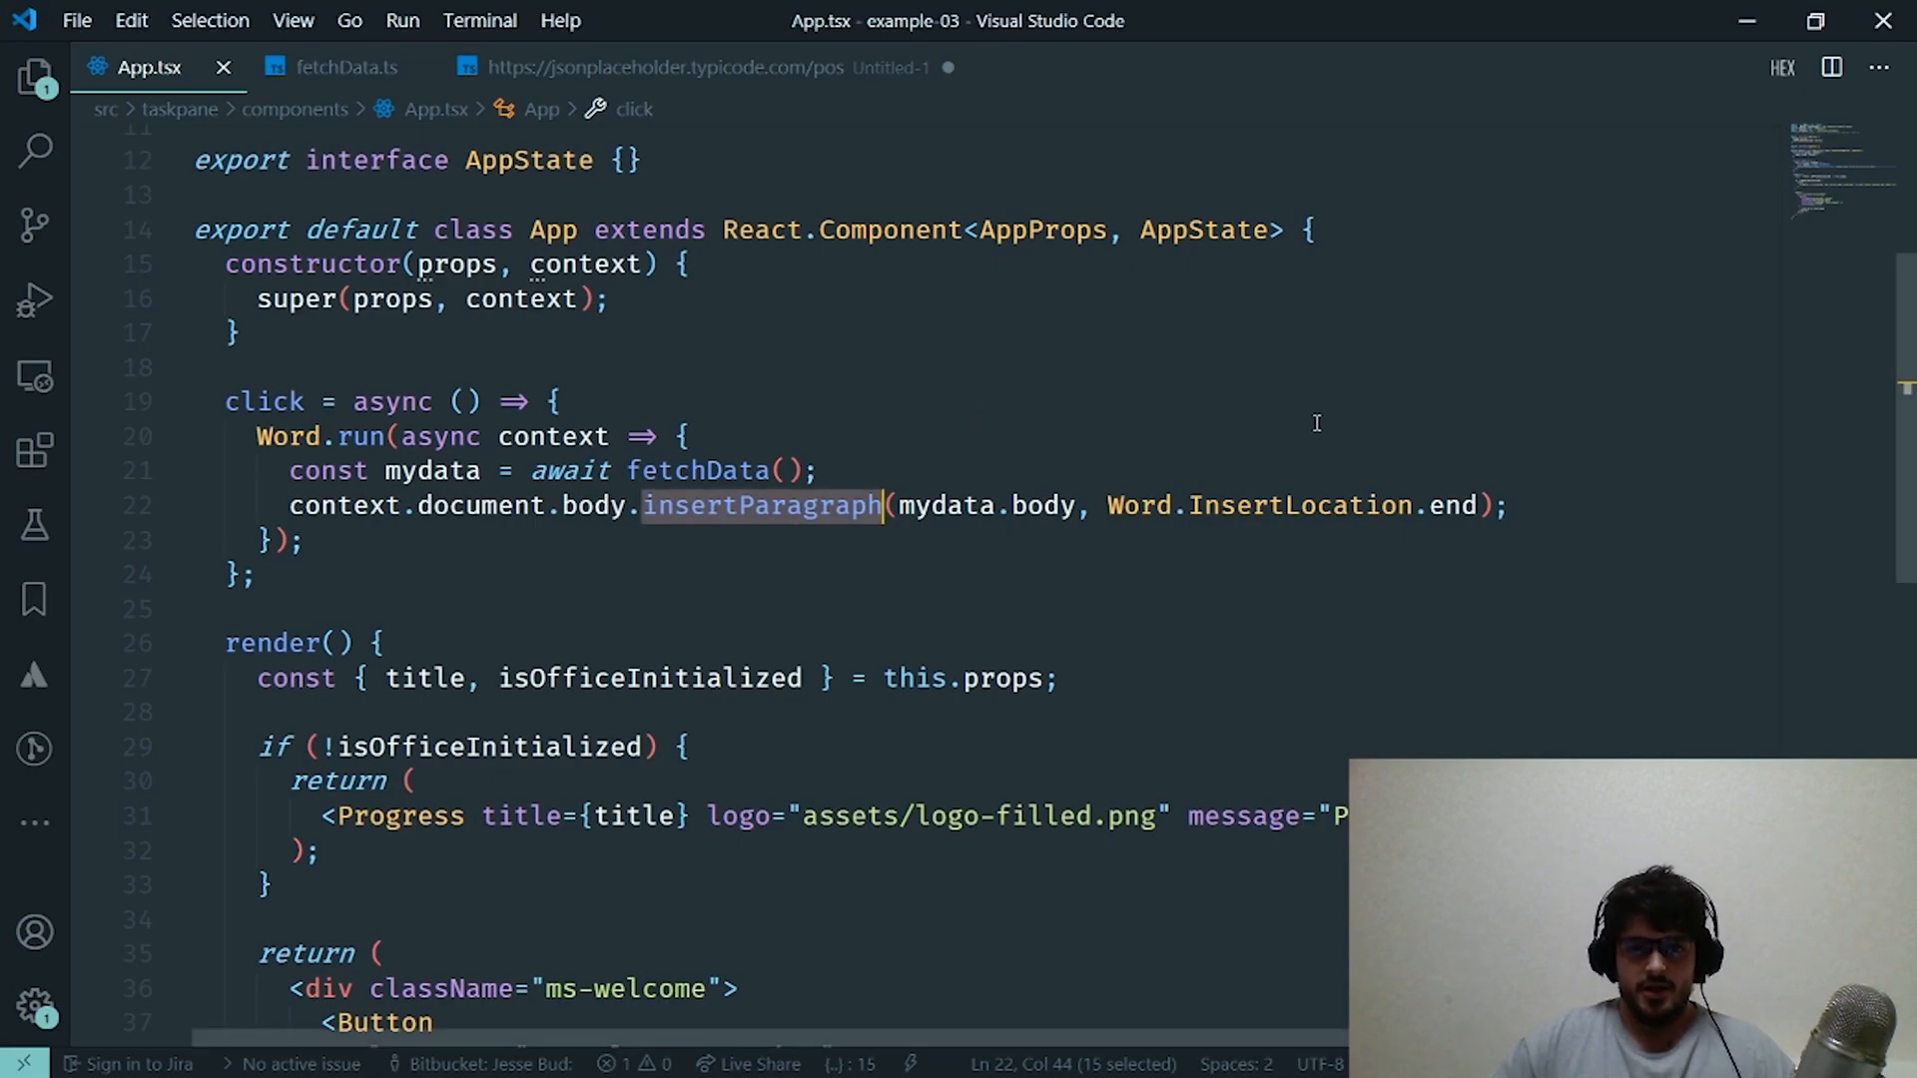
- Add 'await context.sync();' on a new line after insertParagraph in the click handler
left_click(1532, 505)
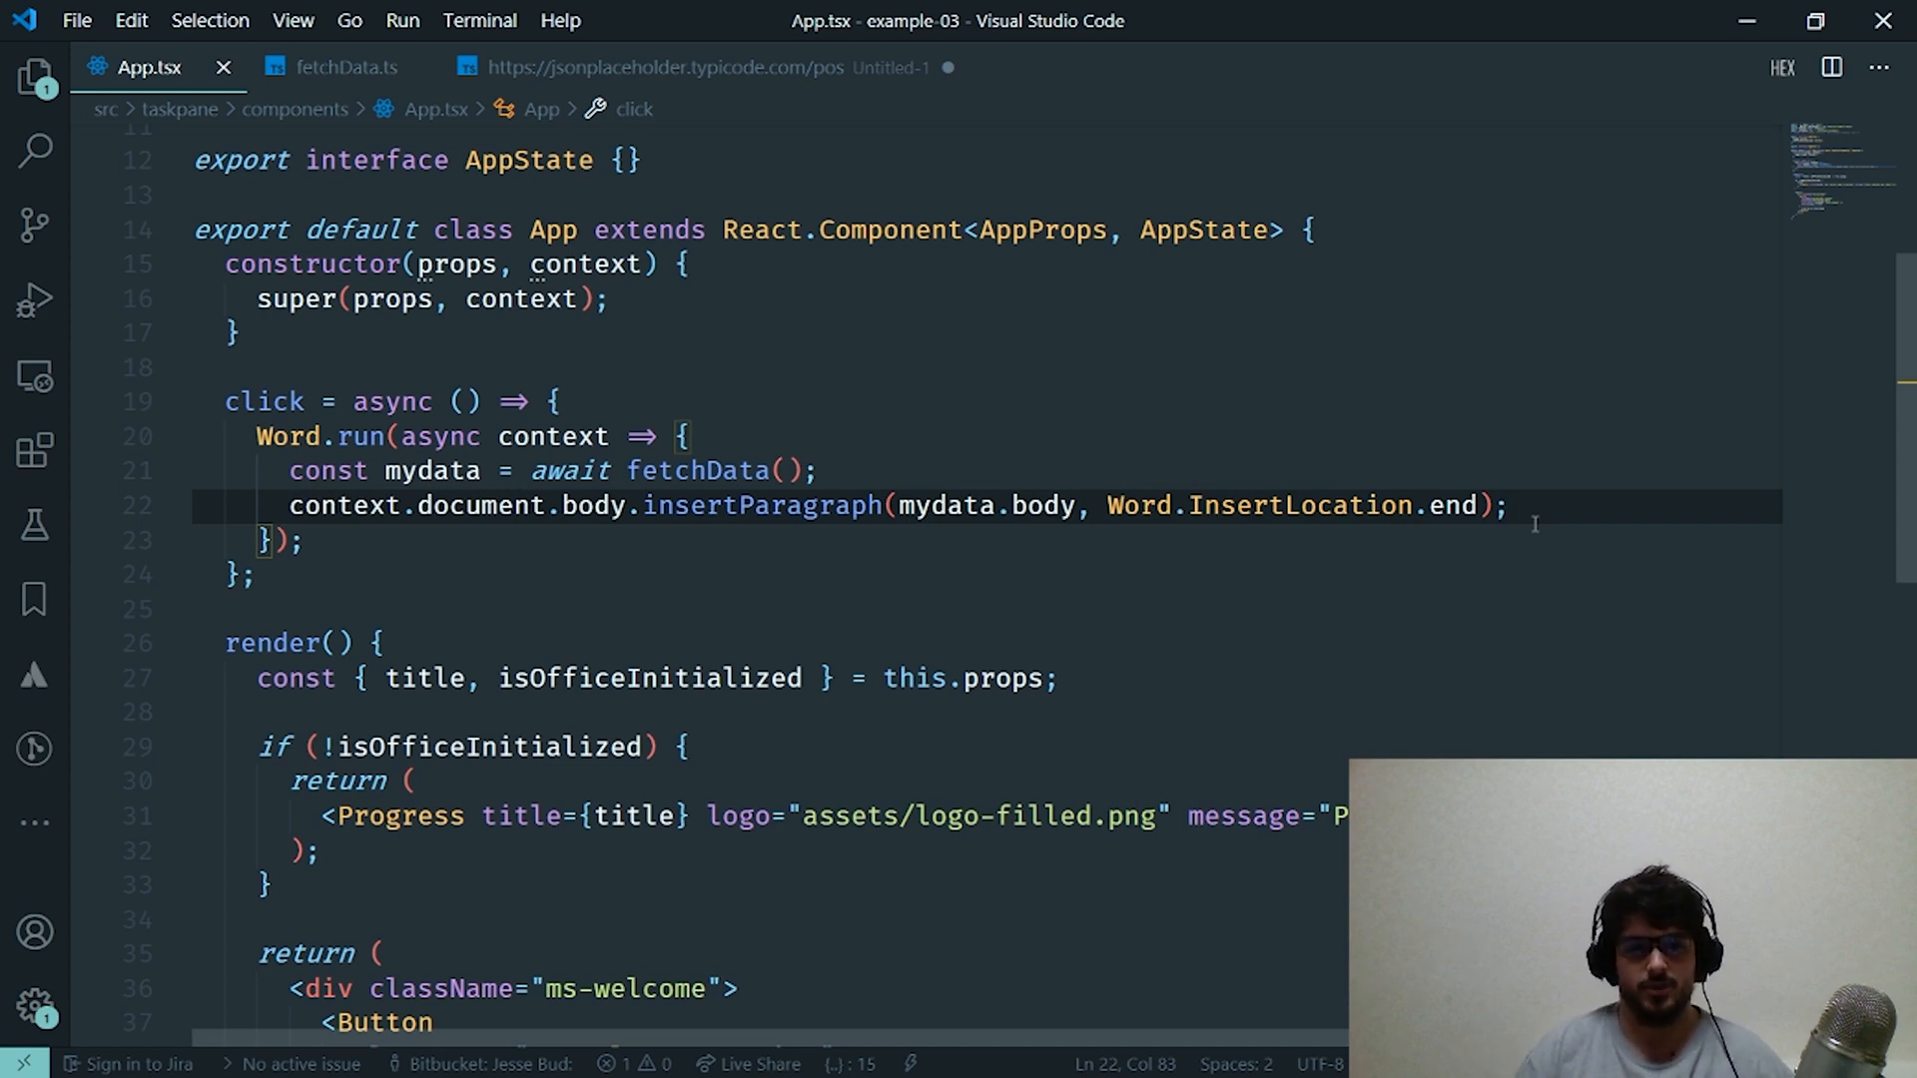
key("enter")
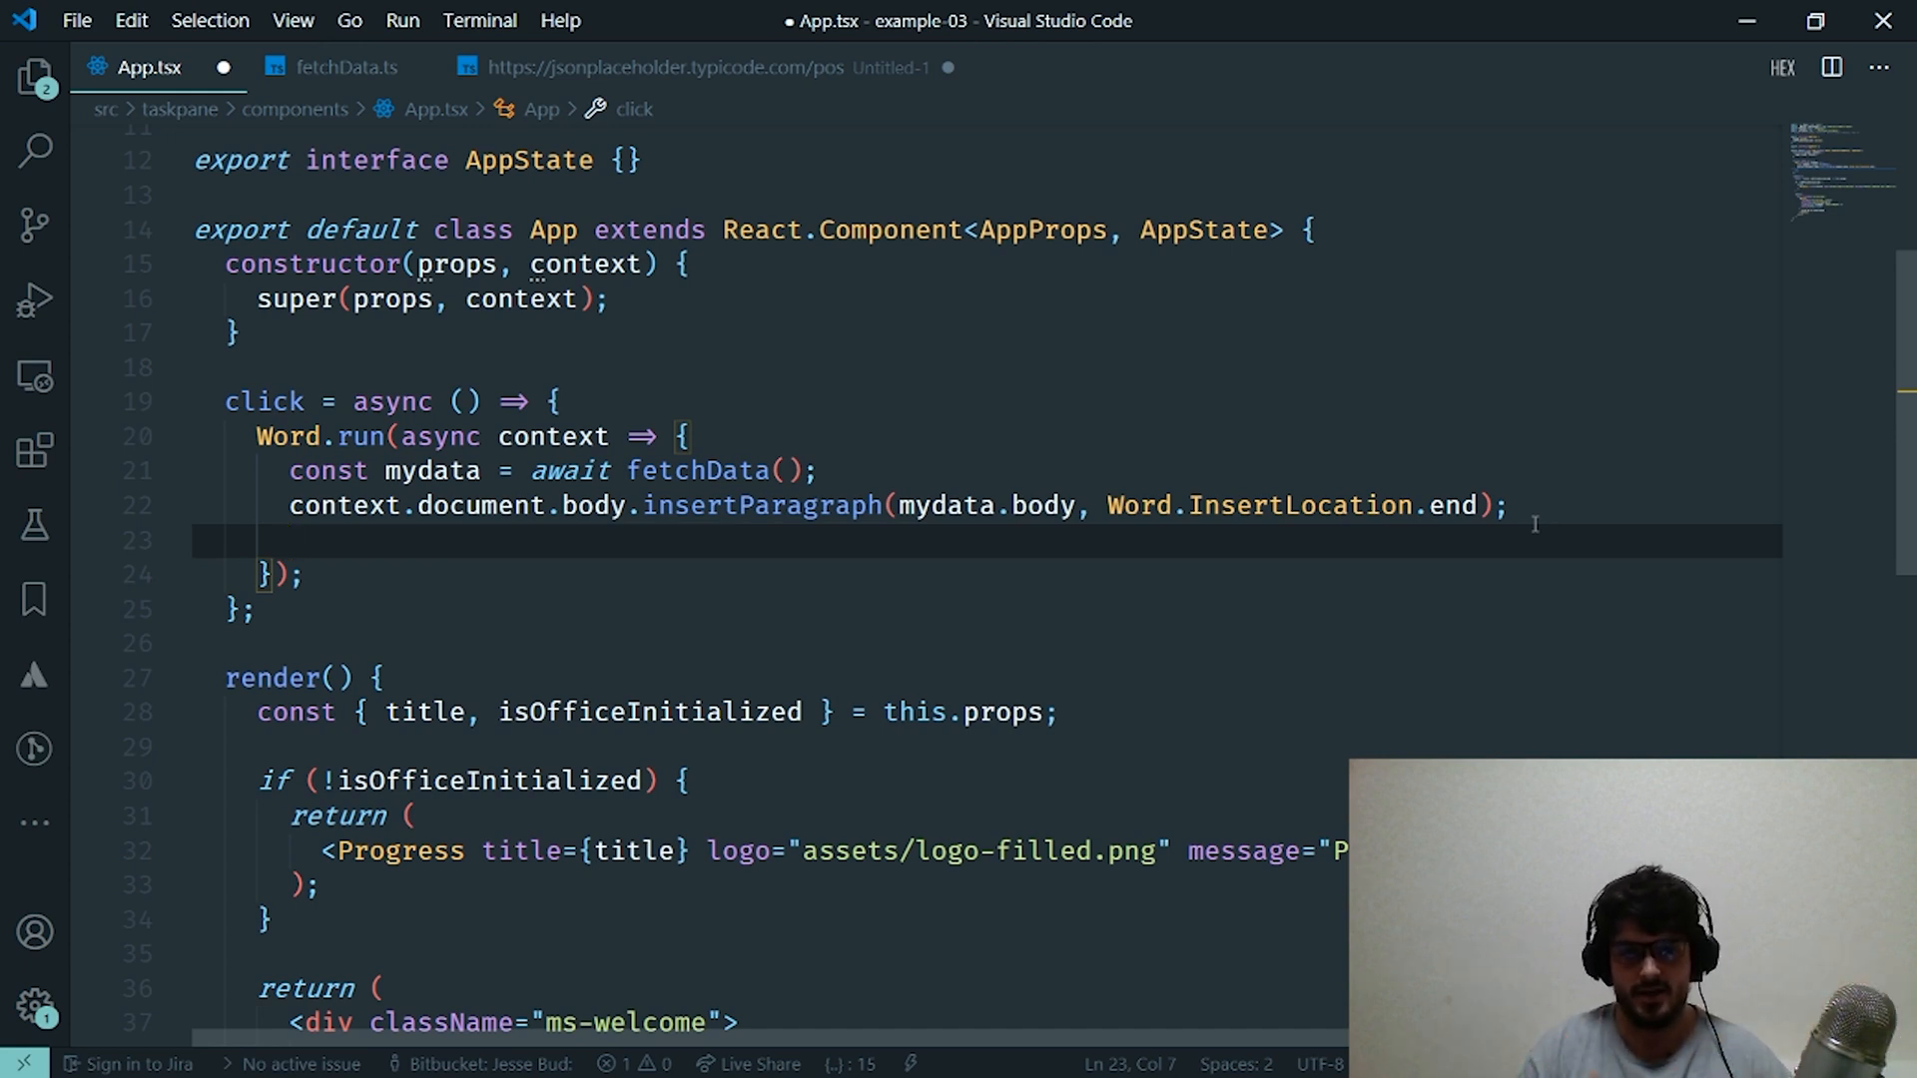
type("c")
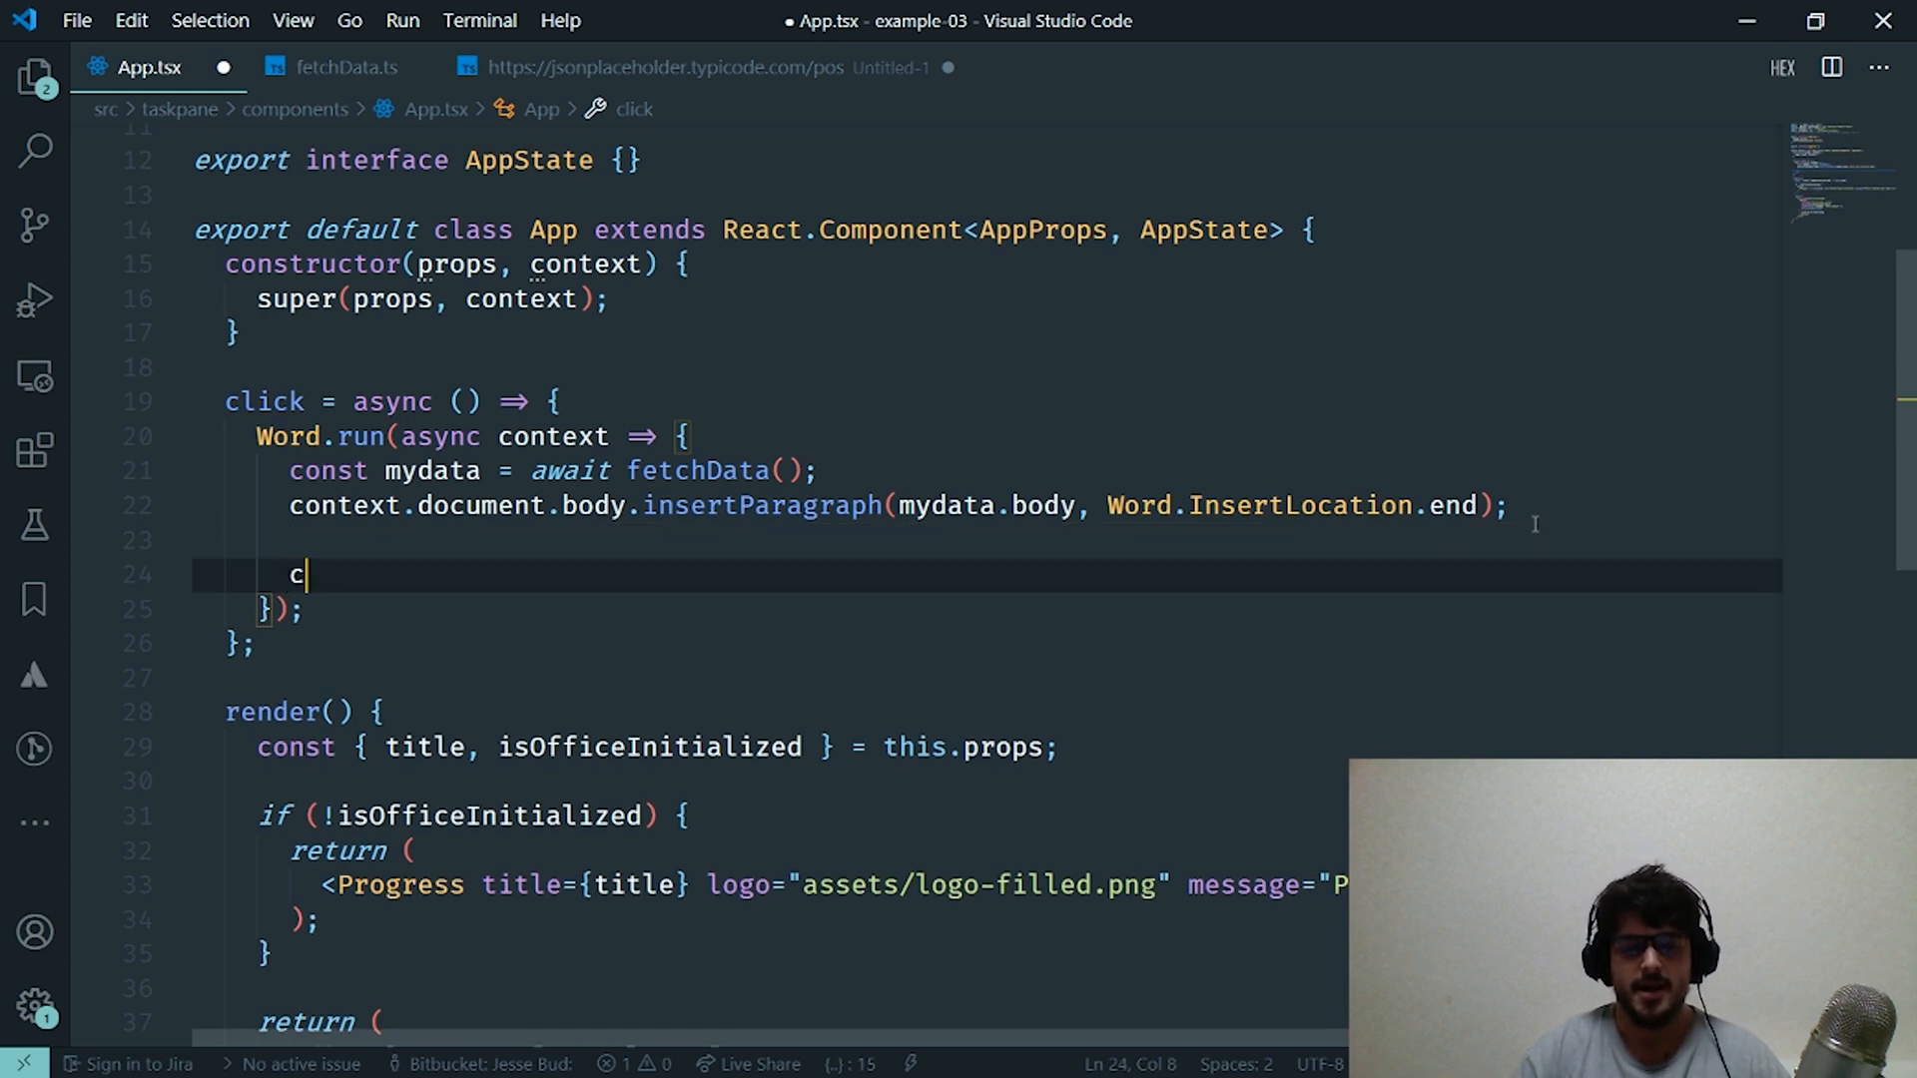
type("ontext")
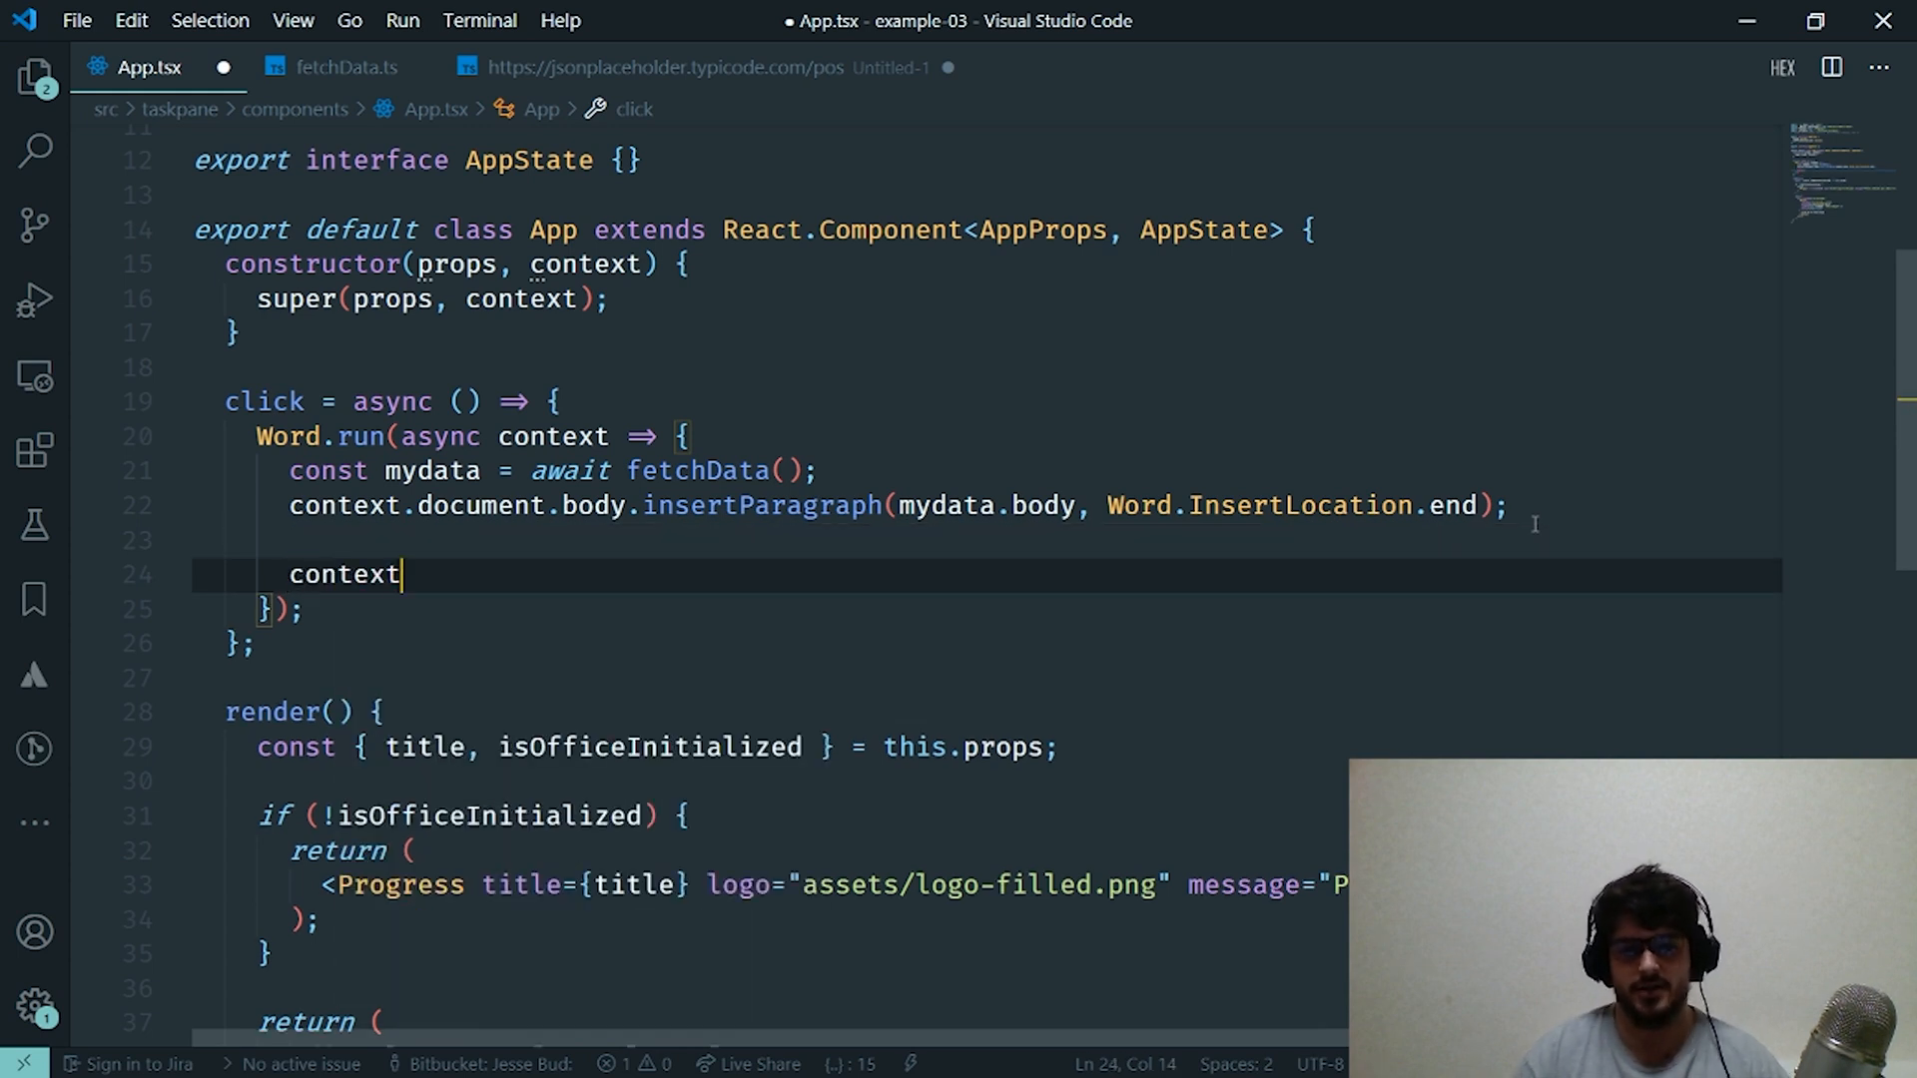
type(".sync(")
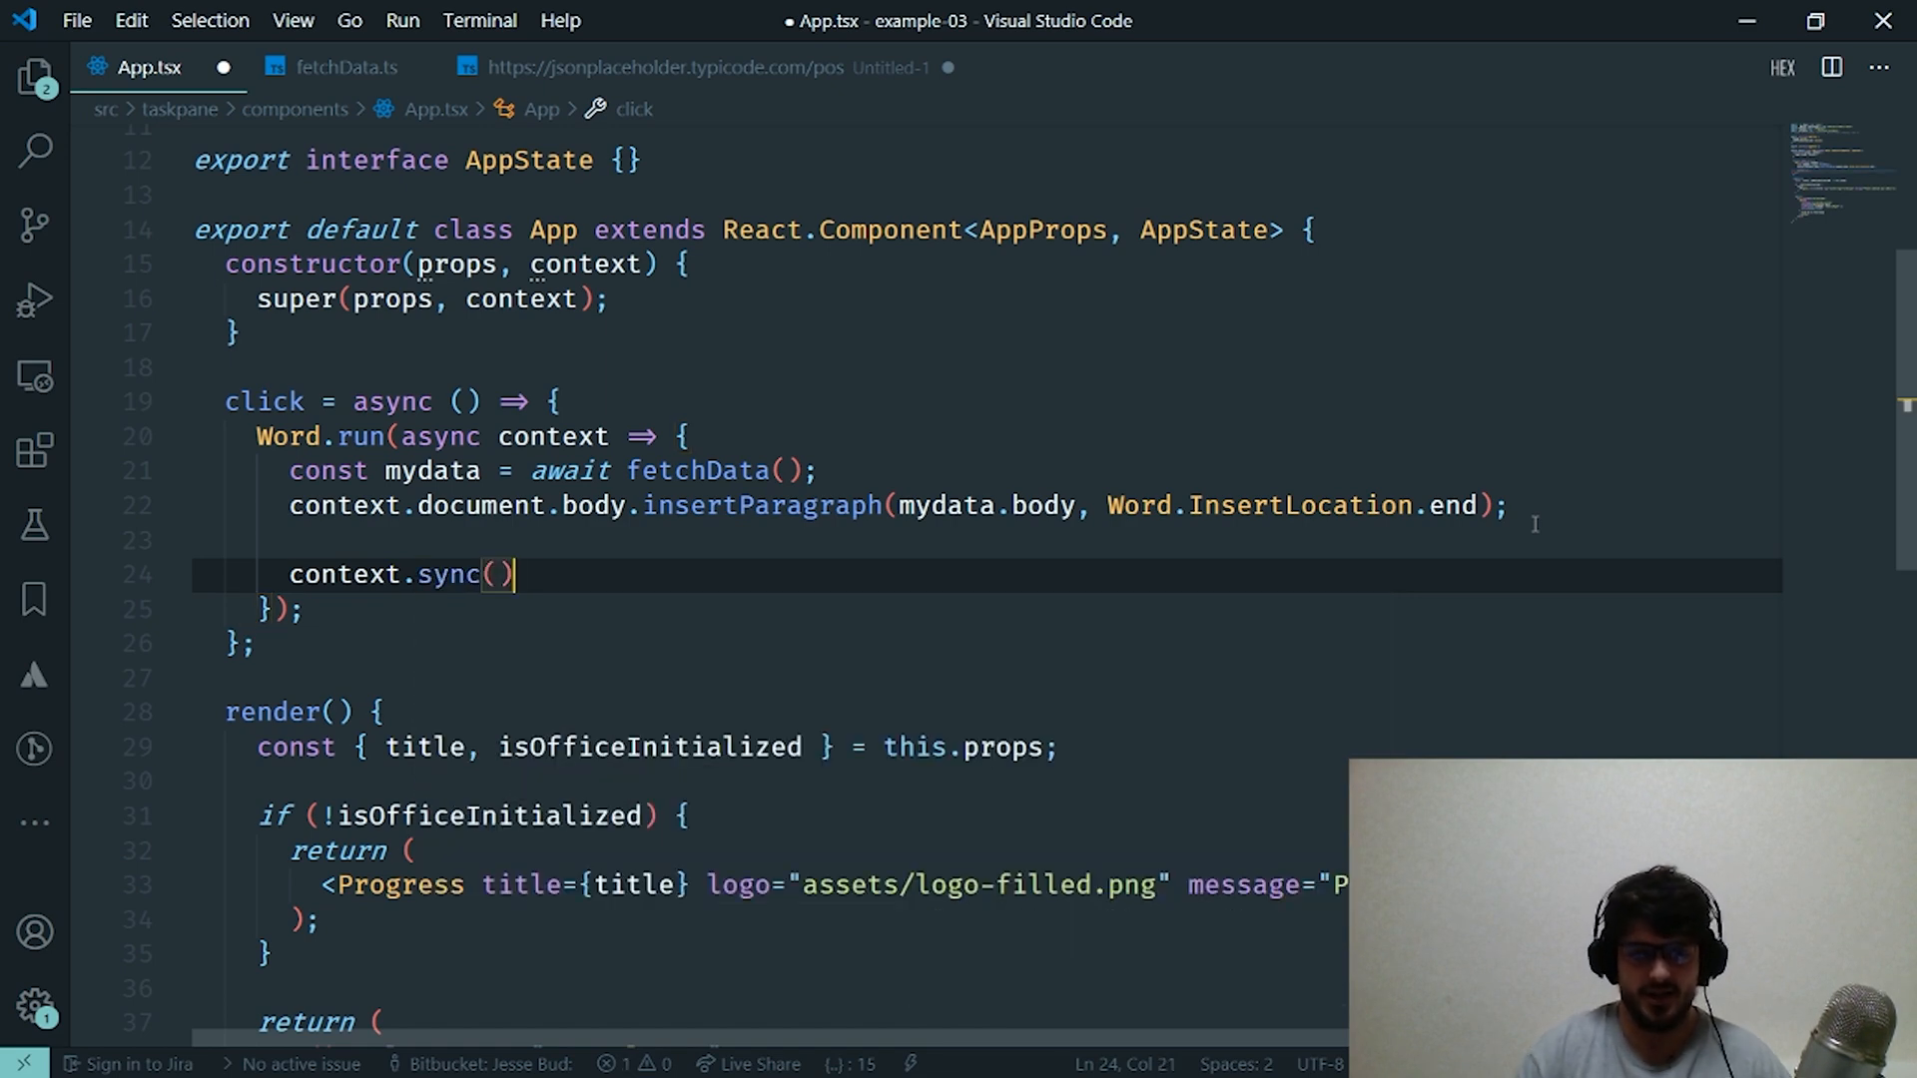
type(";")
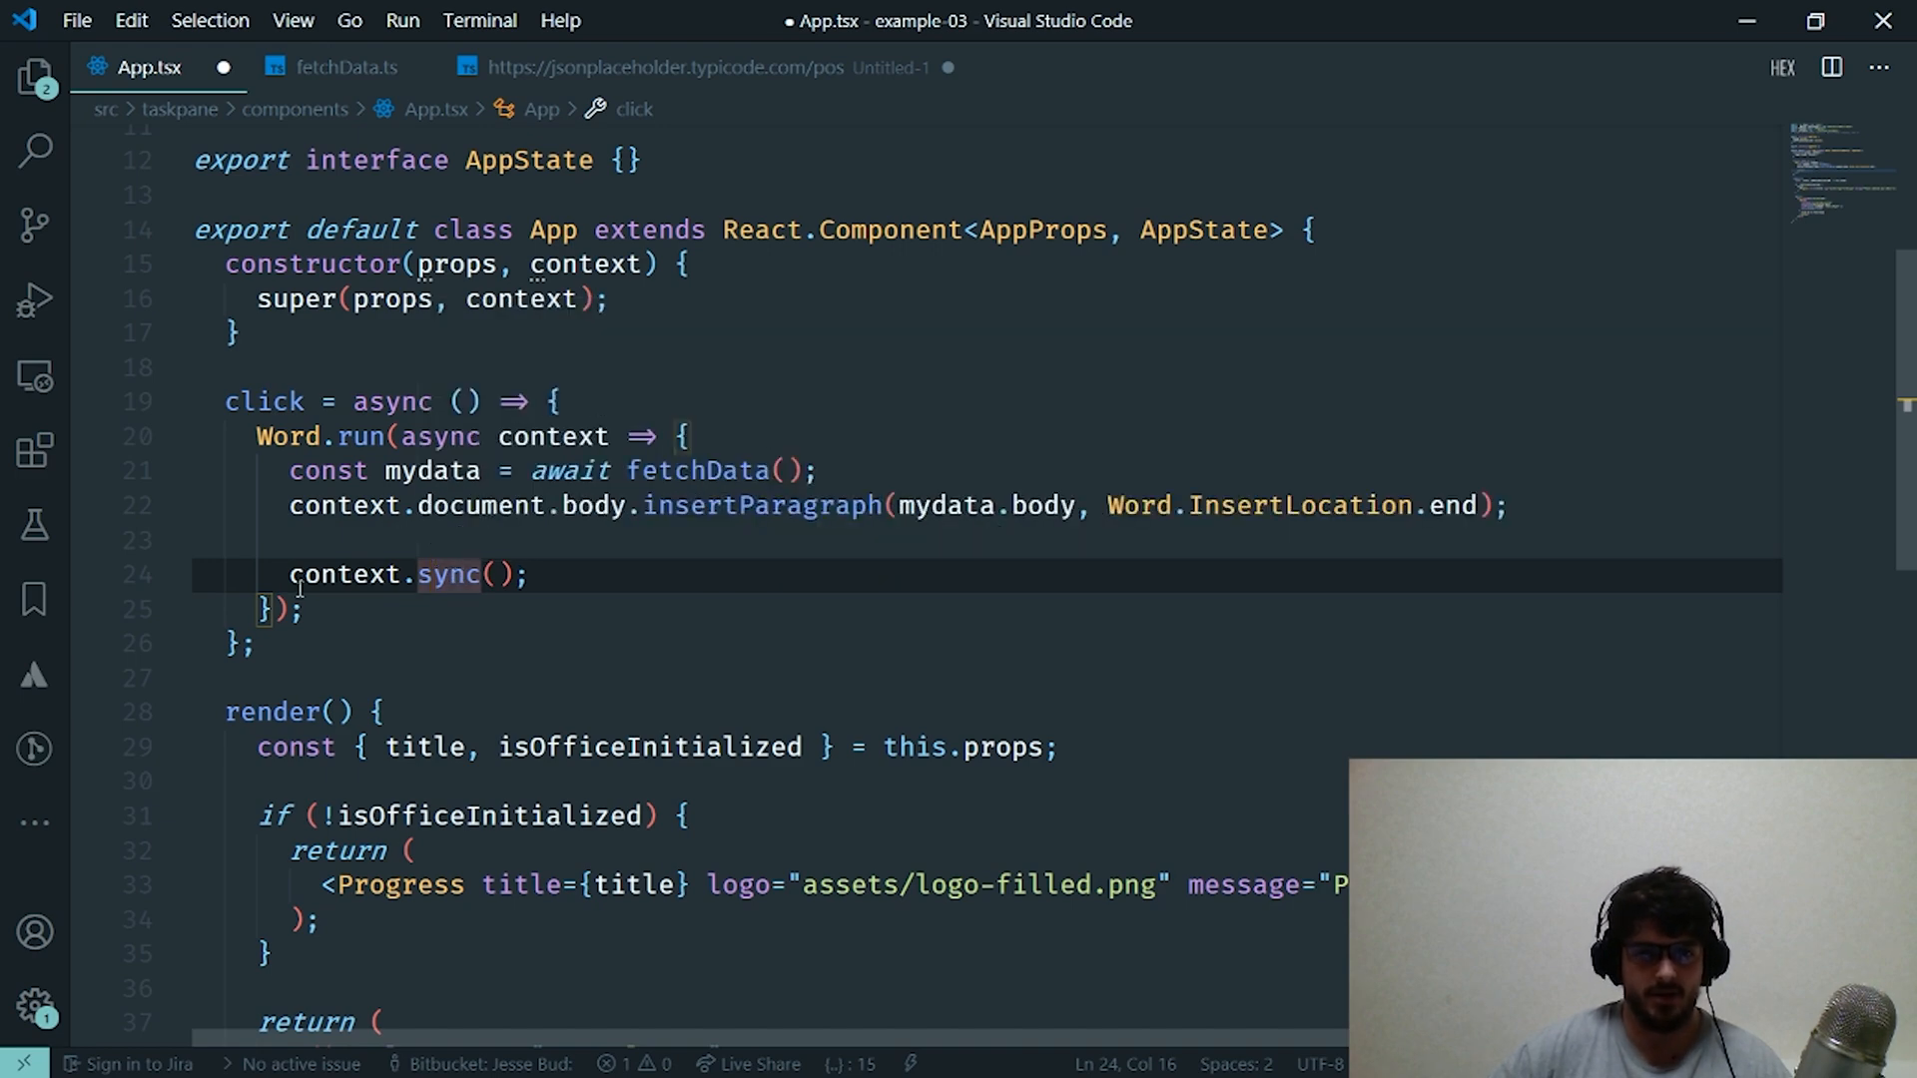
type("await")
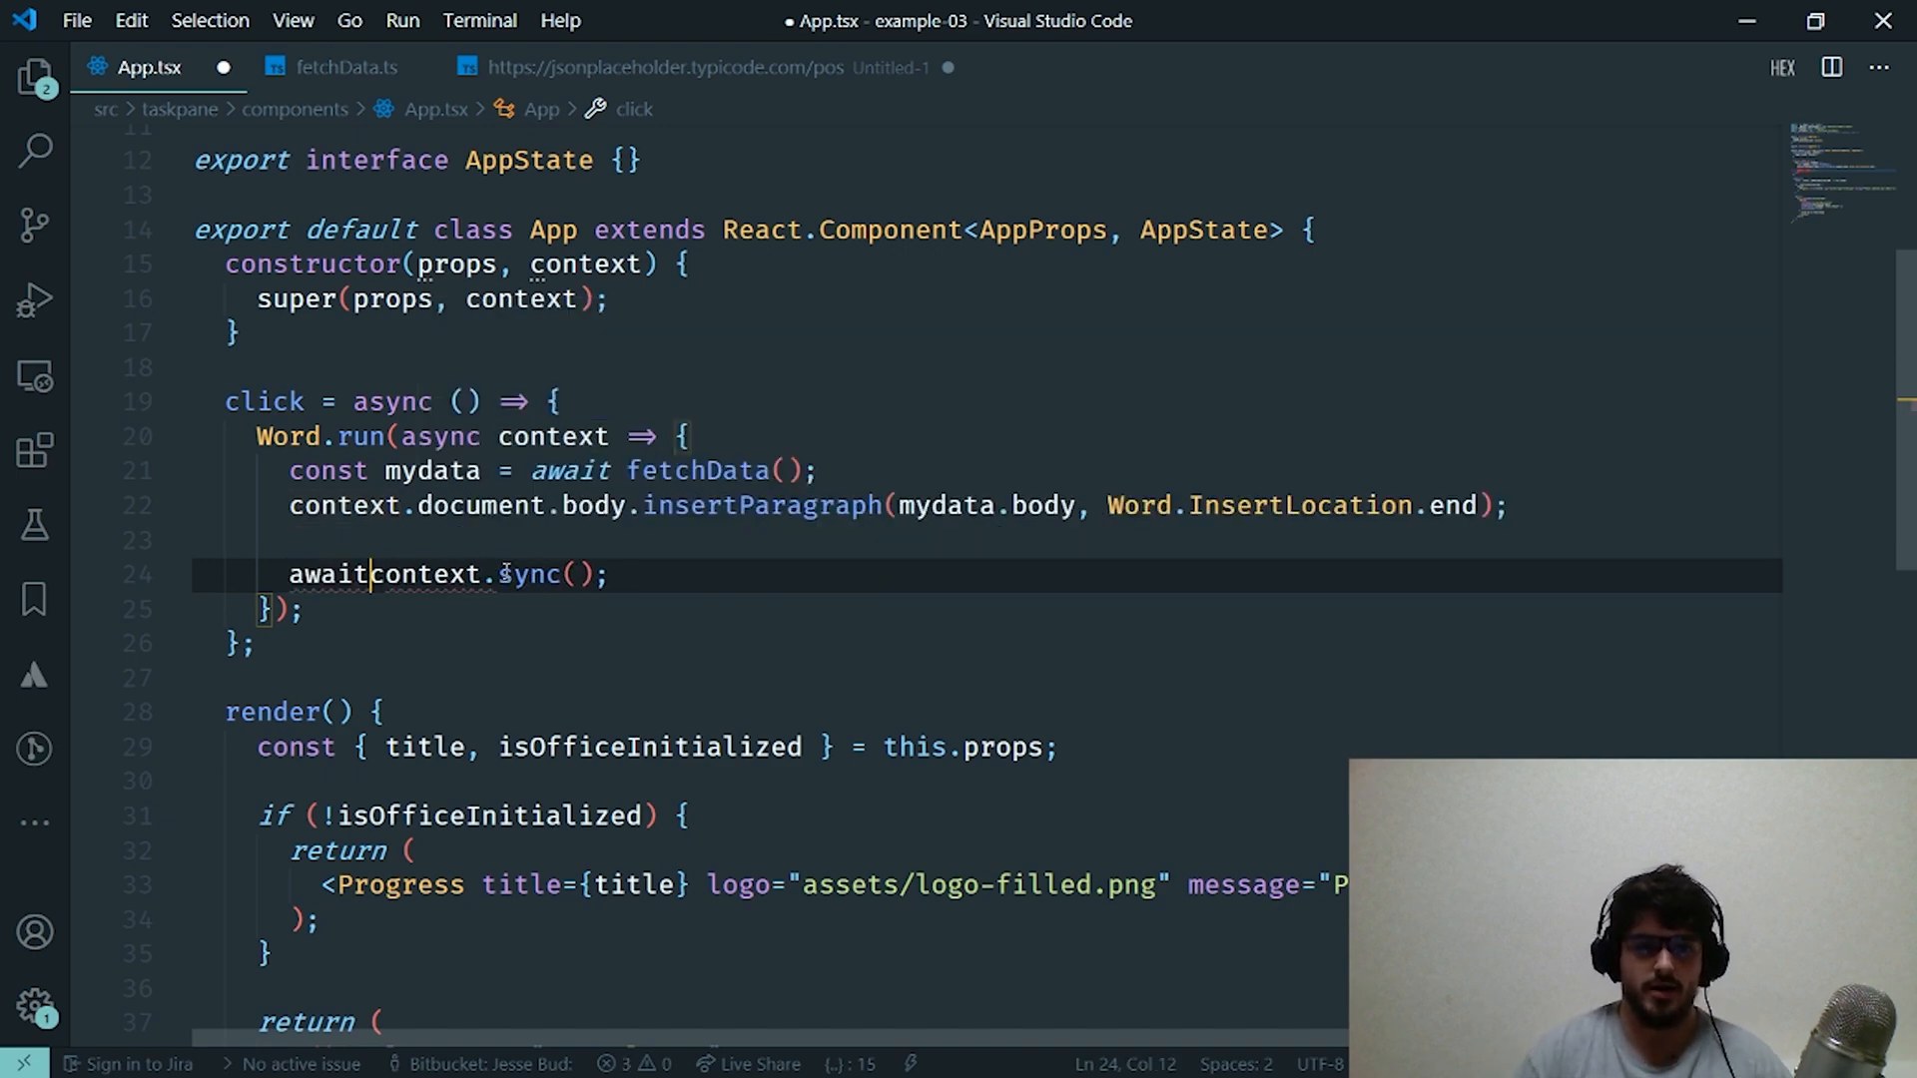
type("\" \"")
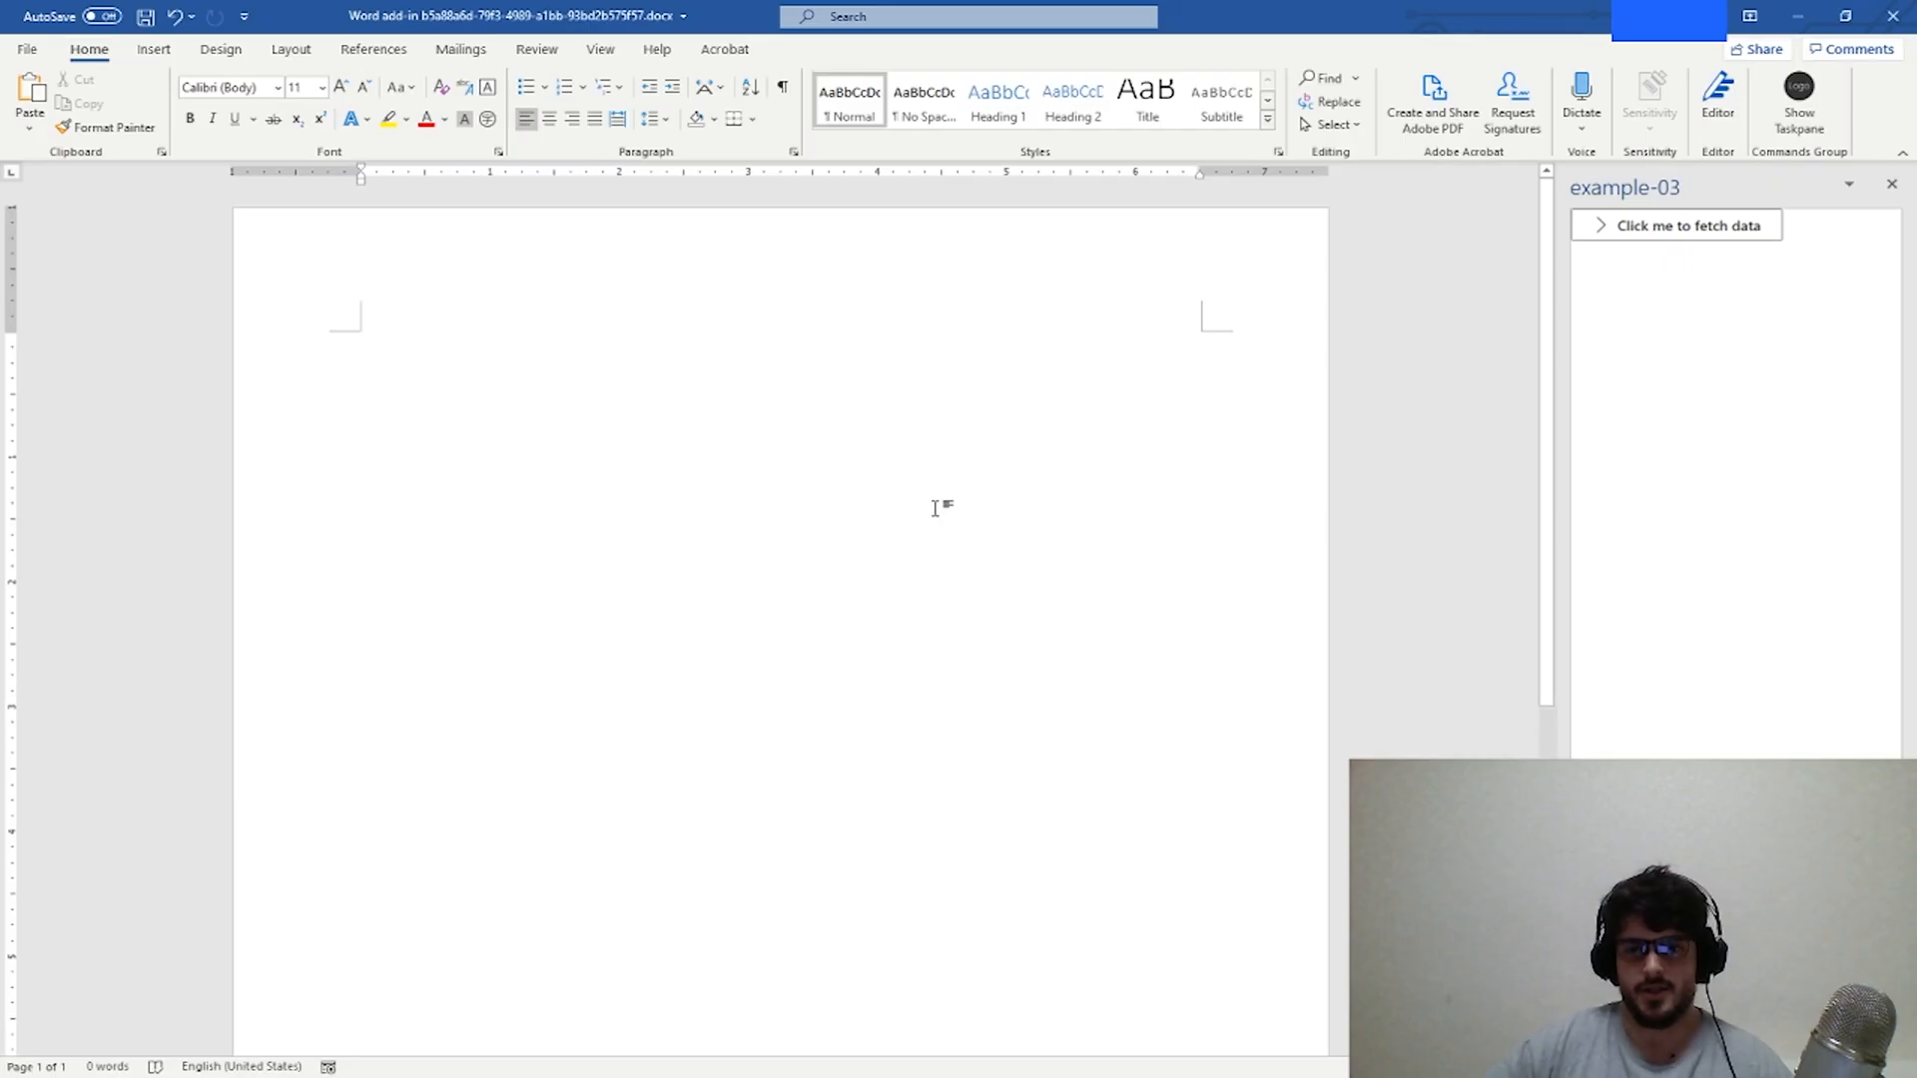
- Focus the blank Word document before fetching the post body
left_click(361, 340)
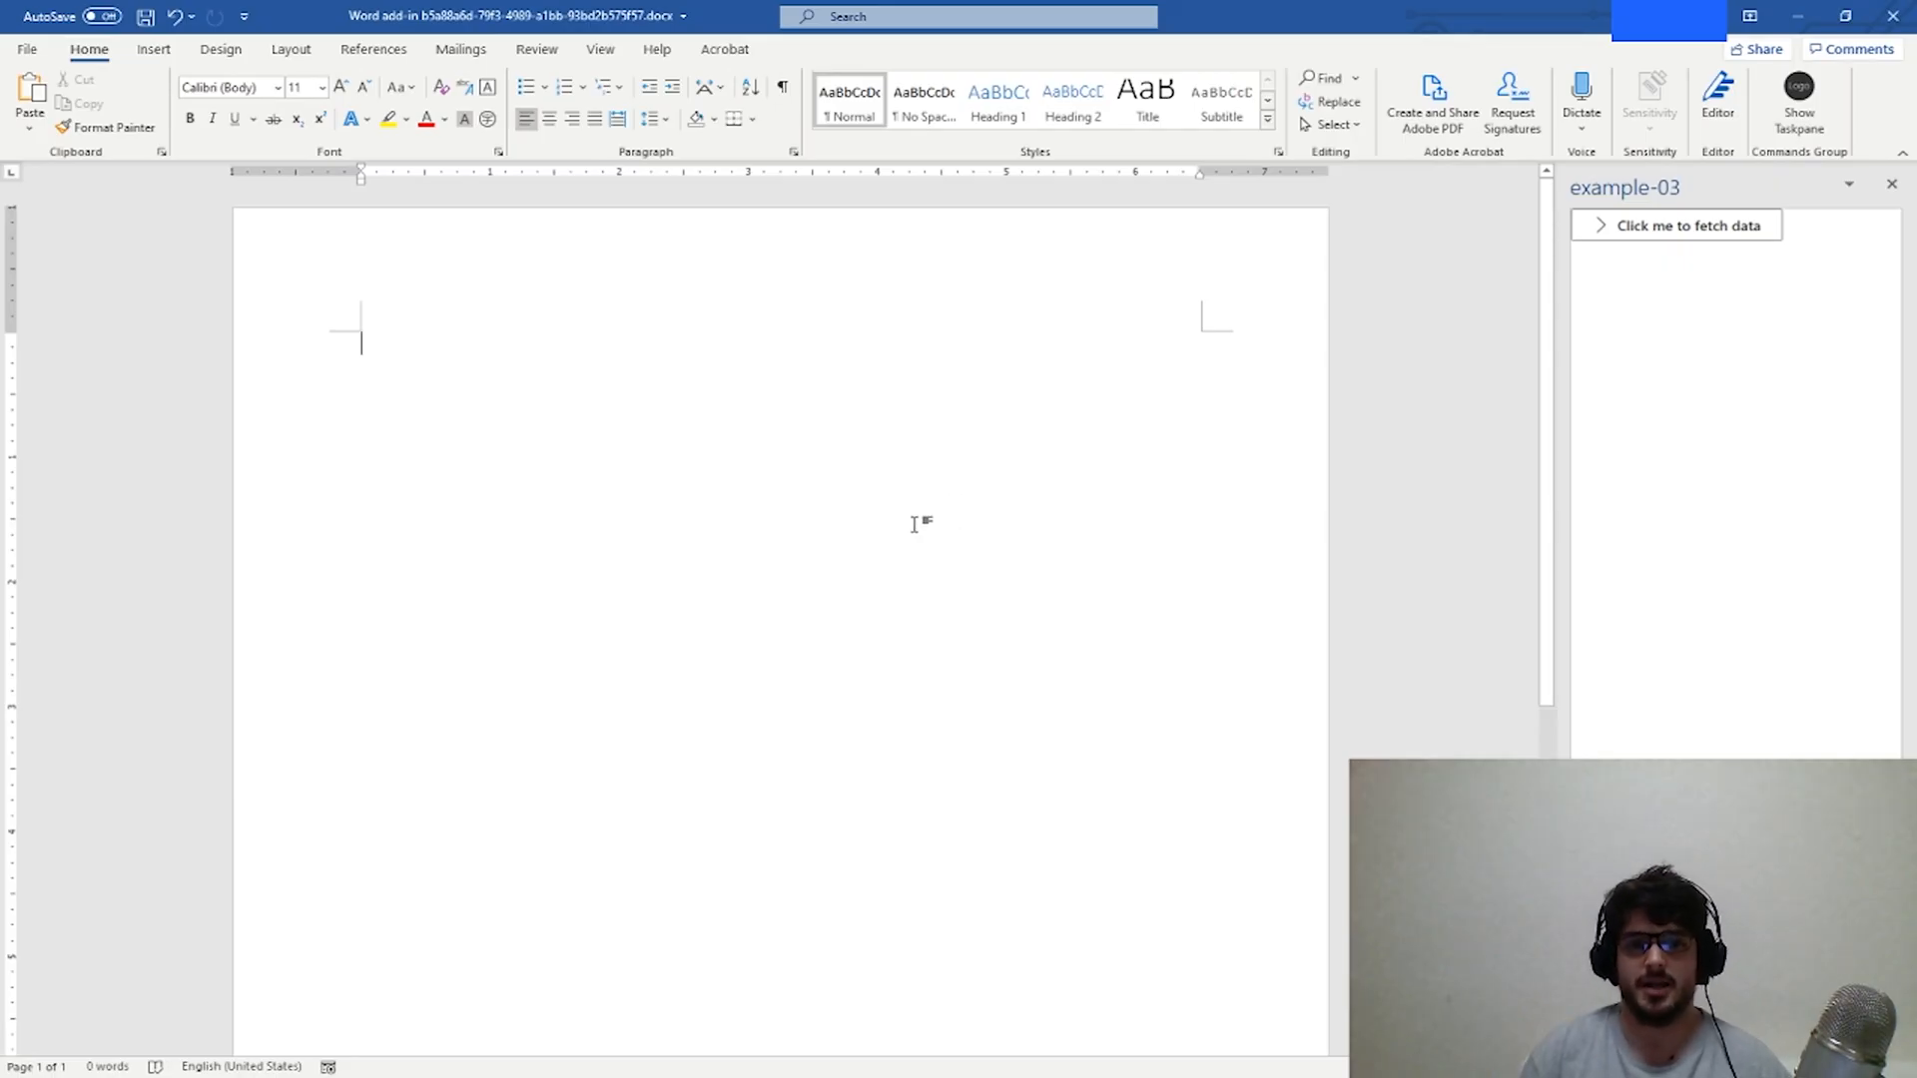
mouse_move(1228, 407)
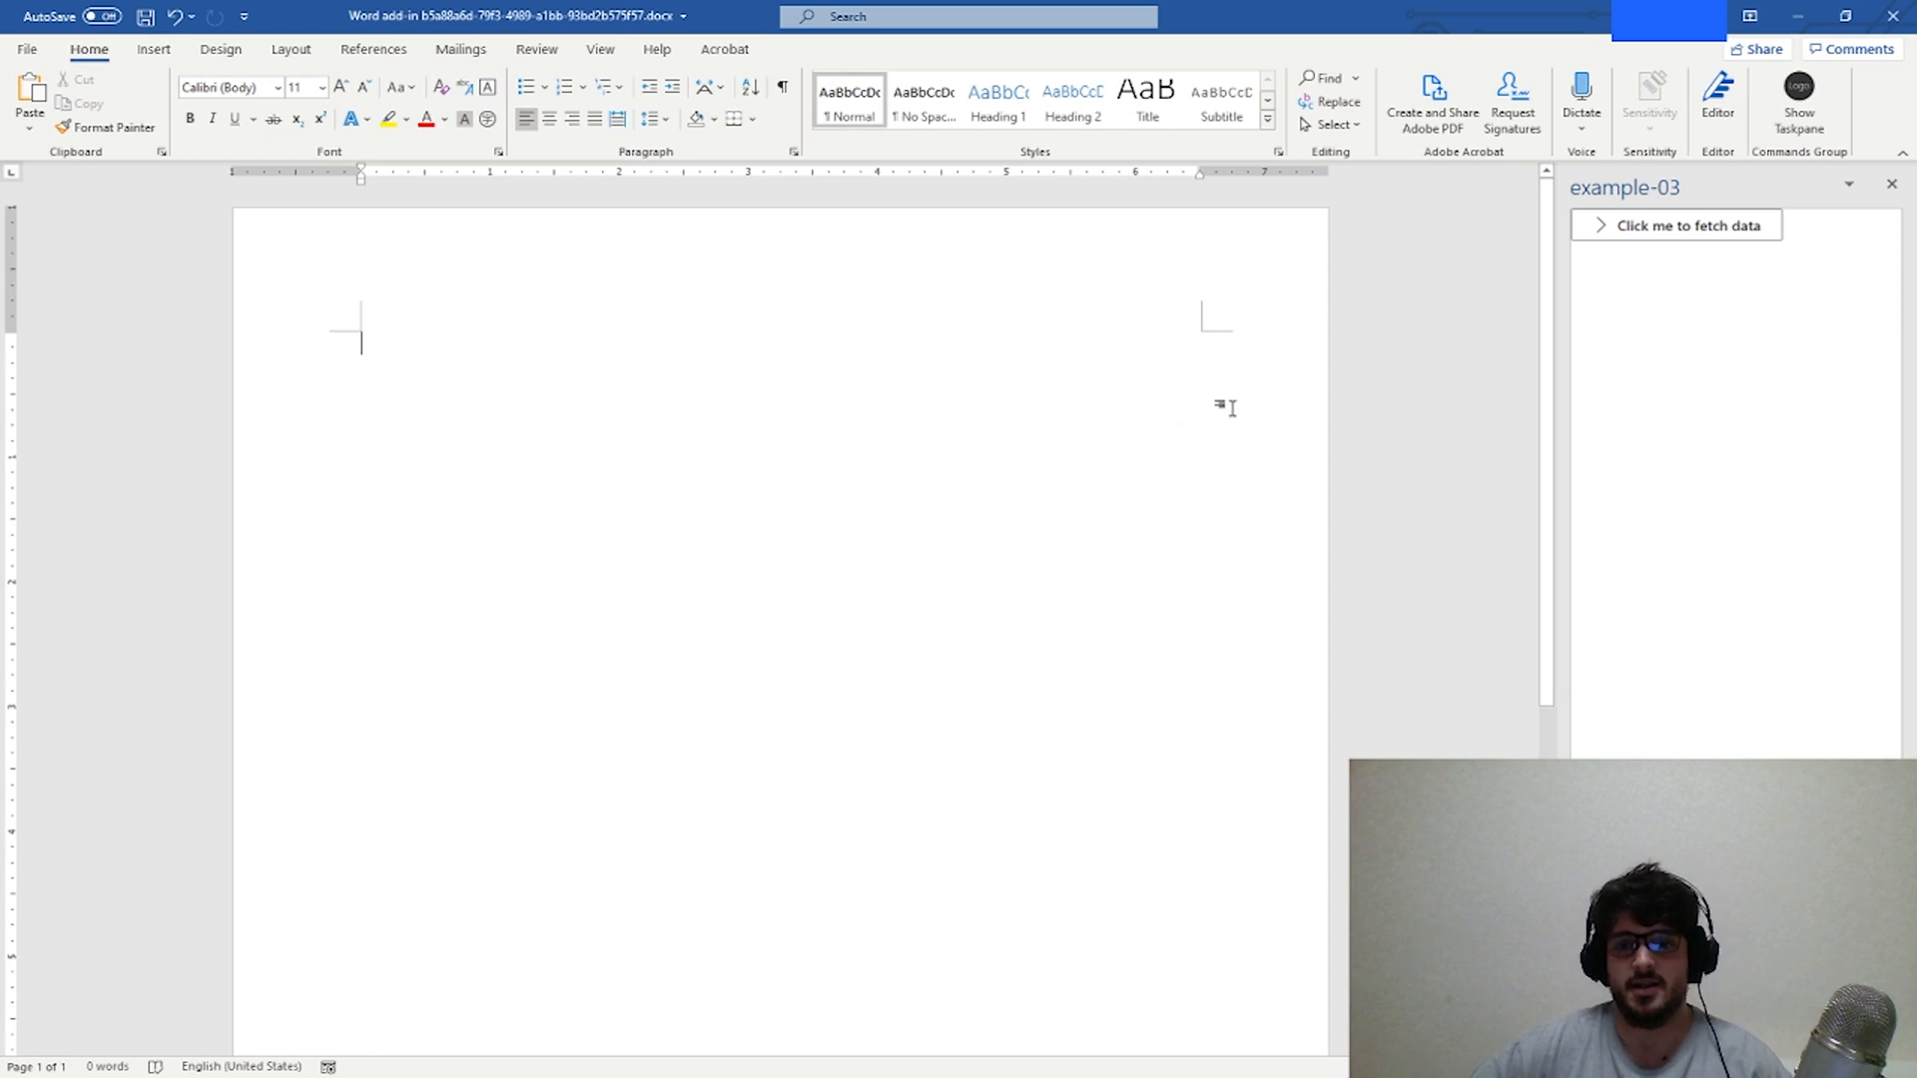
mouse_move(1262, 483)
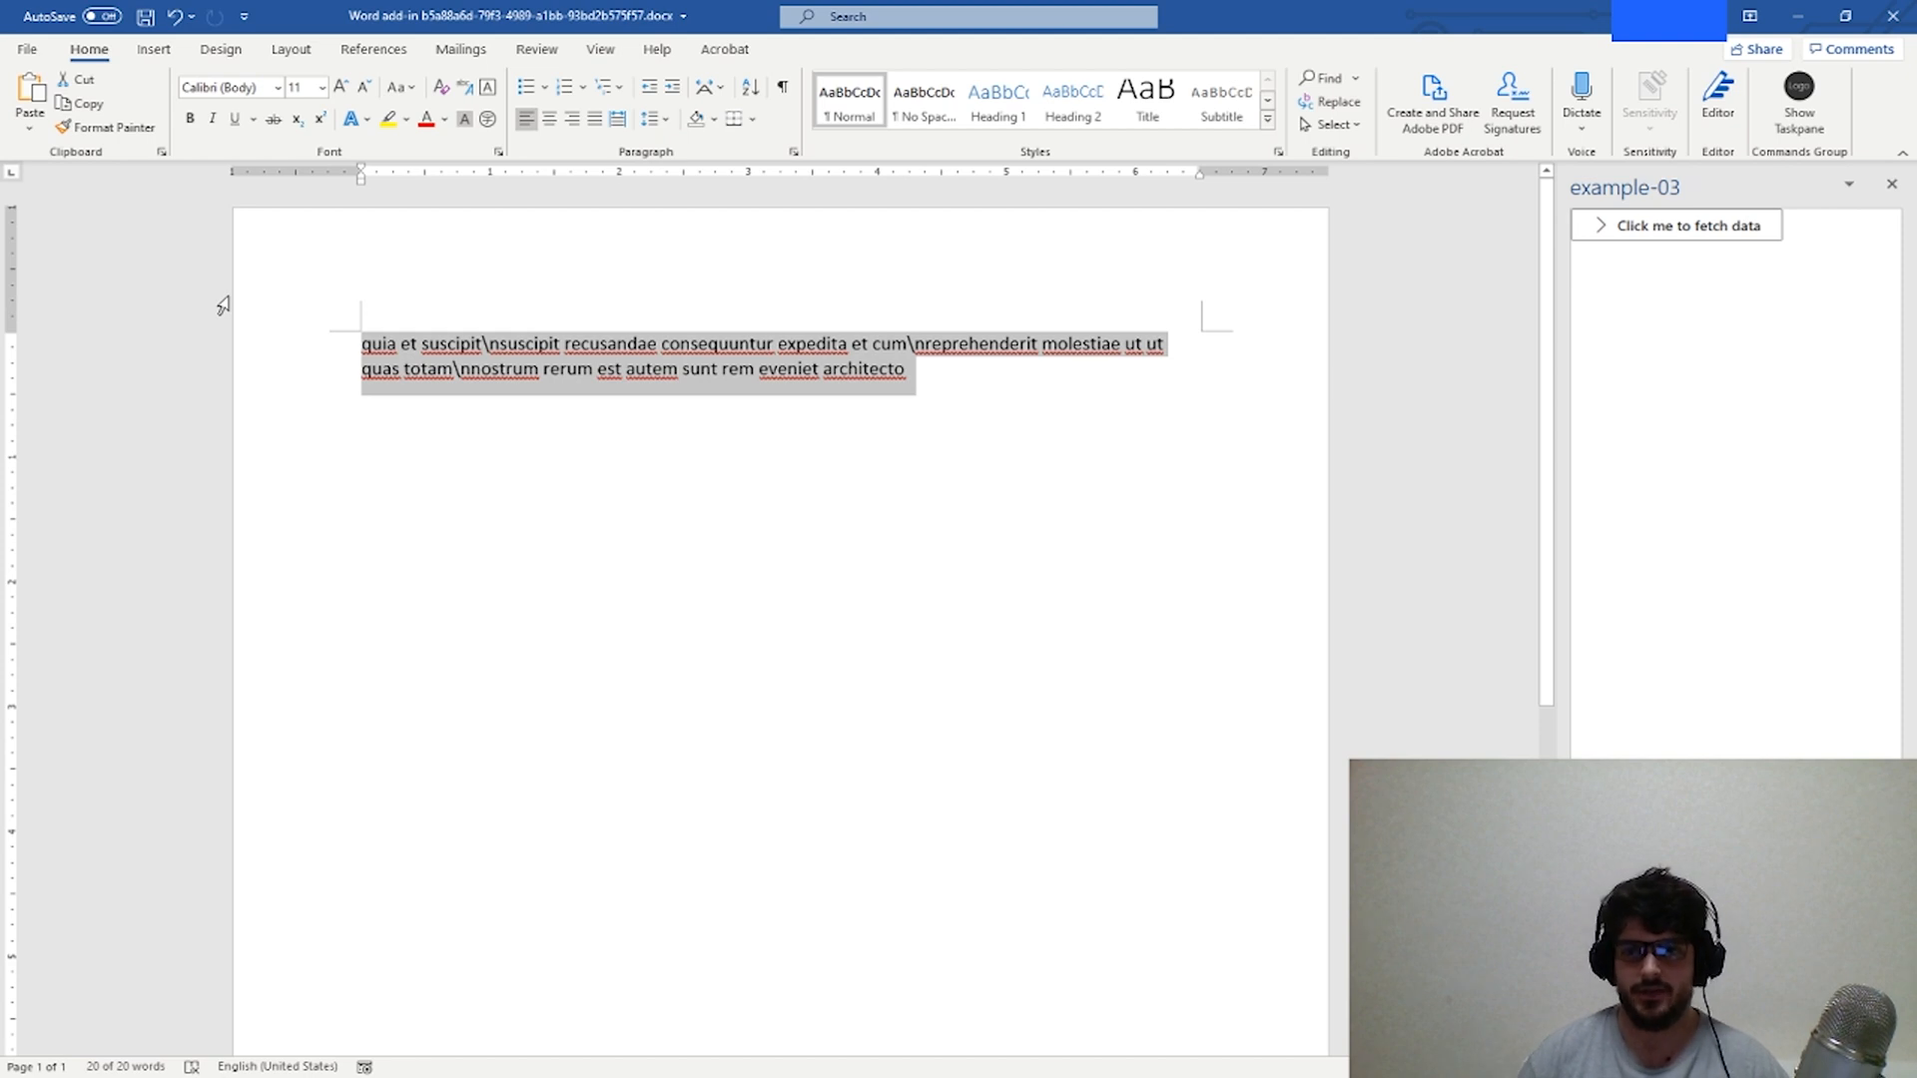
mouse_move(258, 281)
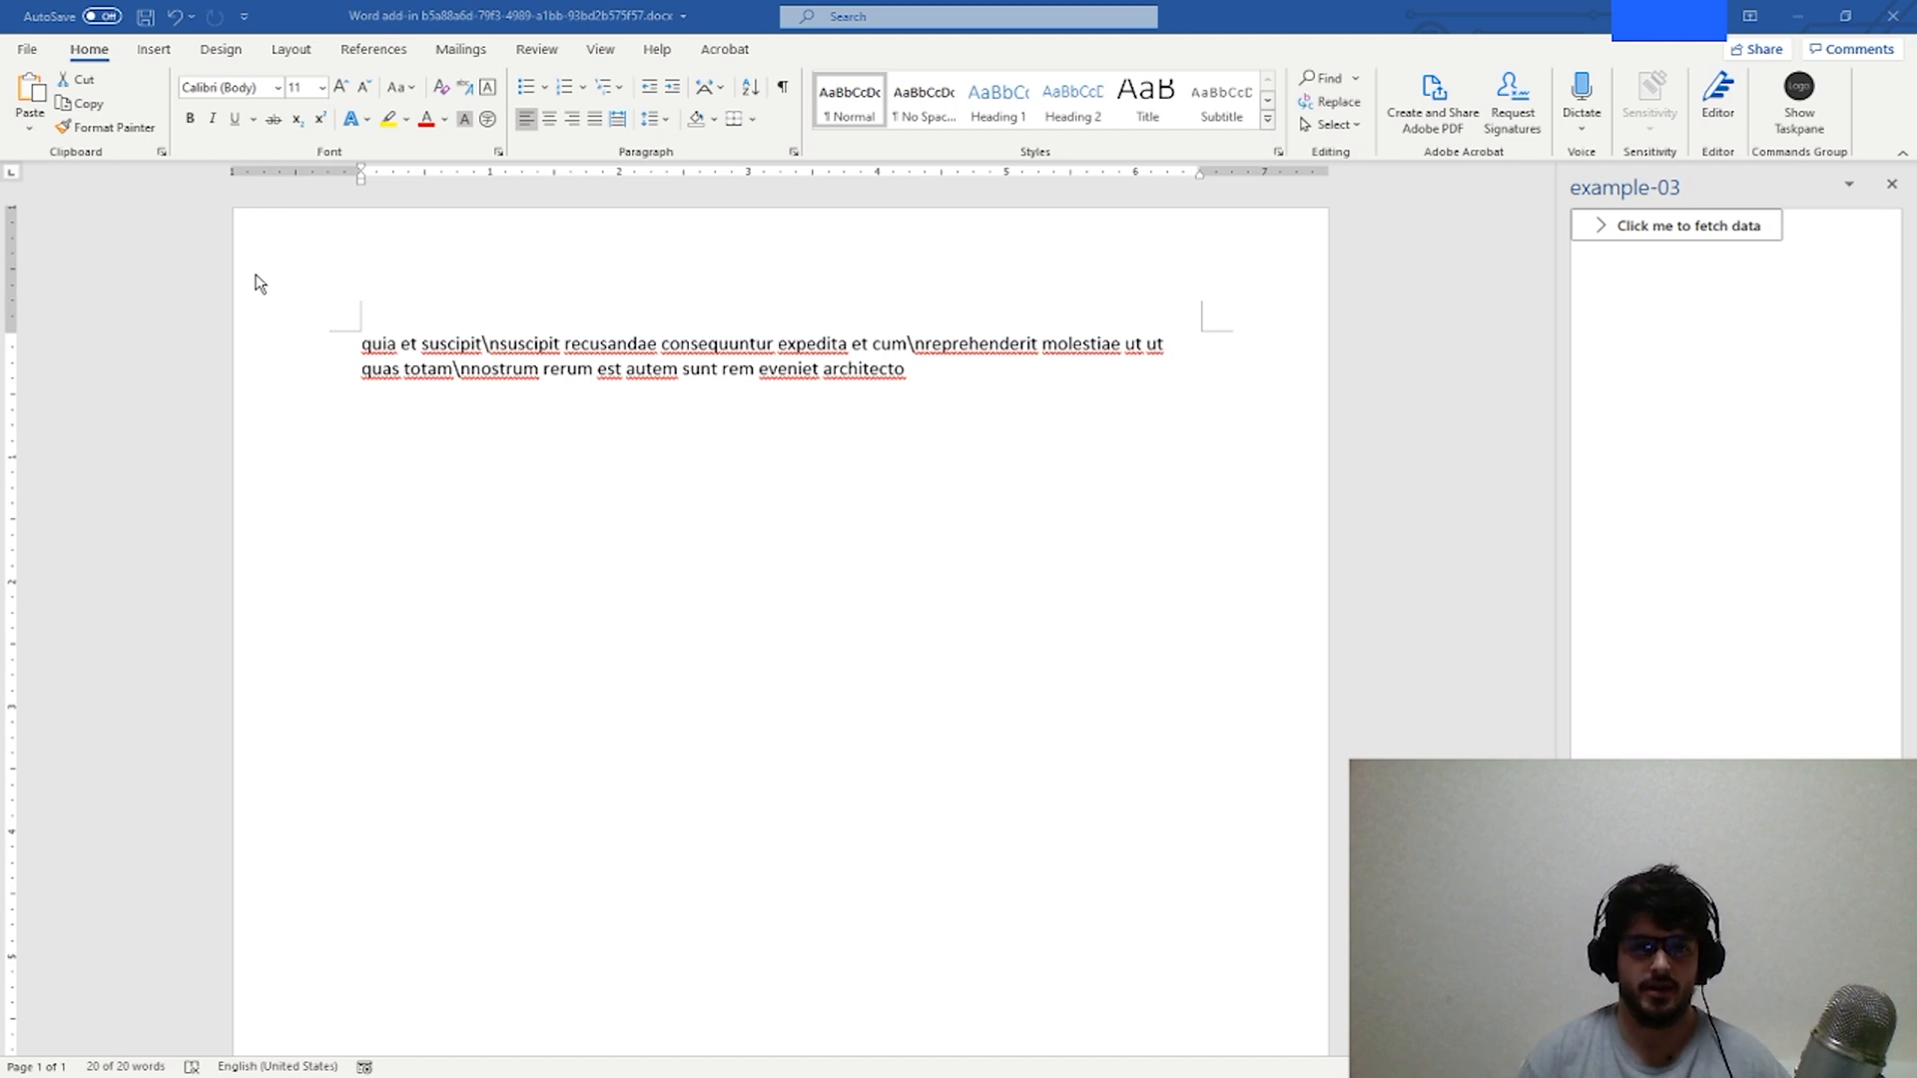
mouse_move(273, 283)
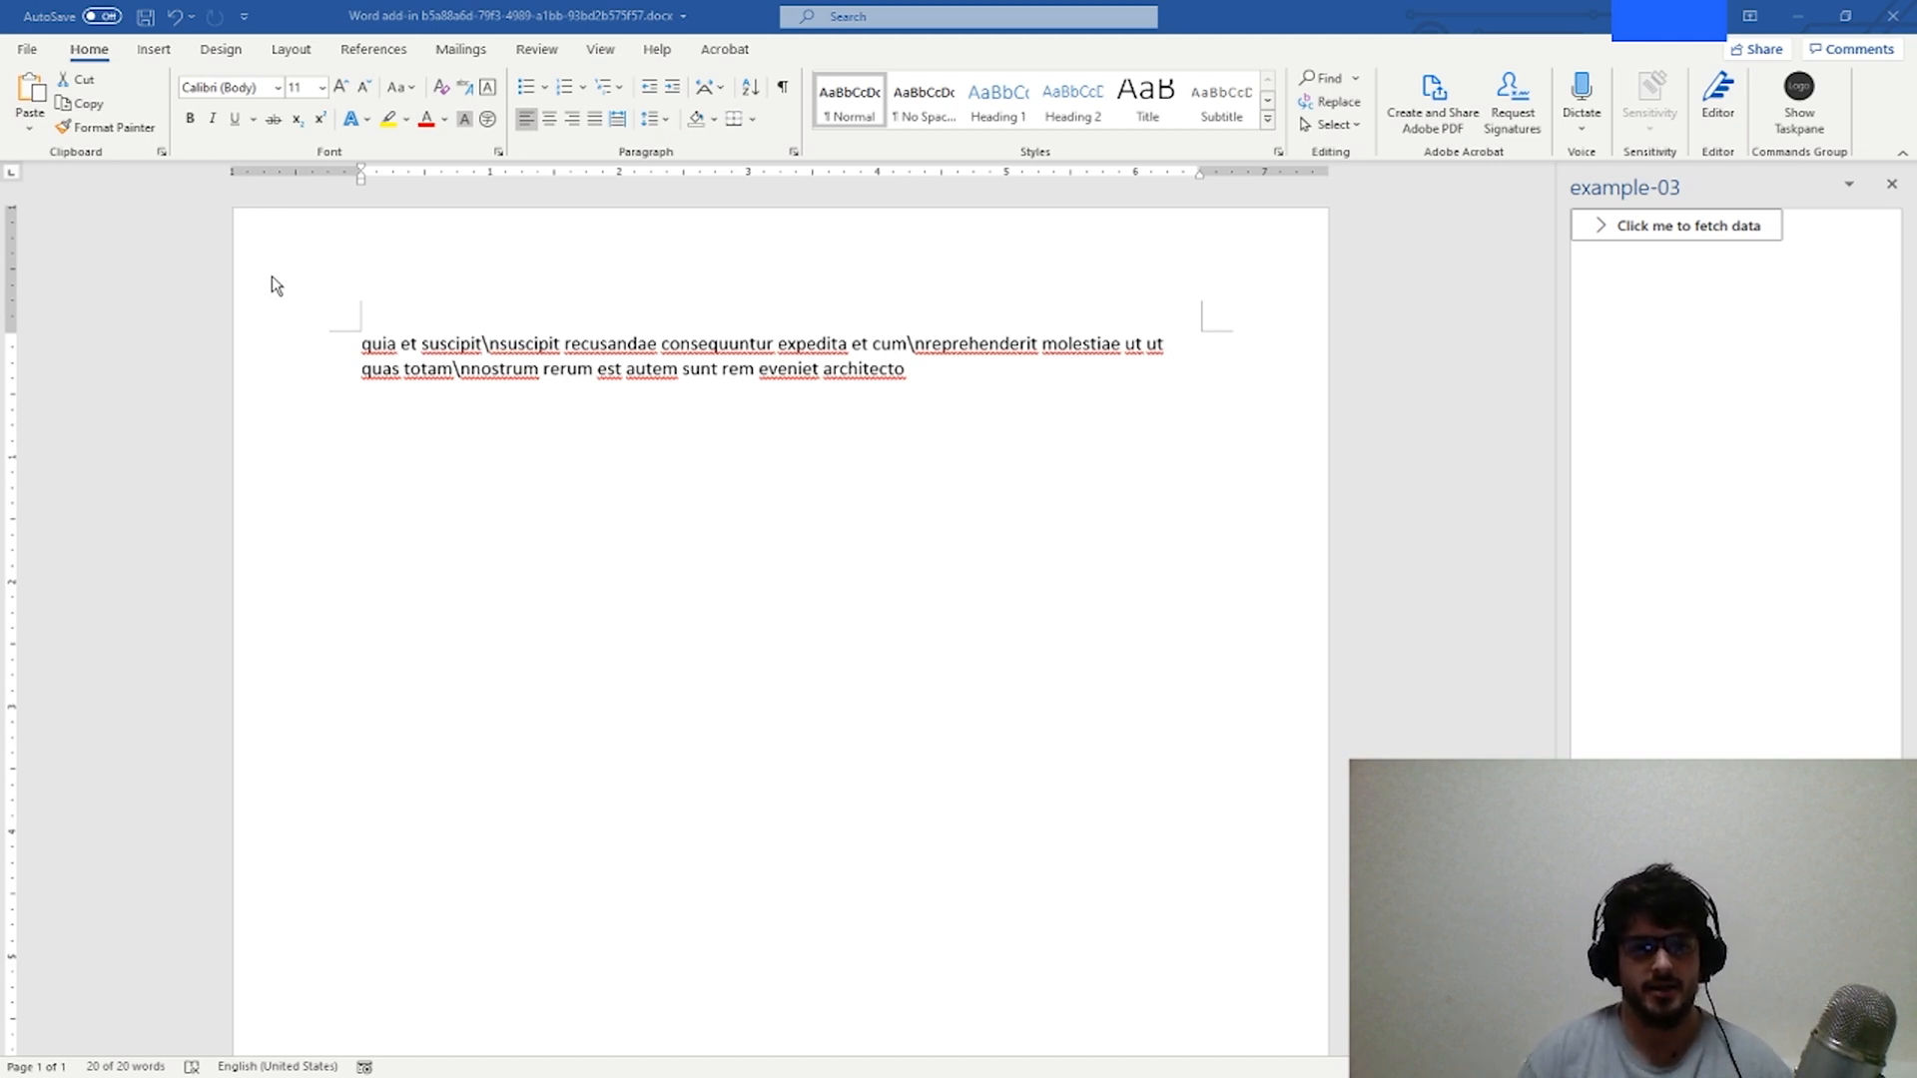